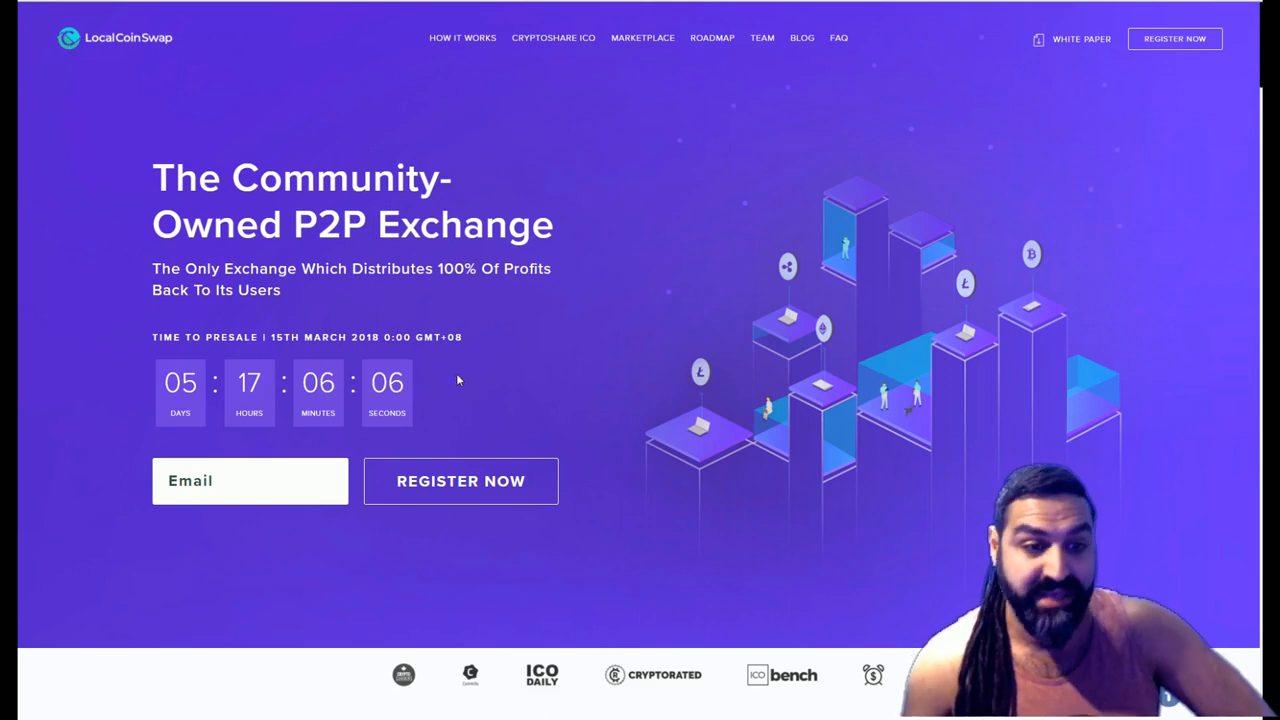
mouse_move(100, 338)
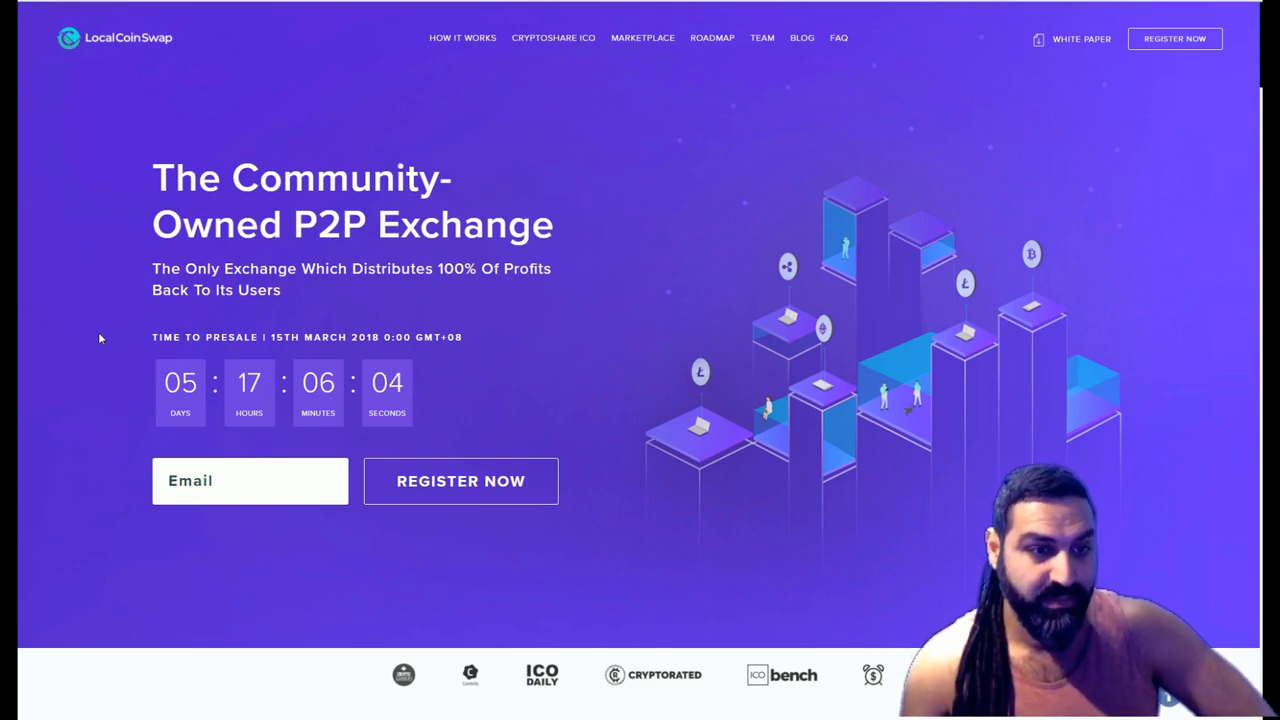
Scroll the homepage down to the six-step How It Works platform overview
scroll(down, 3)
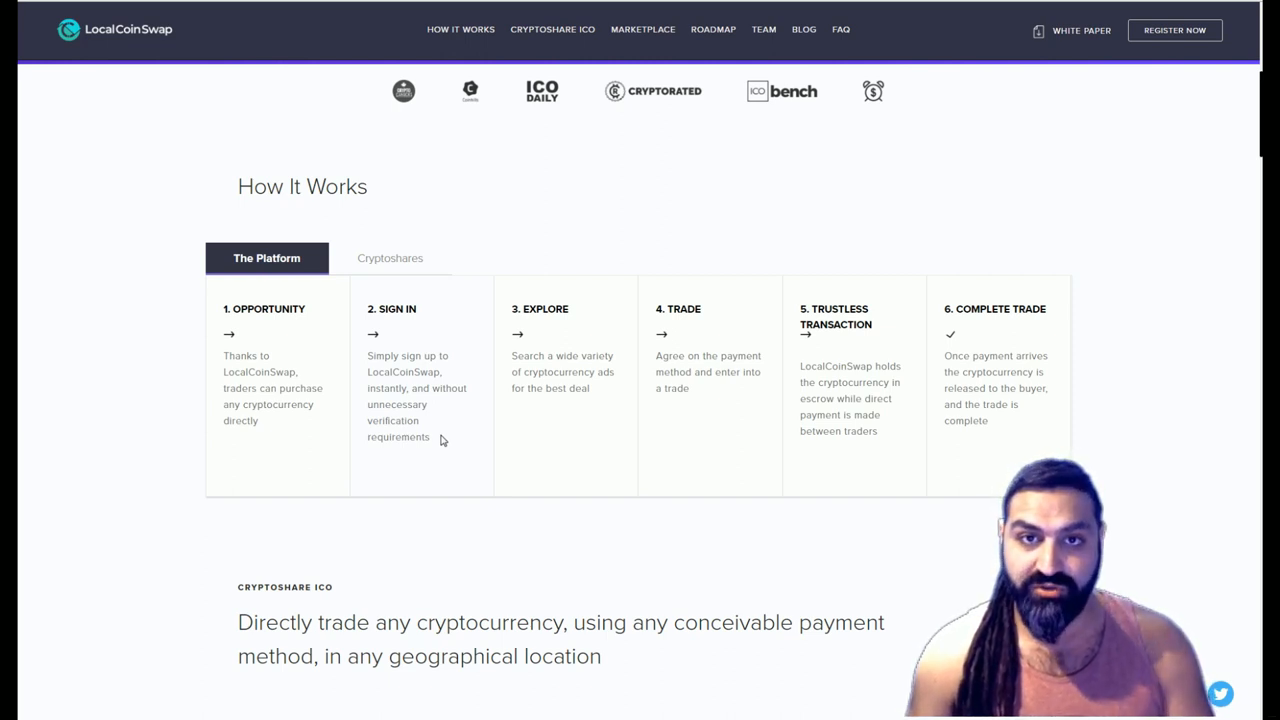
mouse_move(395, 348)
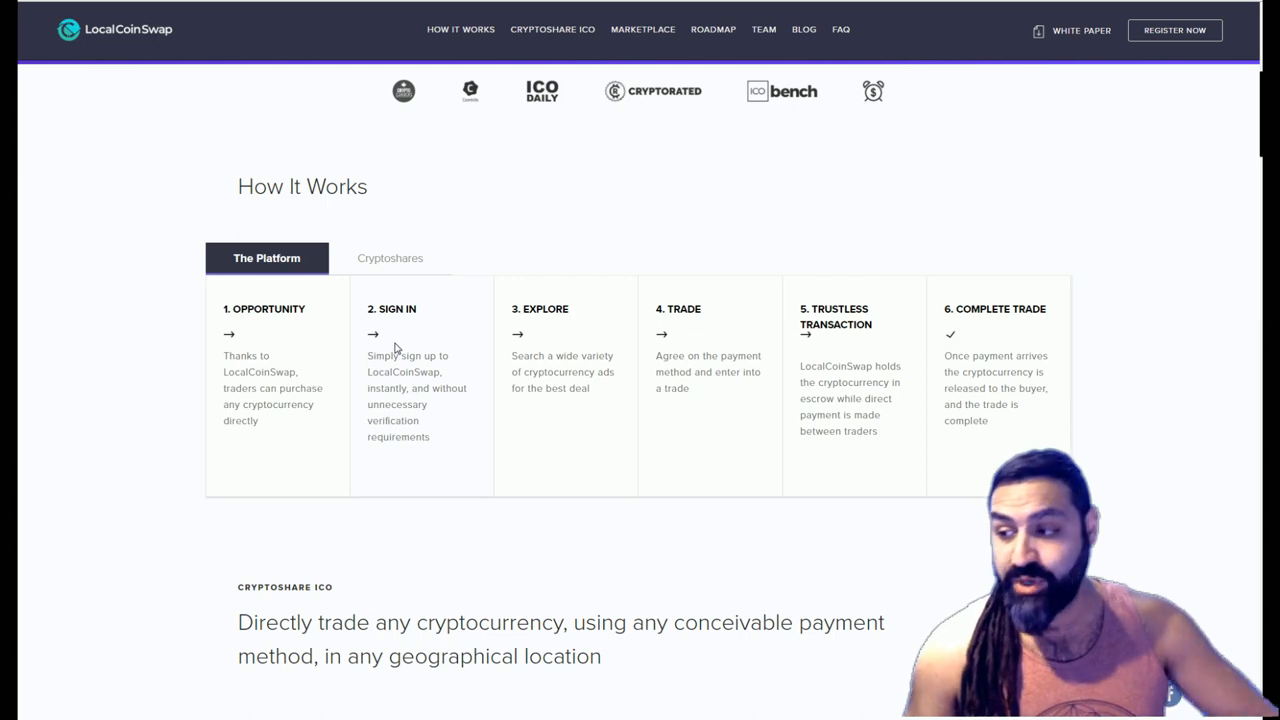
mouse_move(425, 320)
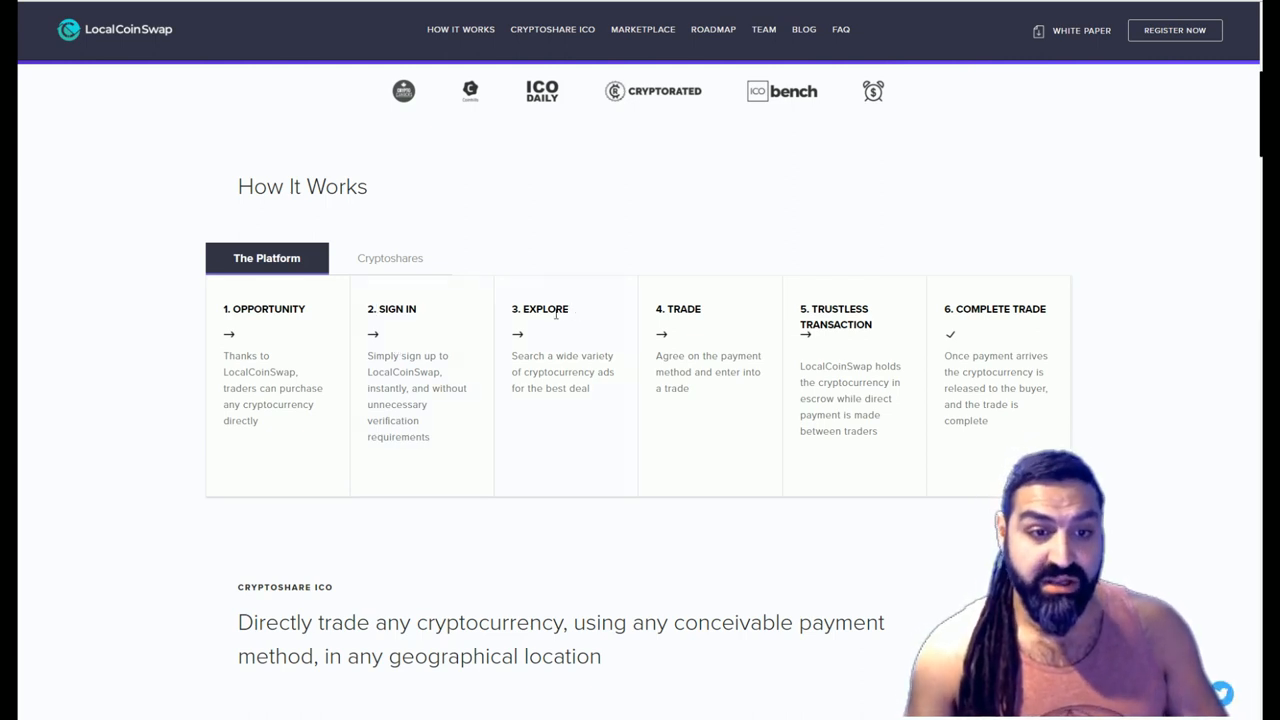
mouse_move(617, 366)
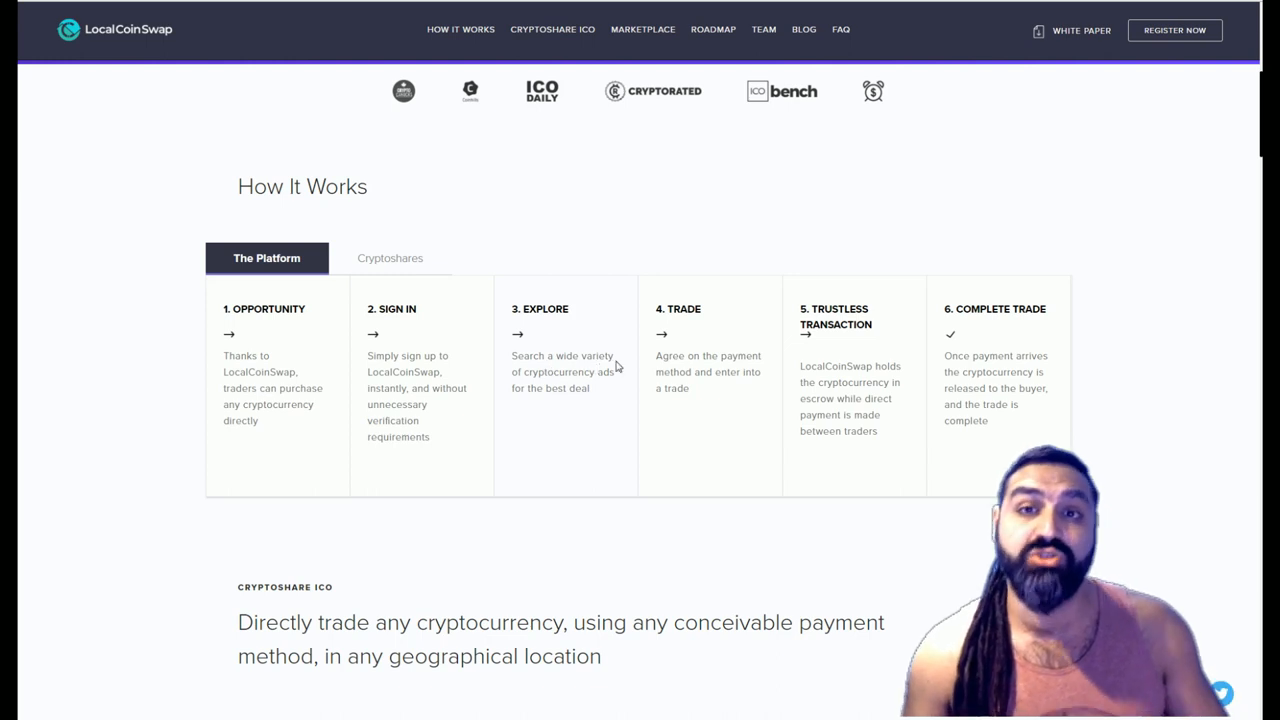
mouse_move(604, 397)
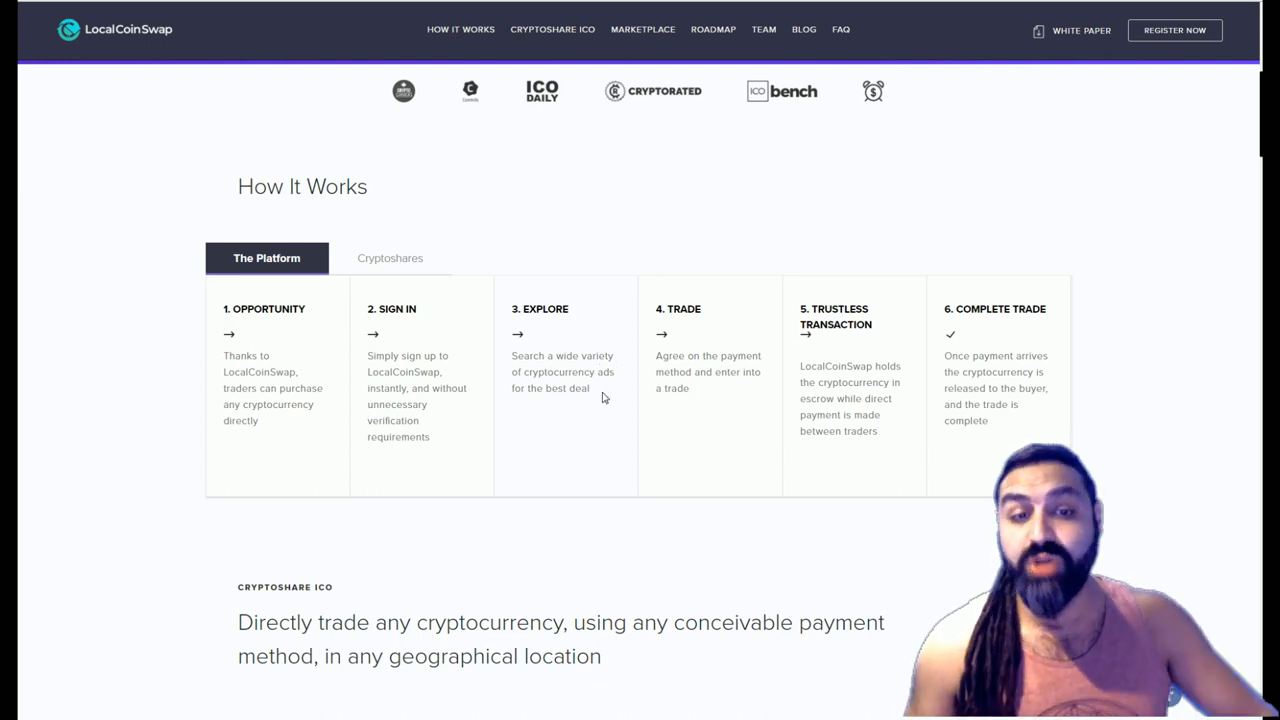
mouse_move(751, 396)
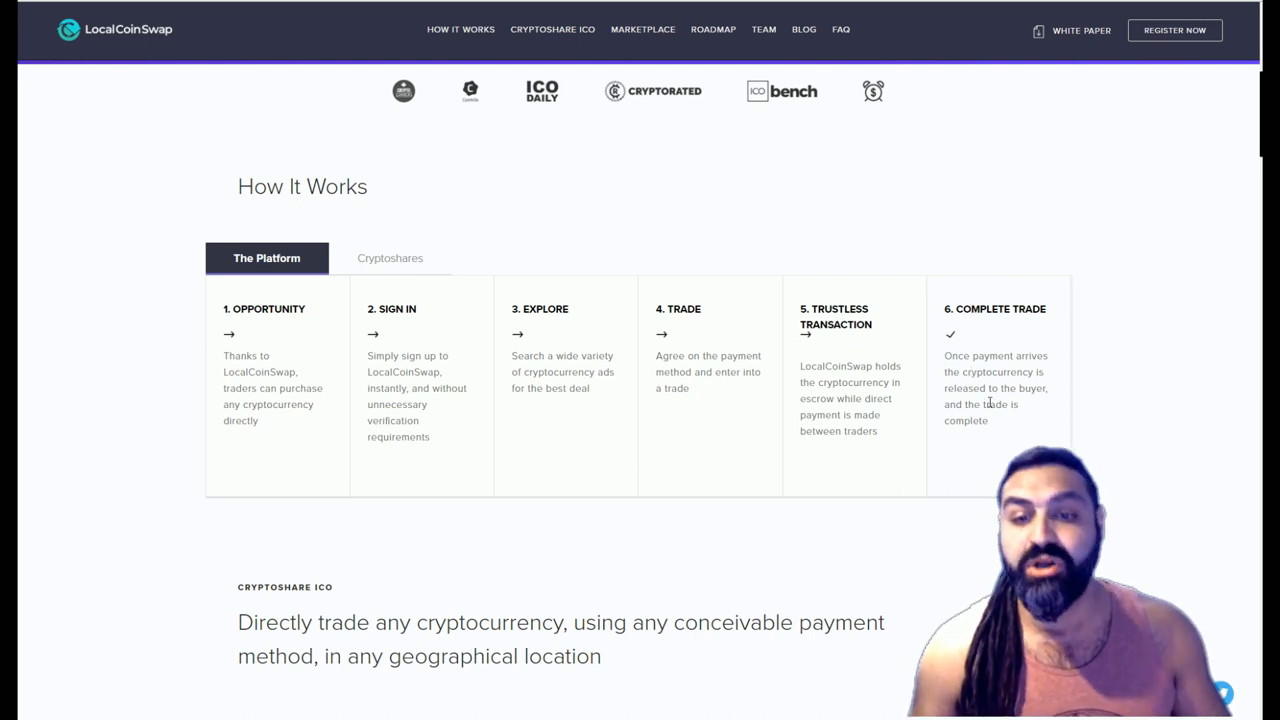
mouse_move(603, 419)
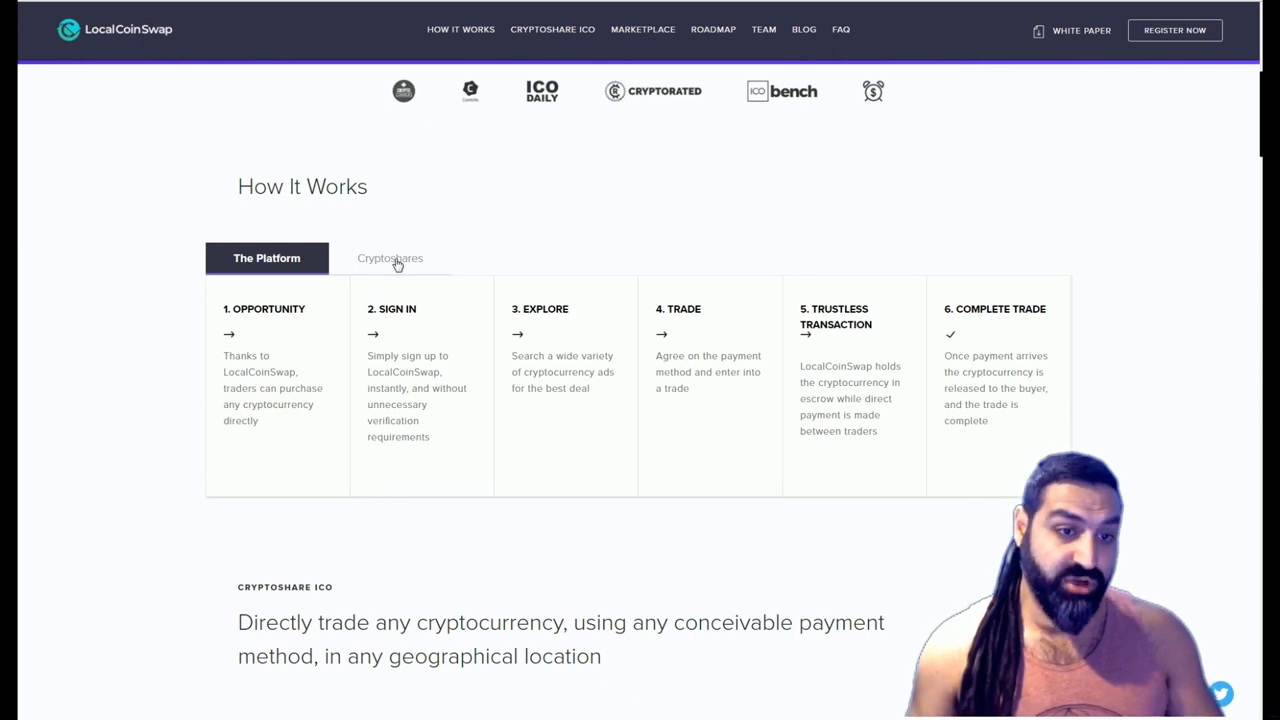
Switch How It Works to the Cryptoshares steps, from Invest to Income
click(390, 258)
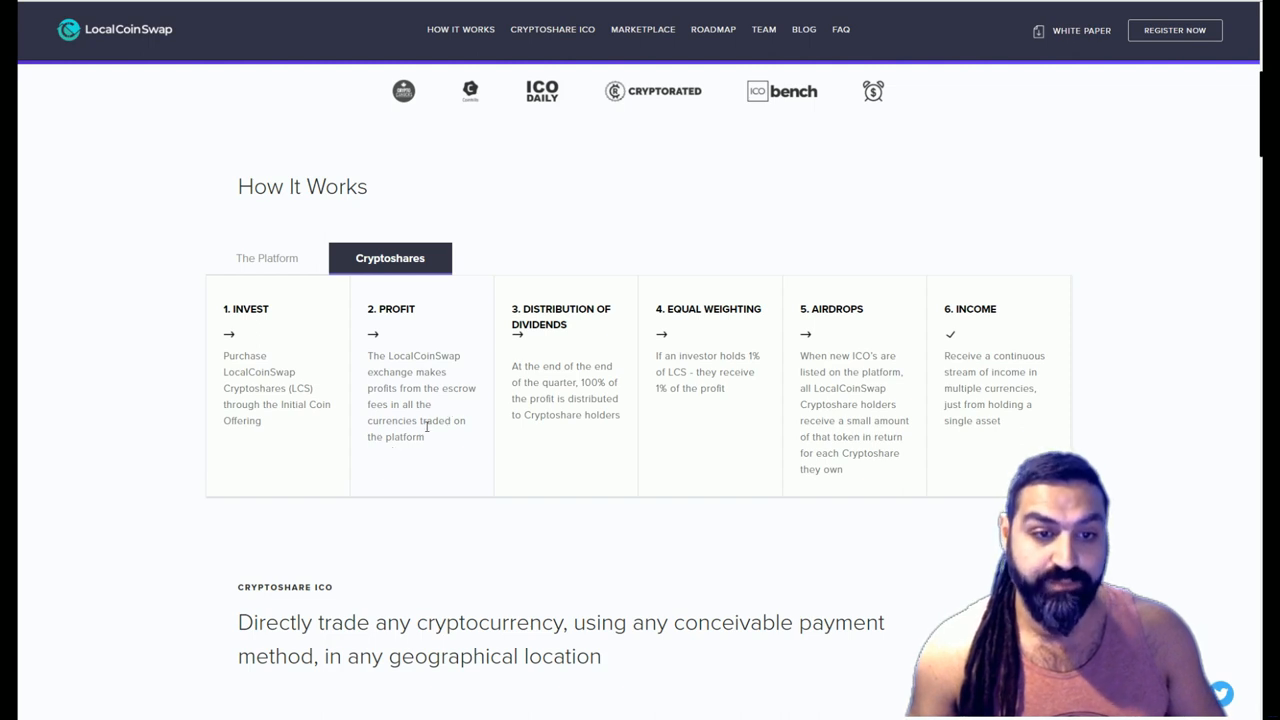
mouse_move(578, 325)
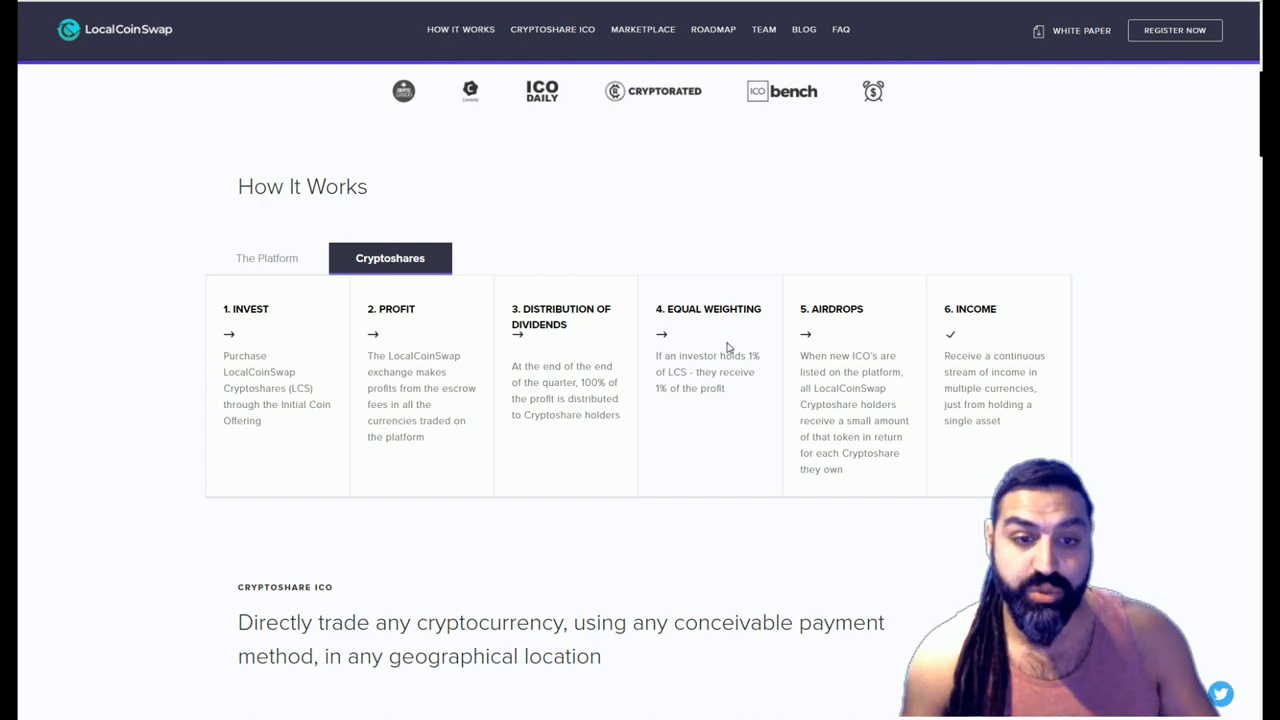
mouse_move(694, 384)
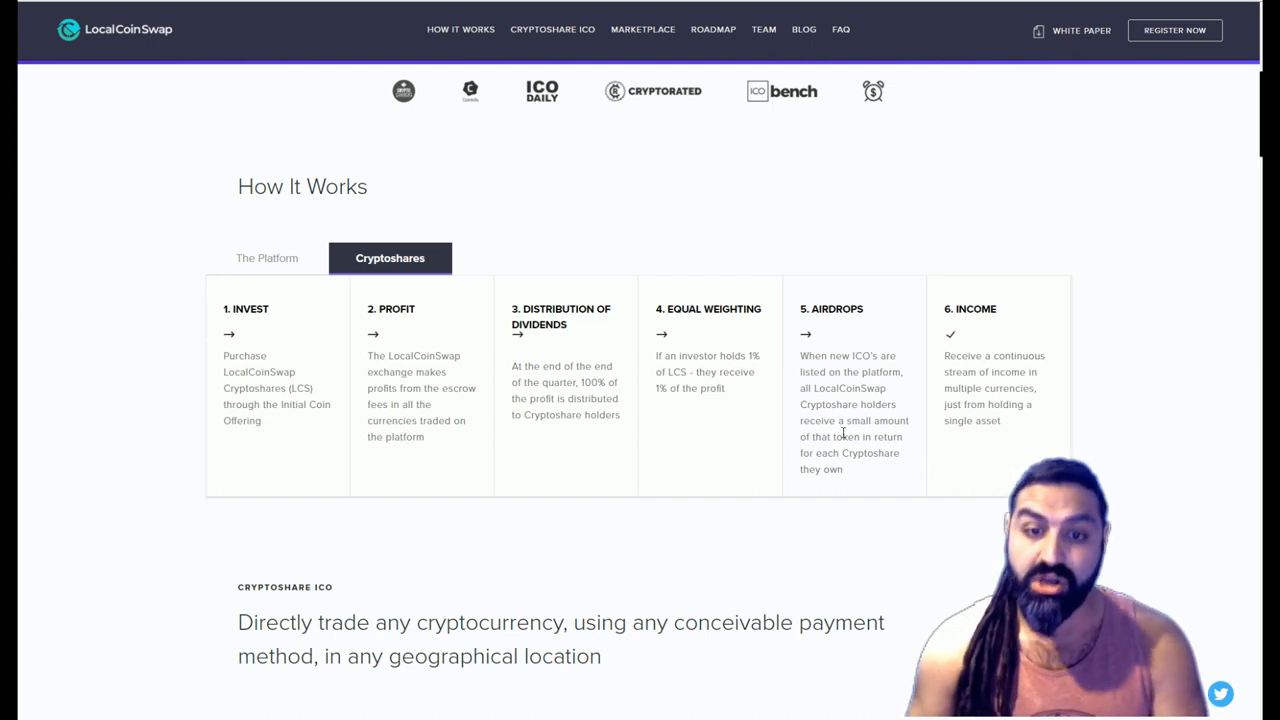
mouse_move(878, 471)
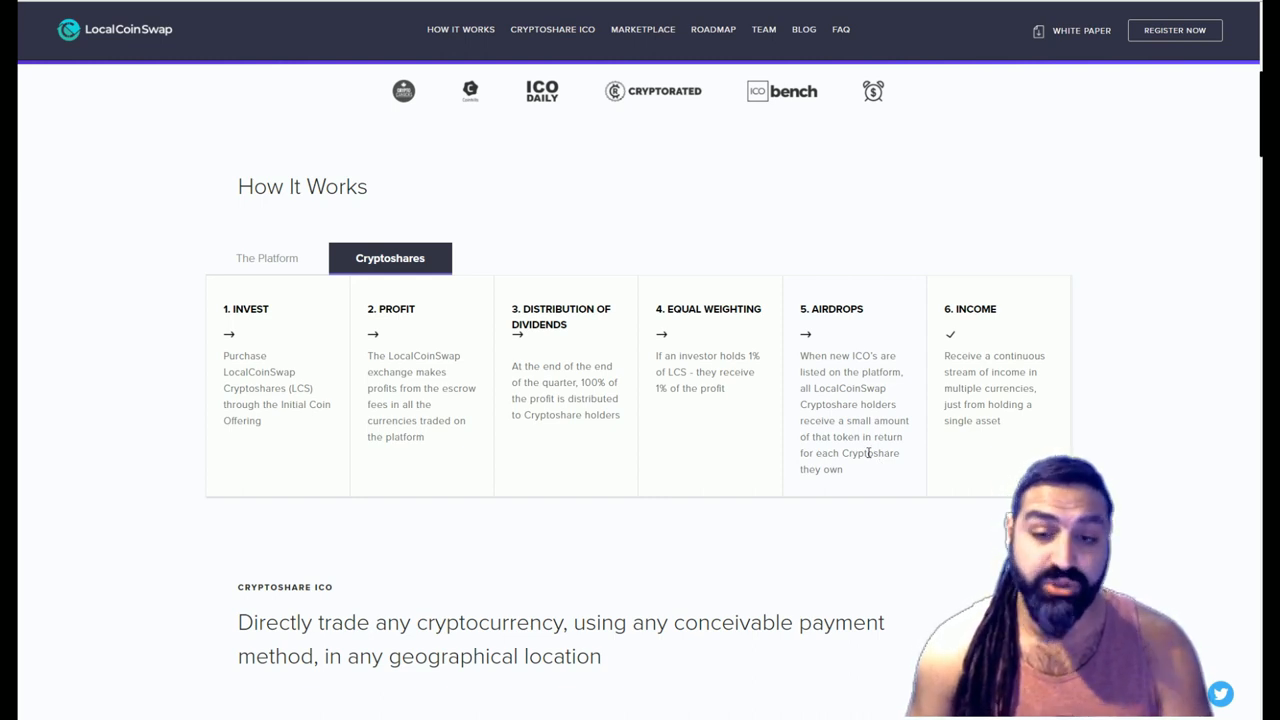
mouse_move(1045, 370)
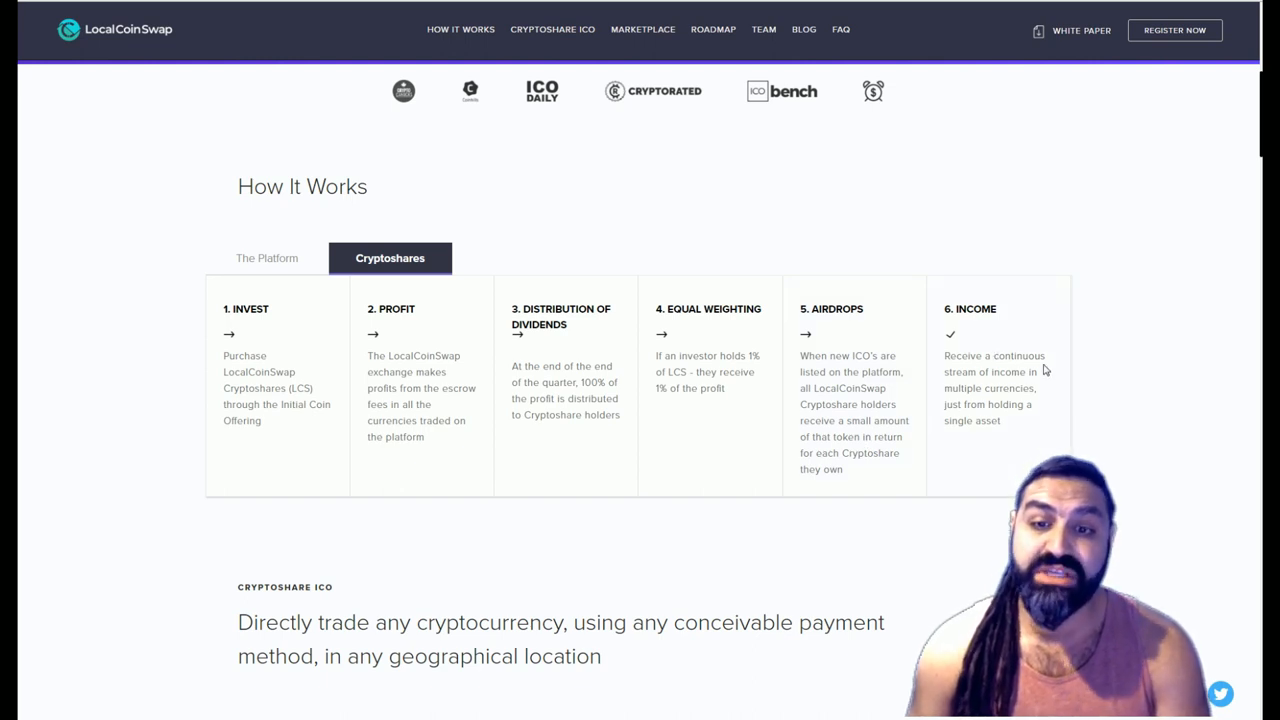
mouse_move(990, 405)
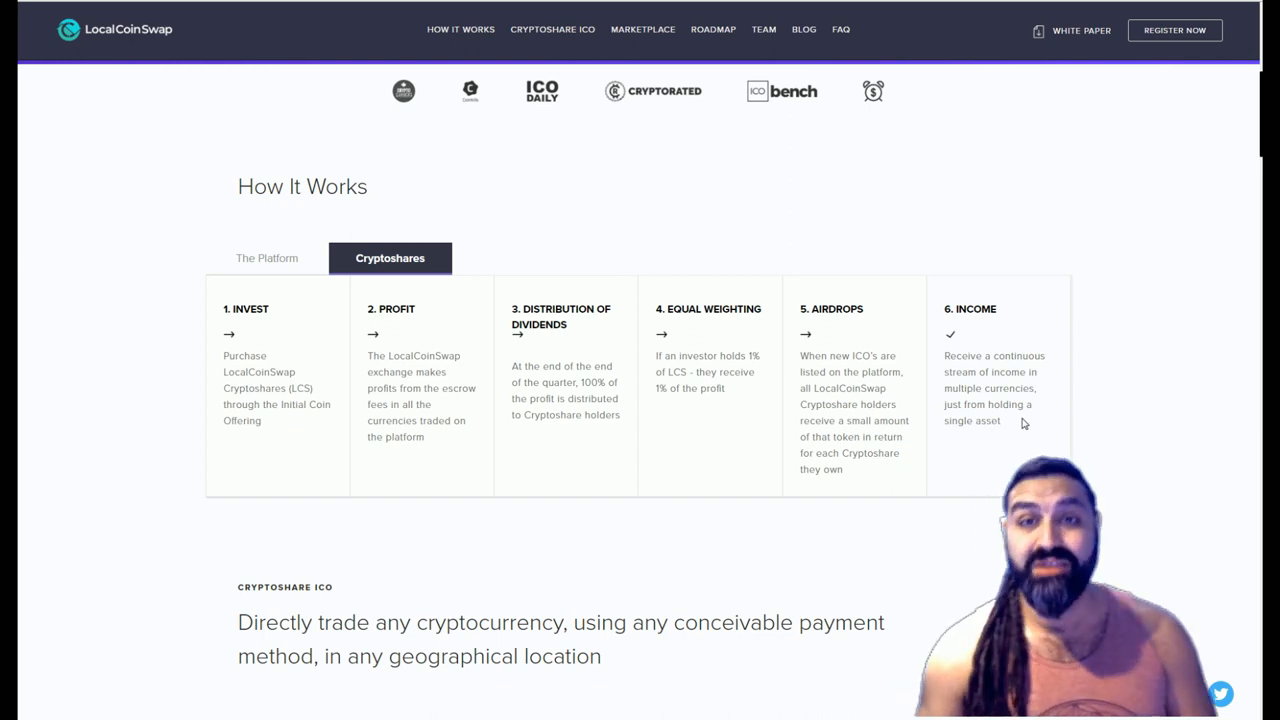
mouse_move(1016, 427)
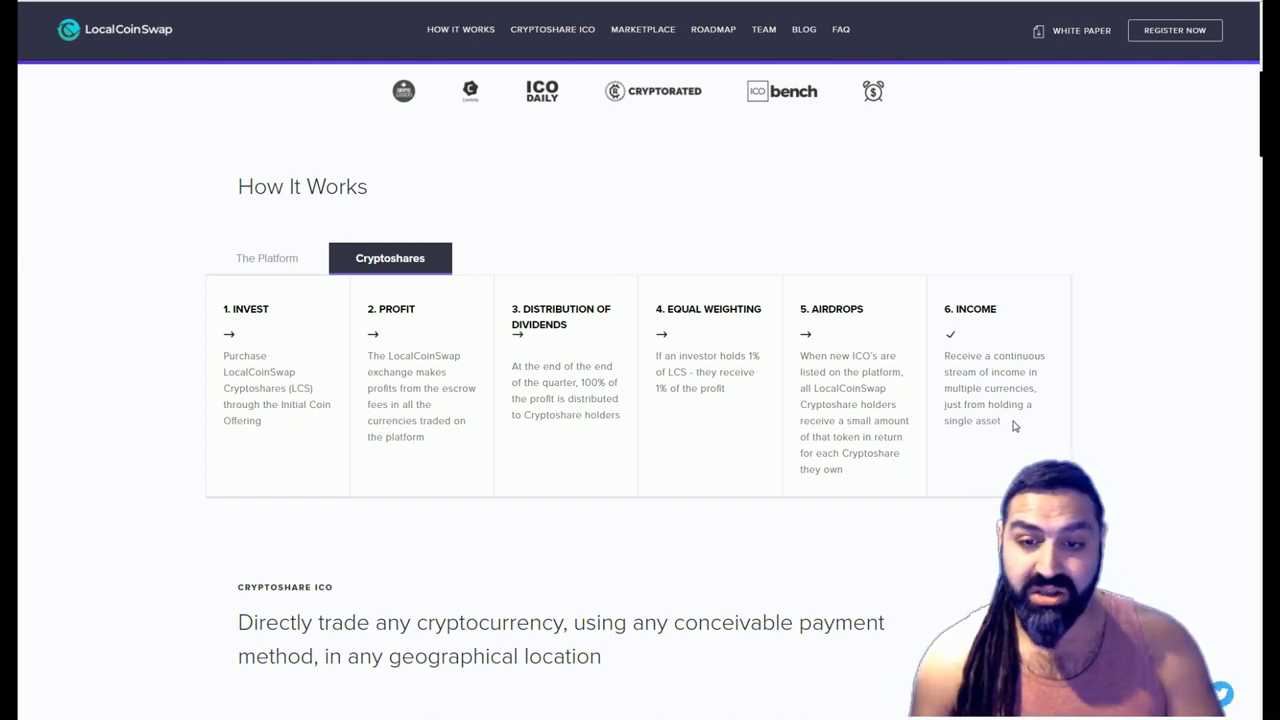
mouse_move(1028, 424)
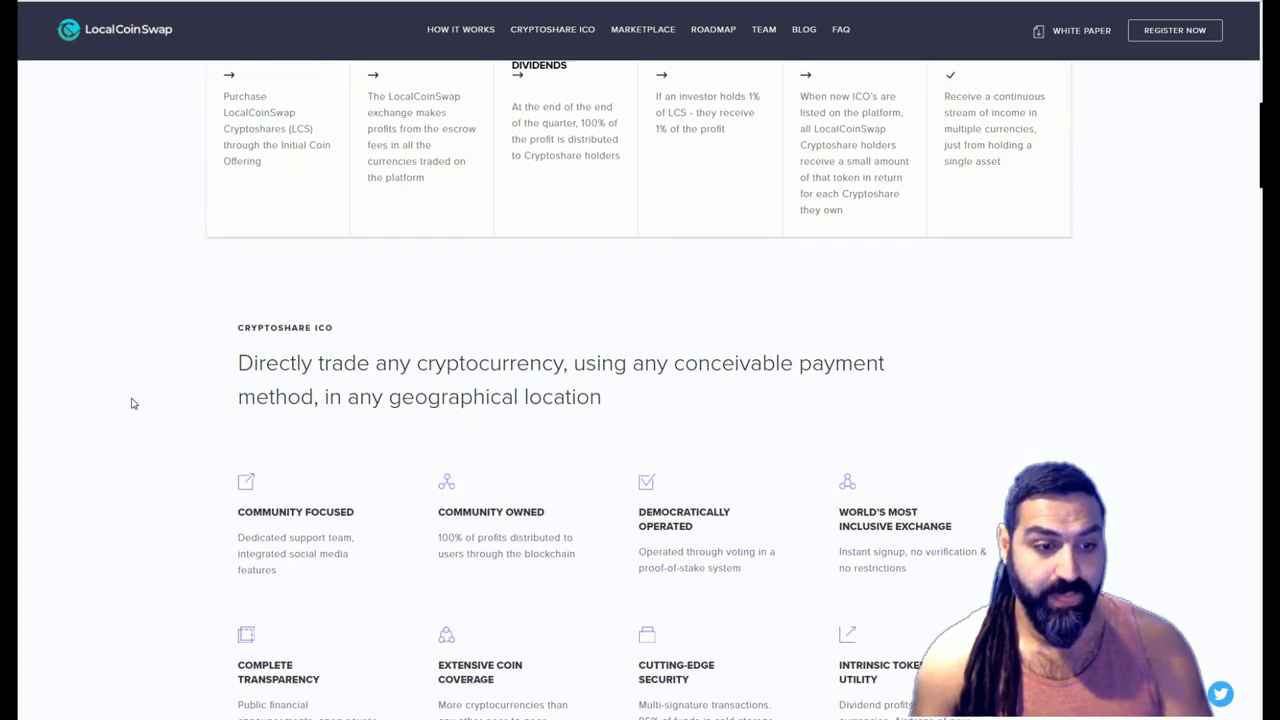
scroll(down, 3)
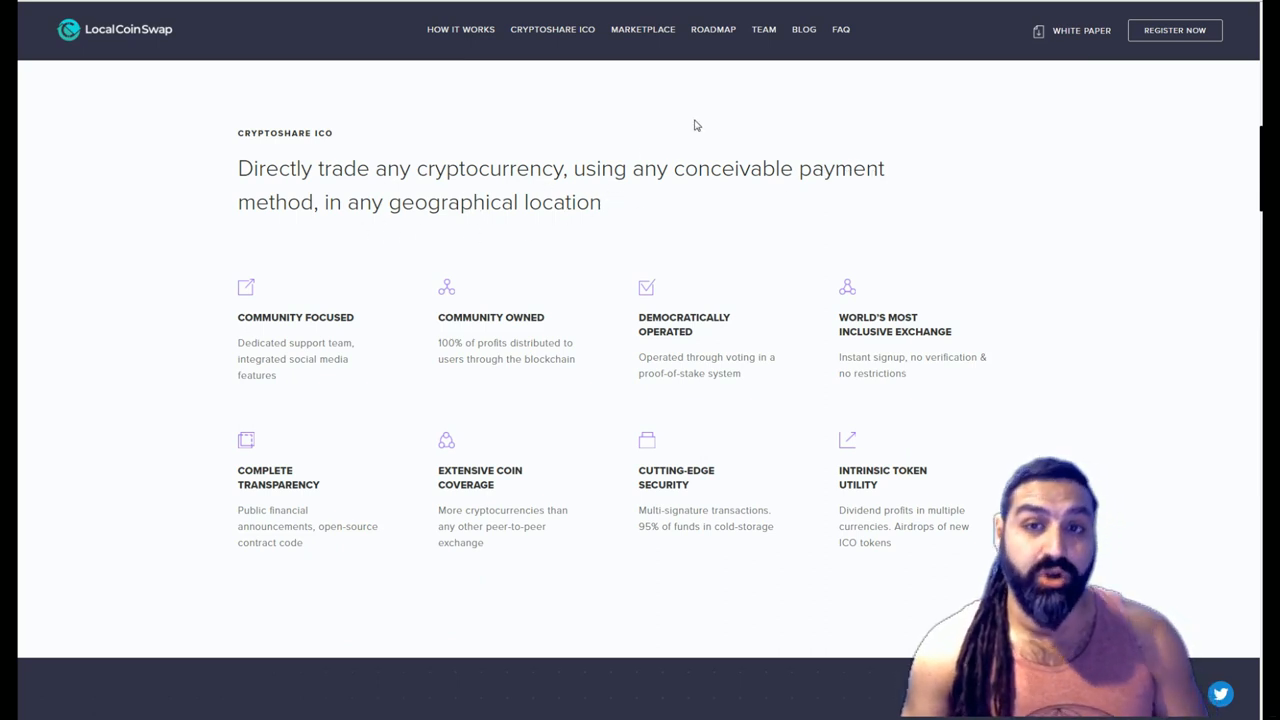
mouse_move(632, 210)
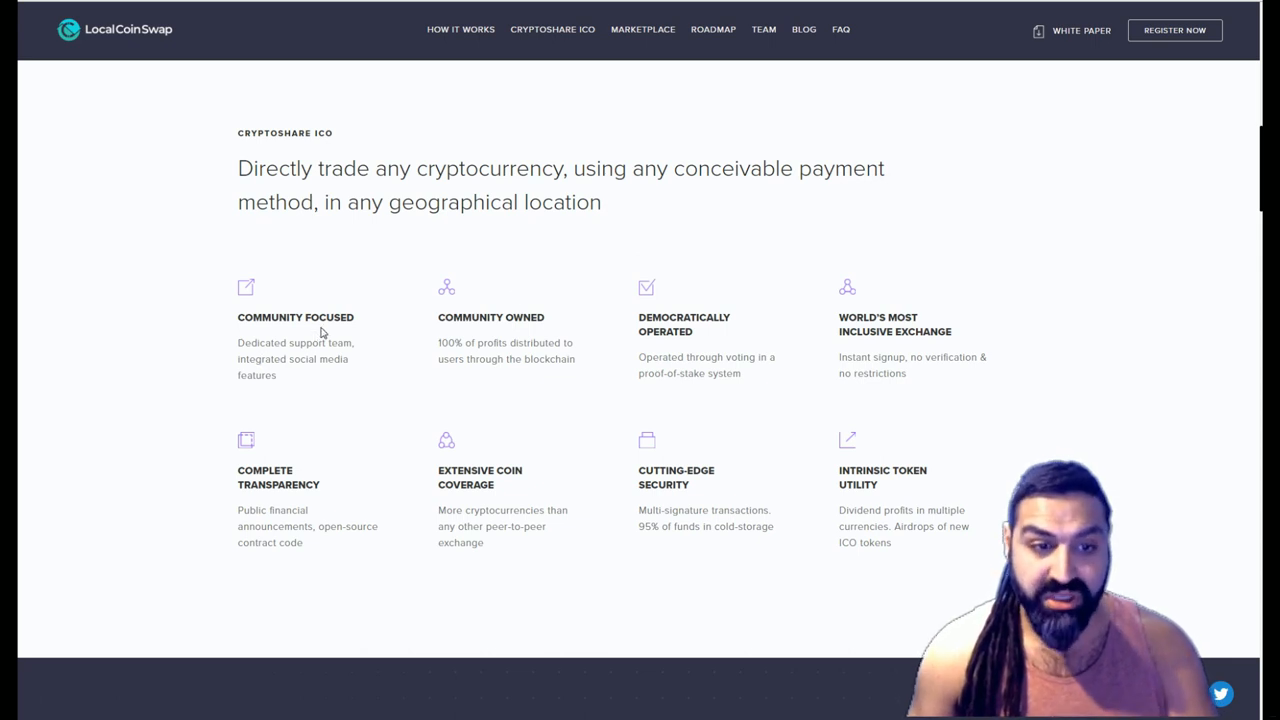
mouse_move(715, 332)
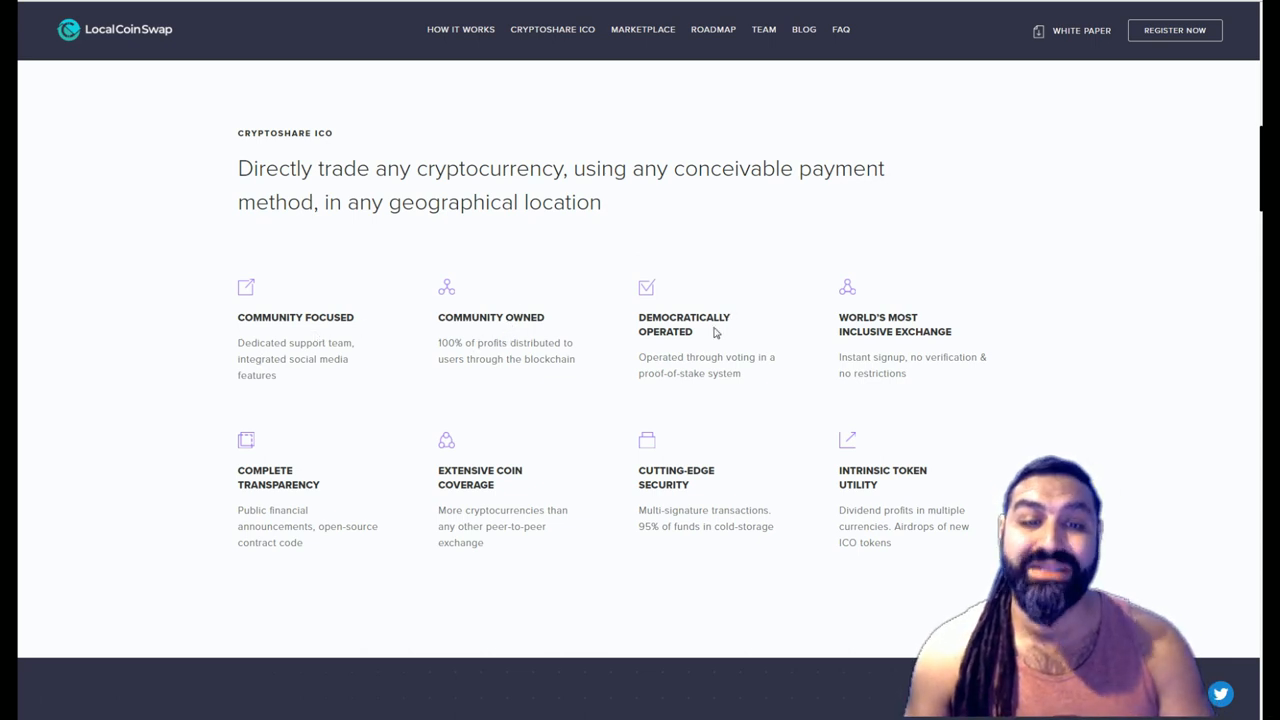
mouse_move(692, 370)
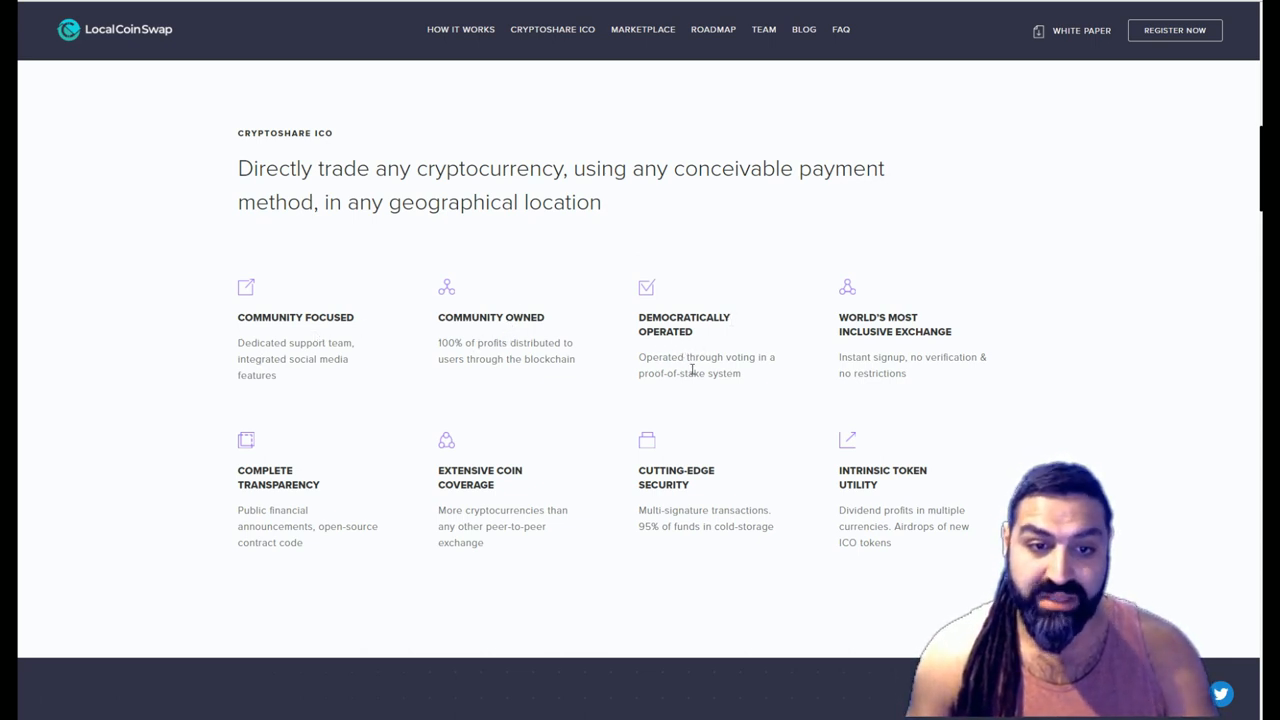
mouse_move(800, 375)
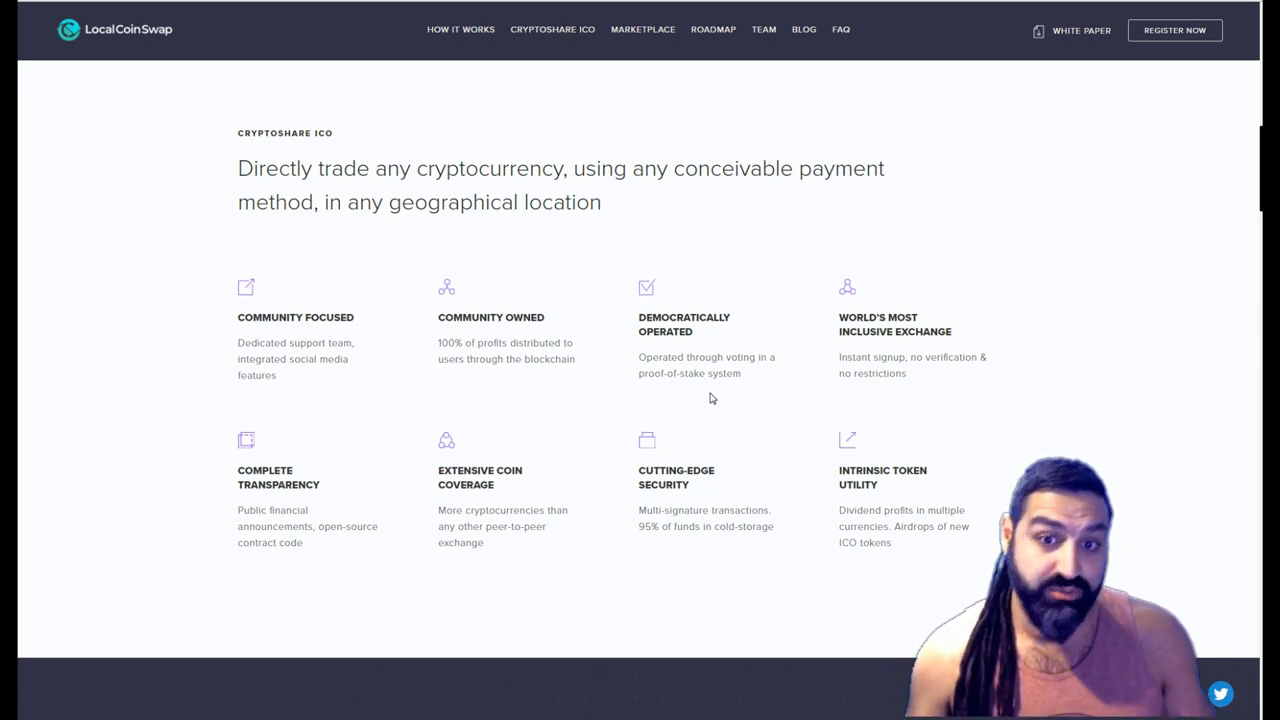
mouse_move(914, 393)
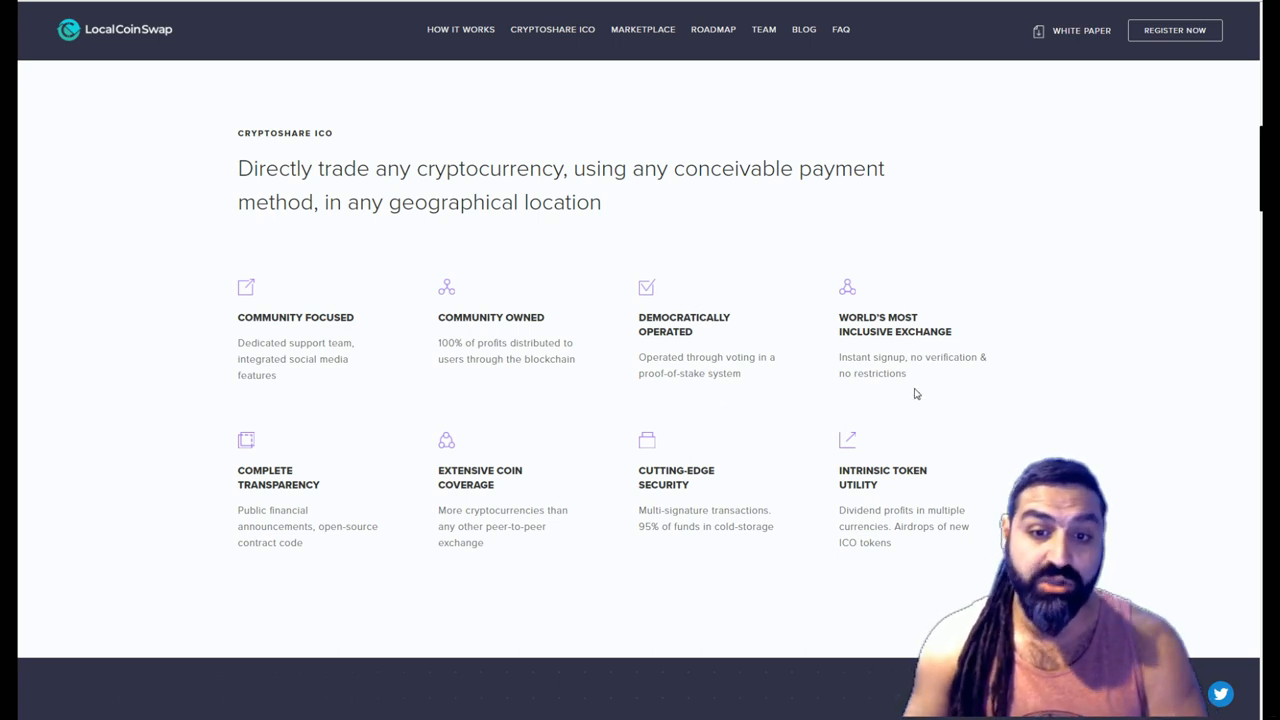
mouse_move(1039, 399)
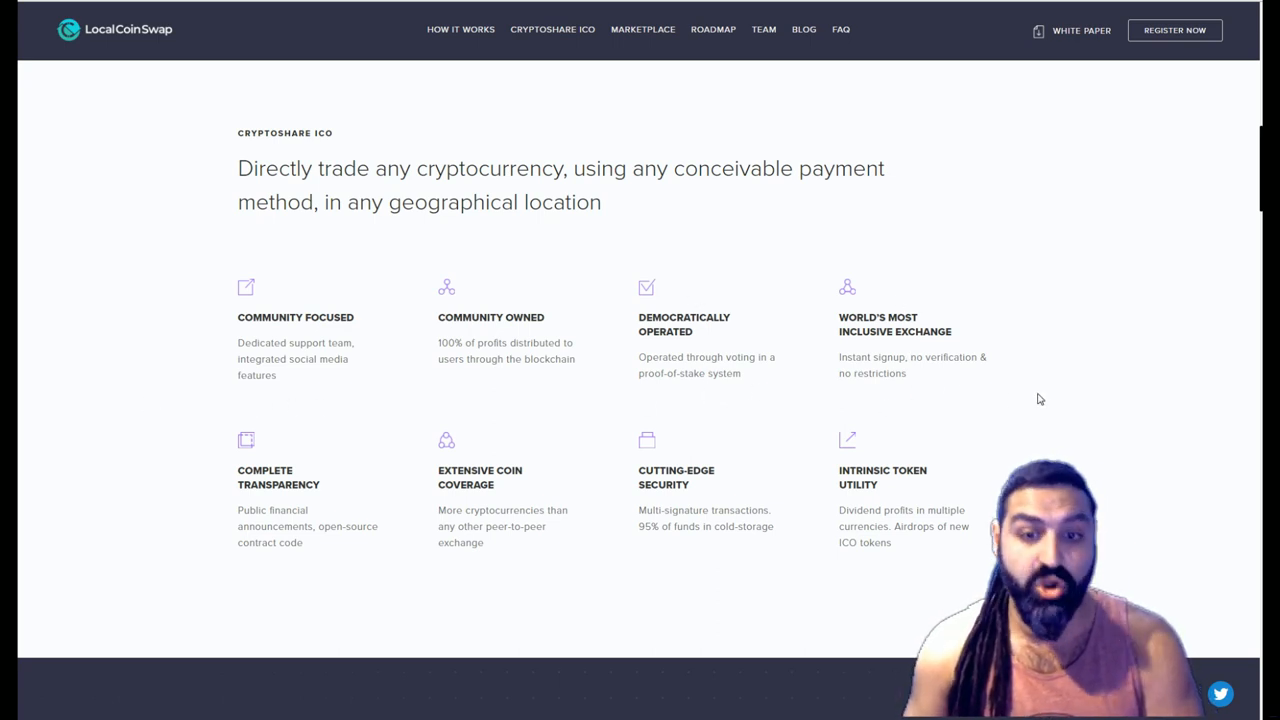
scroll(down, 3)
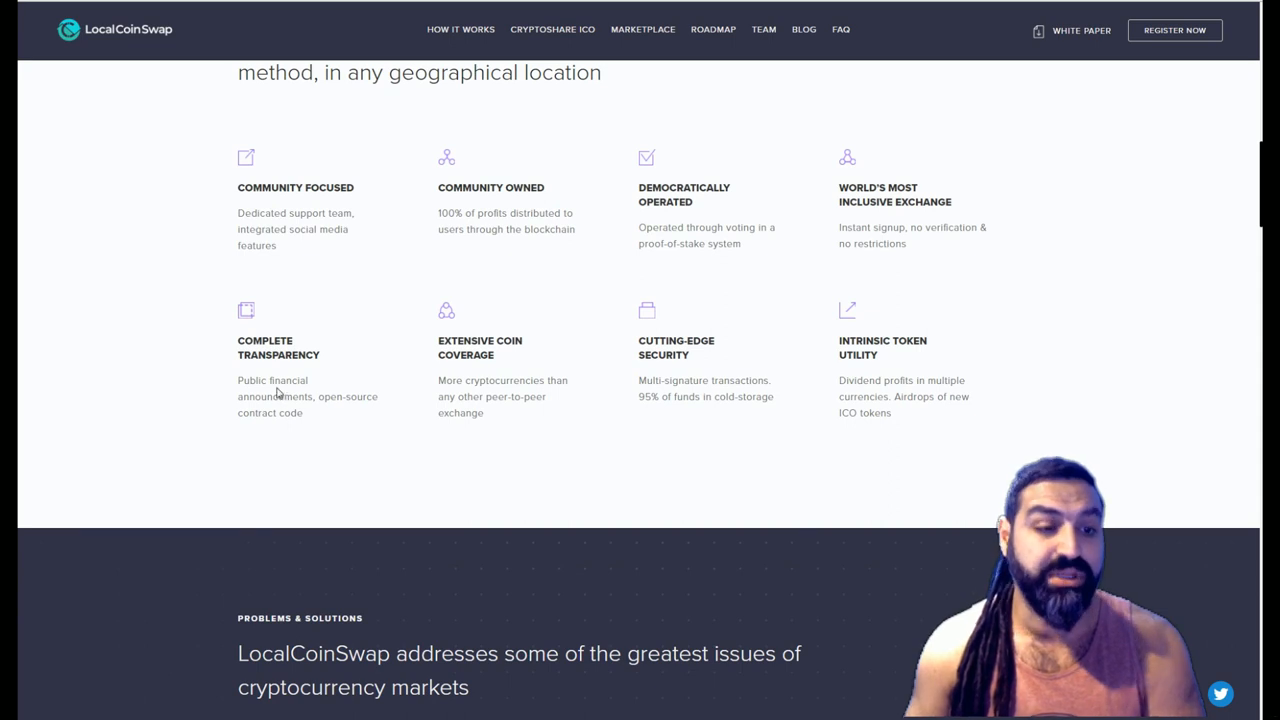
mouse_move(268, 410)
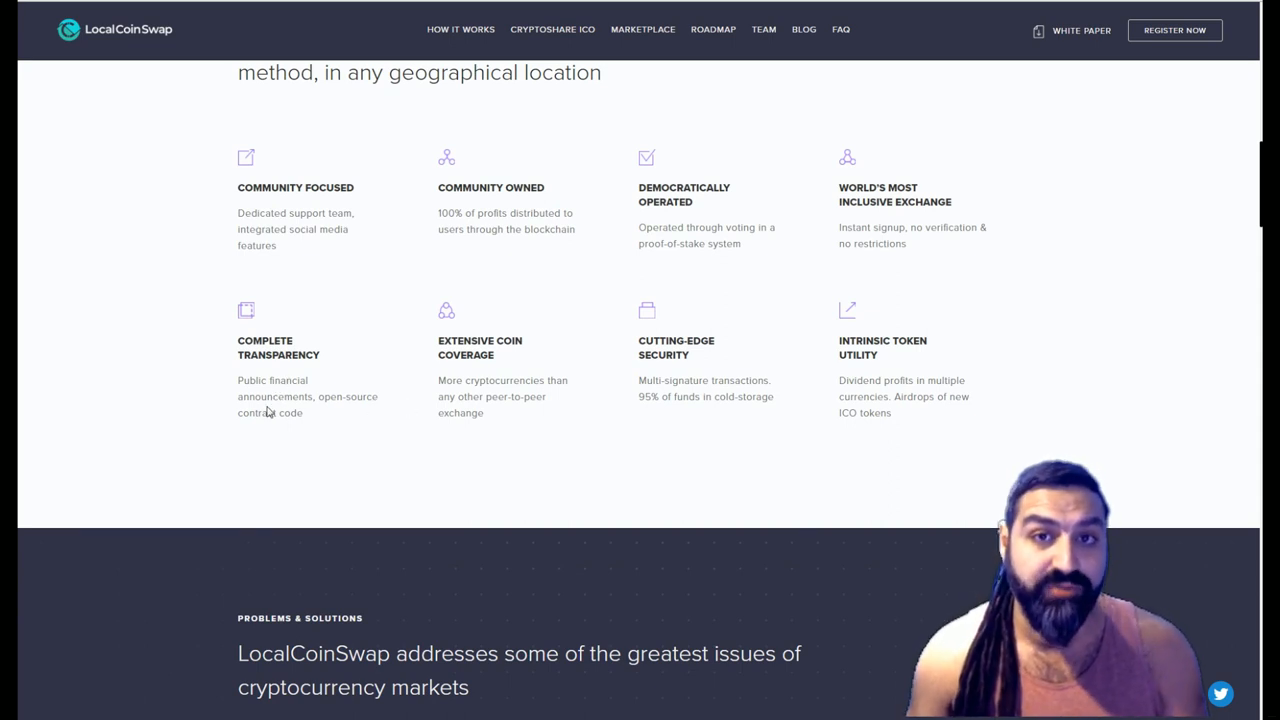
mouse_move(332, 433)
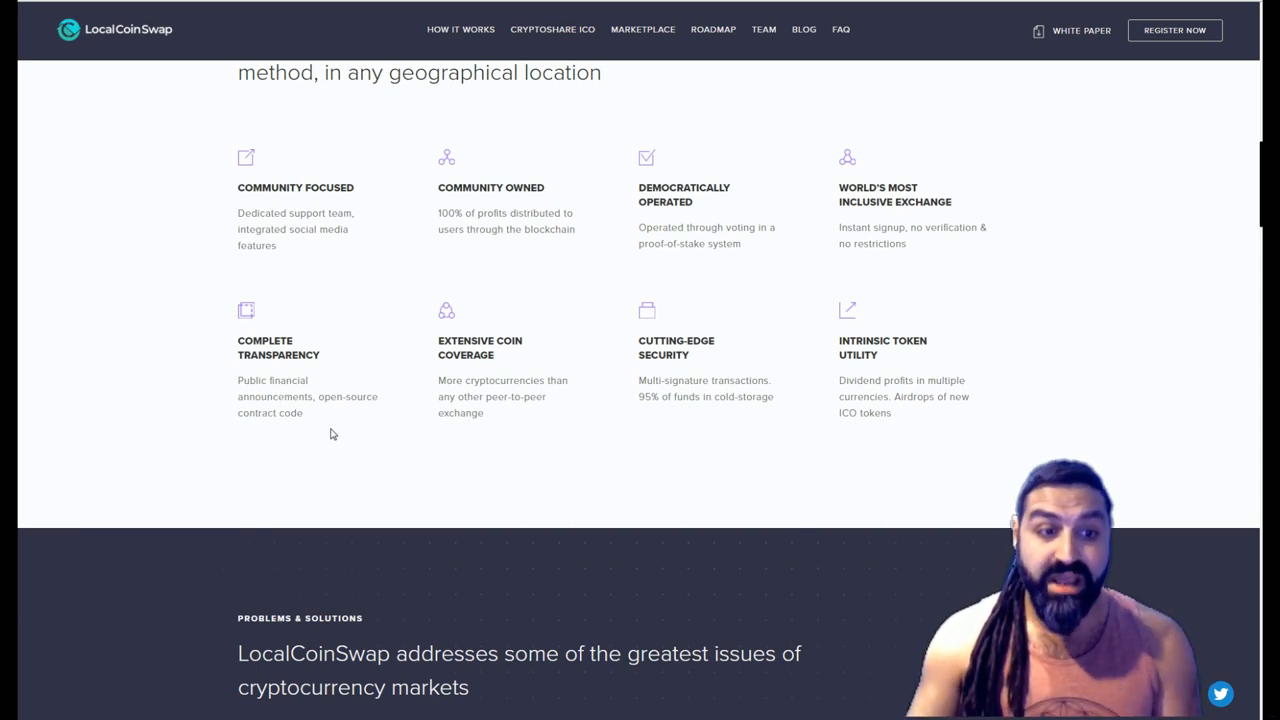
mouse_move(349, 414)
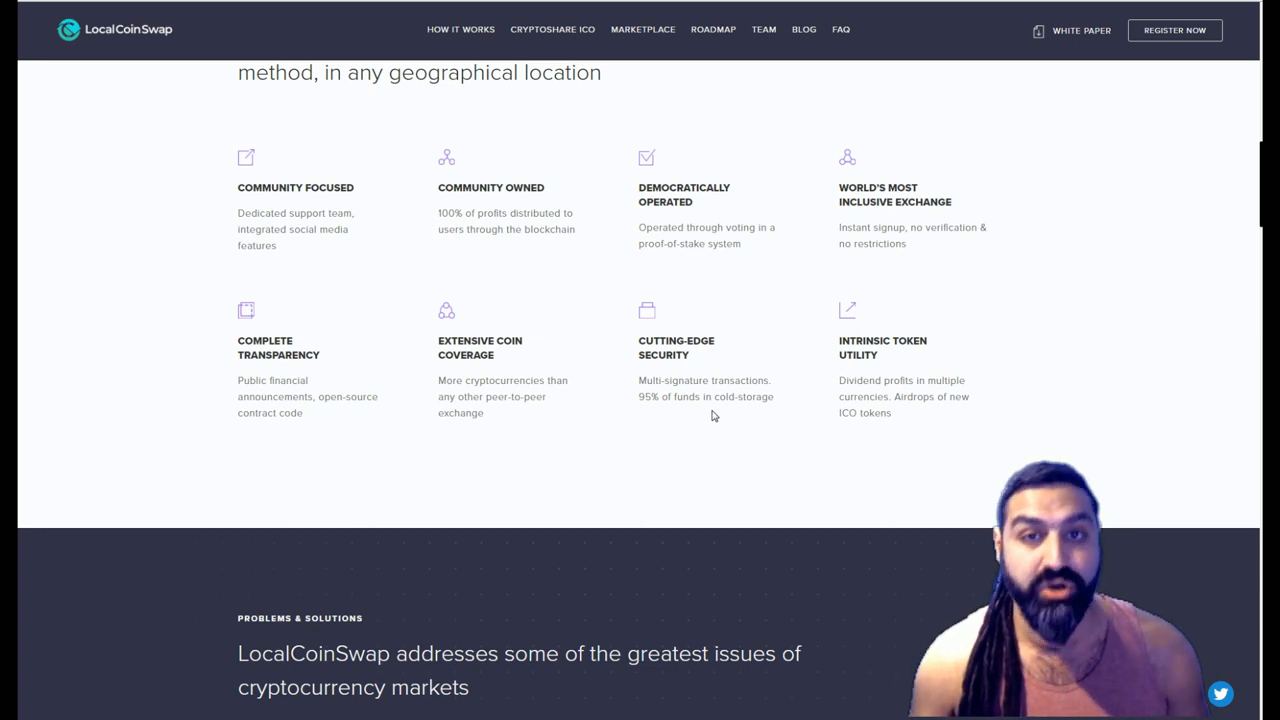
mouse_move(832, 369)
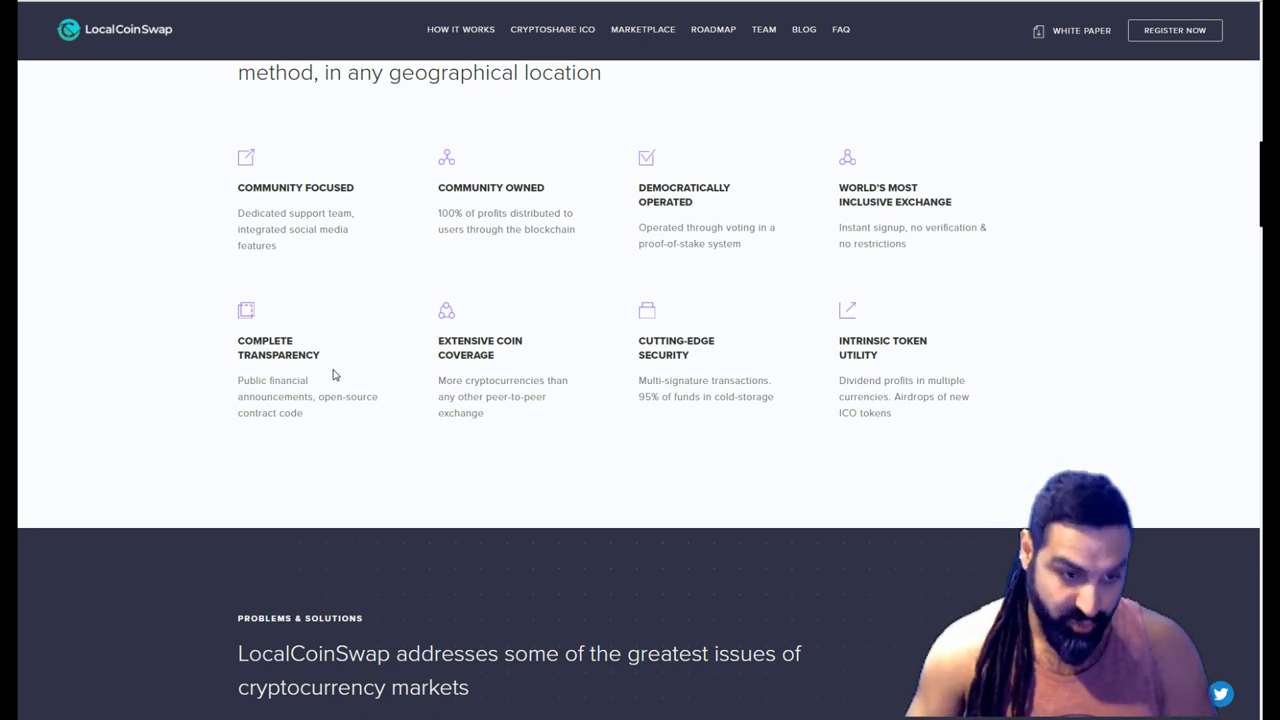
scroll(down, 3)
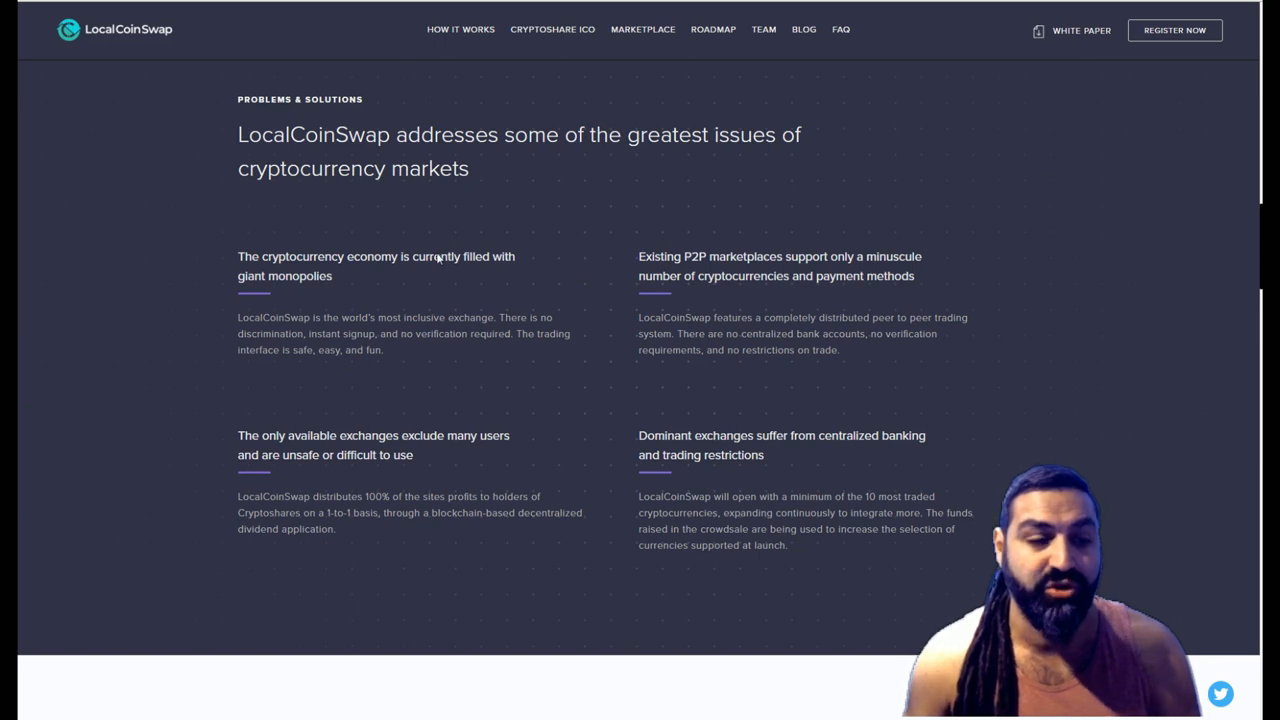
mouse_move(230, 271)
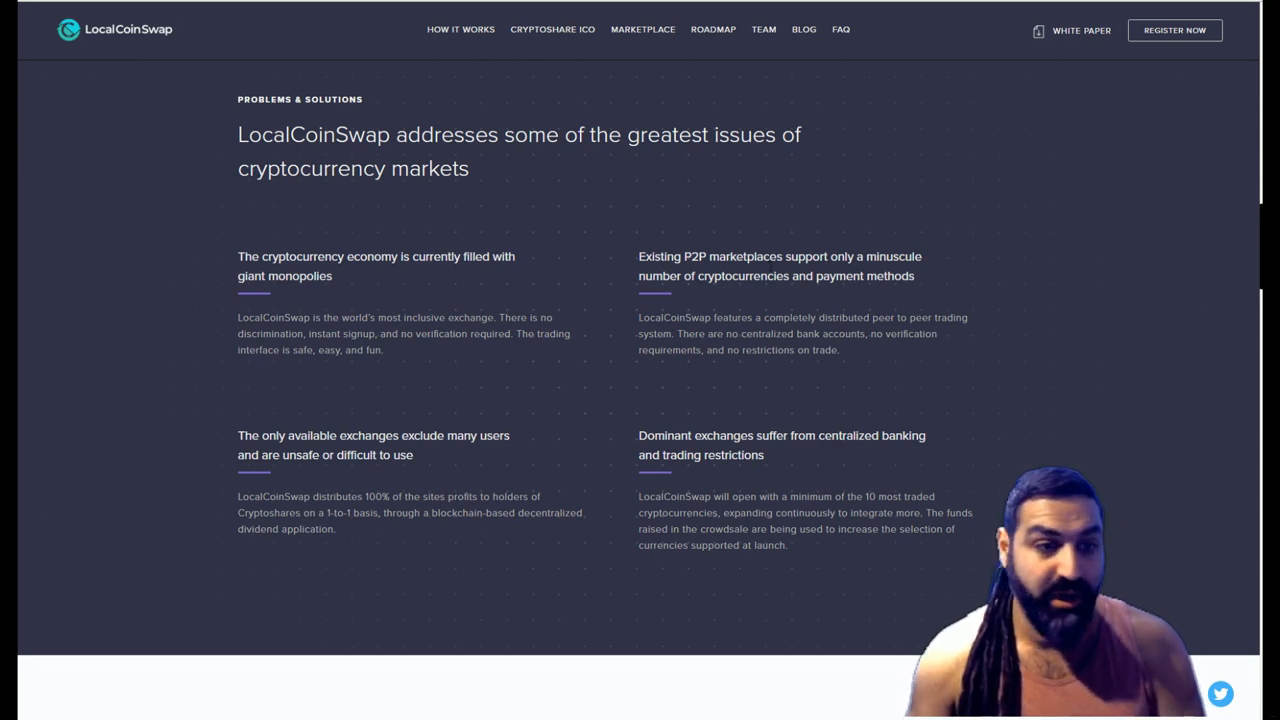
scroll(down, 3)
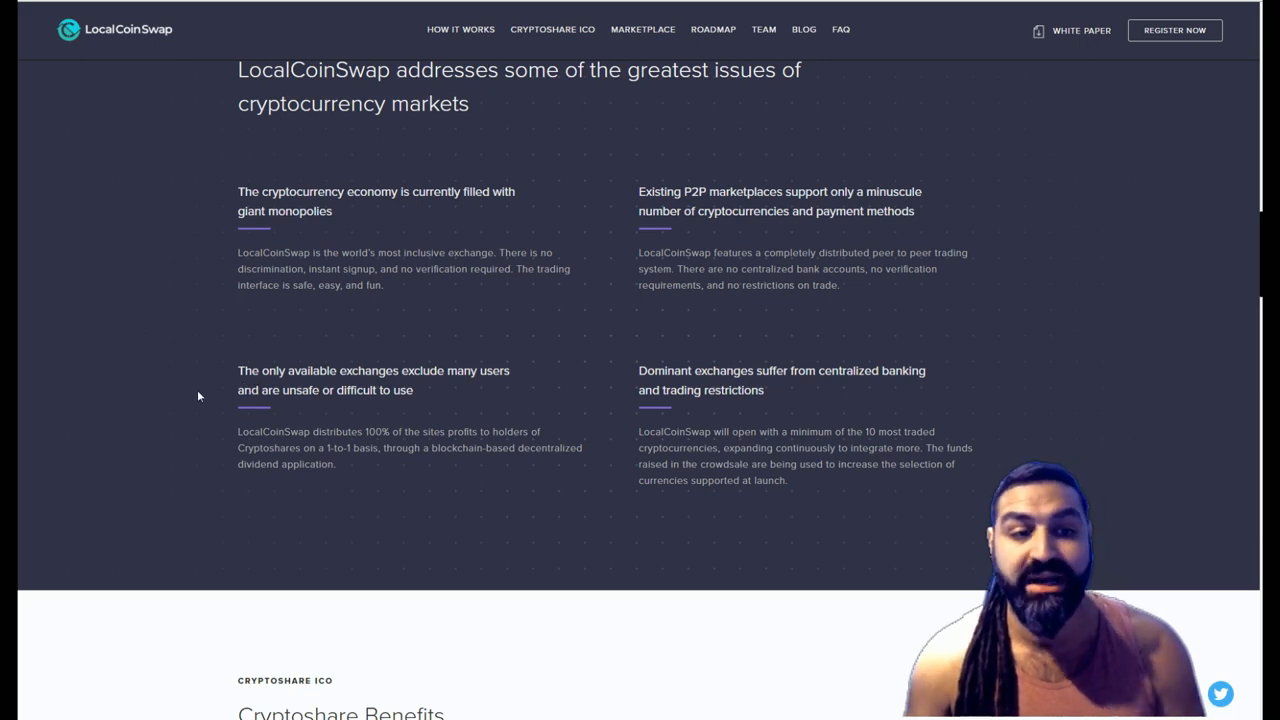
scroll(down, 3)
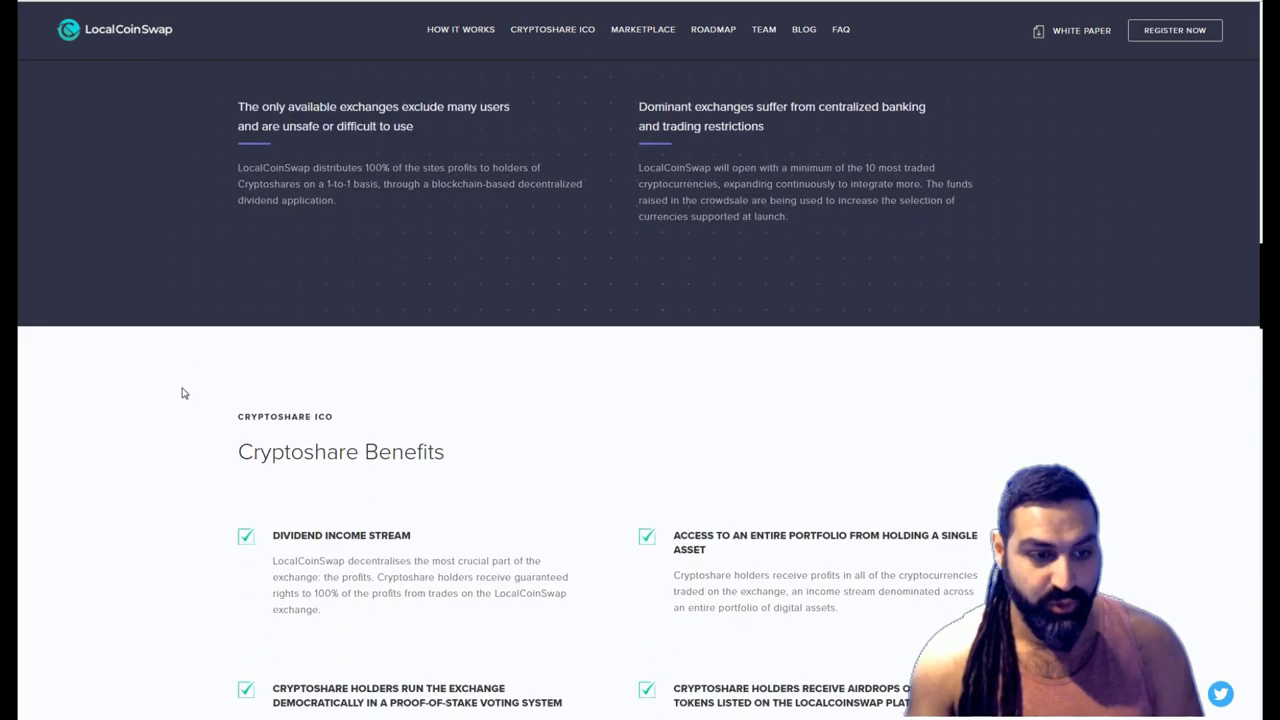
scroll(down, 3)
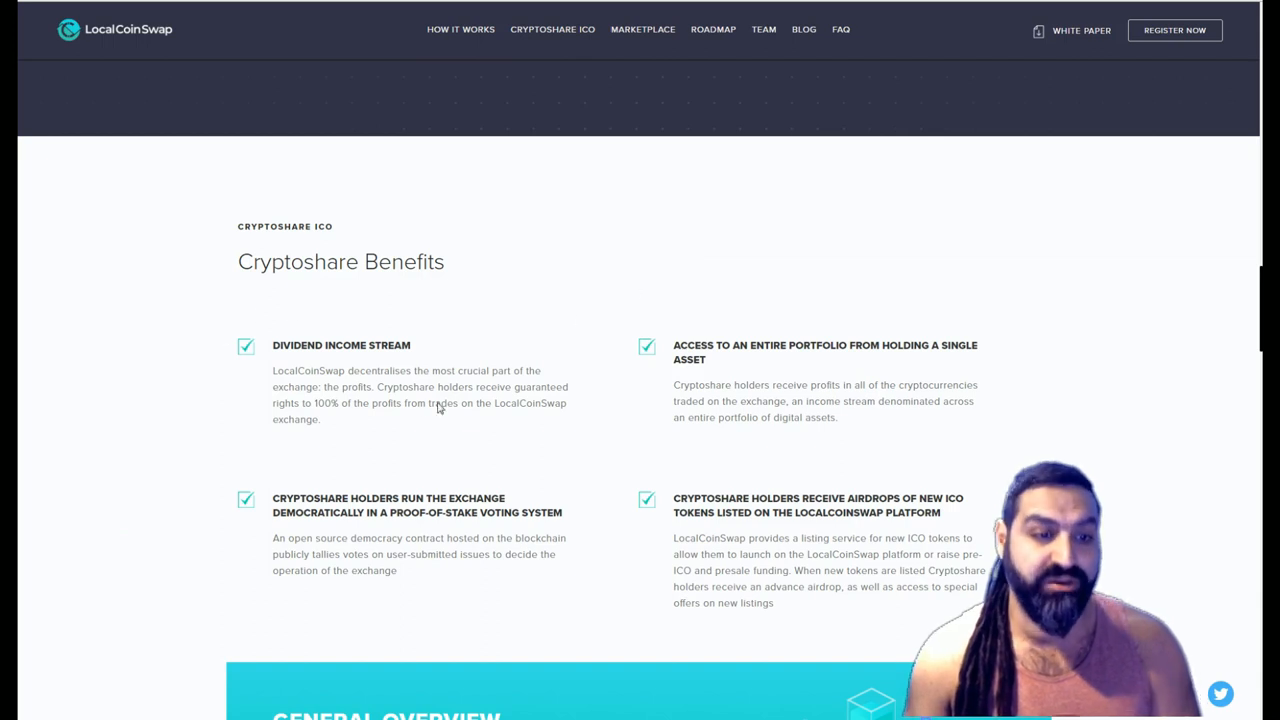
mouse_move(823, 397)
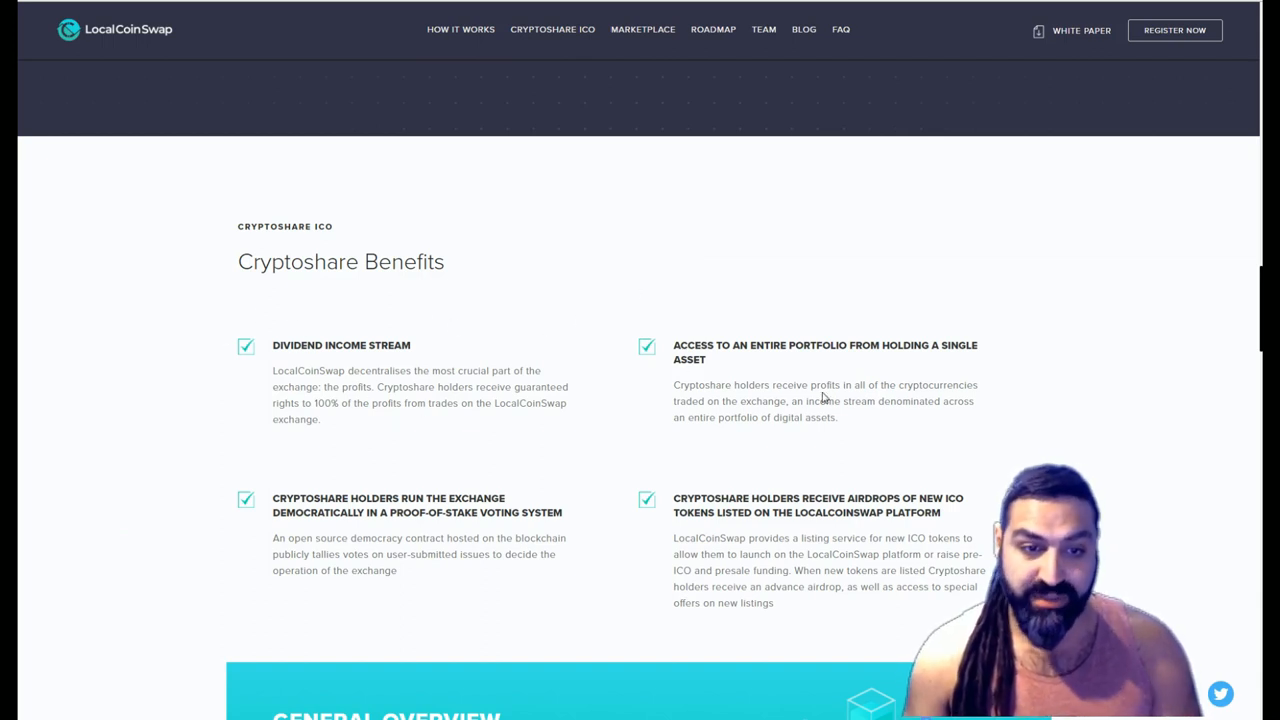
scroll(down, 3)
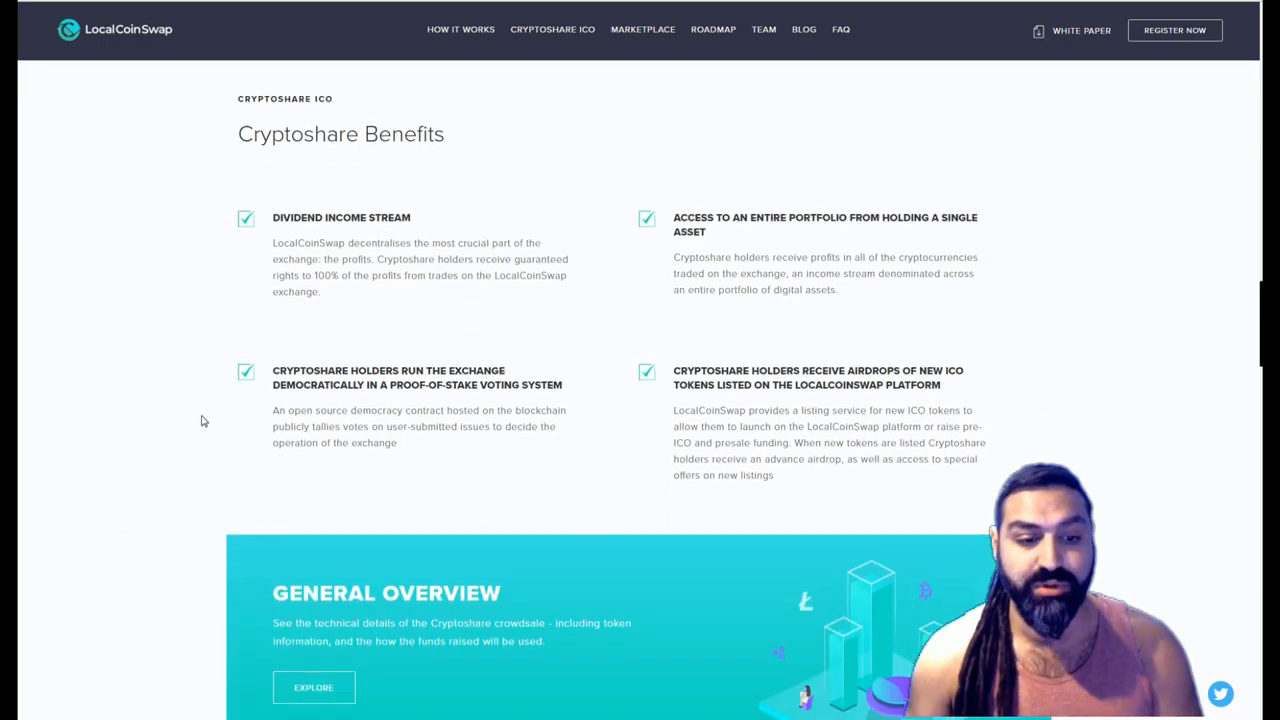
scroll(down, 3)
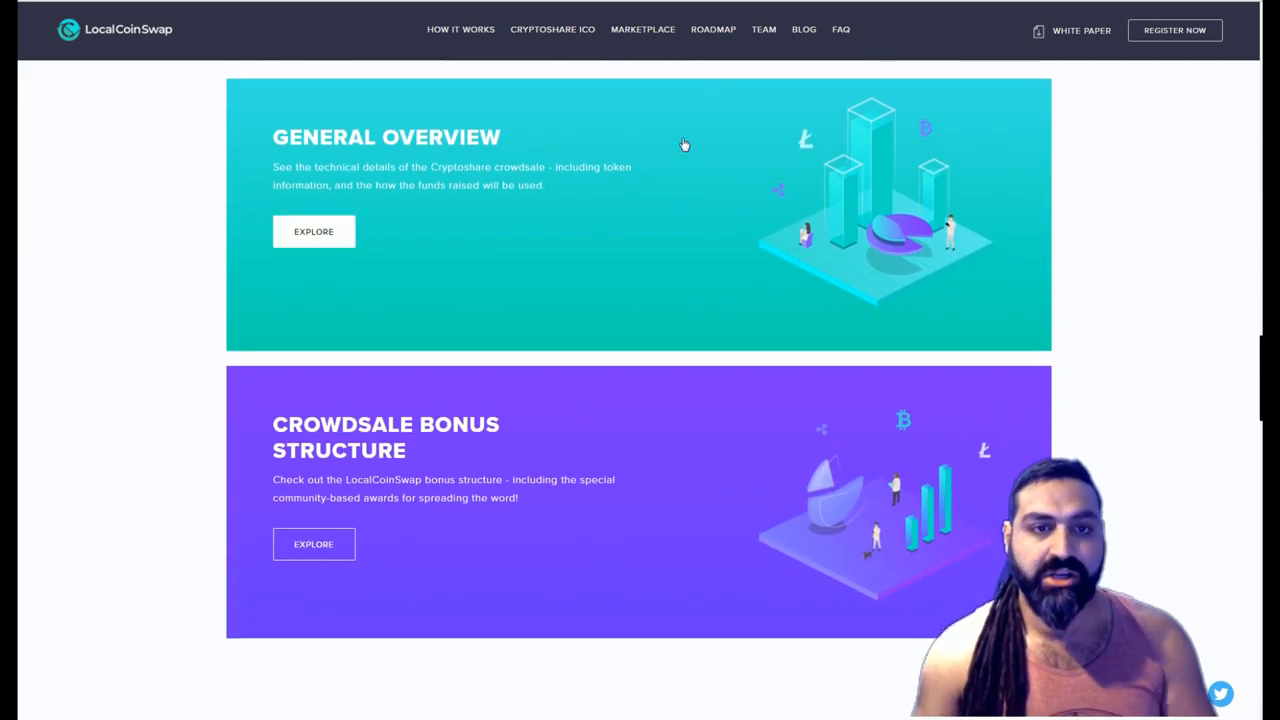
Open the LocalCoinSwap whitepaper PDF and read from the cover through the Cryptoshares sections
click(1081, 30)
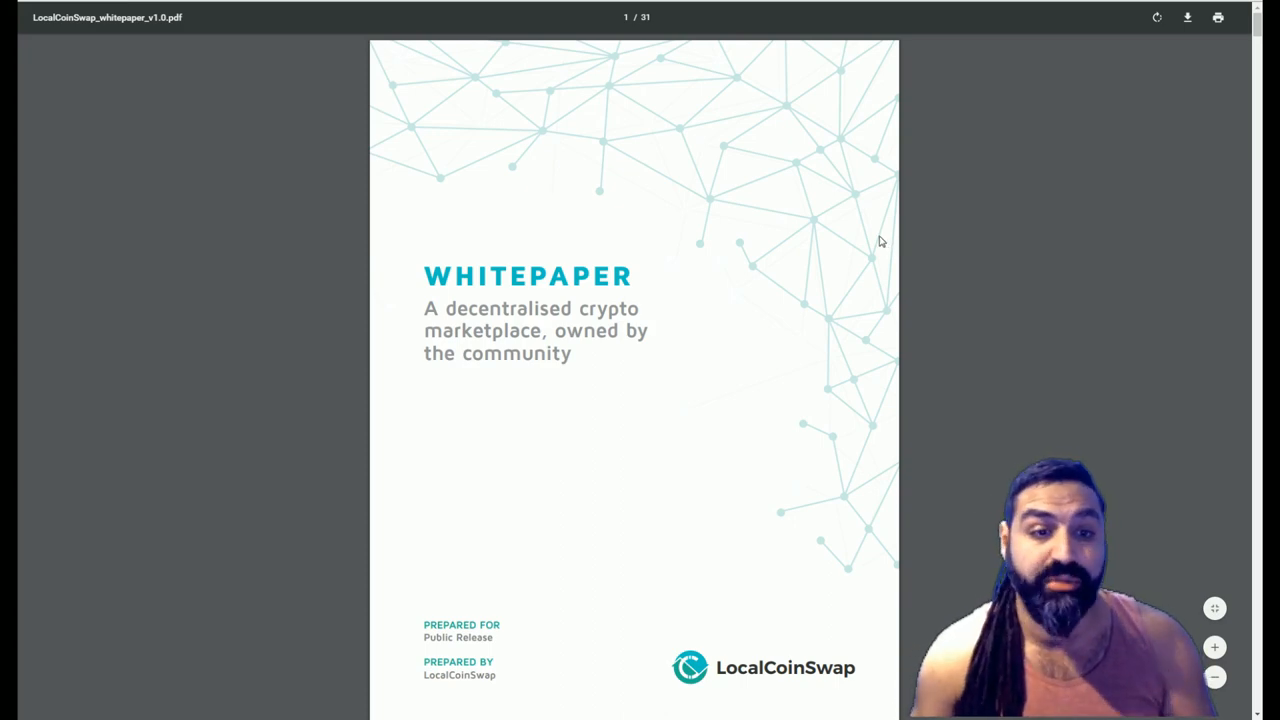
mouse_move(1015, 253)
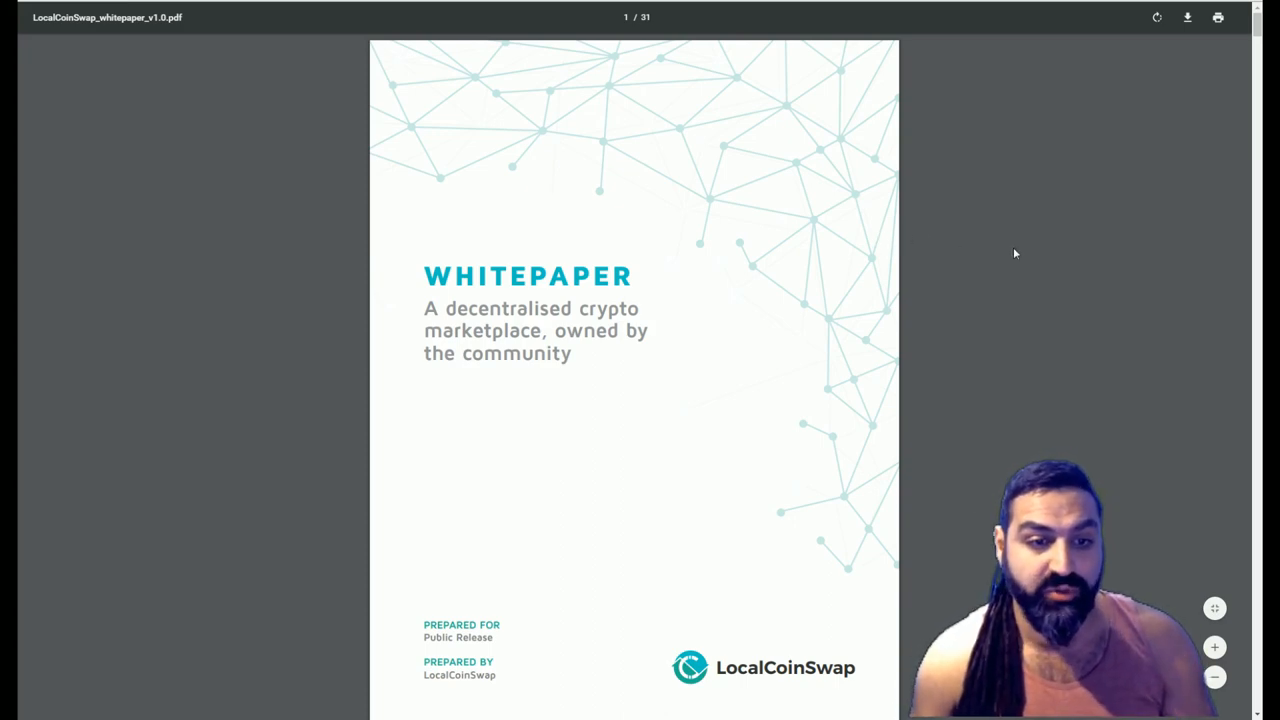
scroll(down, 3)
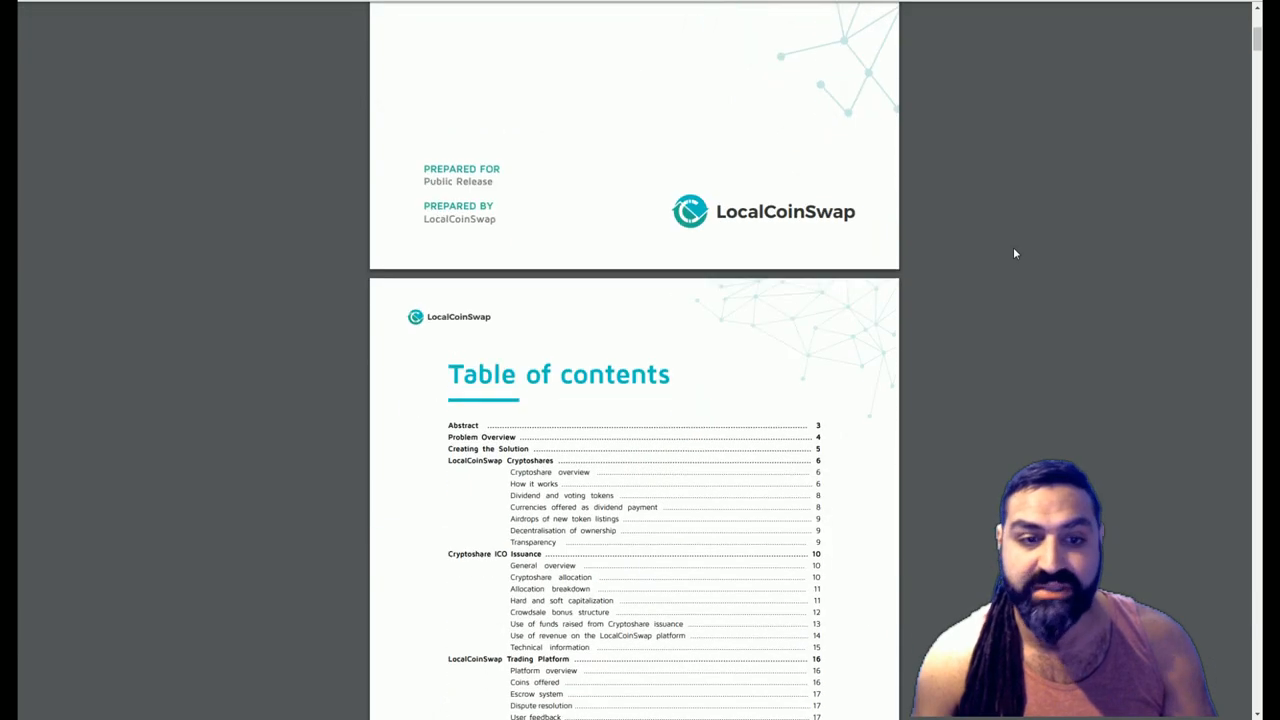
scroll(down, 3)
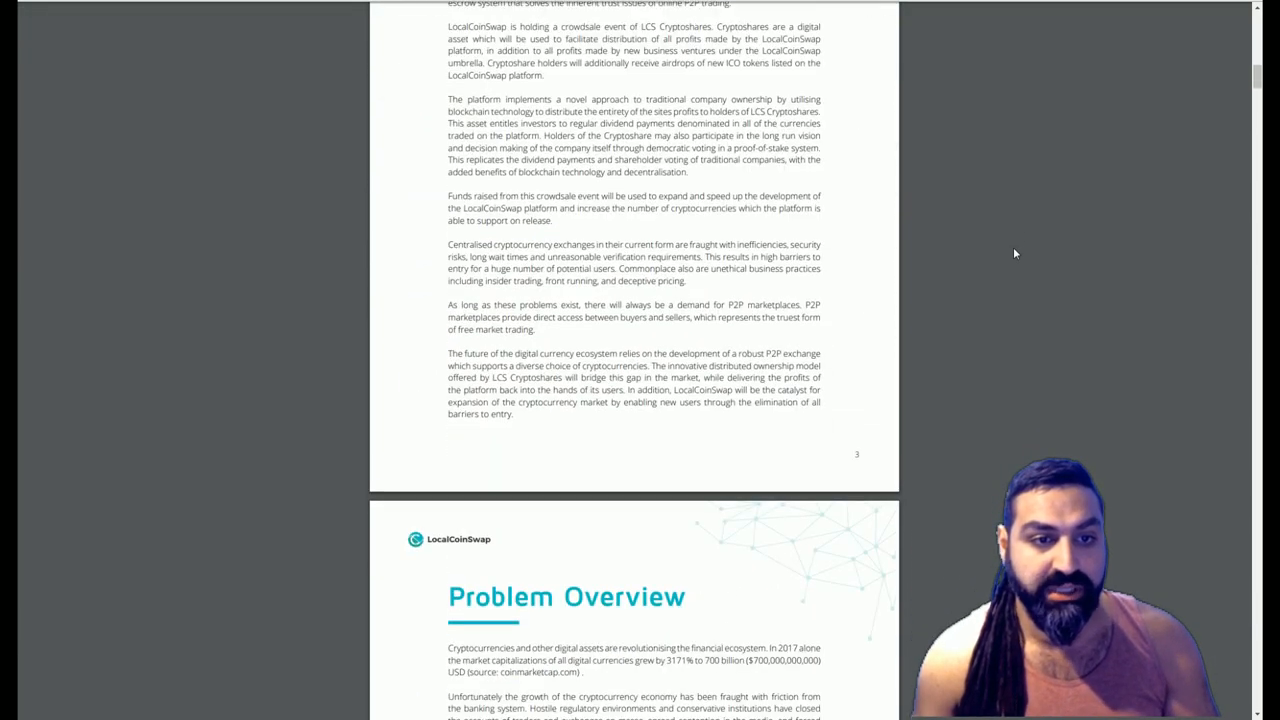
scroll(down, 3)
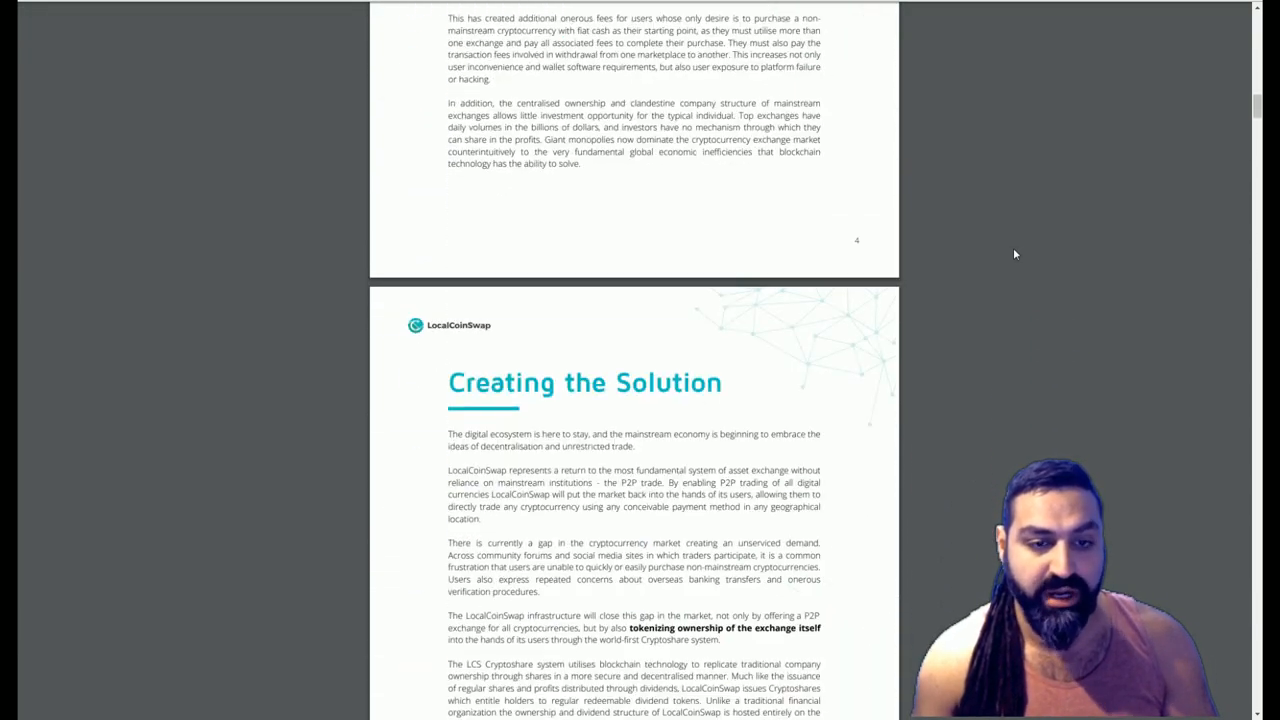
scroll(down, 3)
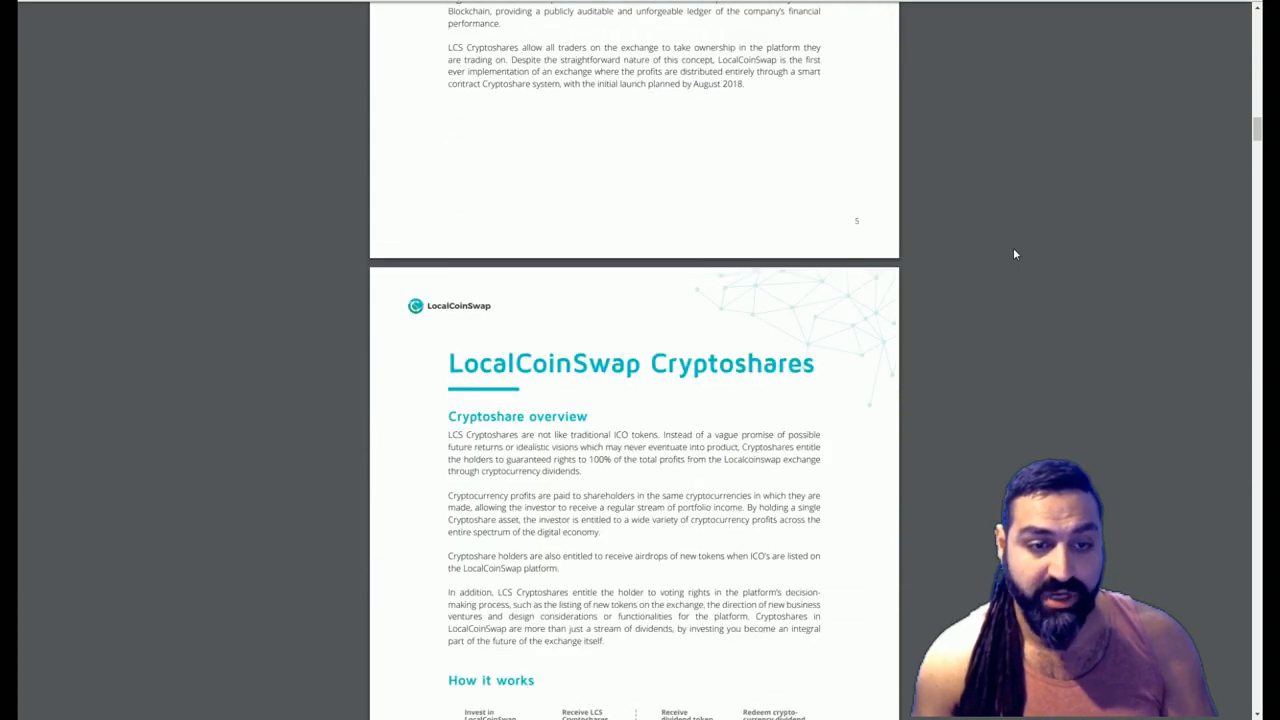
scroll(down, 3)
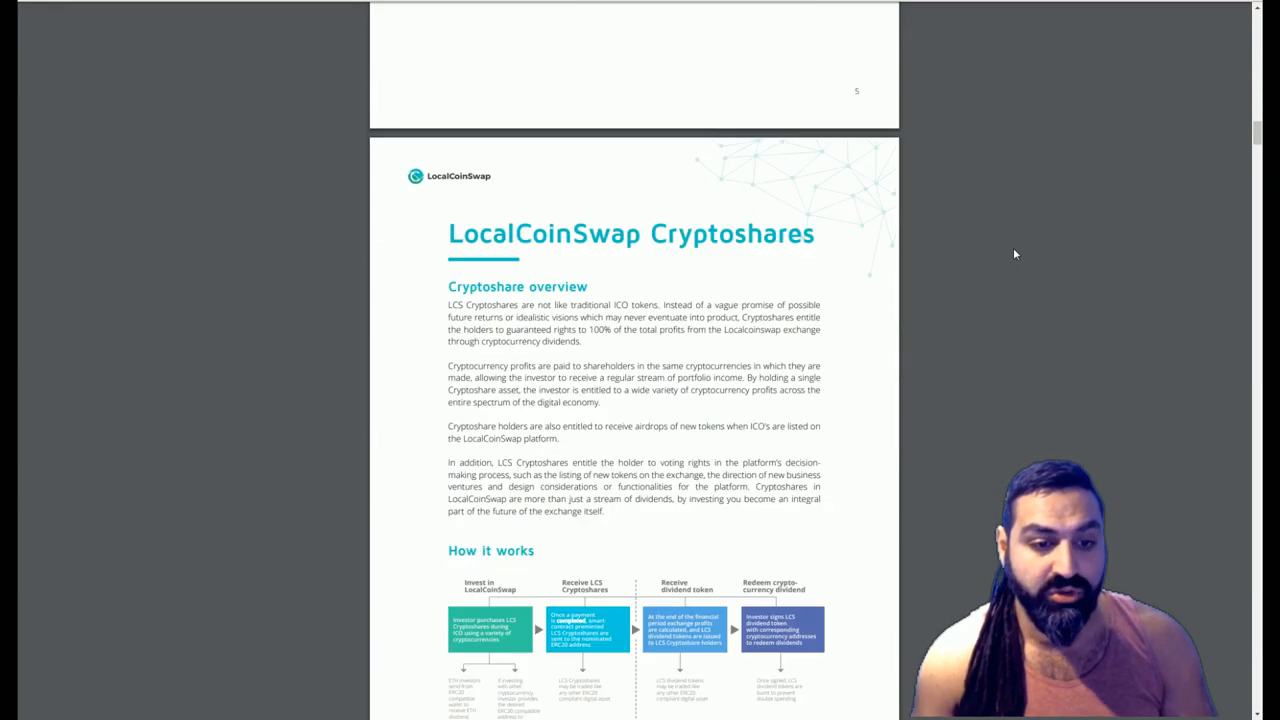
Continue through the dividends pages to the Decentralisation of ownership and Transparency sections
scroll(down, 3)
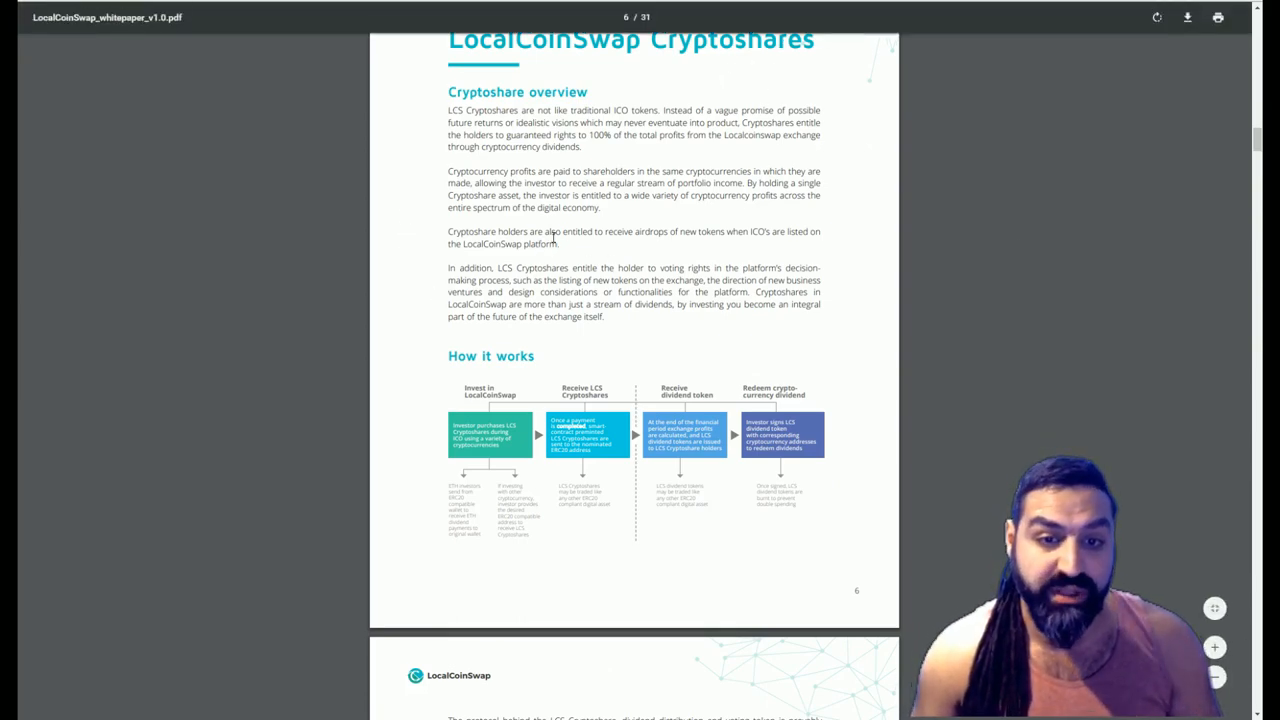
scroll(down, 3)
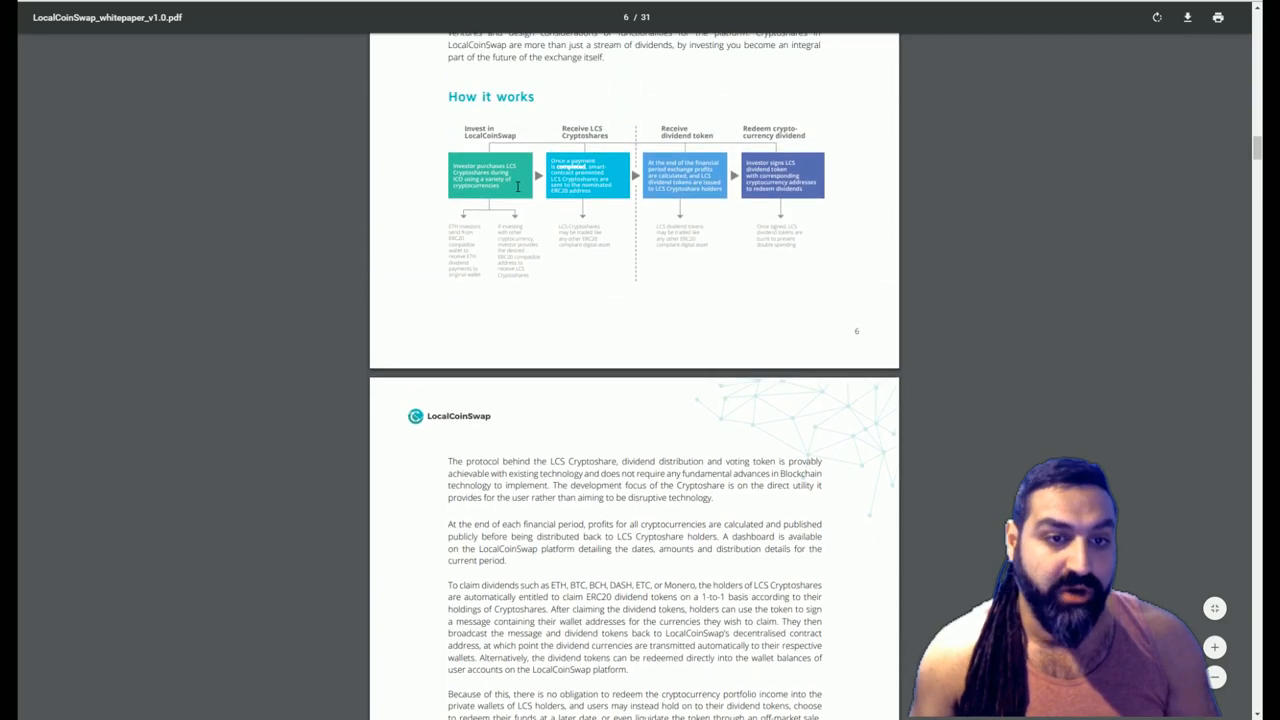
scroll(down, 3)
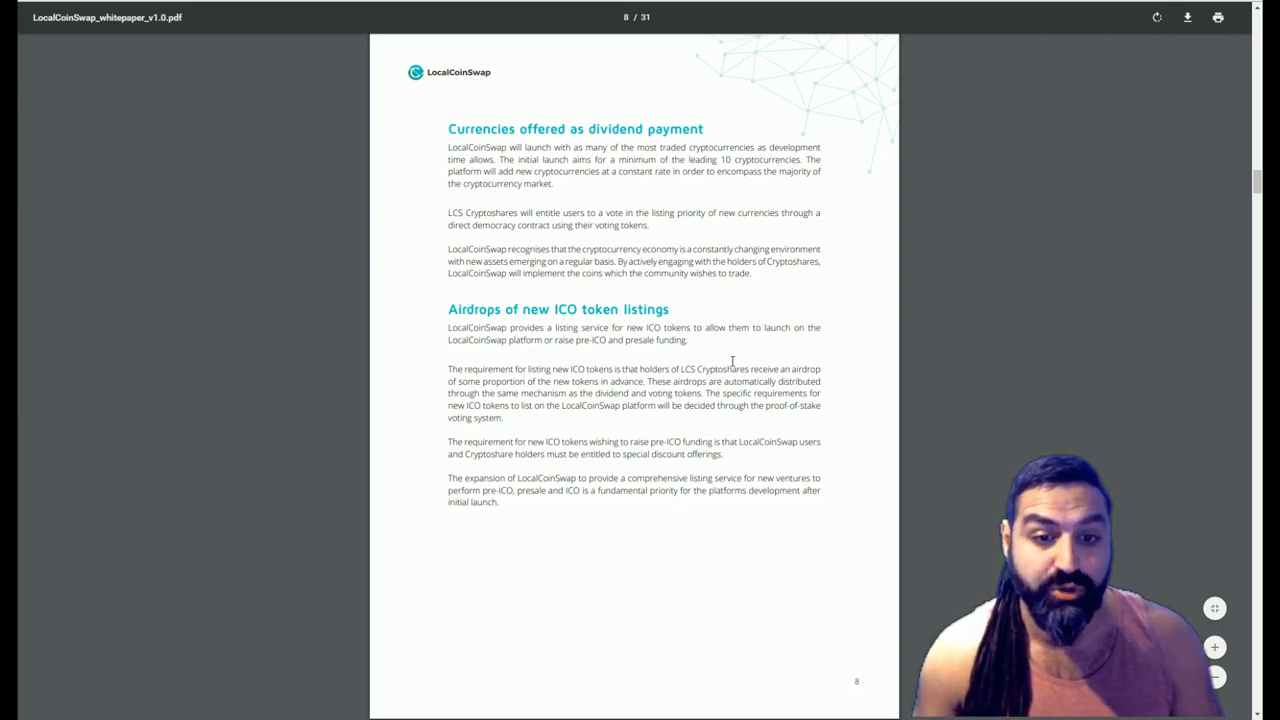
mouse_move(468, 397)
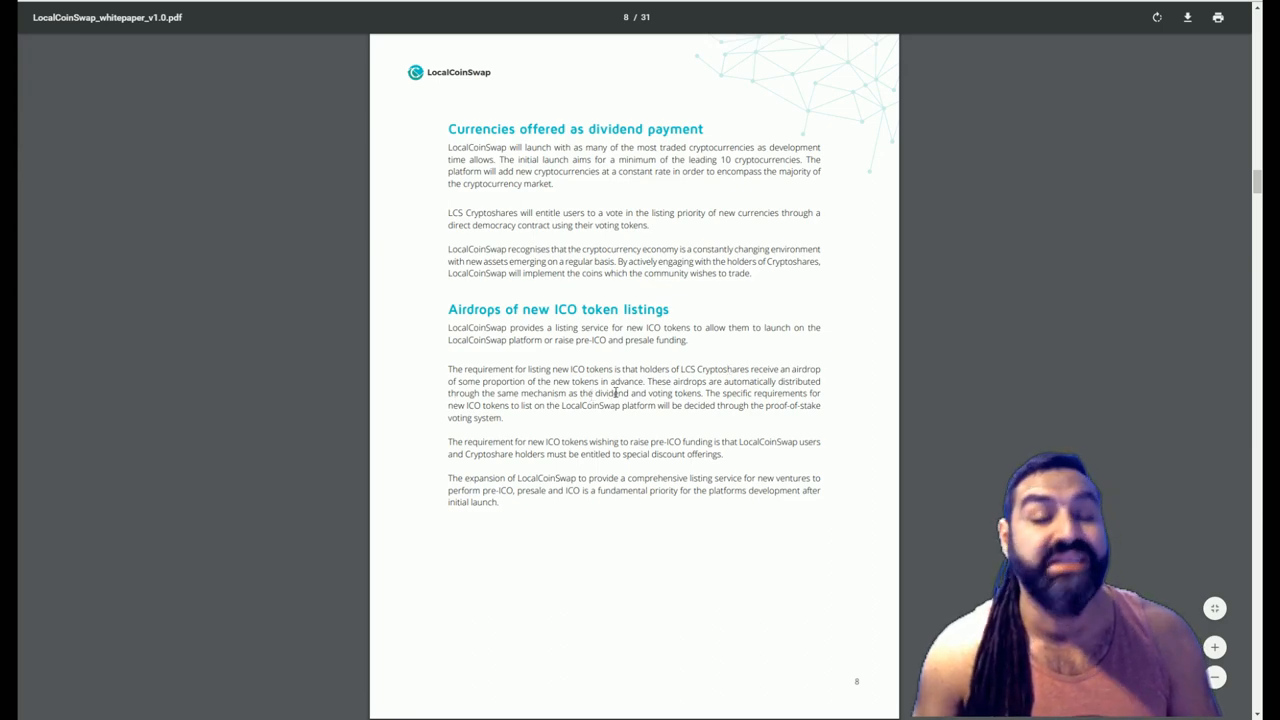
scroll(down, 3)
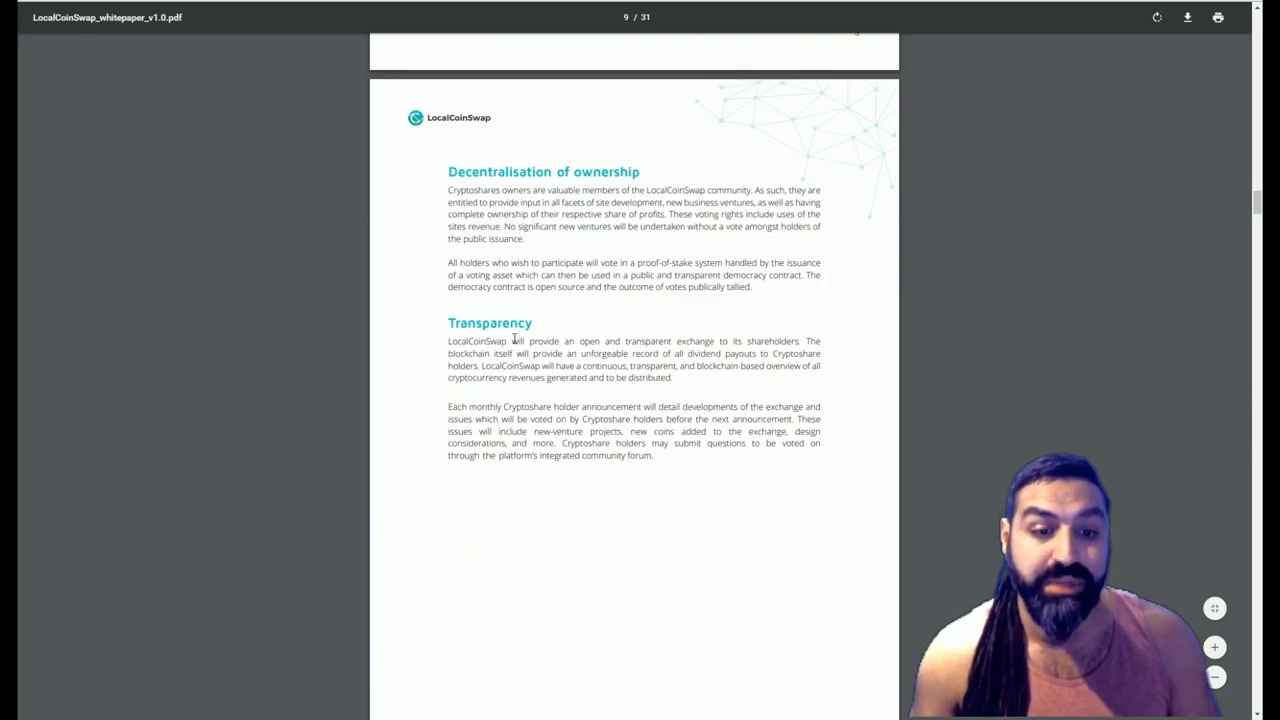
Scroll through the whitepaper's revenue projection and team pages
scroll(down, 3)
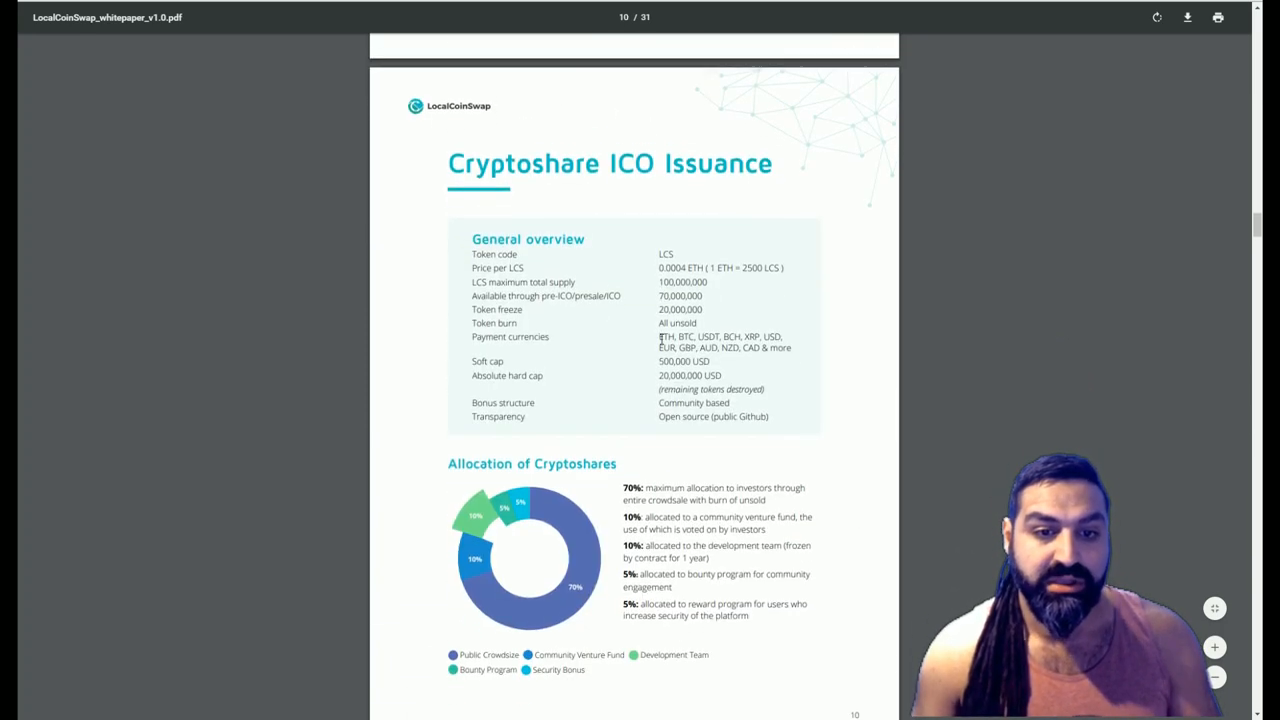
scroll(down, 3)
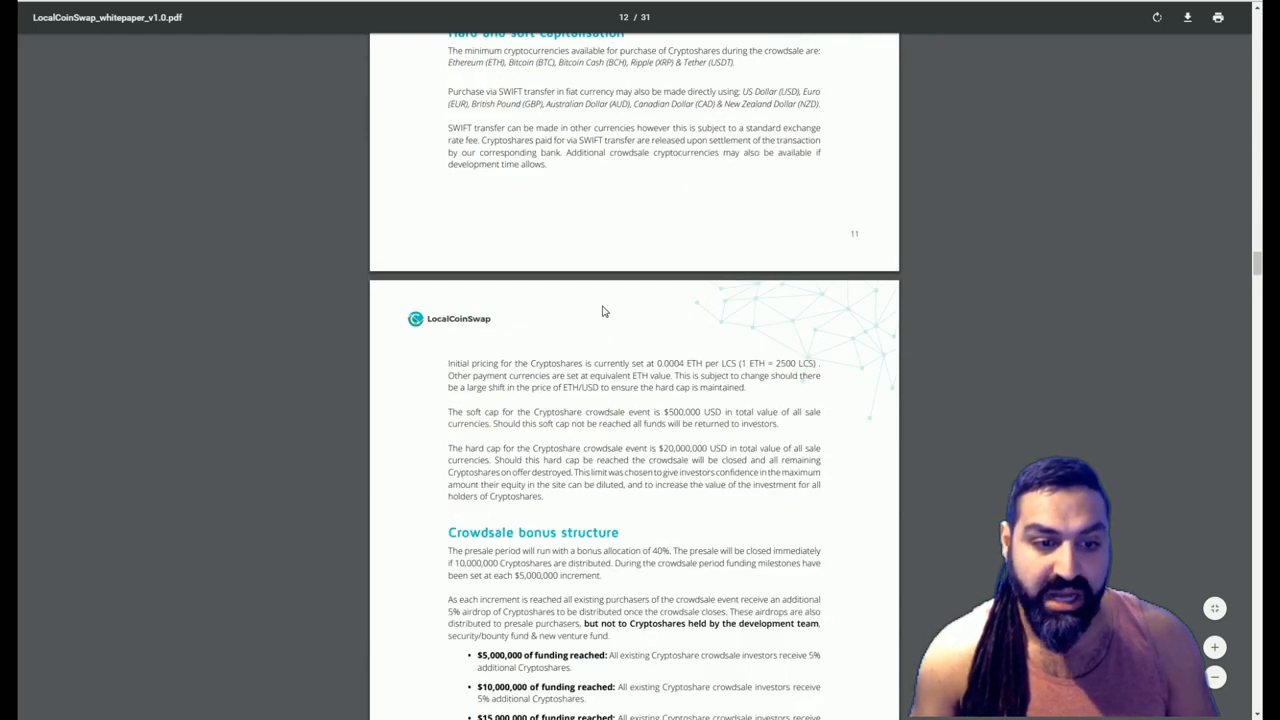
scroll(down, 3)
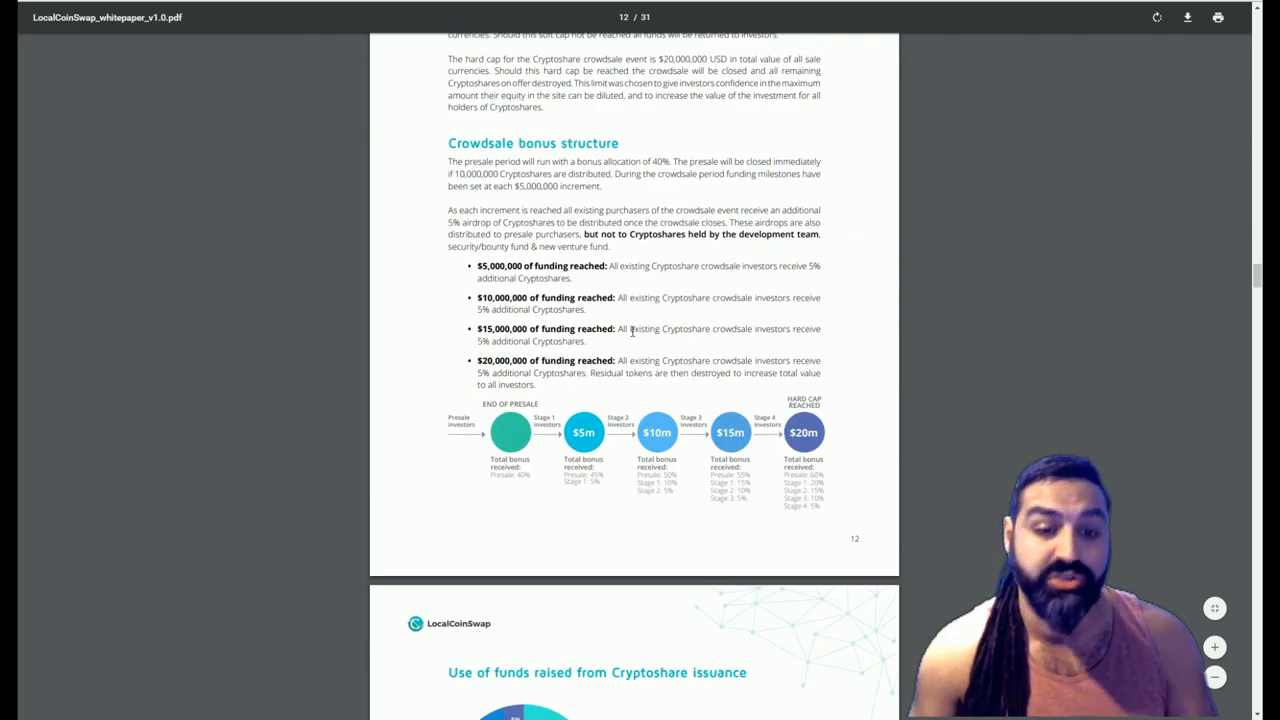
scroll(down, 3)
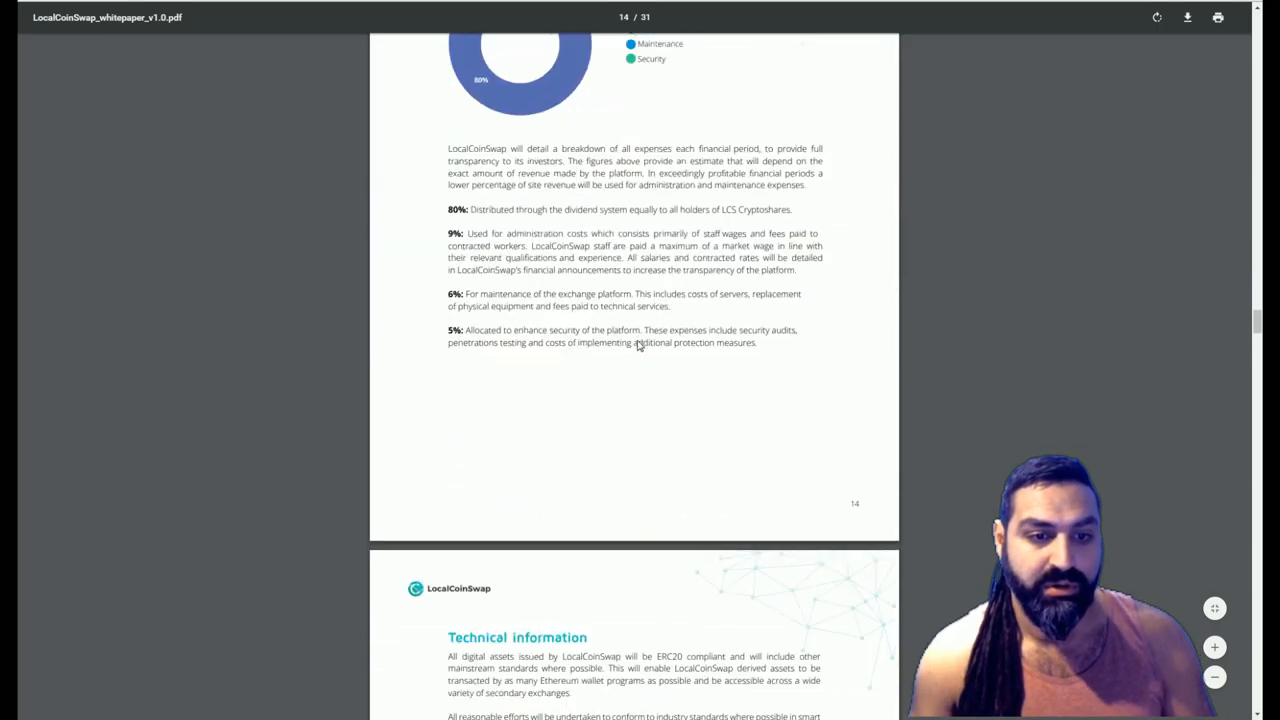
scroll(down, 3)
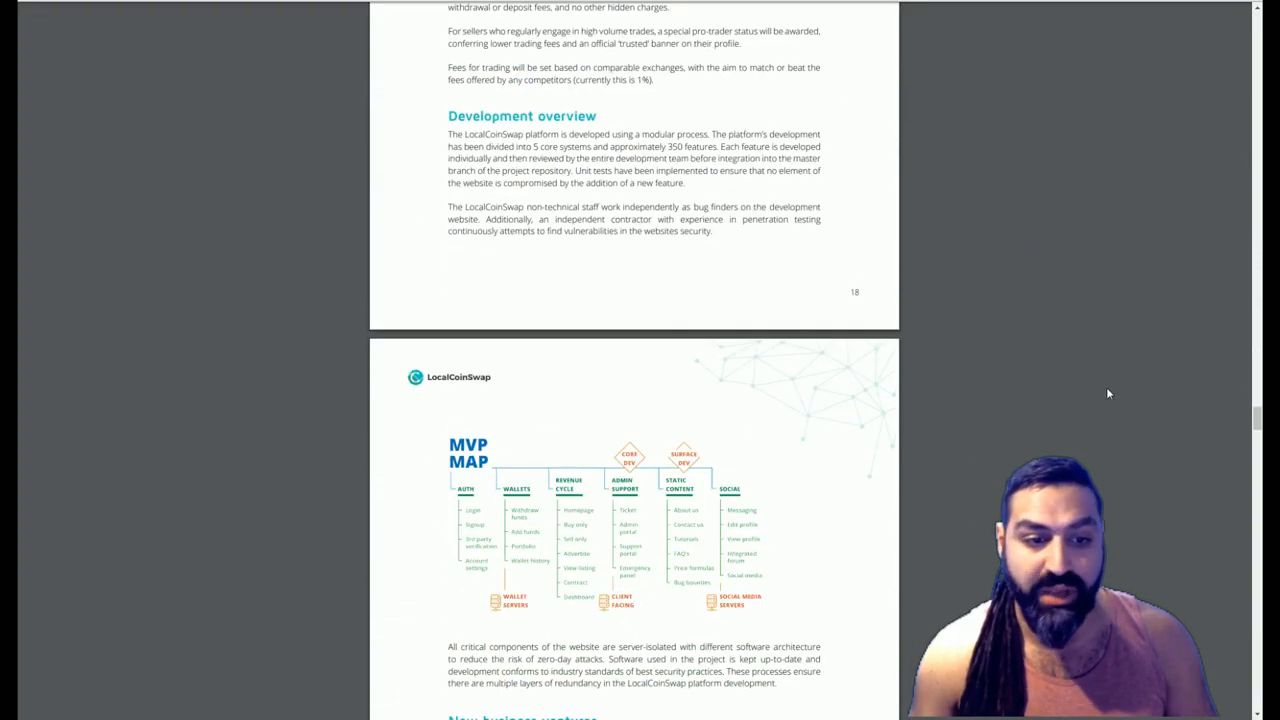
scroll(down, 3)
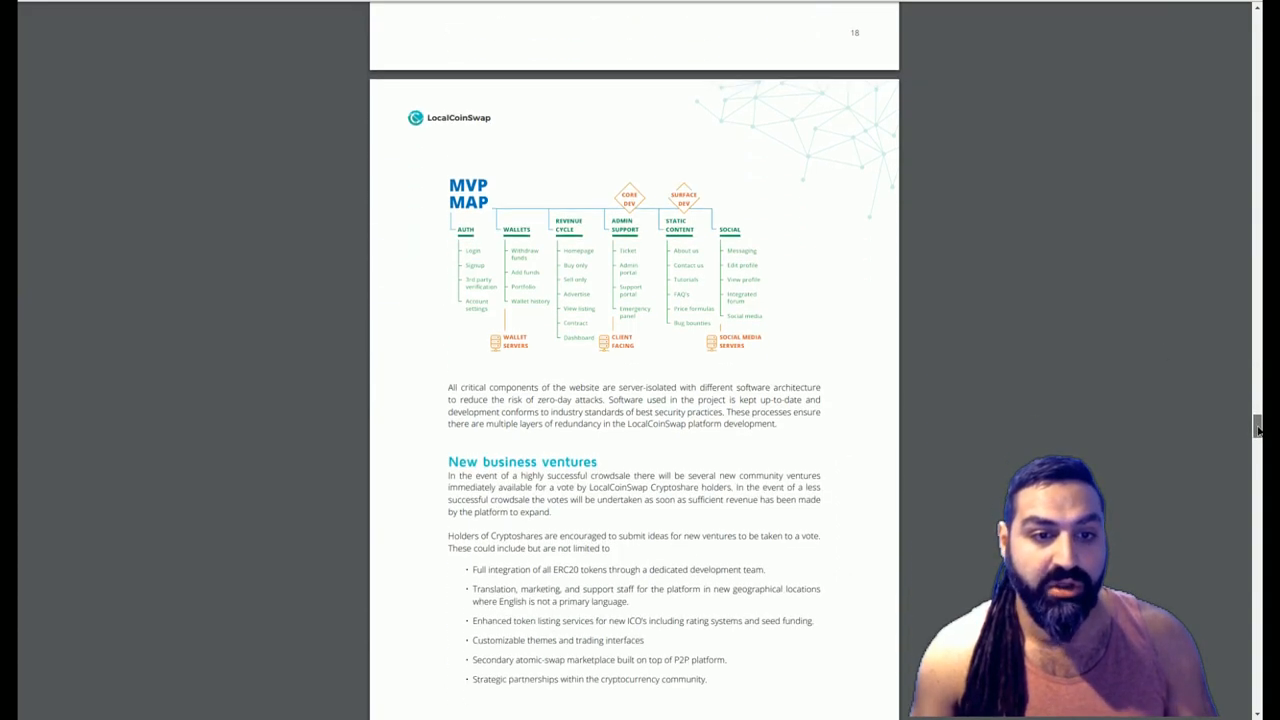
Continue down to the Appendix with its market share chart
scroll(down, 3)
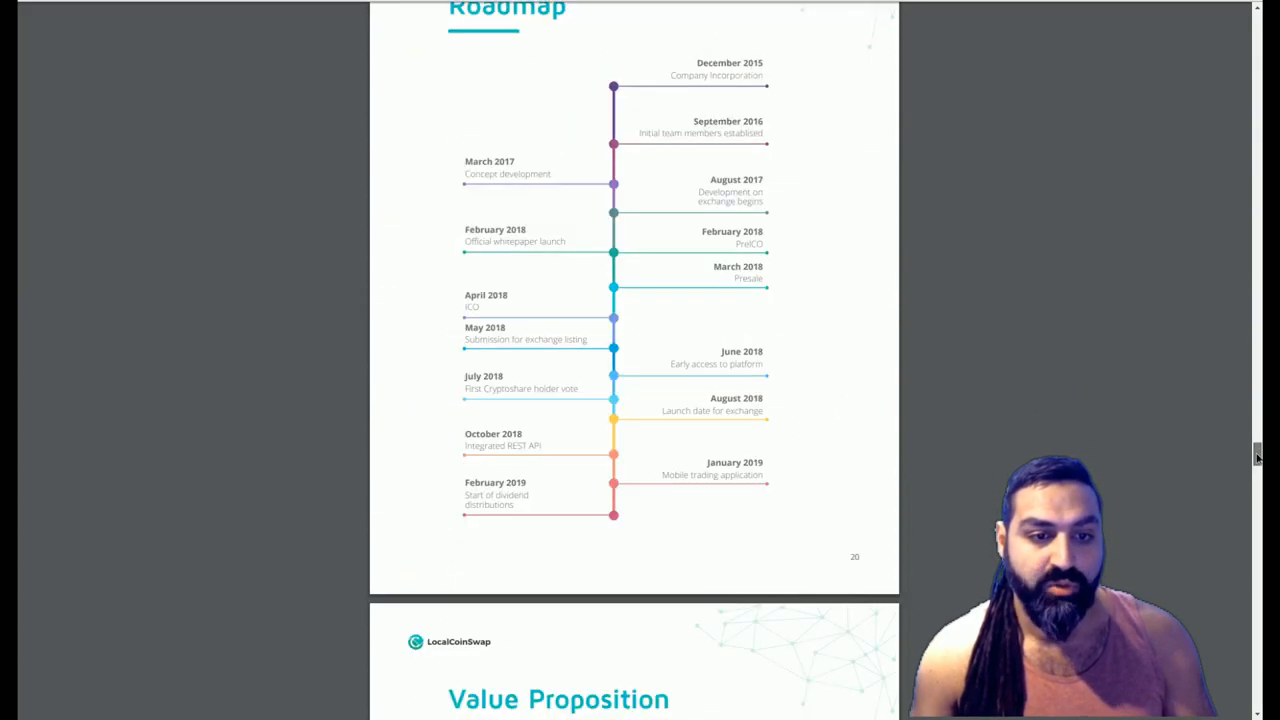
scroll(down, 3)
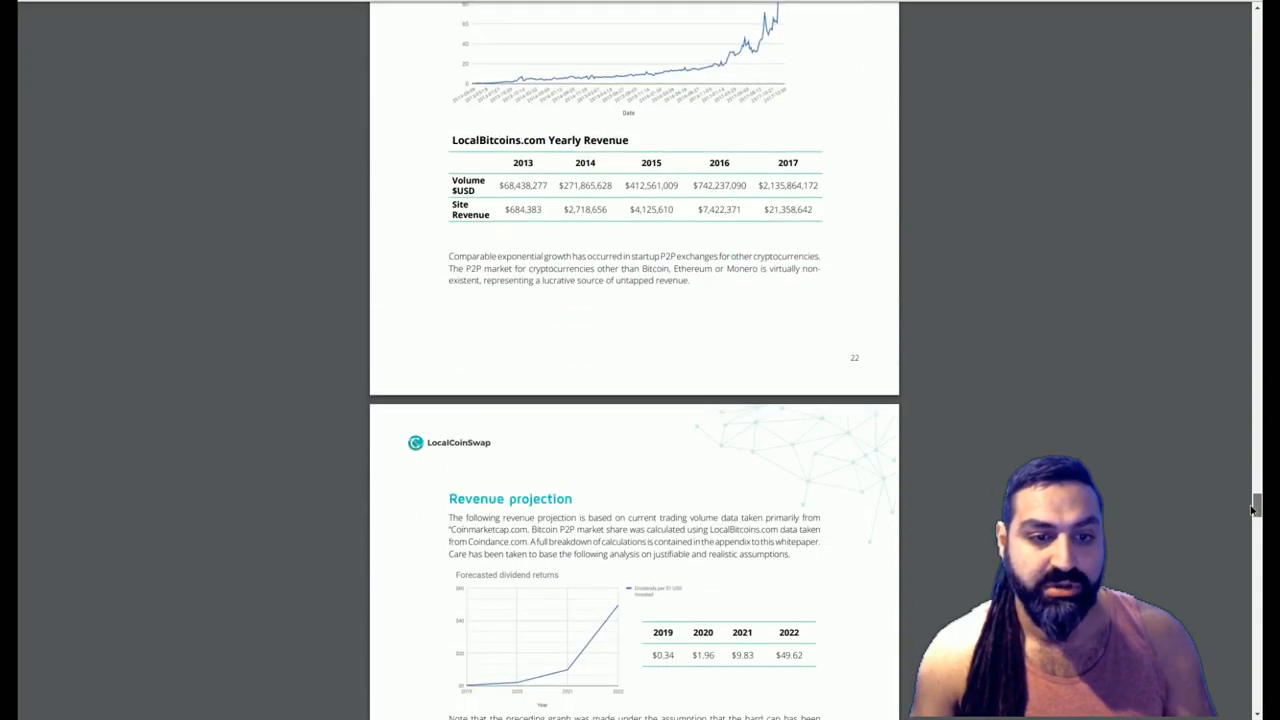
scroll(down, 3)
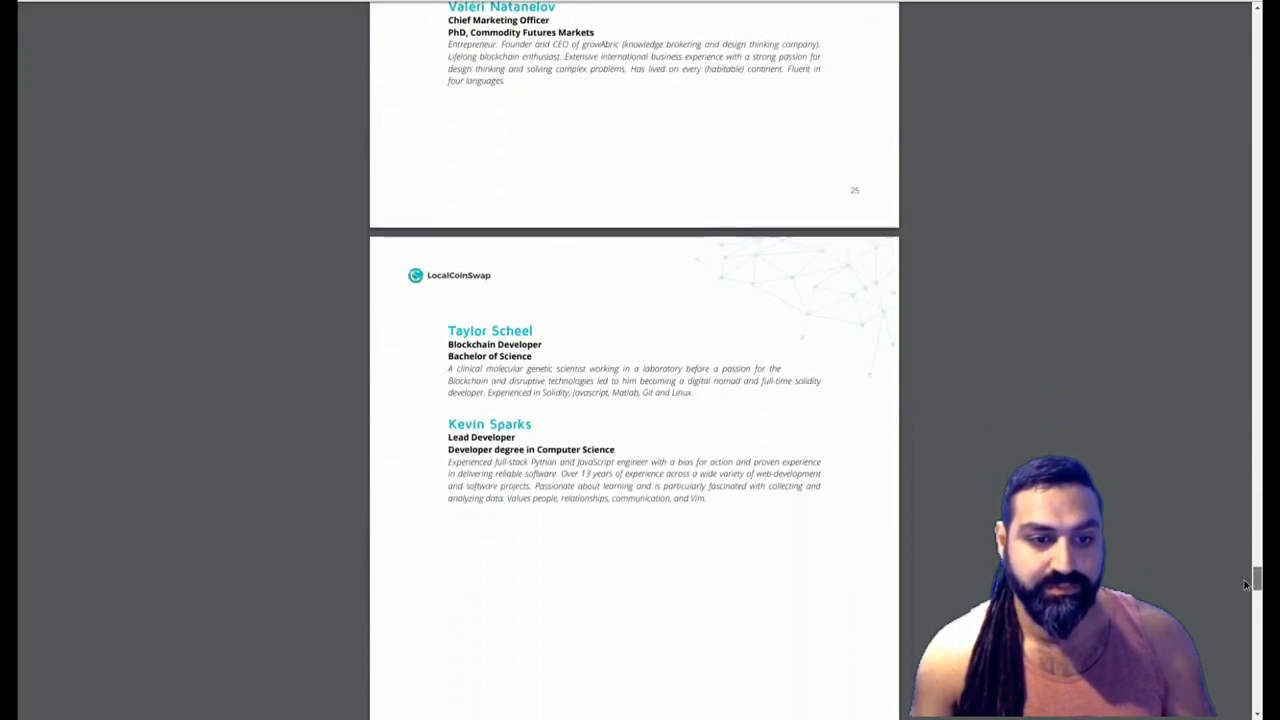
scroll(down, 3)
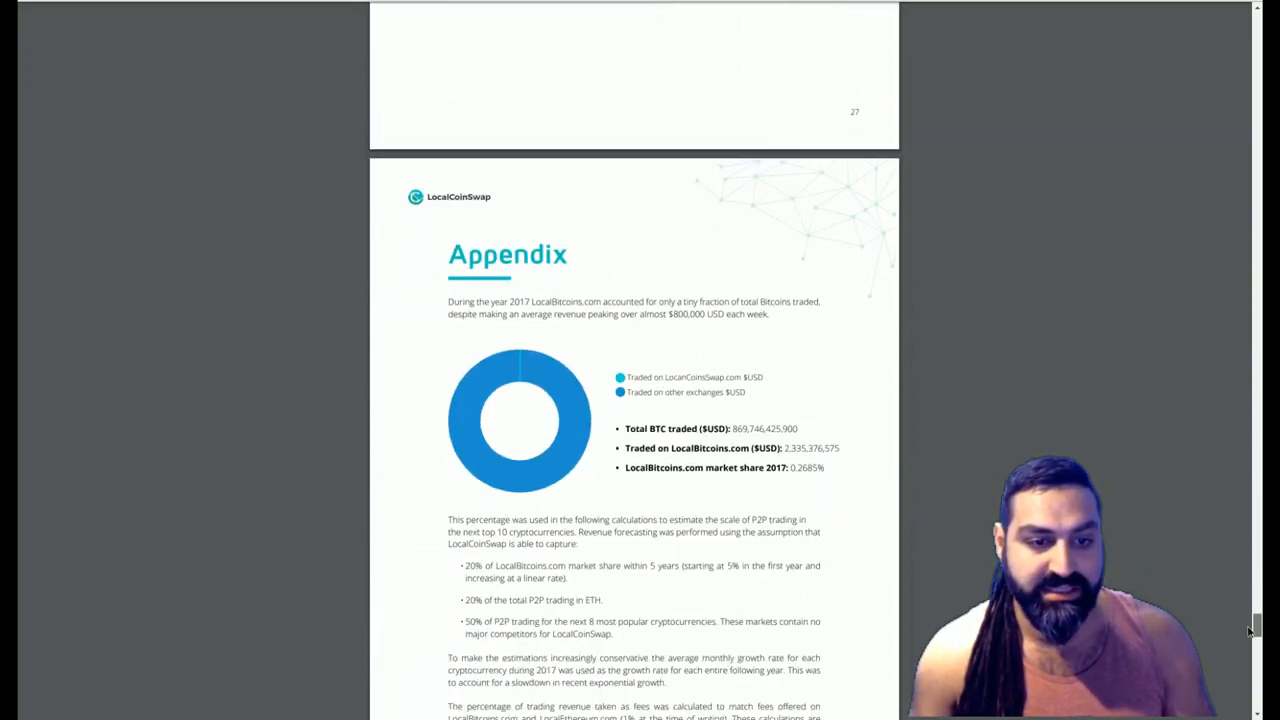
scroll(down, 3)
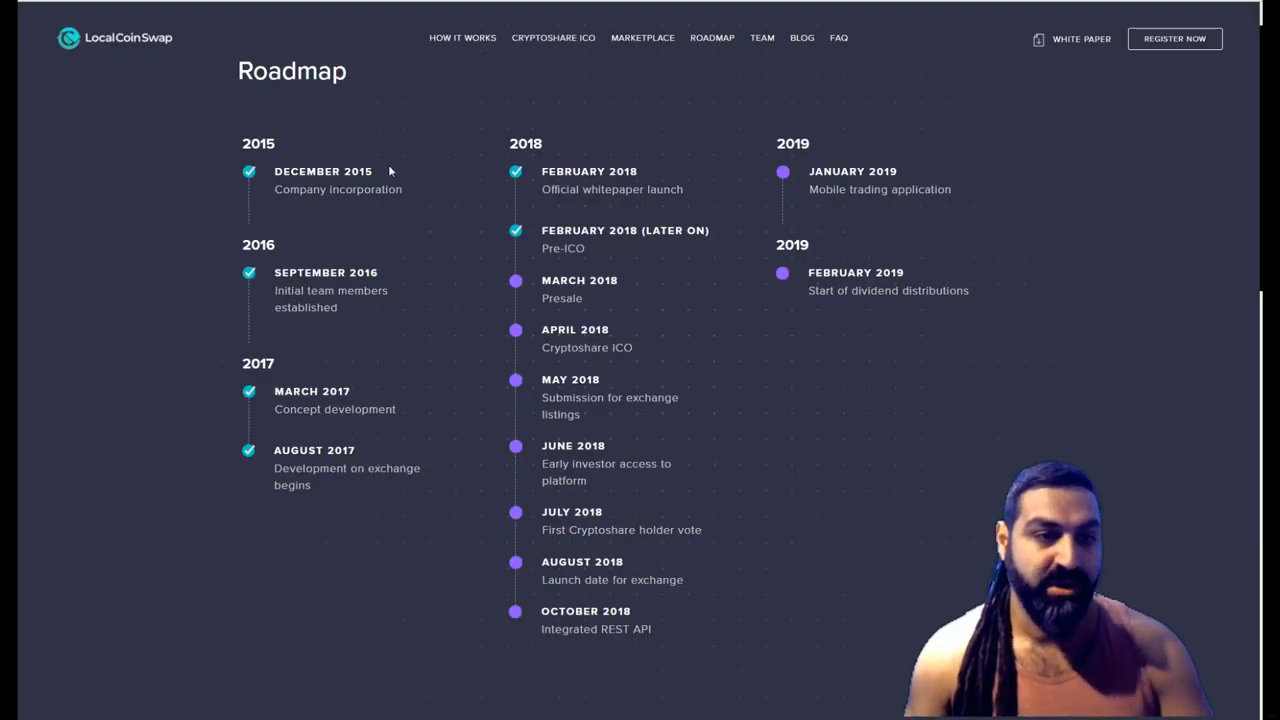
mouse_move(362, 221)
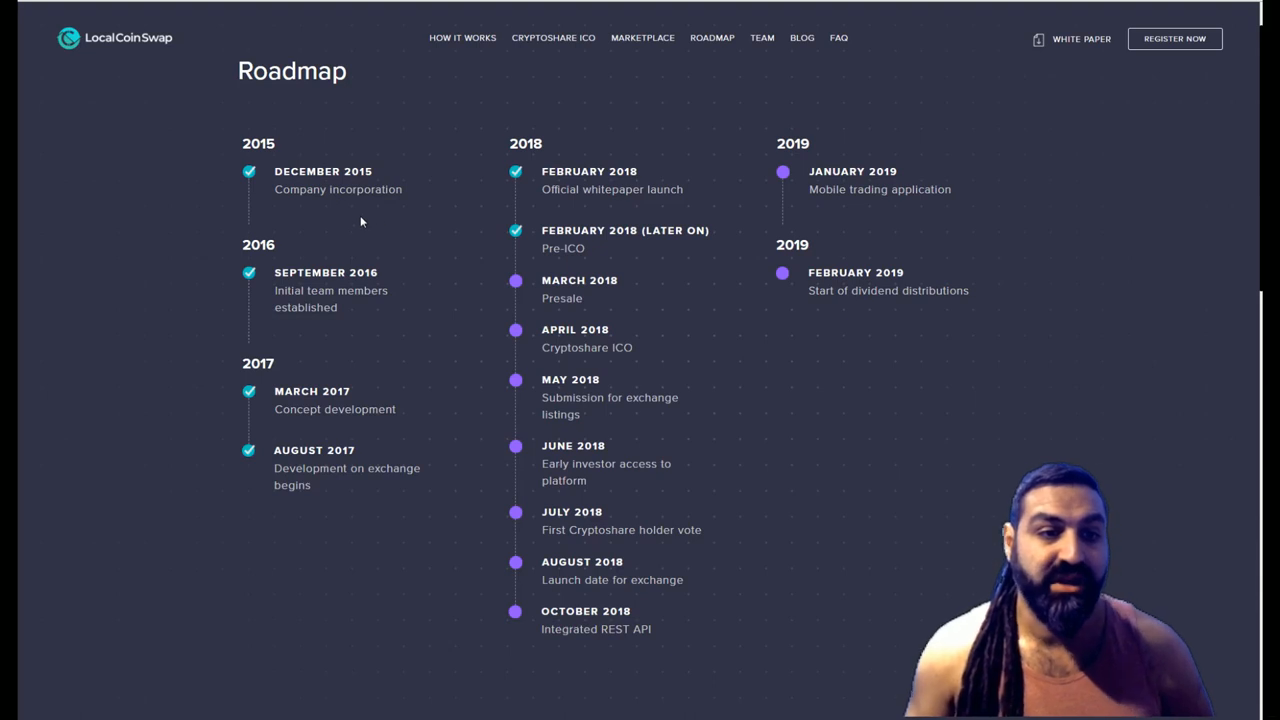
mouse_move(387, 203)
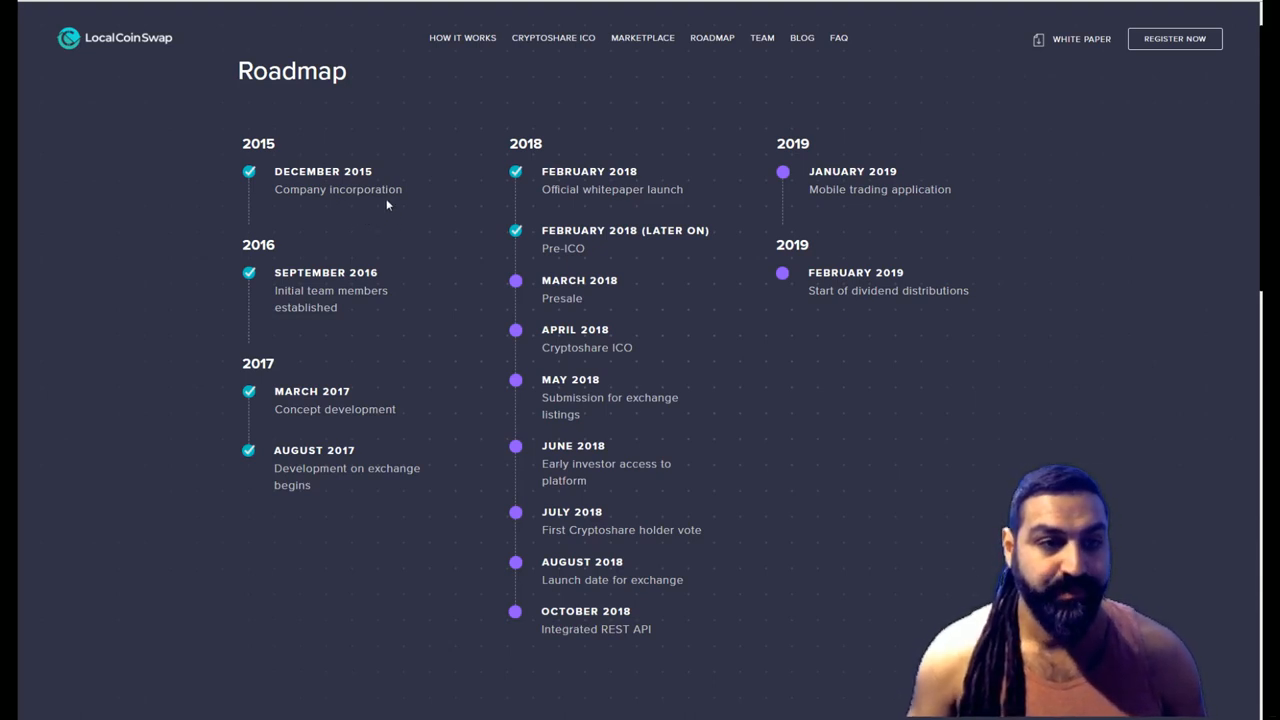
mouse_move(400, 290)
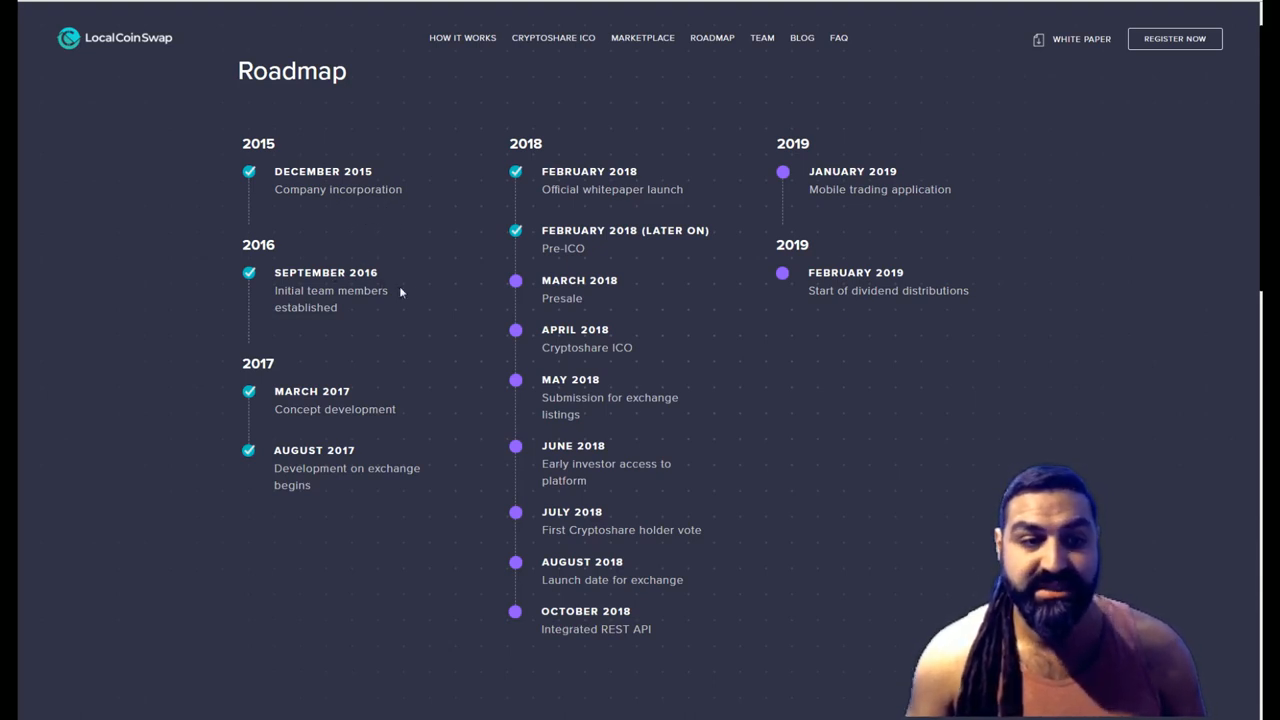
mouse_move(318, 438)
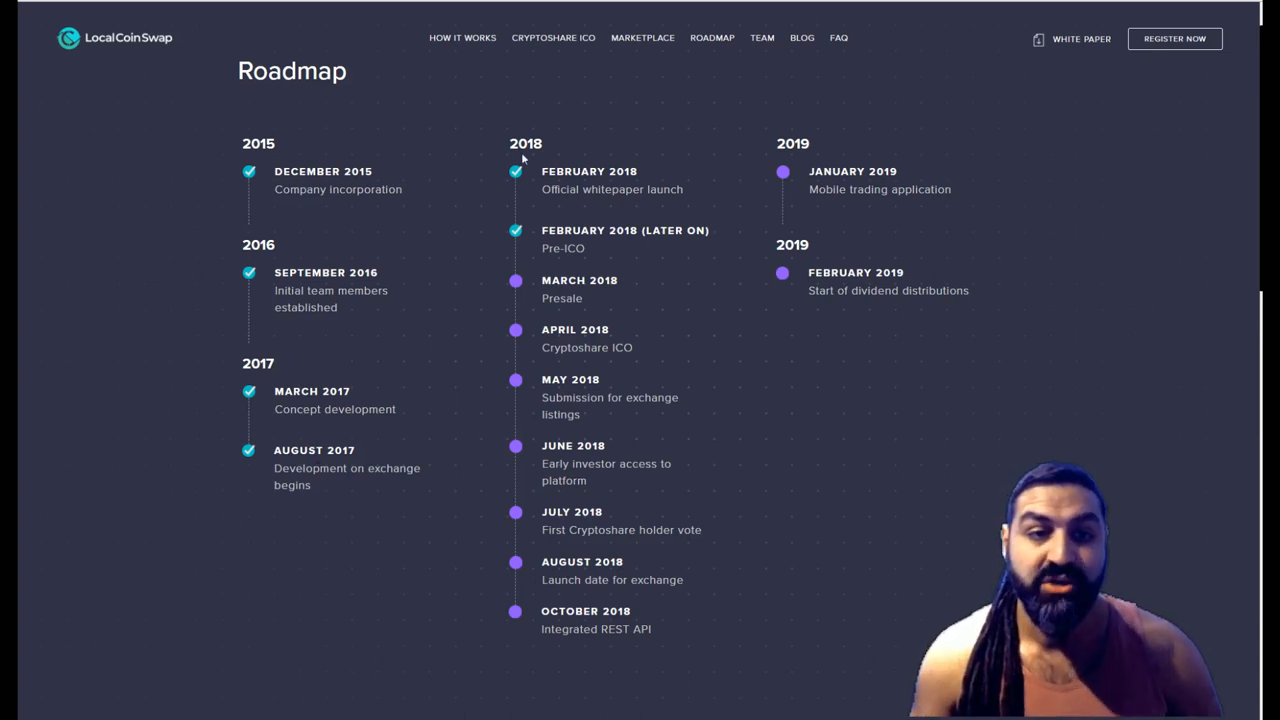
mouse_move(635, 248)
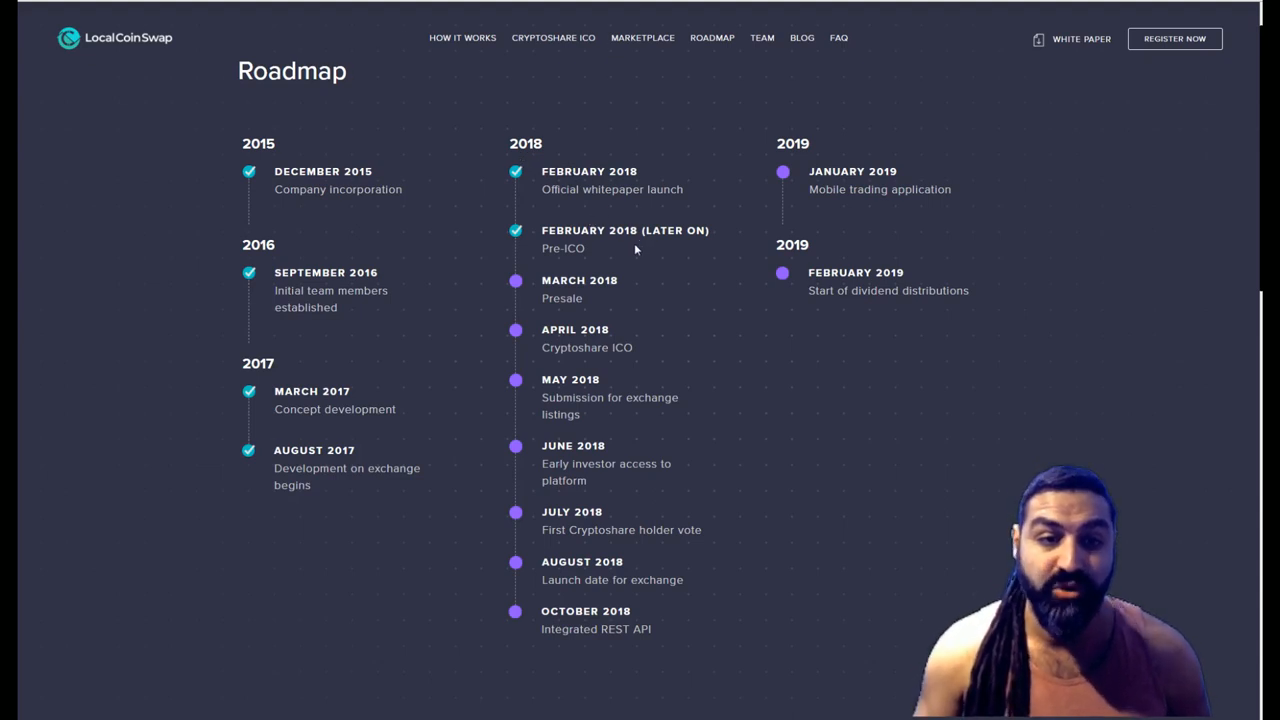
mouse_move(590, 257)
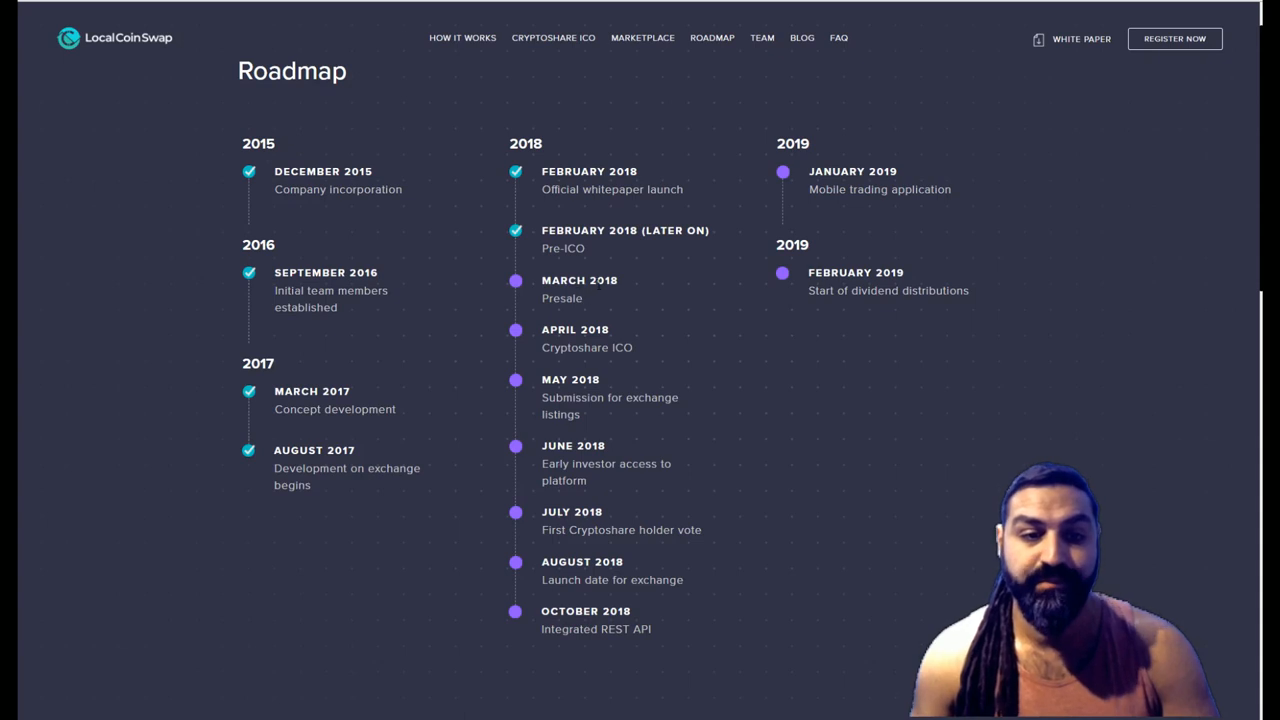
mouse_move(645, 332)
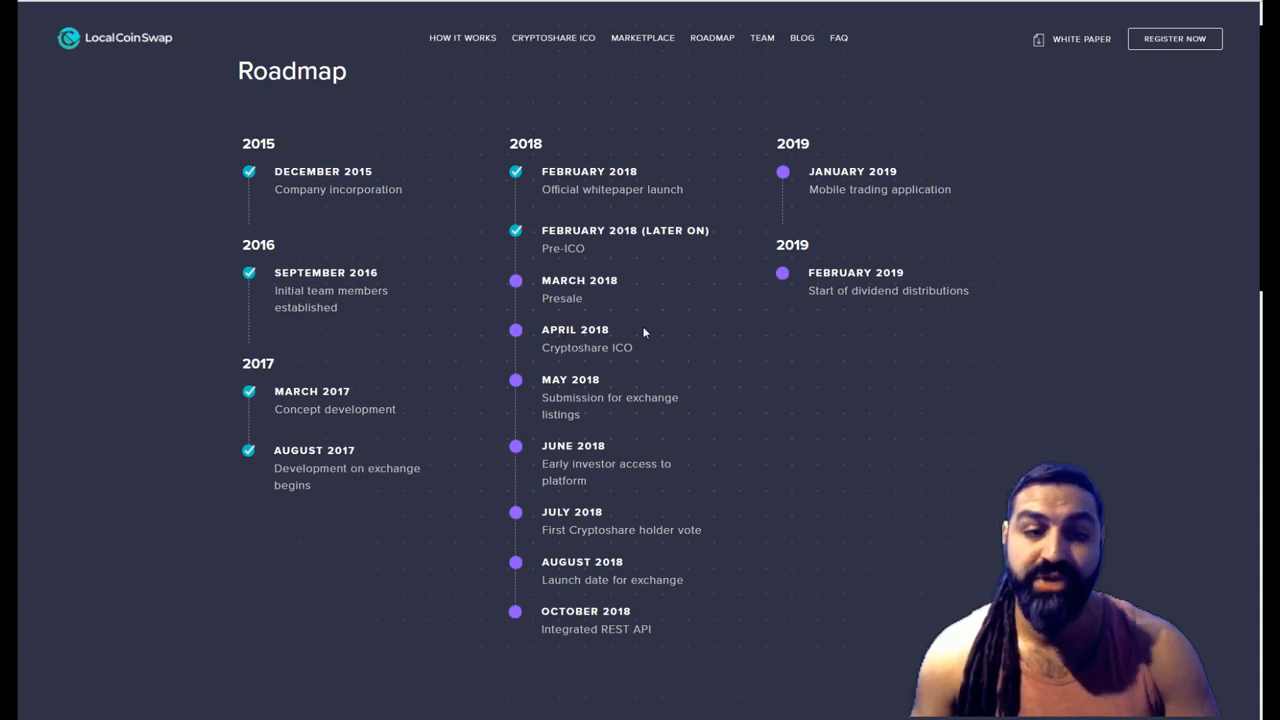
mouse_move(624, 370)
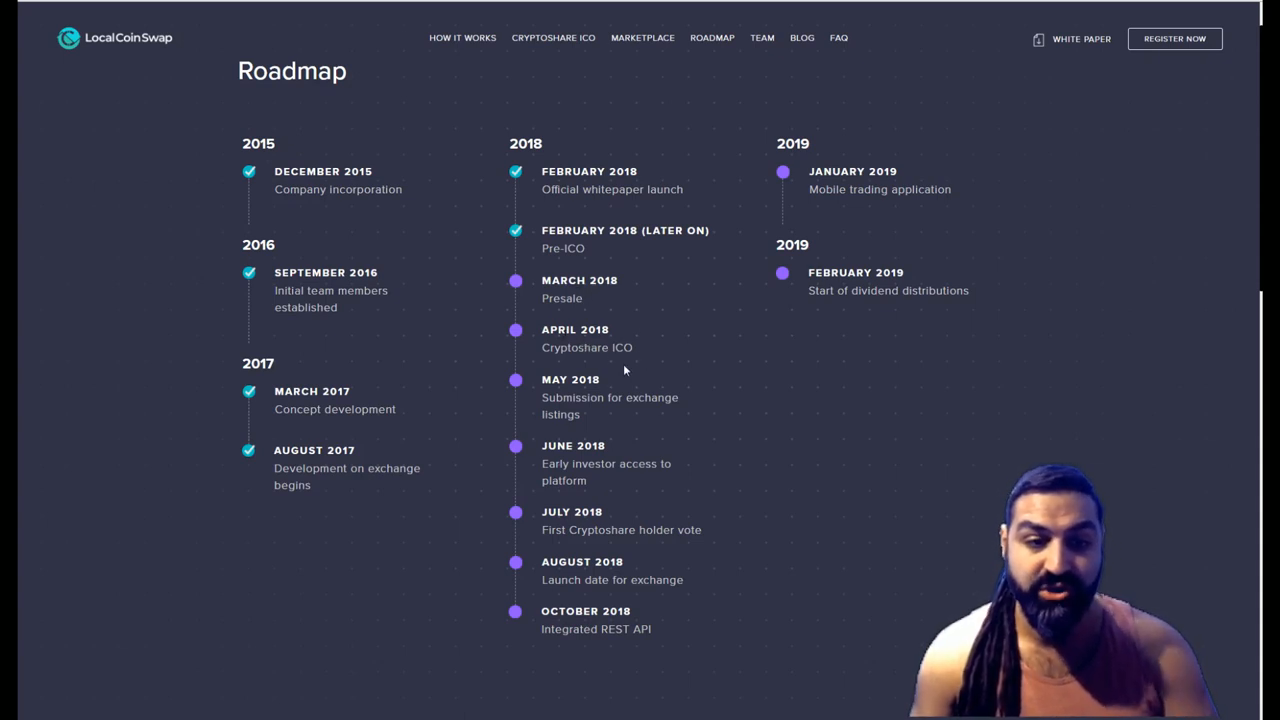
mouse_move(592, 437)
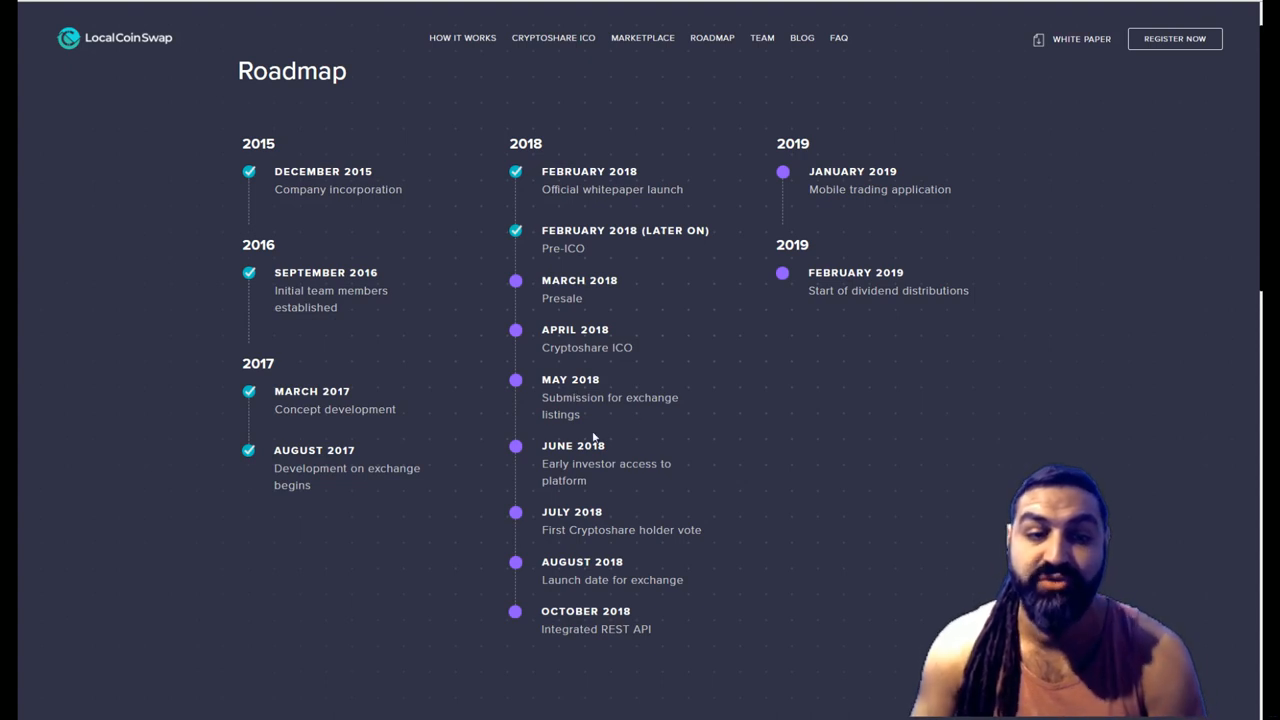
mouse_move(600, 495)
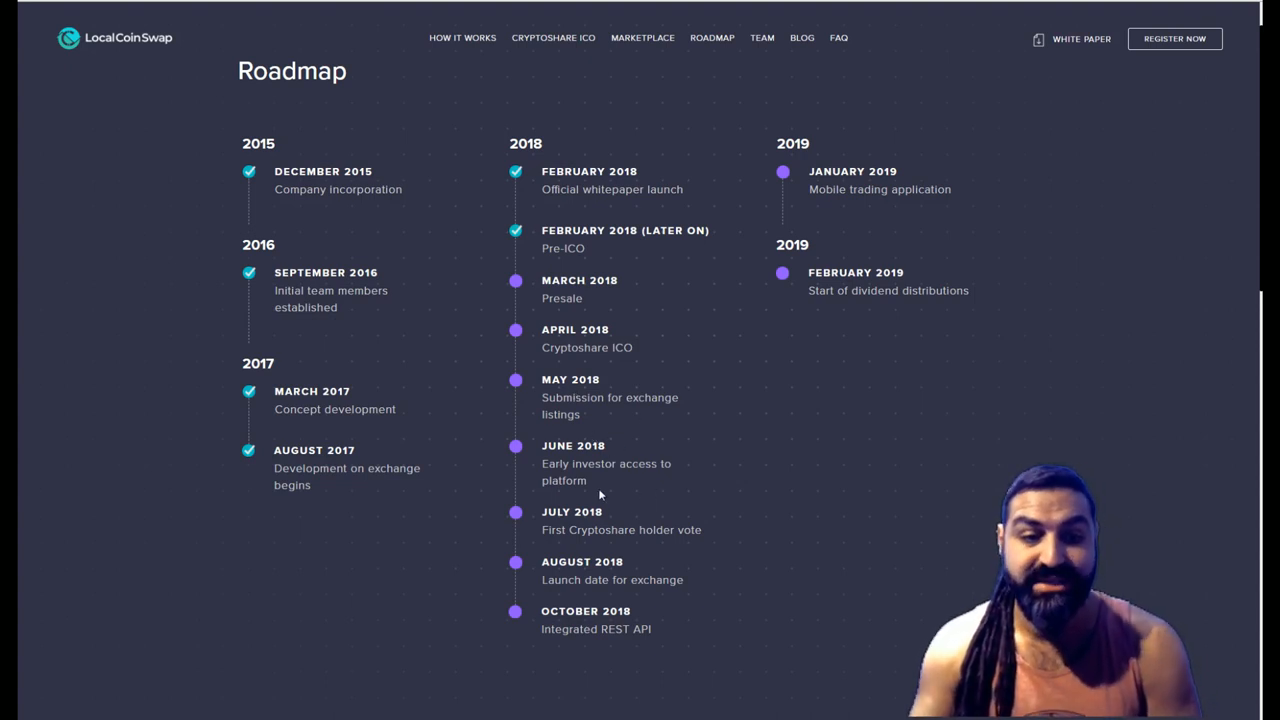
mouse_move(677, 485)
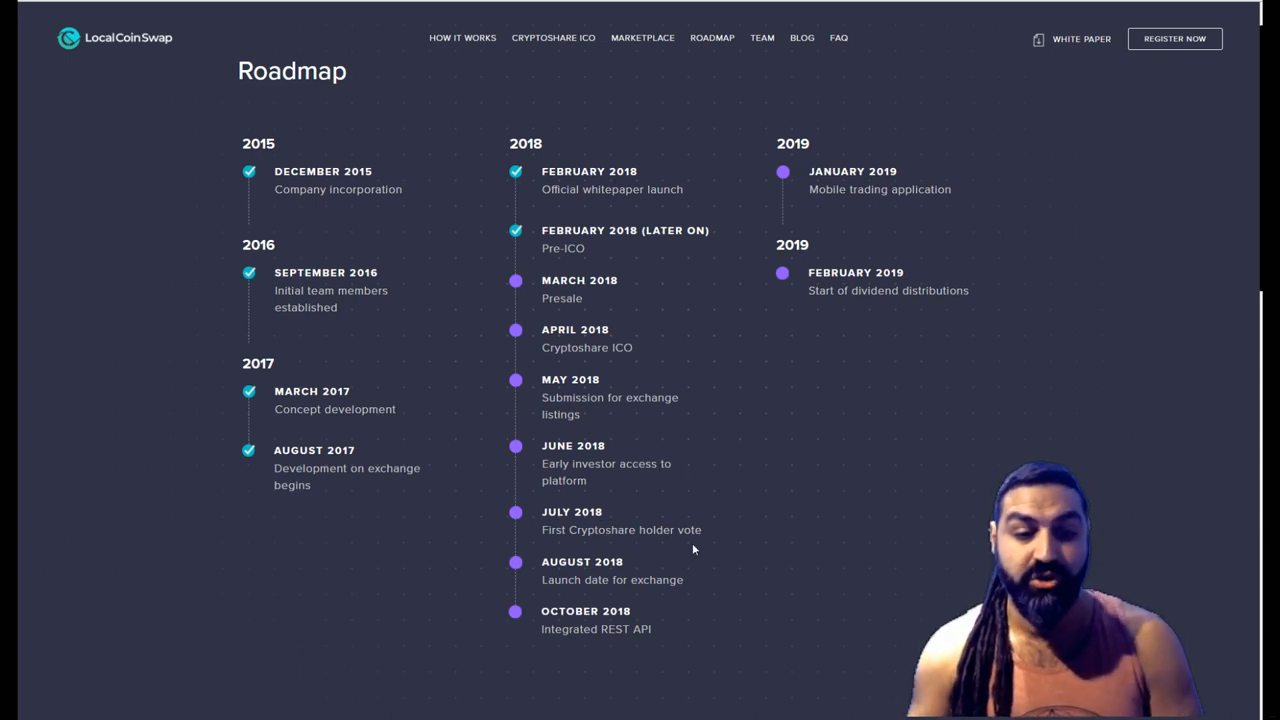
mouse_move(640, 598)
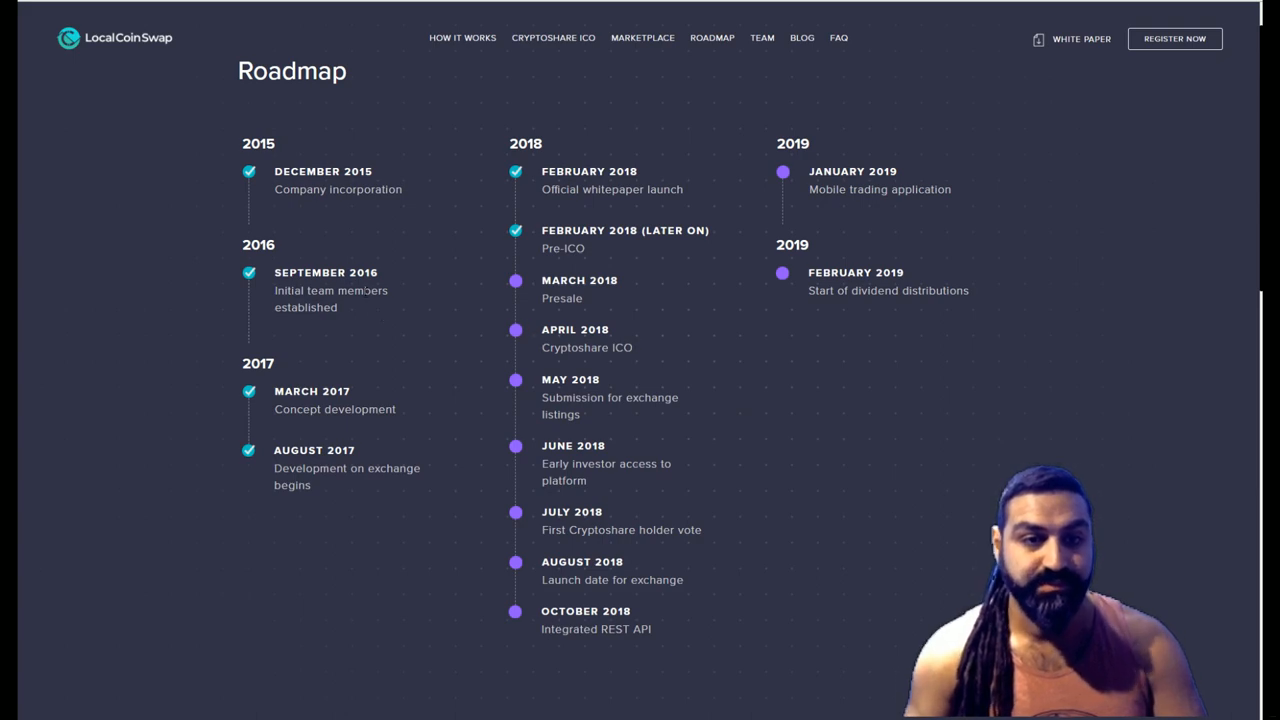
Scroll from the Roadmap milestones down toward the Marketplace section
scroll(down, 3)
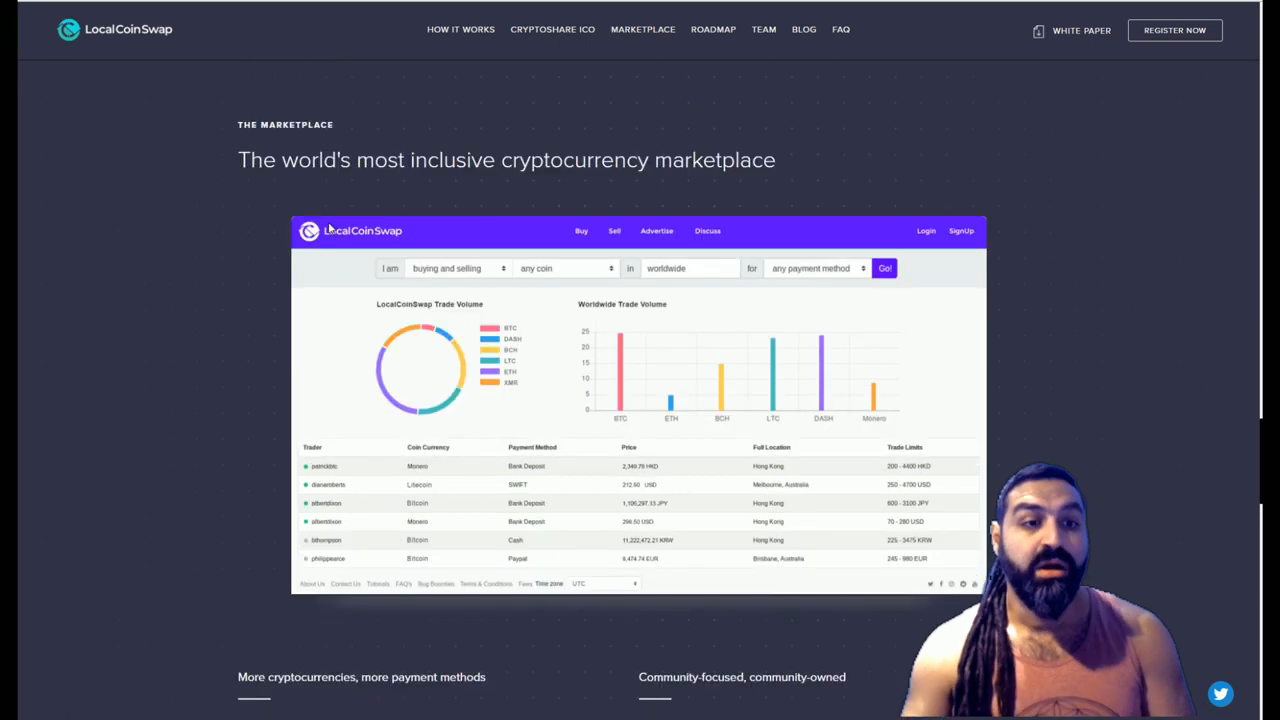
mouse_move(365, 330)
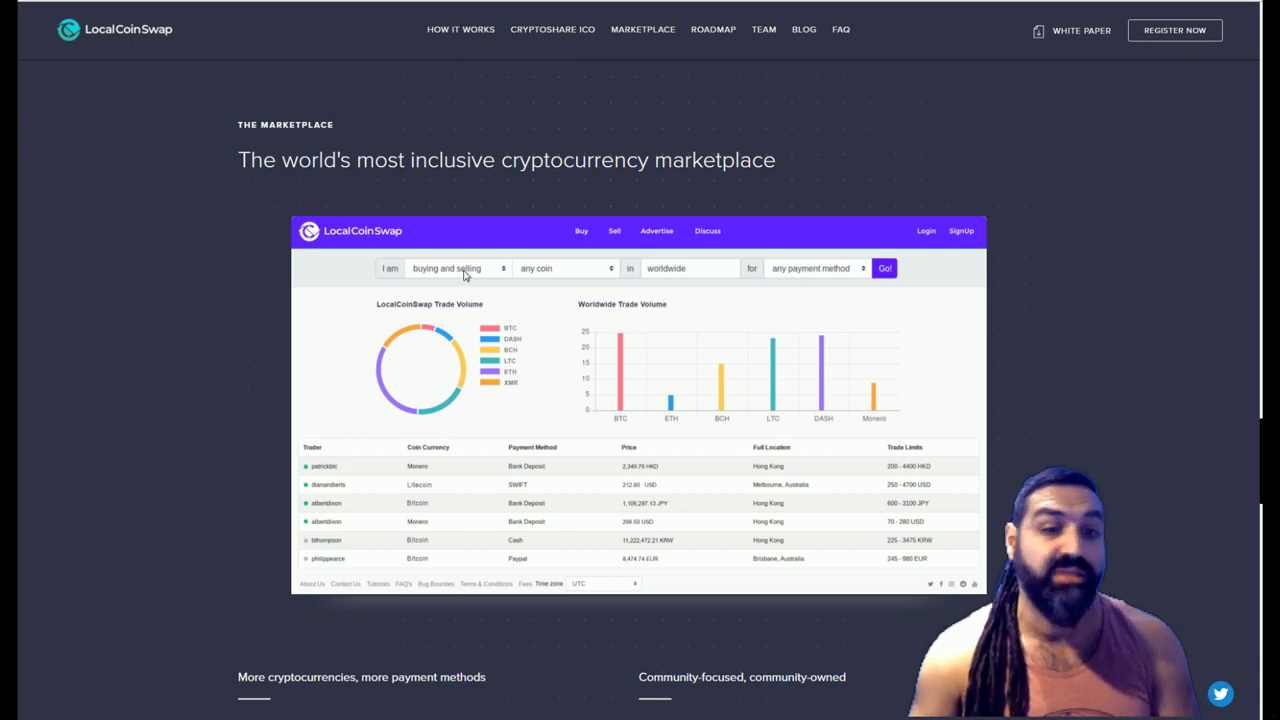
mouse_move(537, 287)
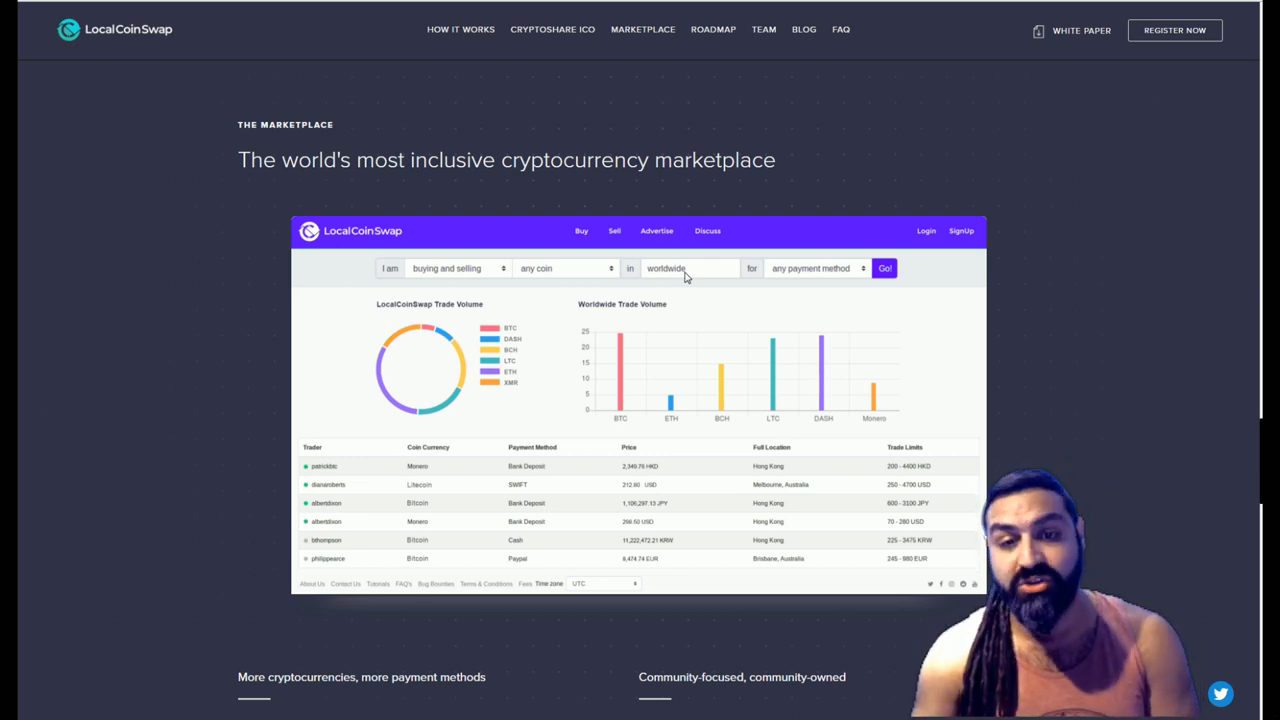
mouse_move(818, 274)
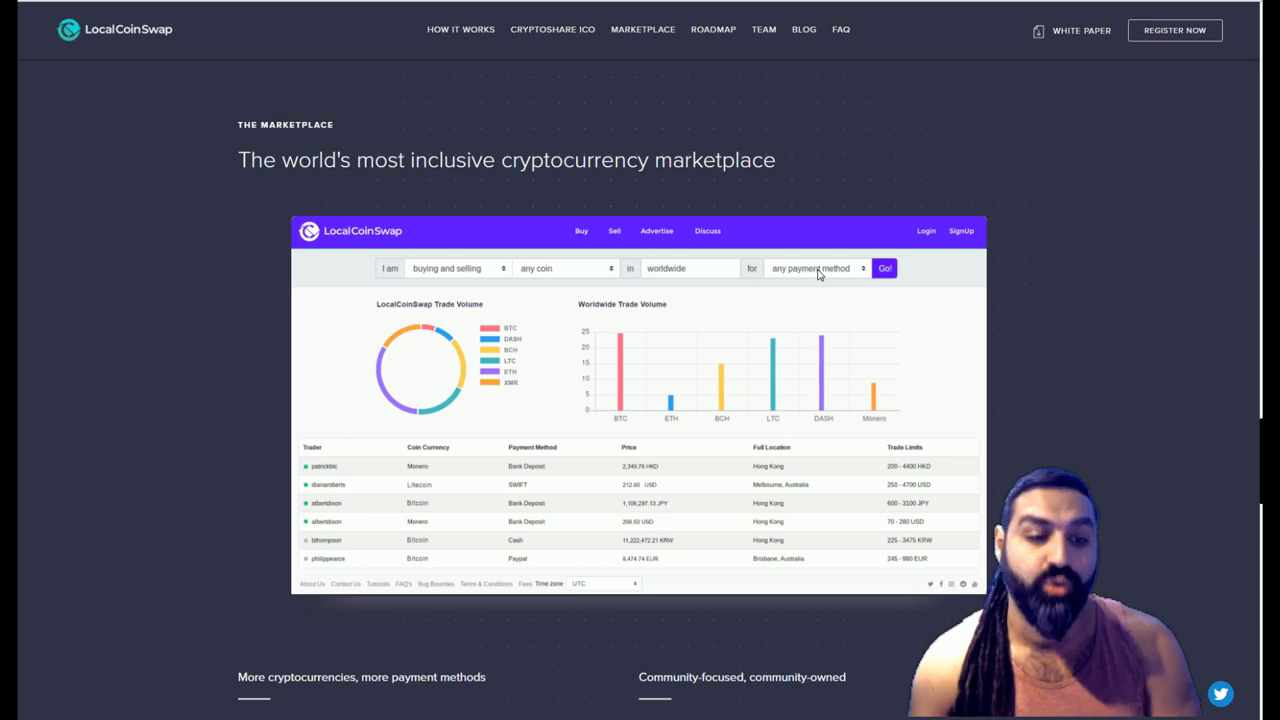
mouse_move(938, 441)
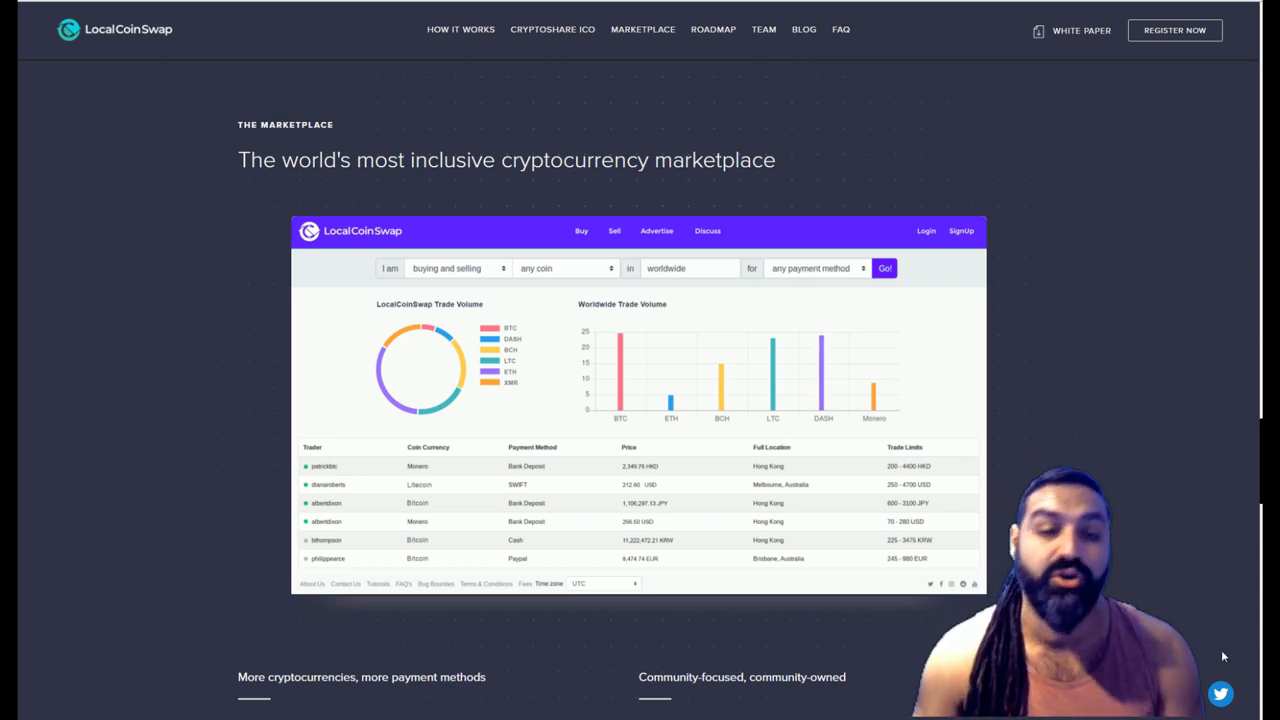
Scroll past the marketplace preview to the cryptocurrencies and payment methods feature blurbs
scroll(down, 3)
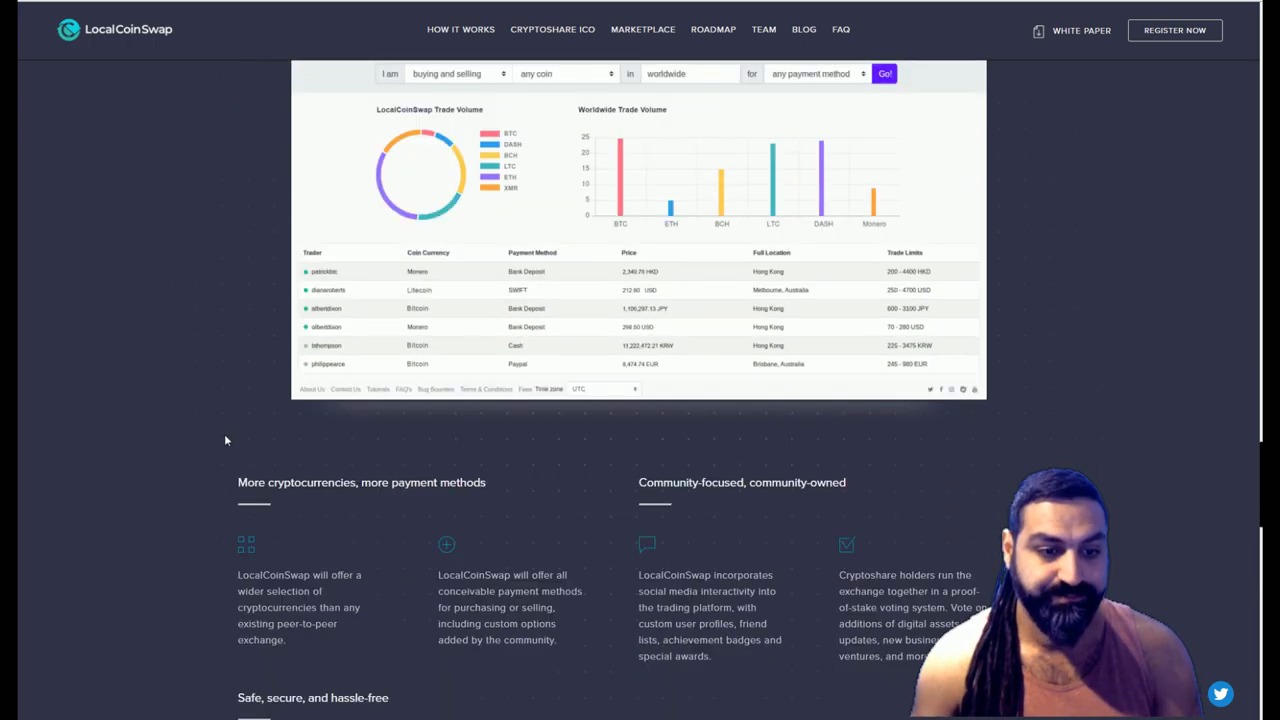
Scroll through the 'Safe, secure, and hassle-free' feature blurbs to the start of Meet the Team
scroll(down, 3)
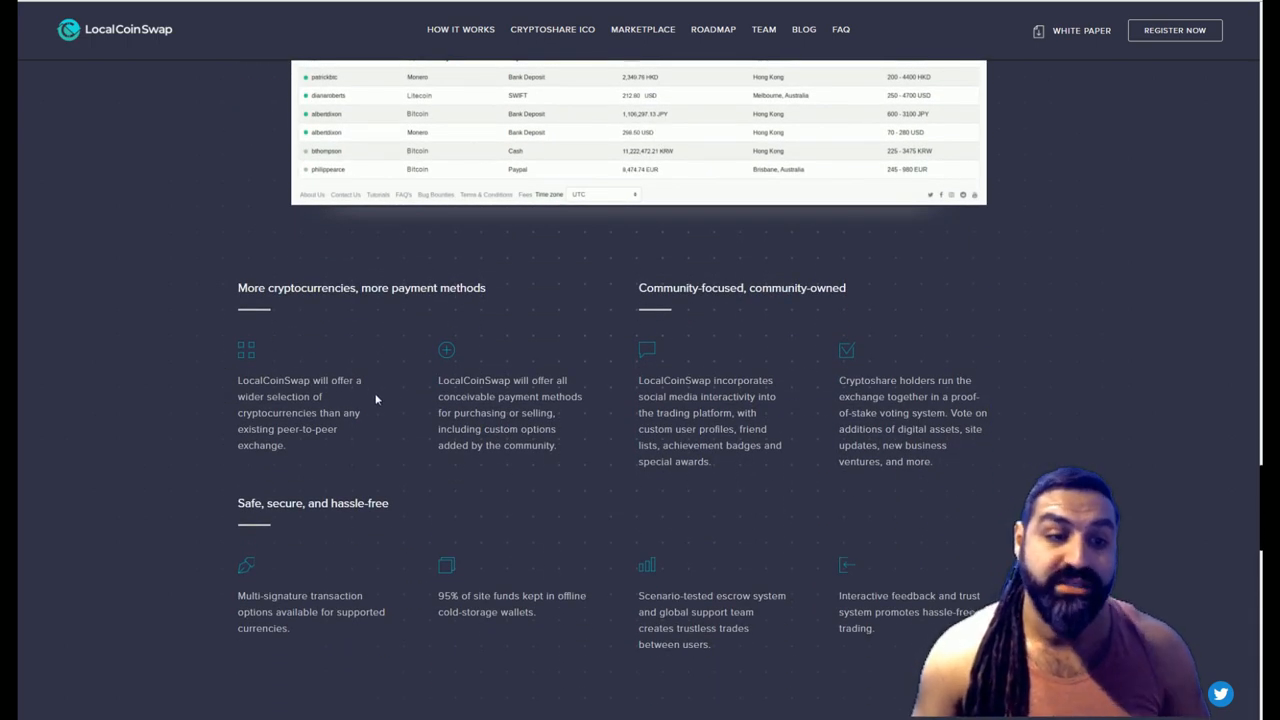
mouse_move(360, 447)
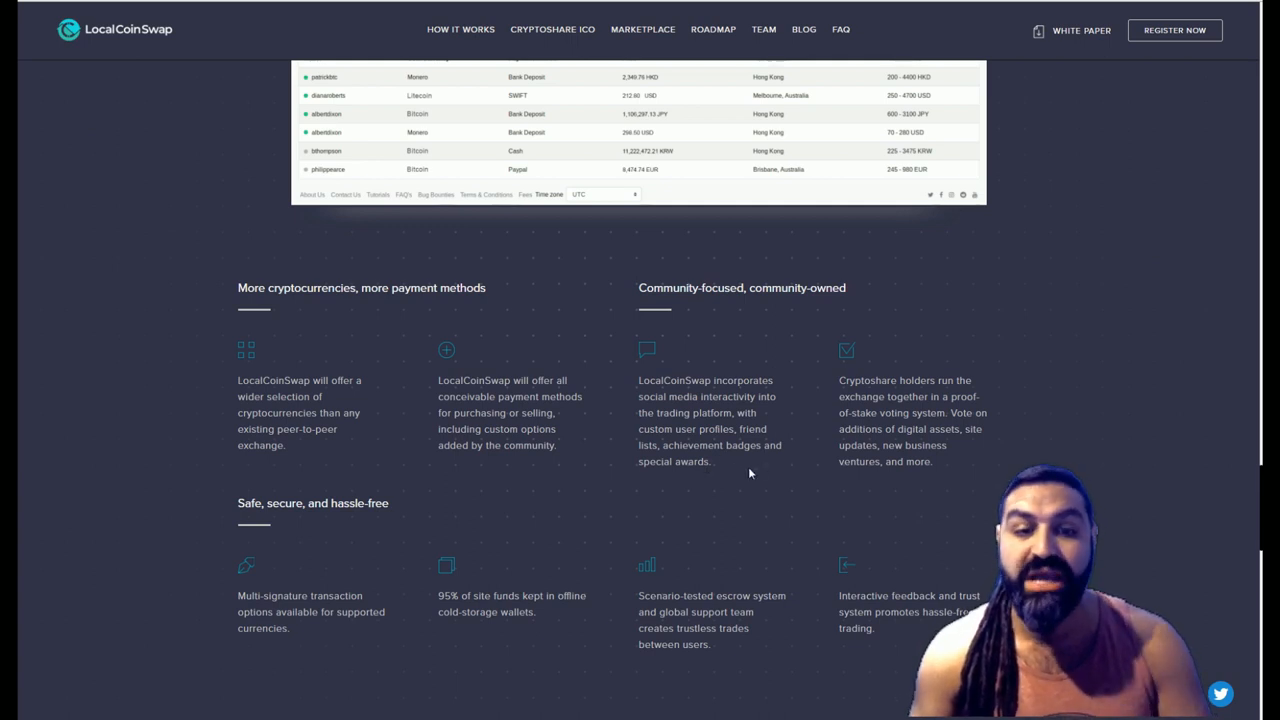
mouse_move(715, 467)
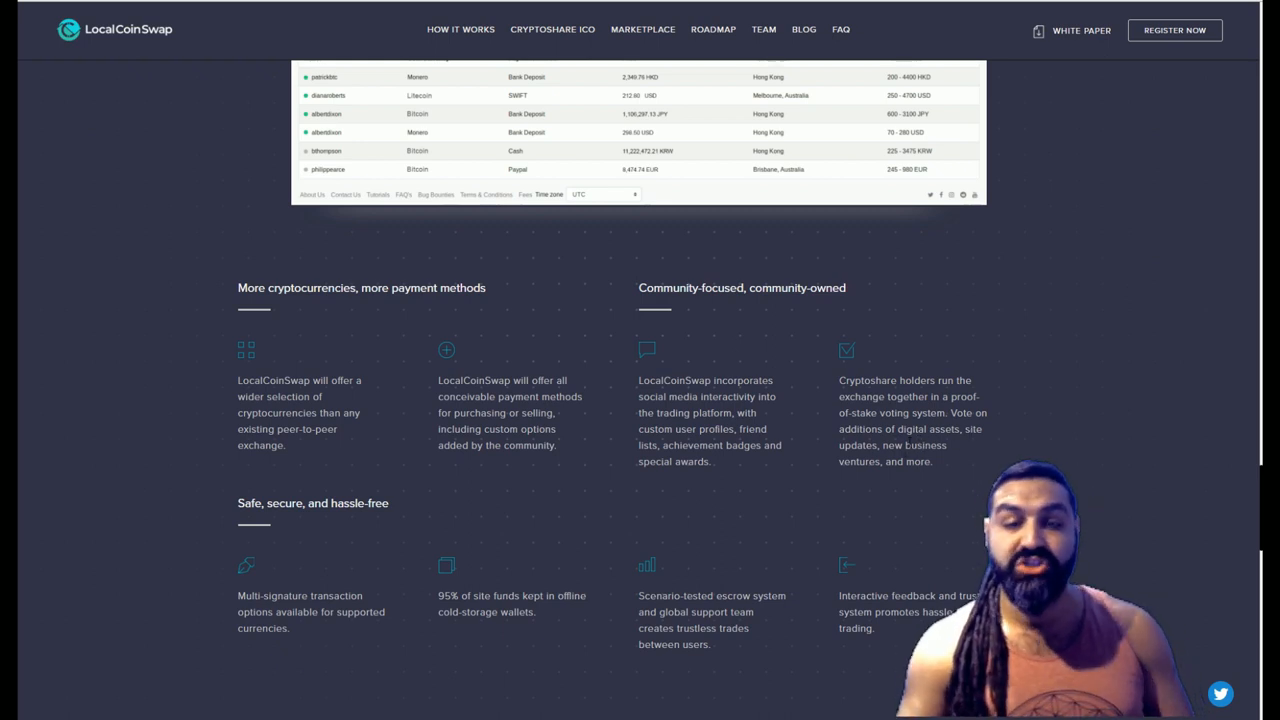
scroll(down, 3)
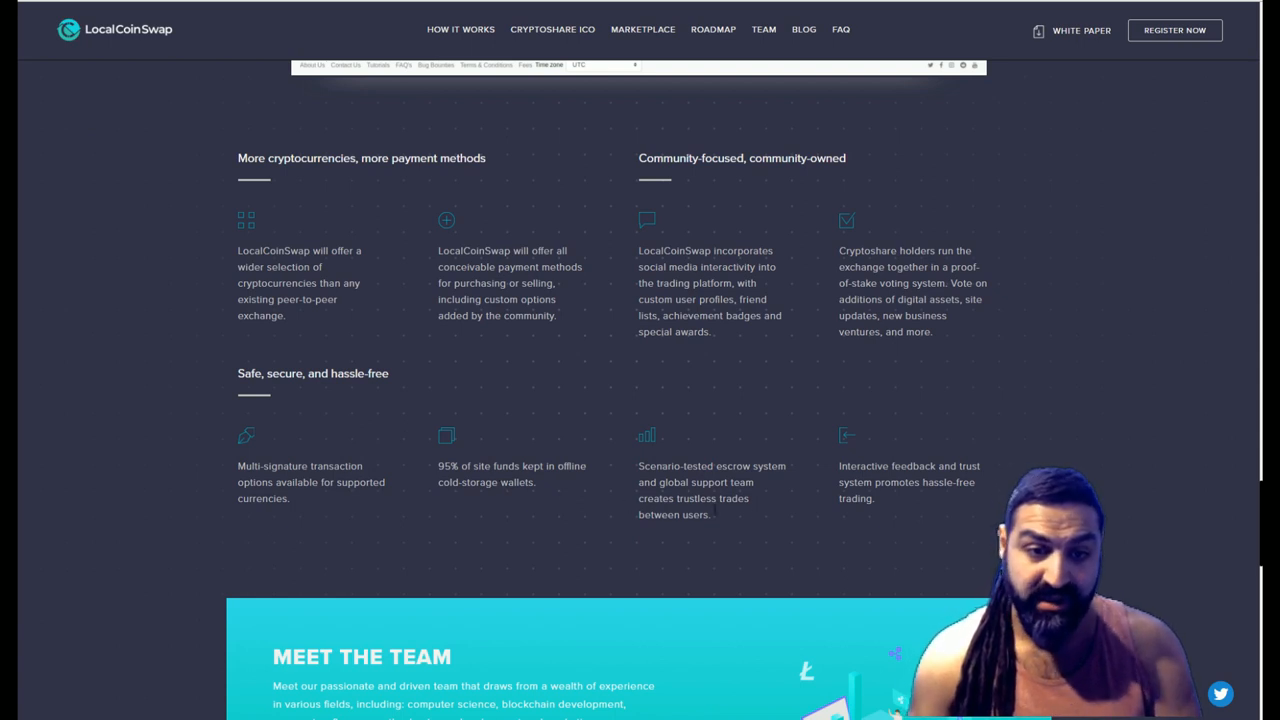
mouse_move(715, 495)
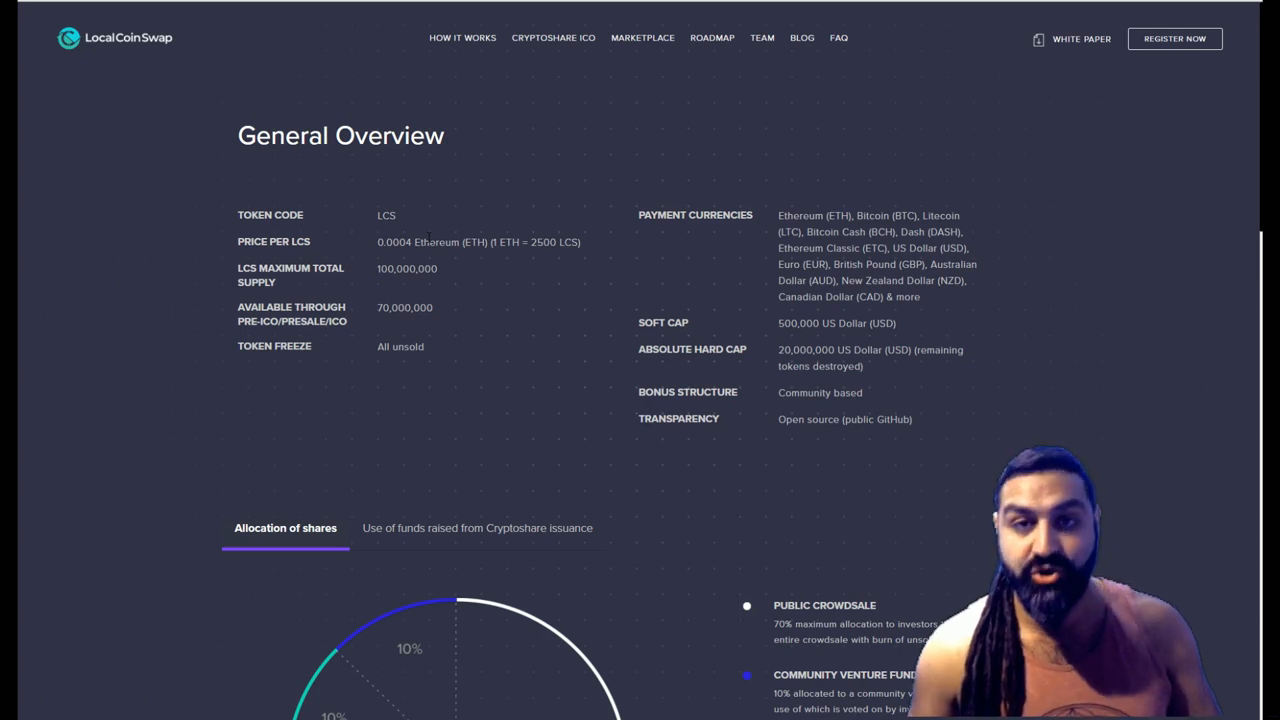
mouse_move(480, 278)
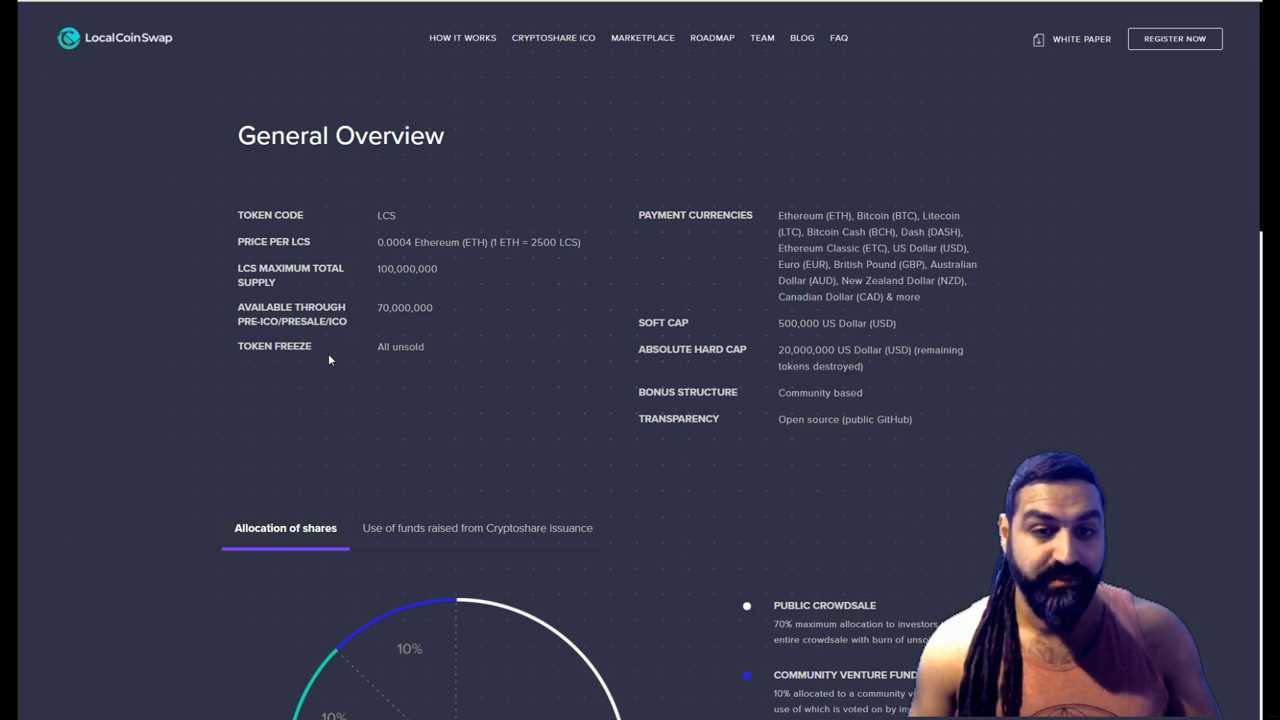
mouse_move(707, 242)
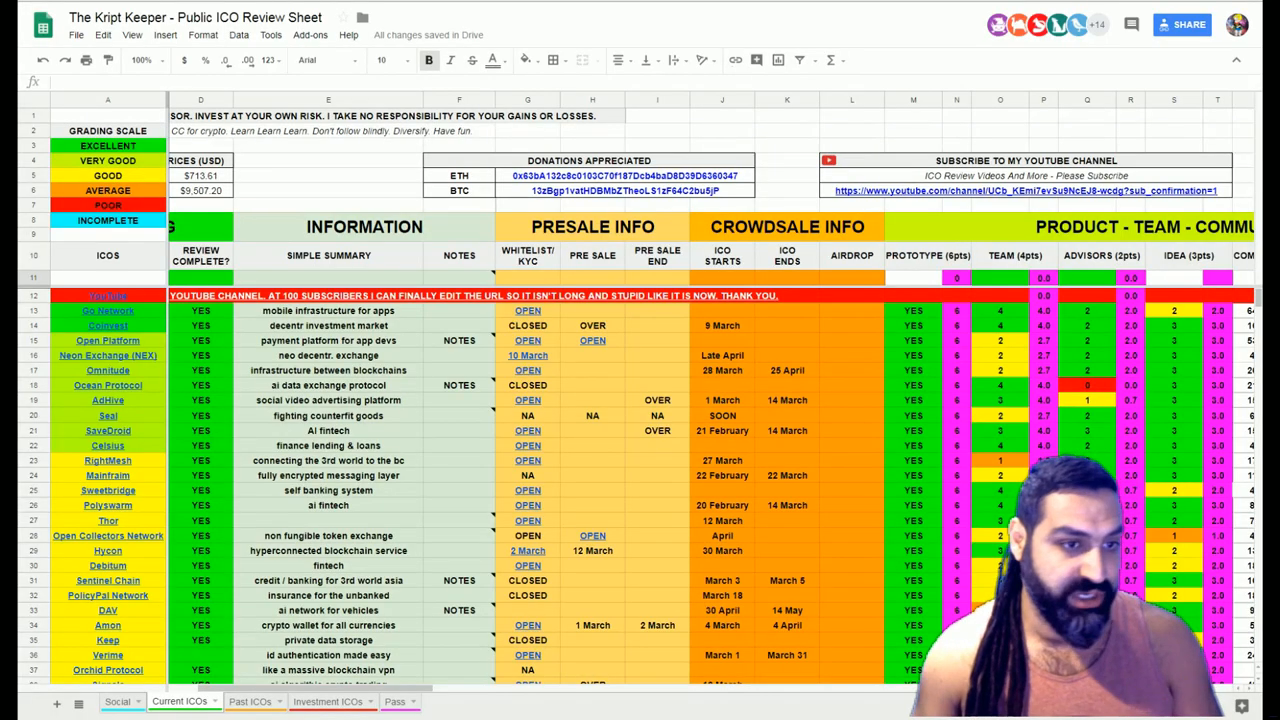
Enter Local Coin Swap in row 11 with 100,000,000 total tokens and 70,000,000 ICO tokens
click(107, 277)
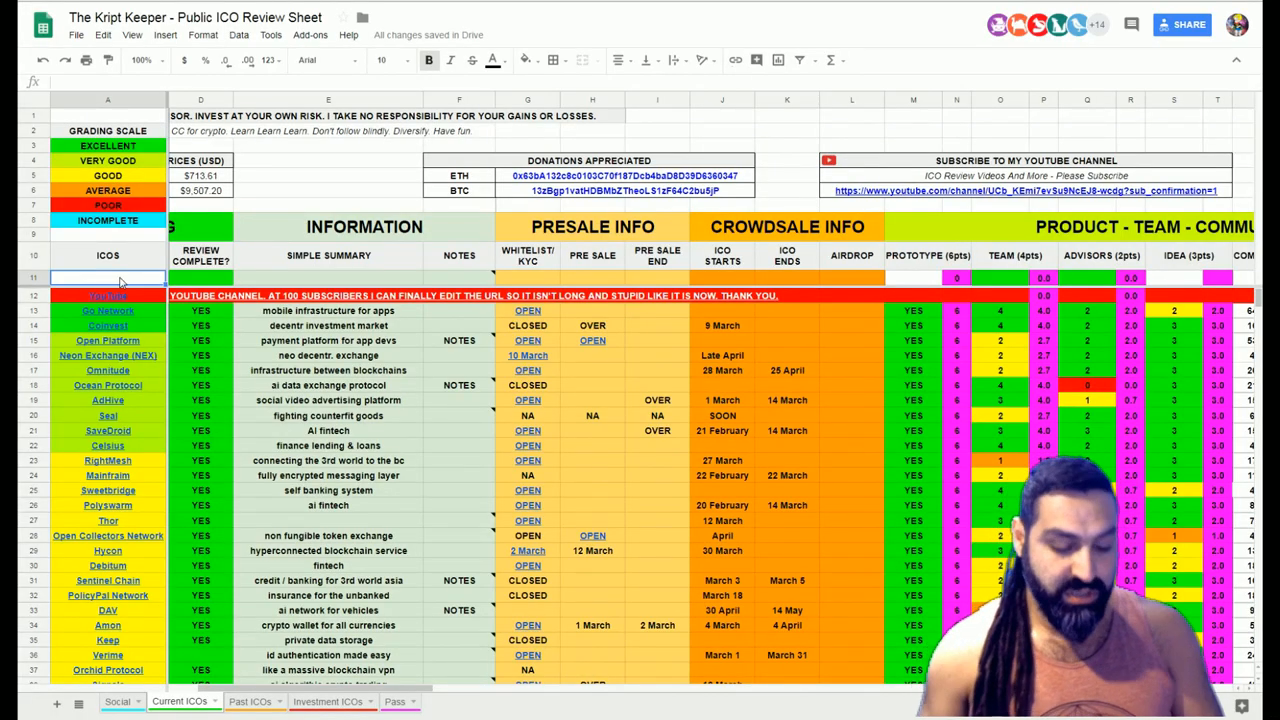
text(Local Coin Swap)
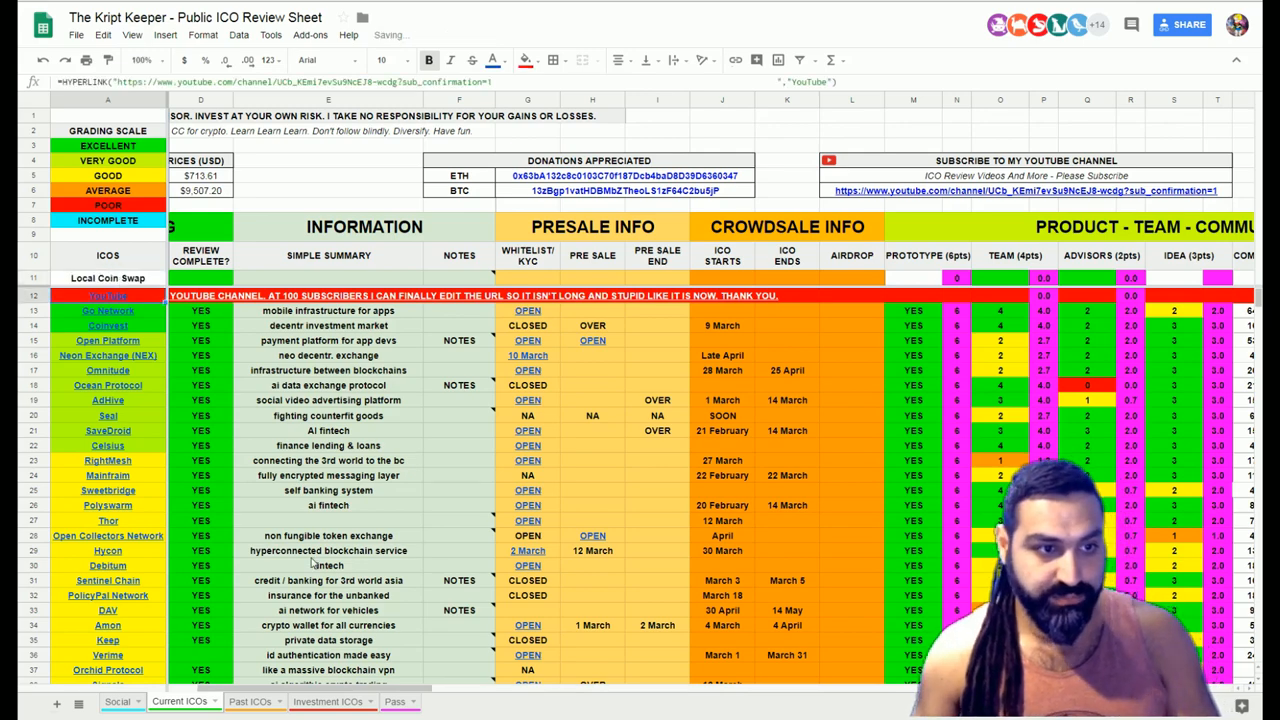
scroll(right, 3)
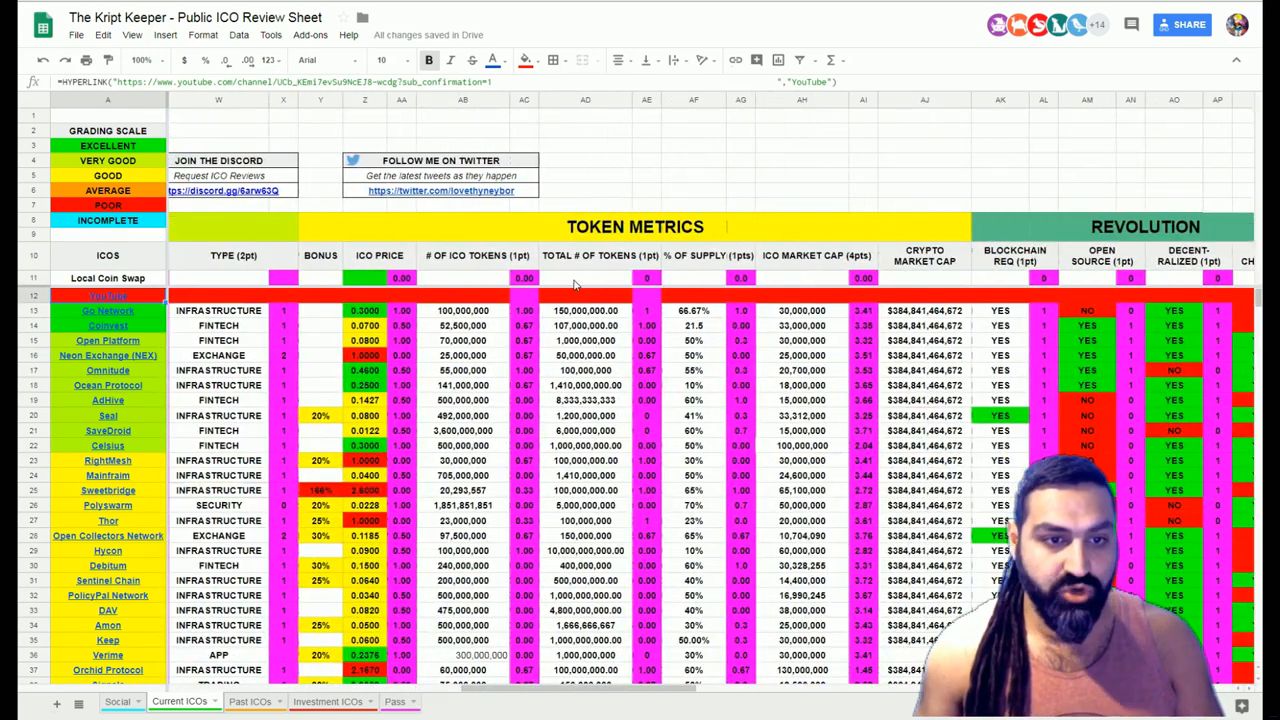
text(100,000,000)
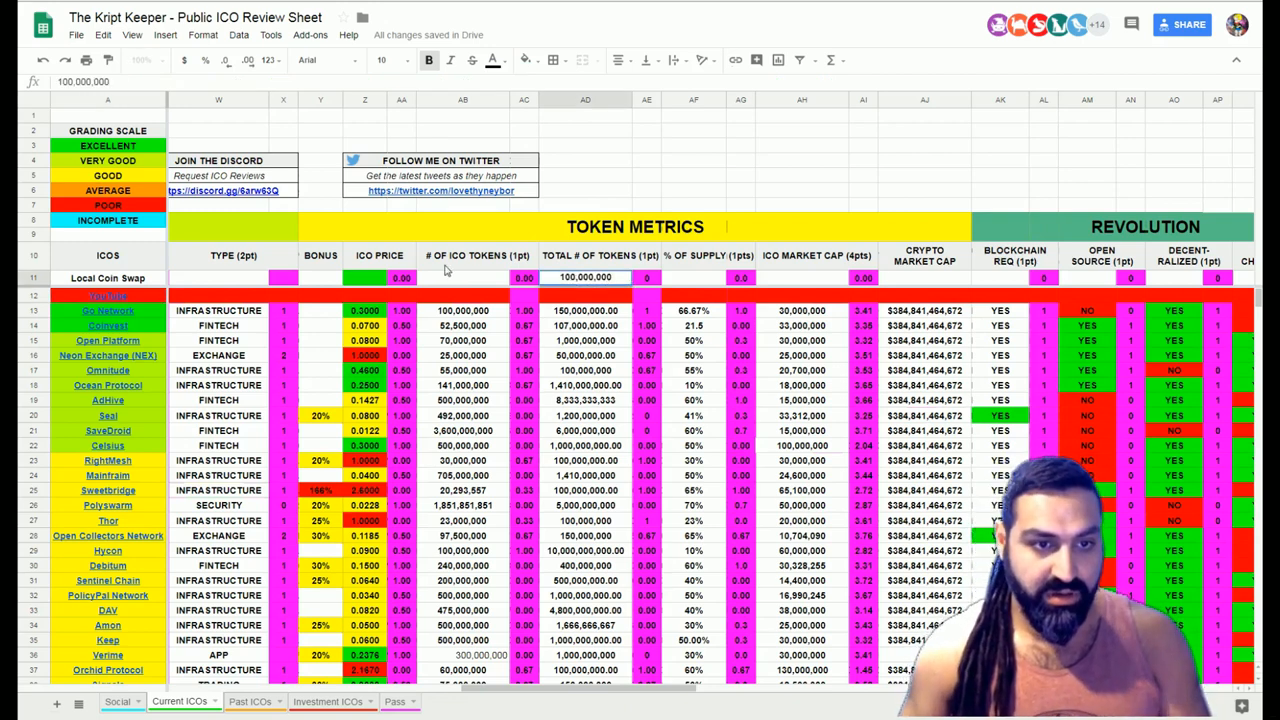
text(70.)
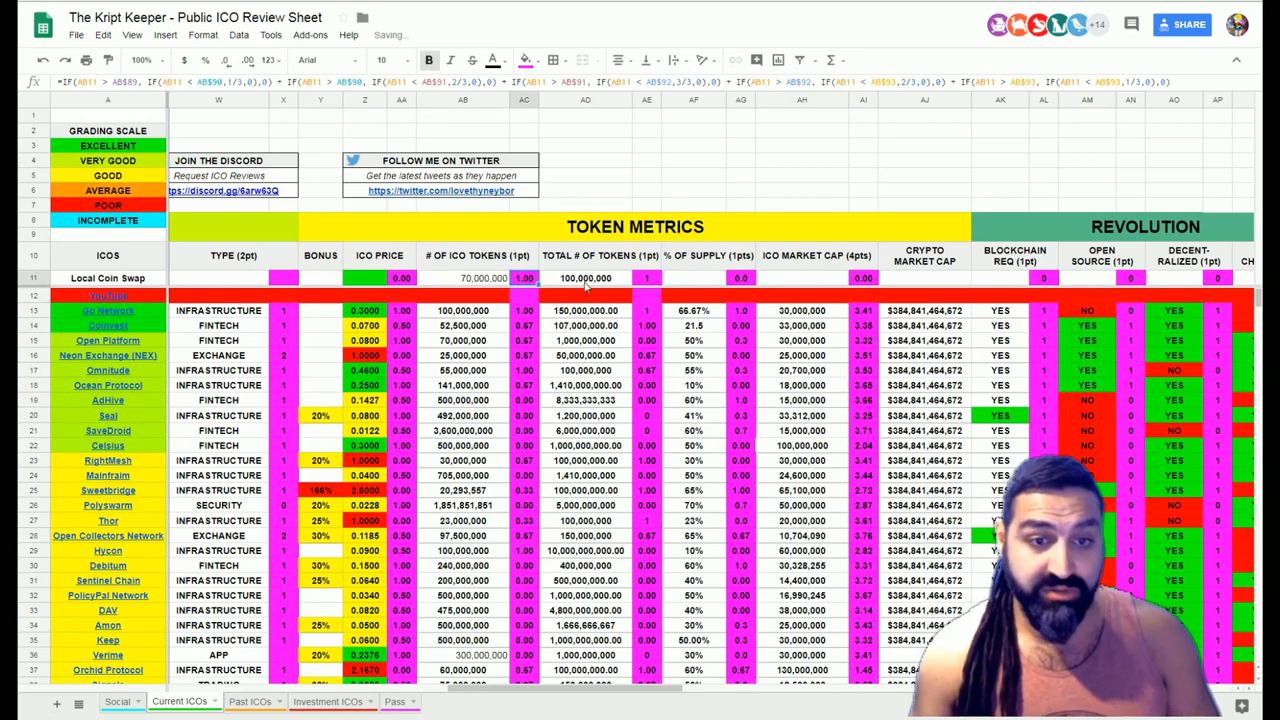
Fill row 11's % of supply as 70% and ICO market cap as 20,000,000
click(693, 278)
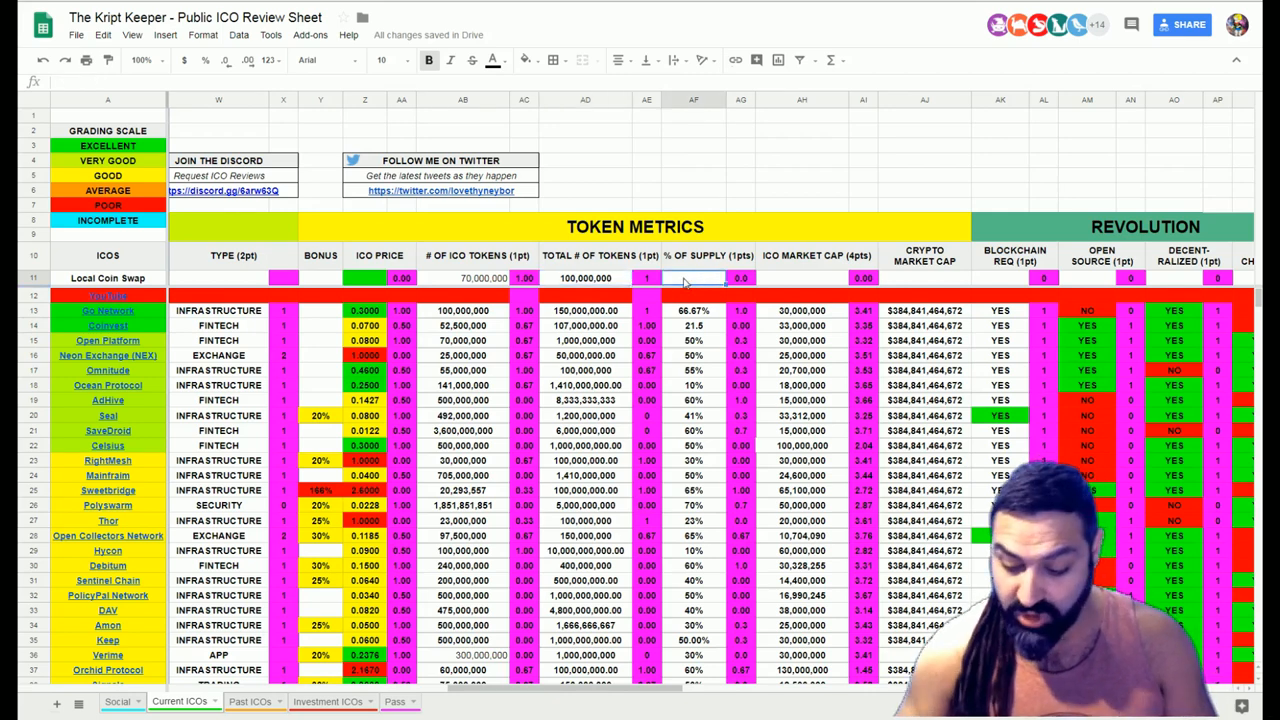
text(70%)
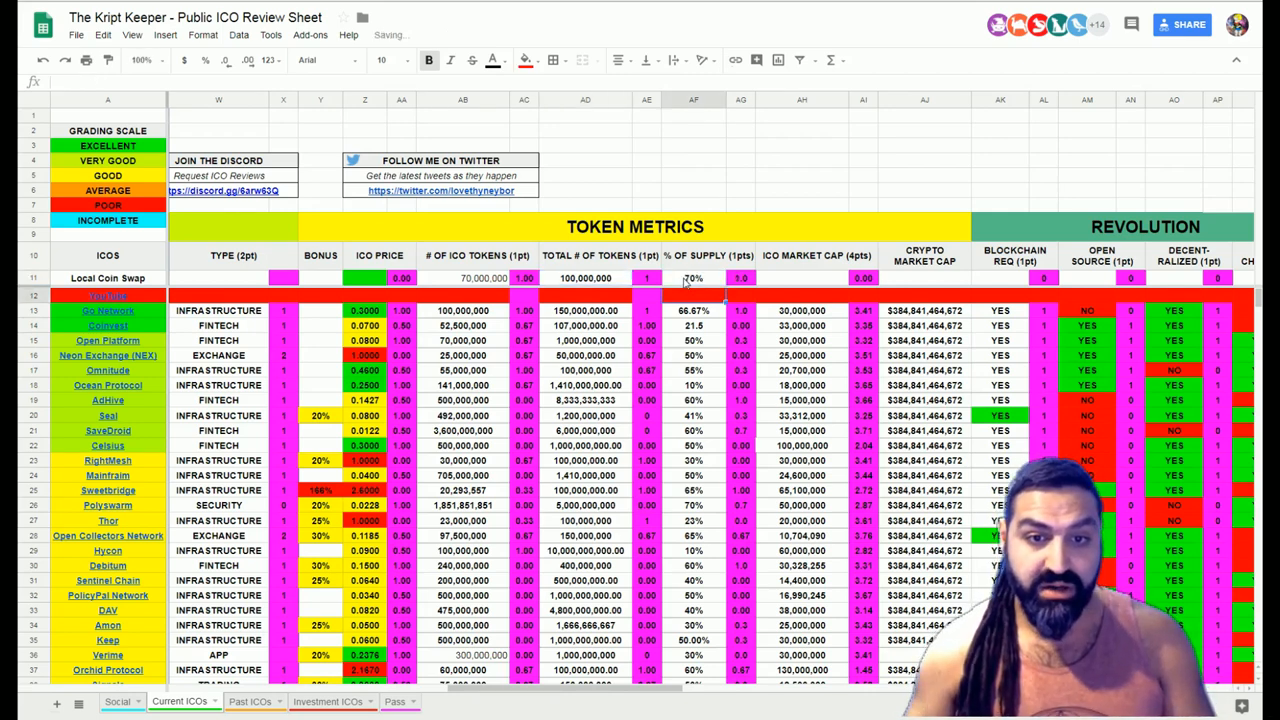
click(801, 278)
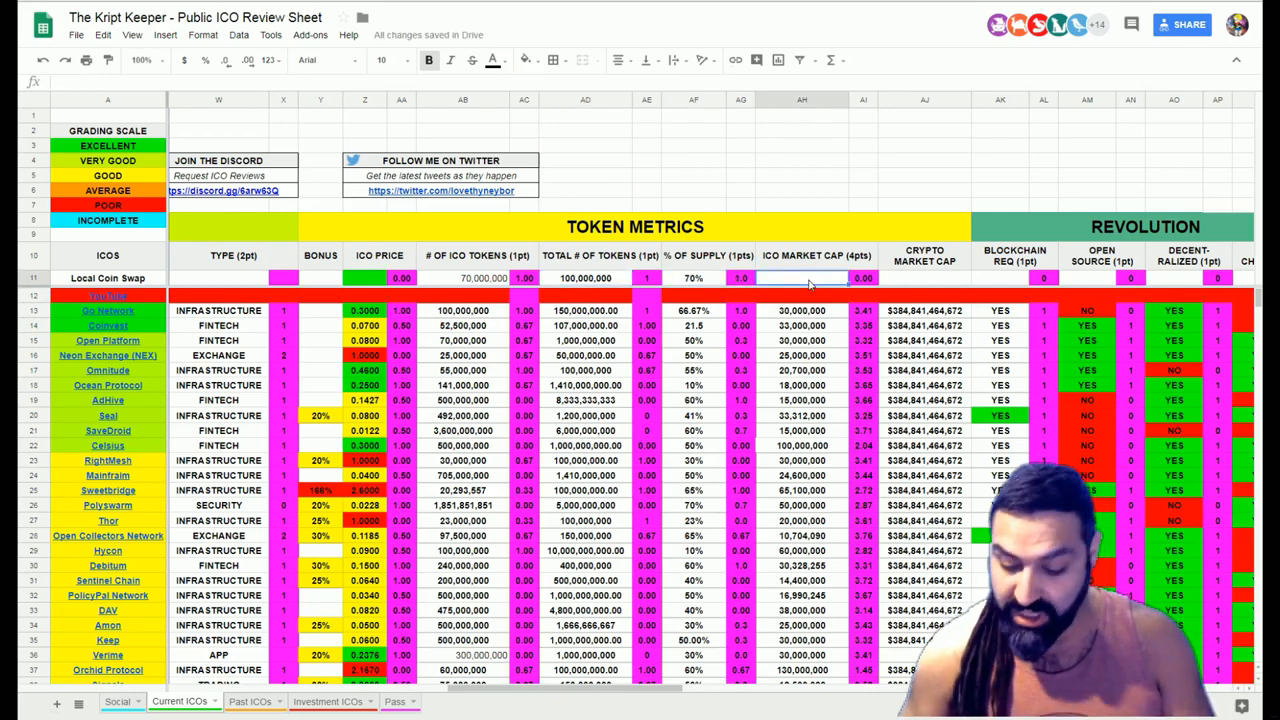
text(20.0)
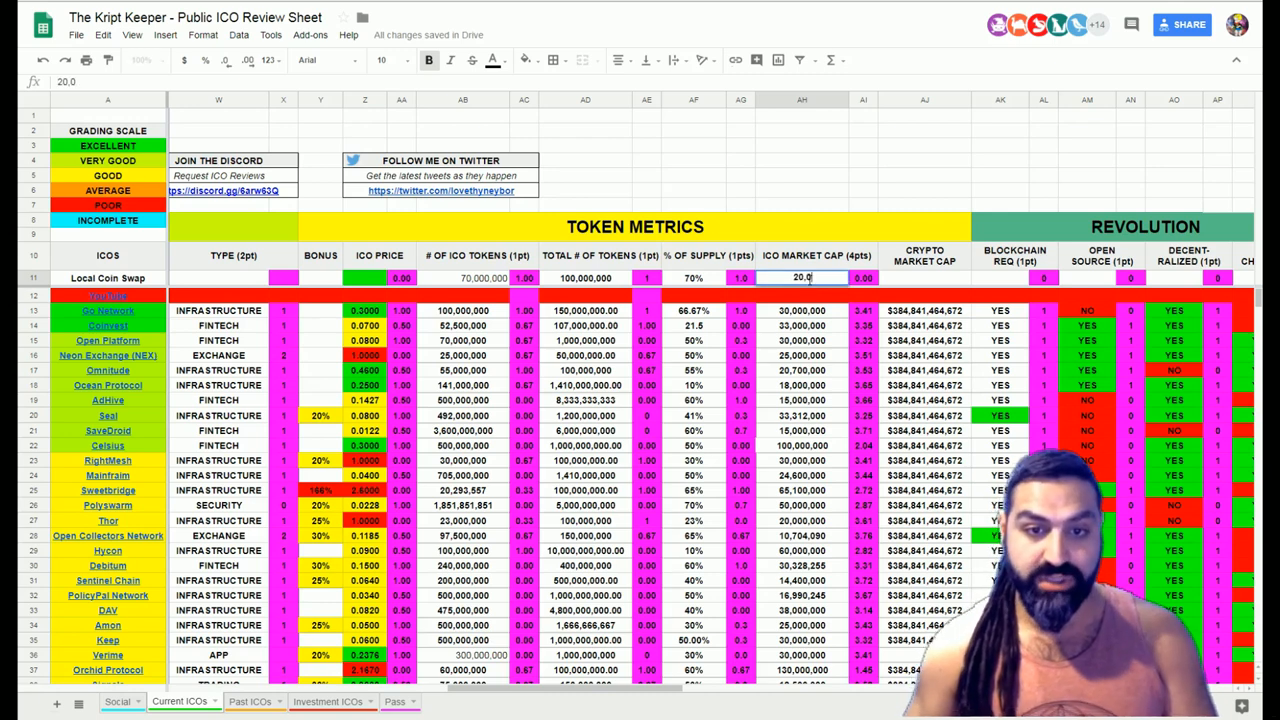
text(20,000,000)
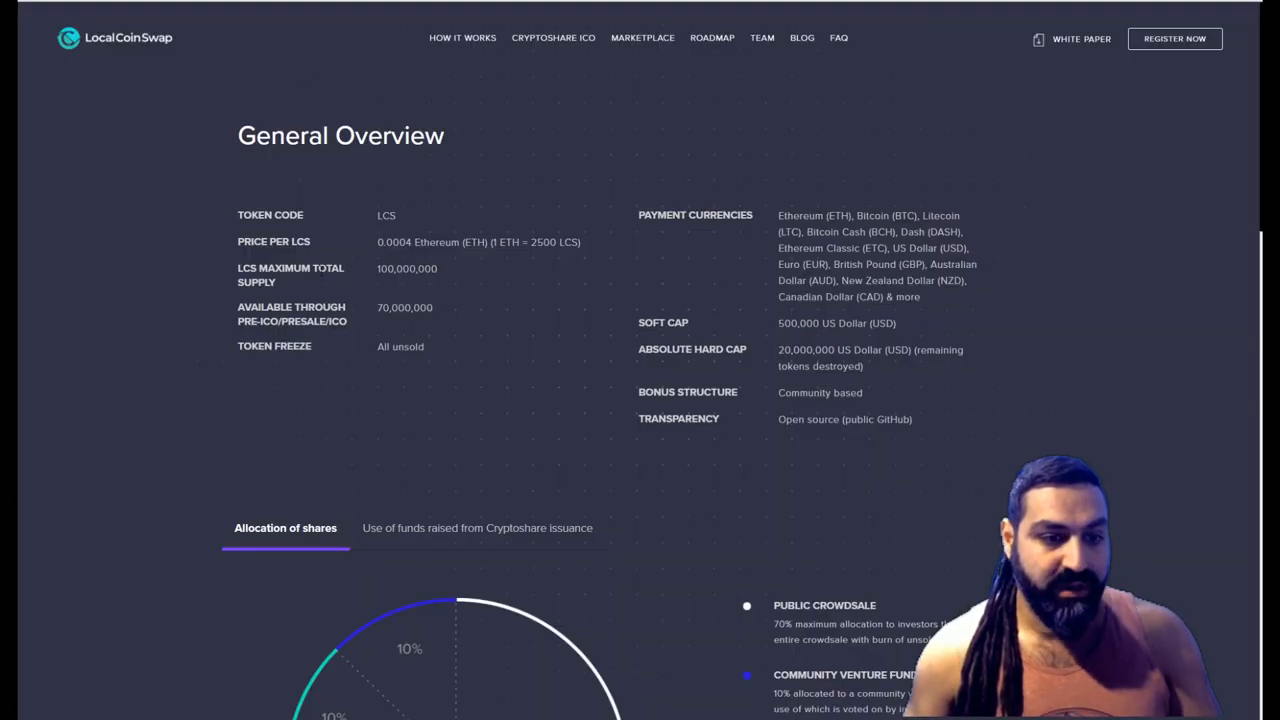
Scroll to the Allocation of shares pie chart: 70% crowdsale, 10% venture, 10% team, 5% bounty, 5% security
scroll(down, 3)
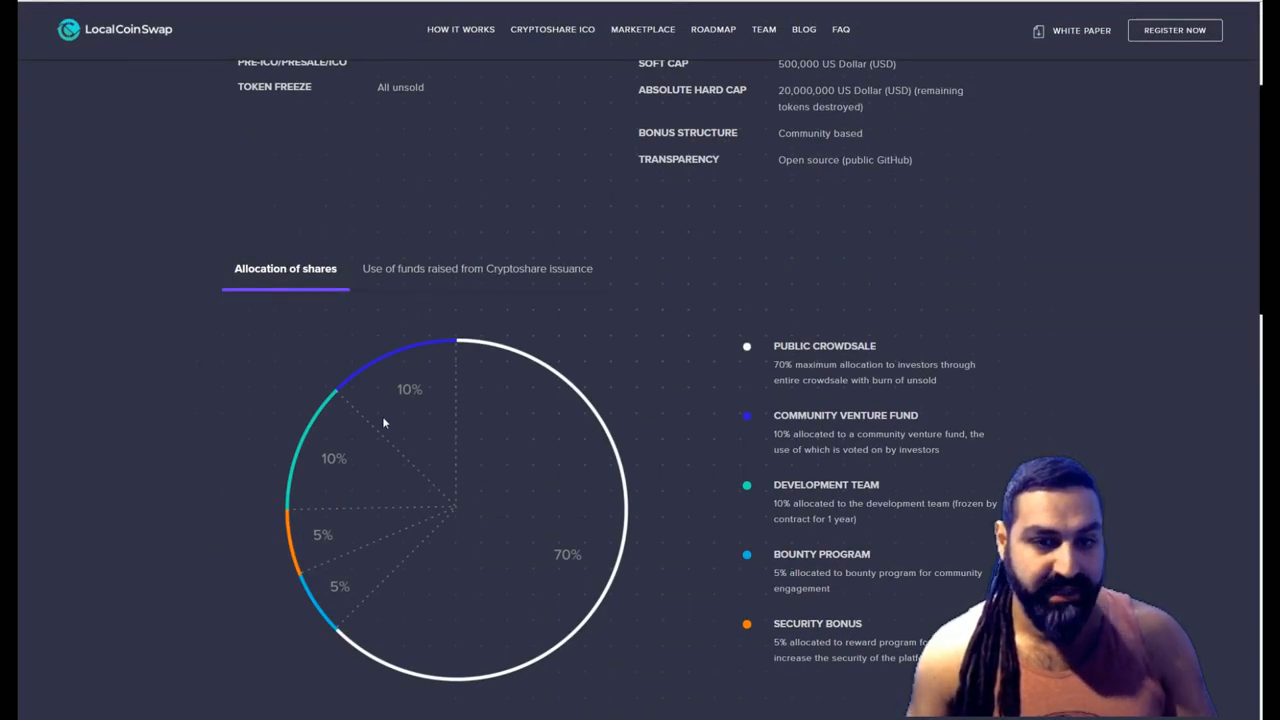
scroll(down, 3)
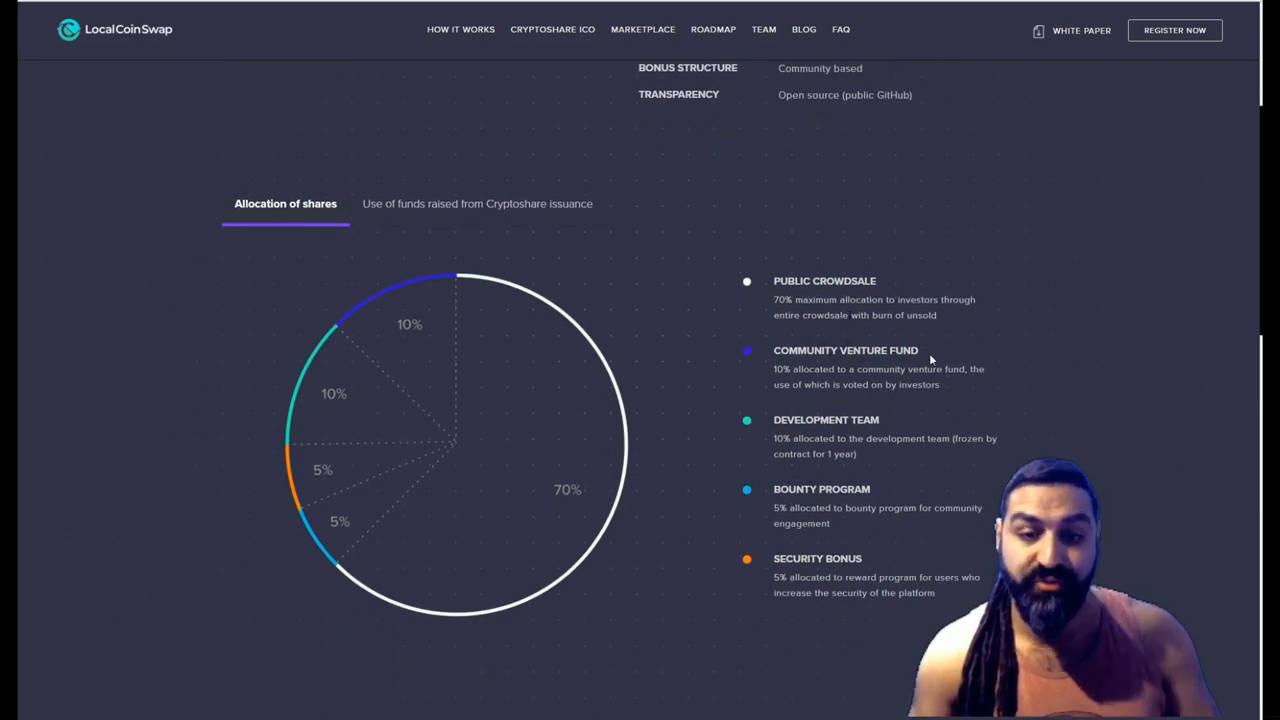
mouse_move(975, 379)
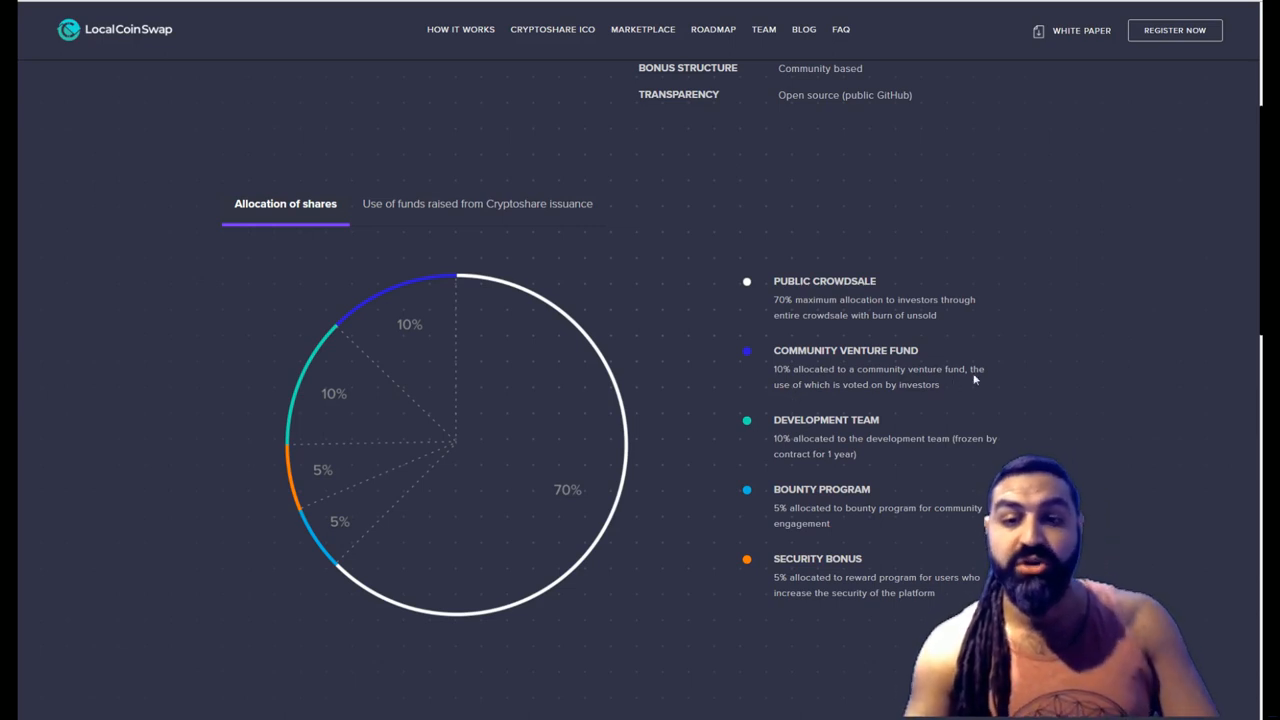
mouse_move(878, 399)
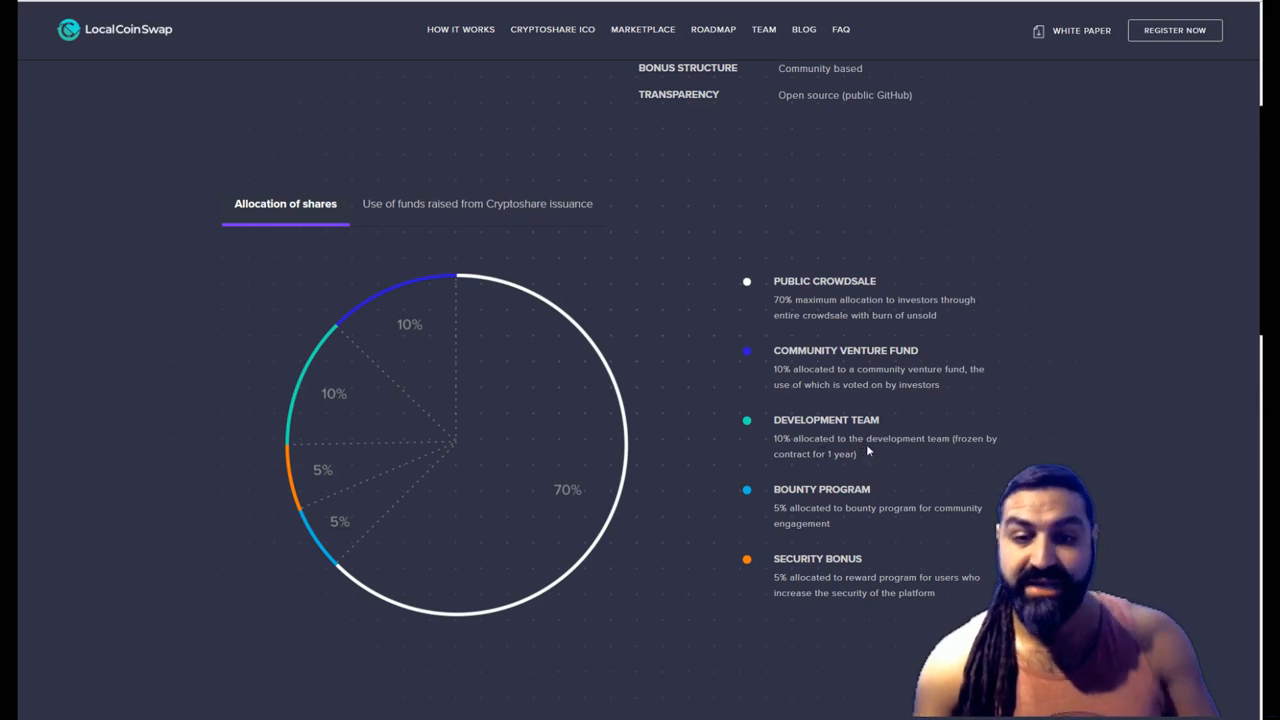
mouse_move(962, 456)
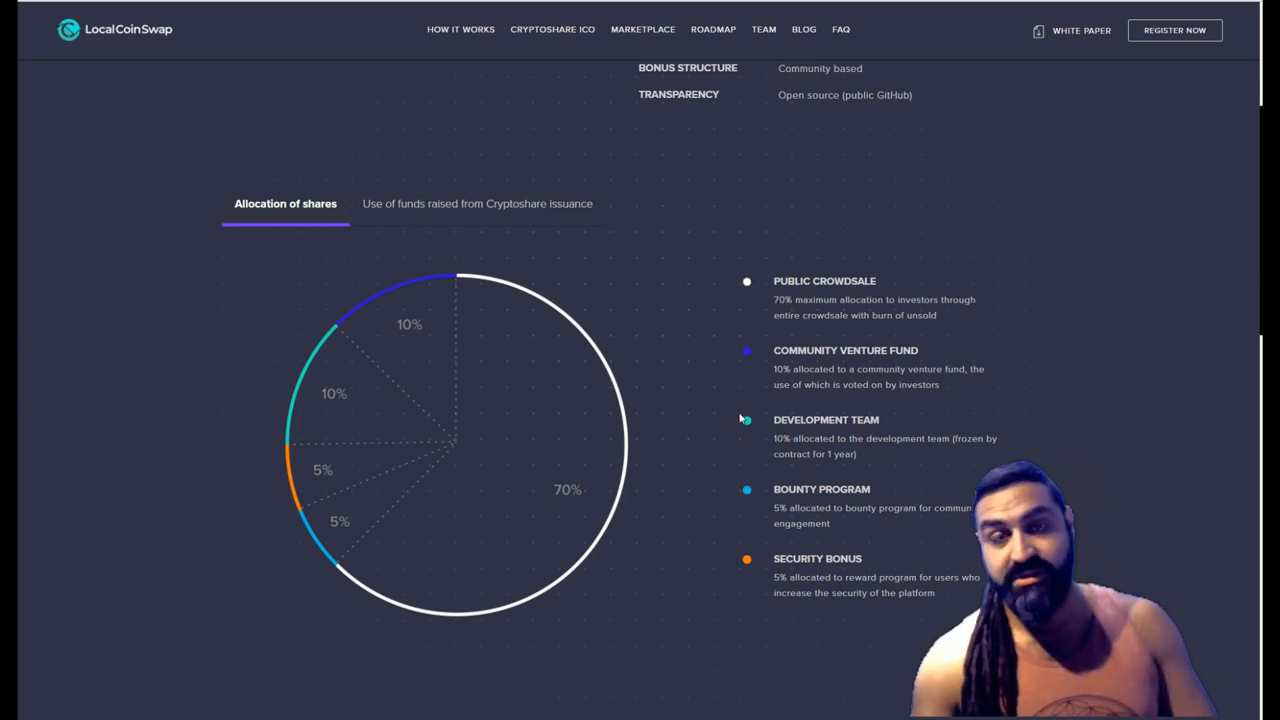
scroll(down, 3)
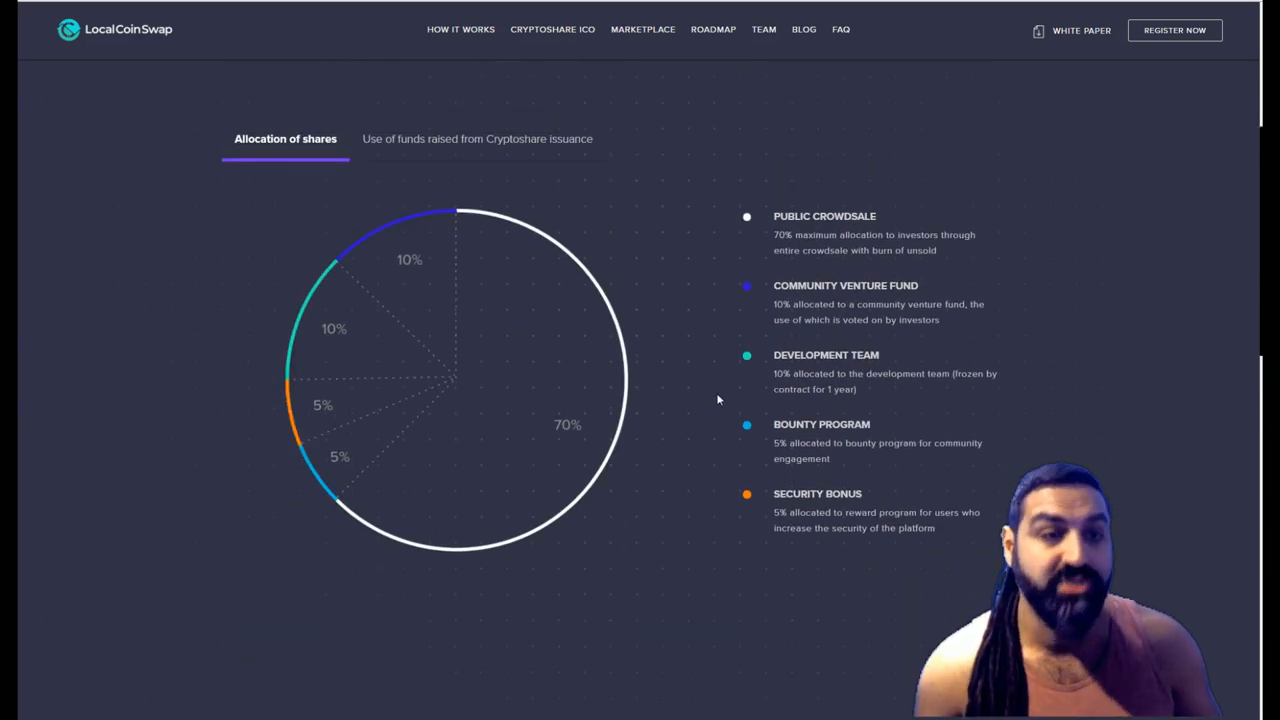
Scroll through the bonus structure with $5M–$20M milestones down to Meet Our Unique Team
scroll(down, 3)
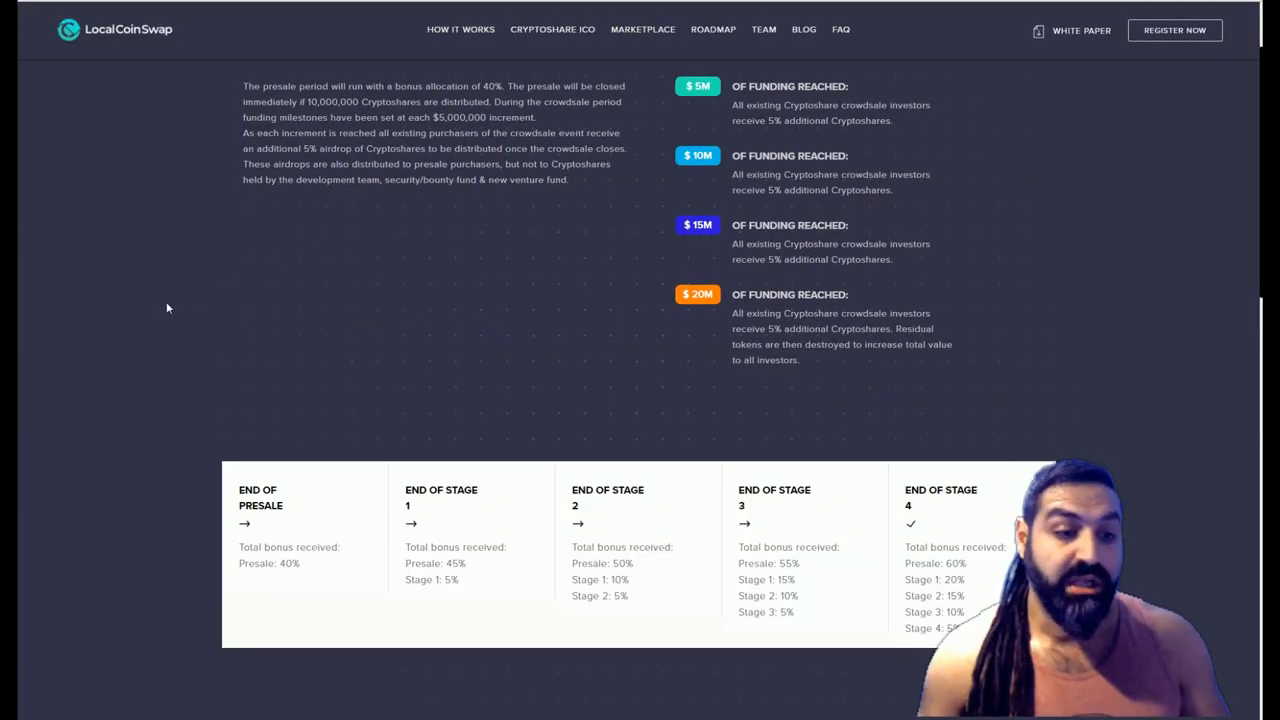
mouse_move(510, 340)
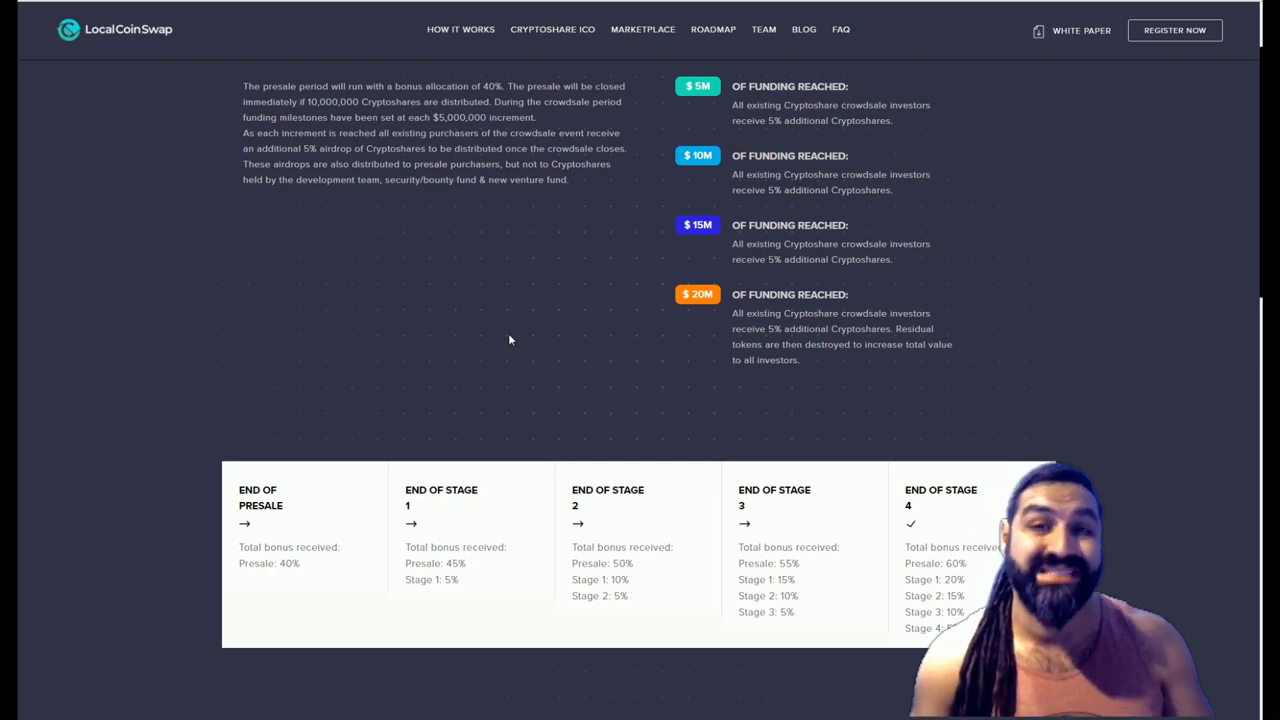
mouse_move(520, 483)
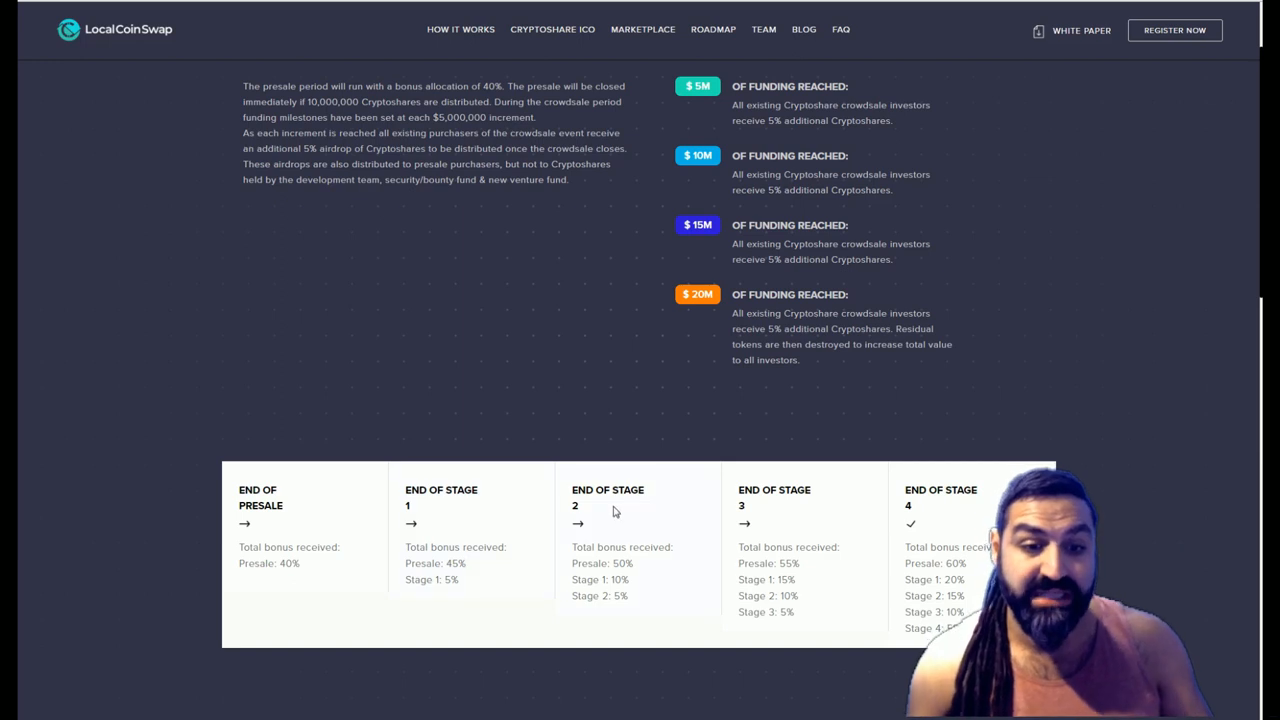
mouse_move(823, 564)
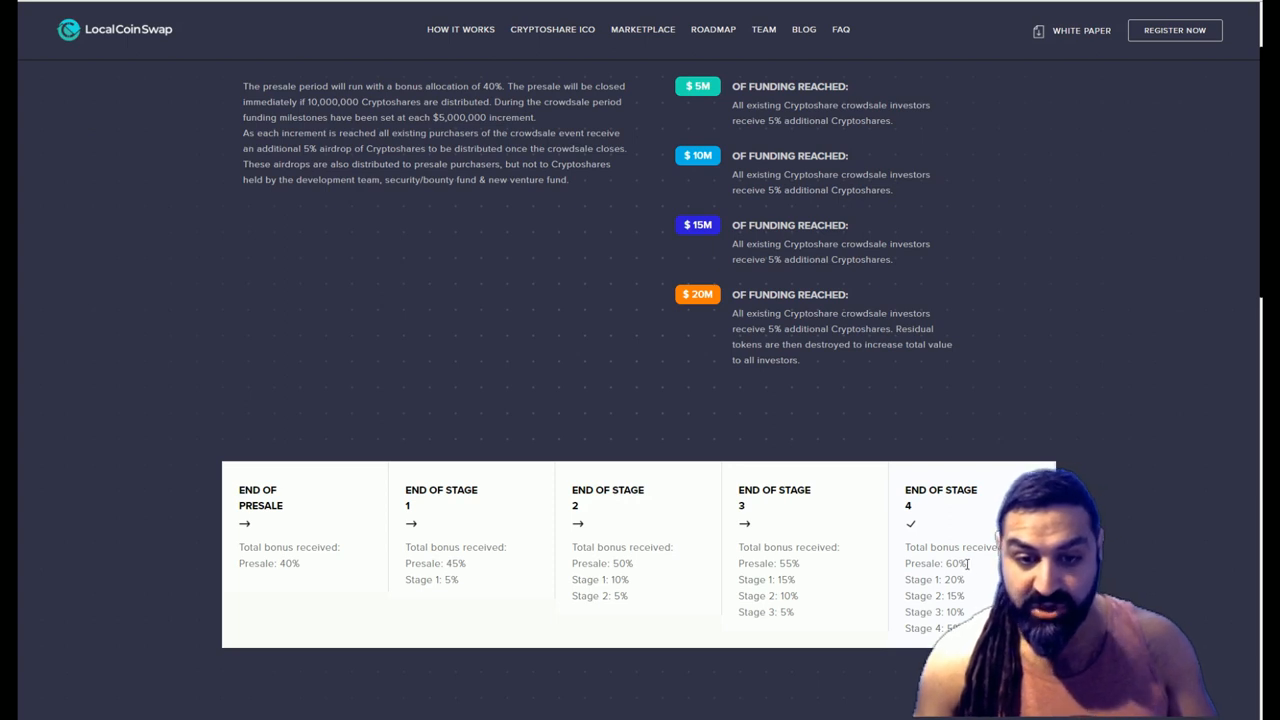
mouse_move(561, 535)
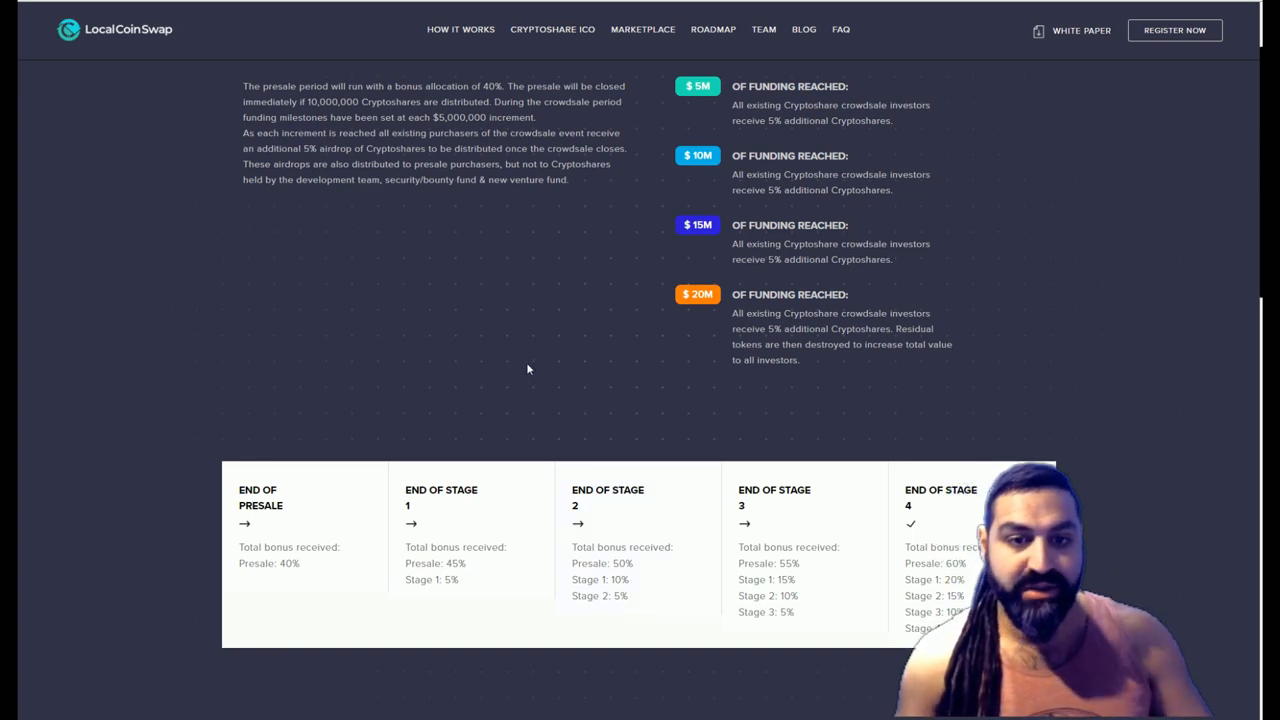
mouse_move(520, 357)
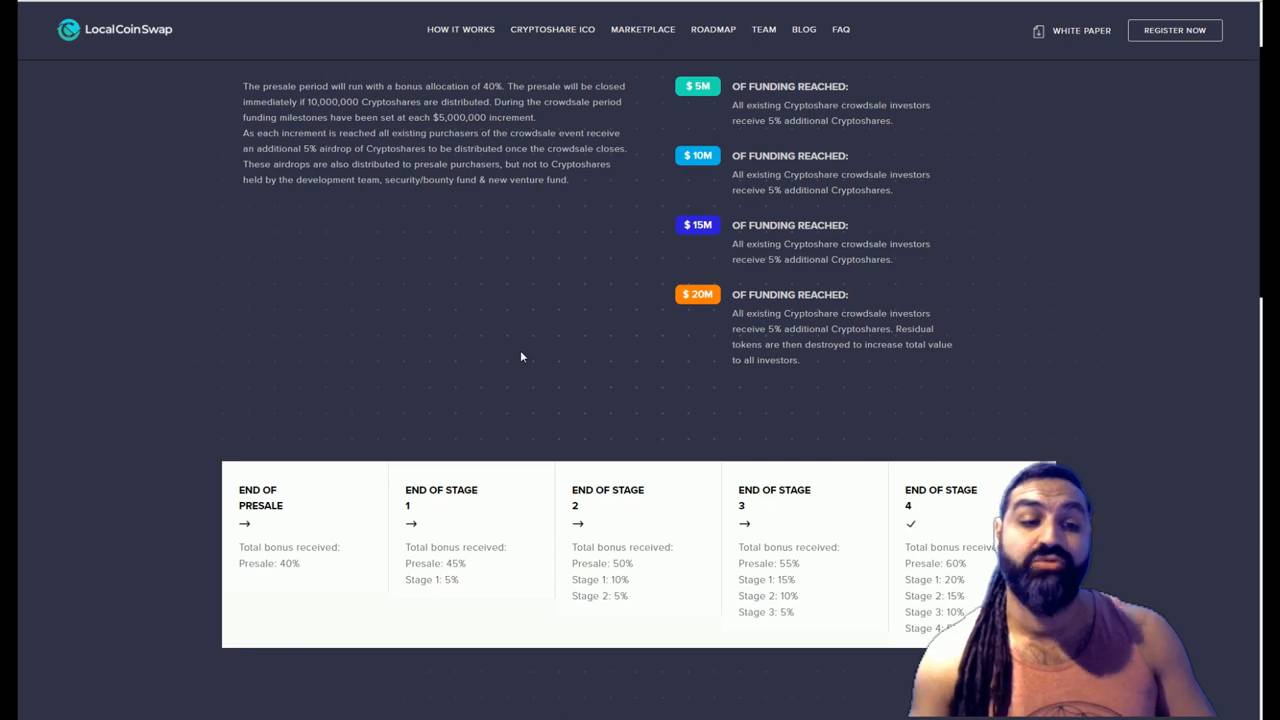
mouse_move(565, 276)
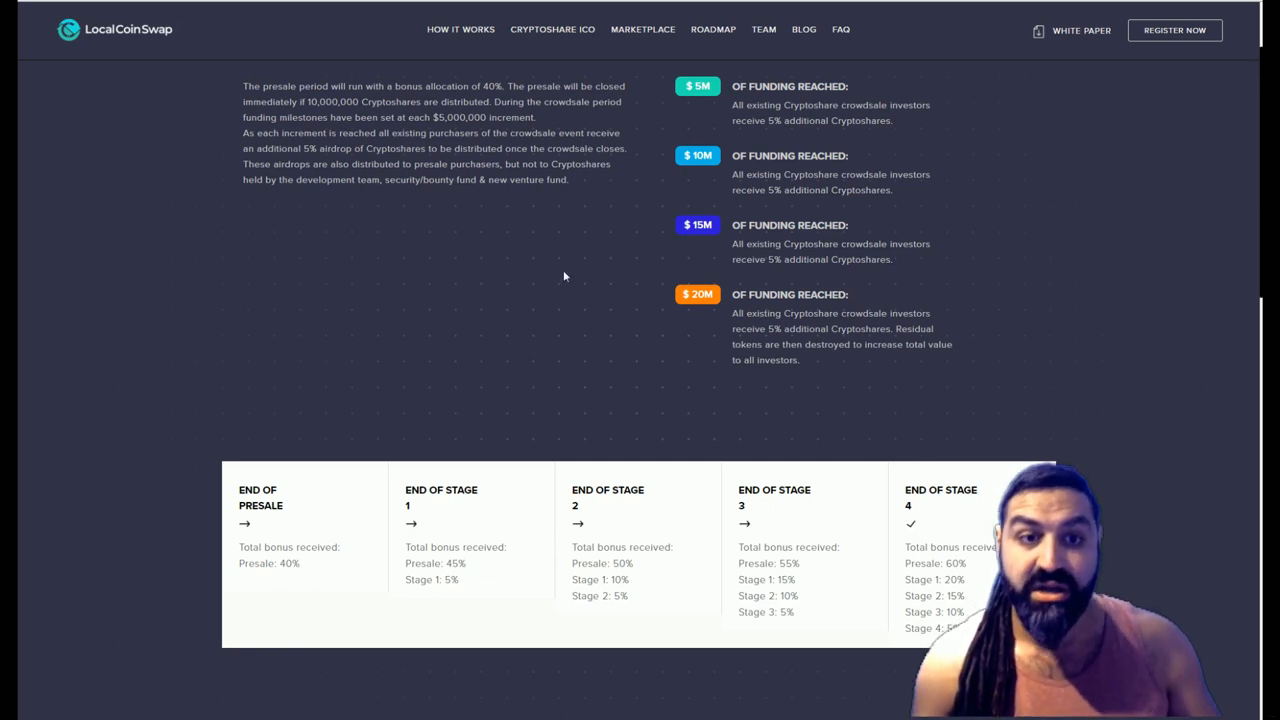
mouse_move(237, 90)
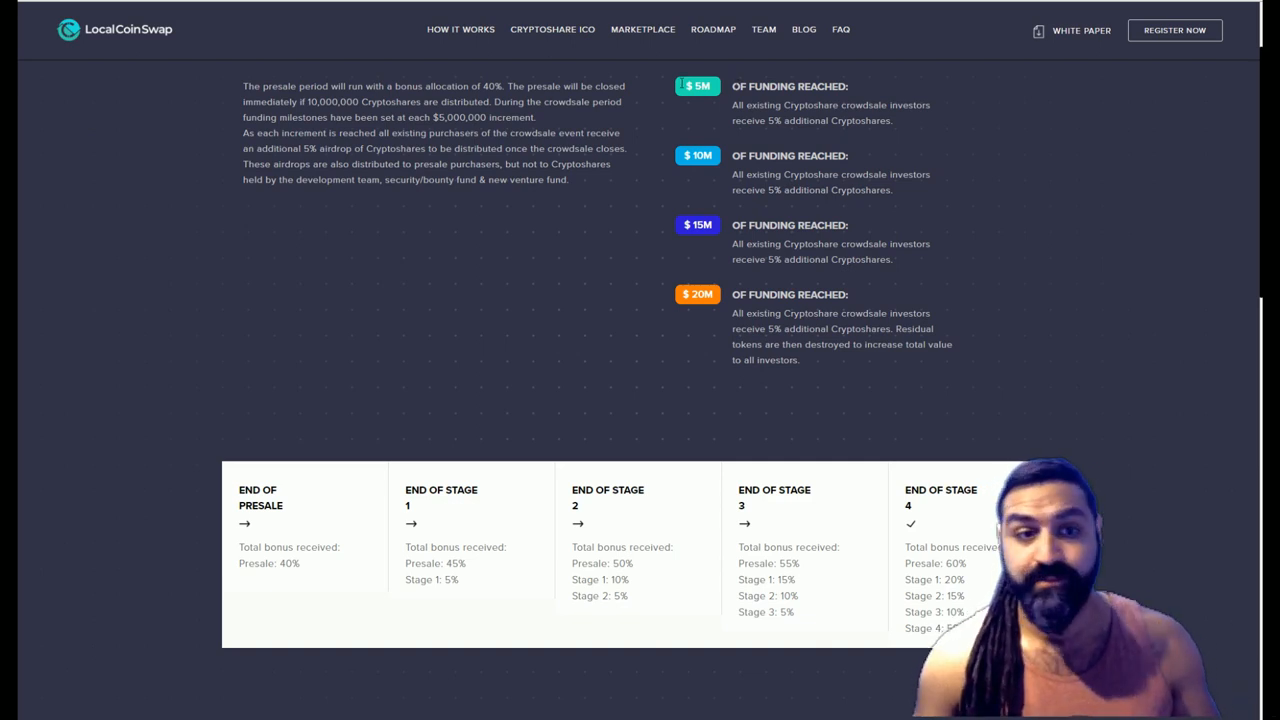
scroll(down, 3)
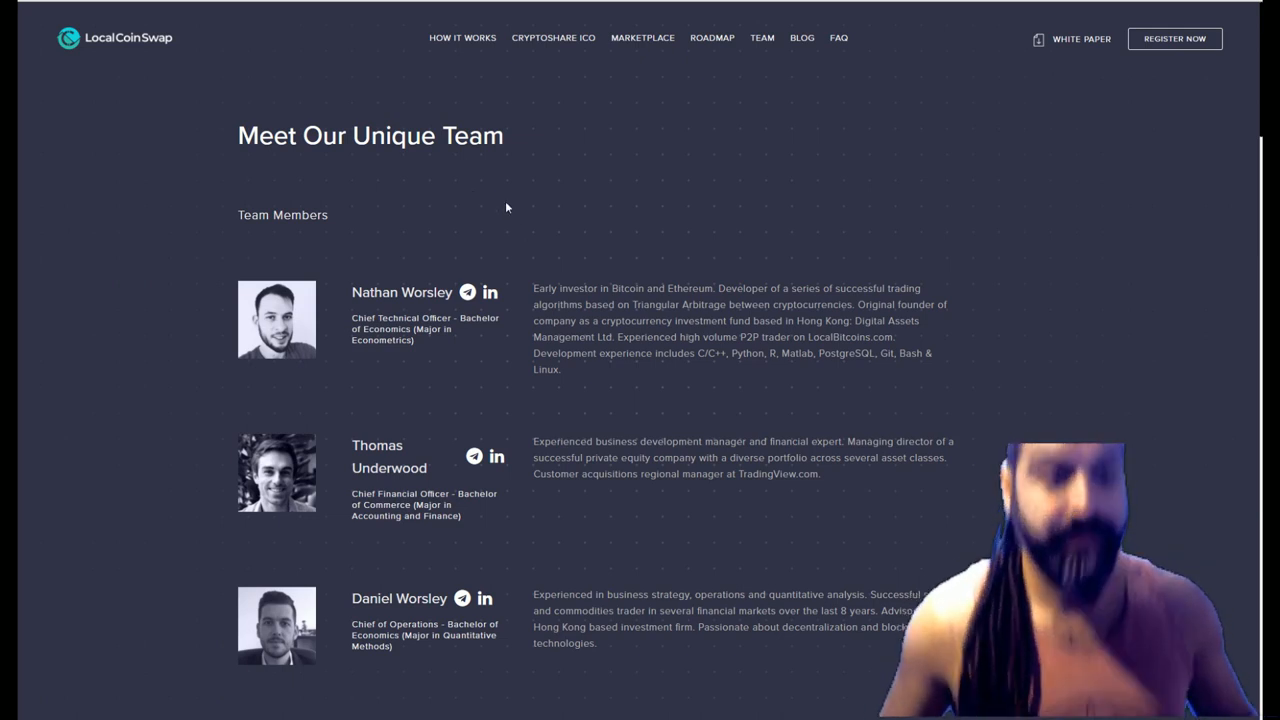
mouse_move(580, 303)
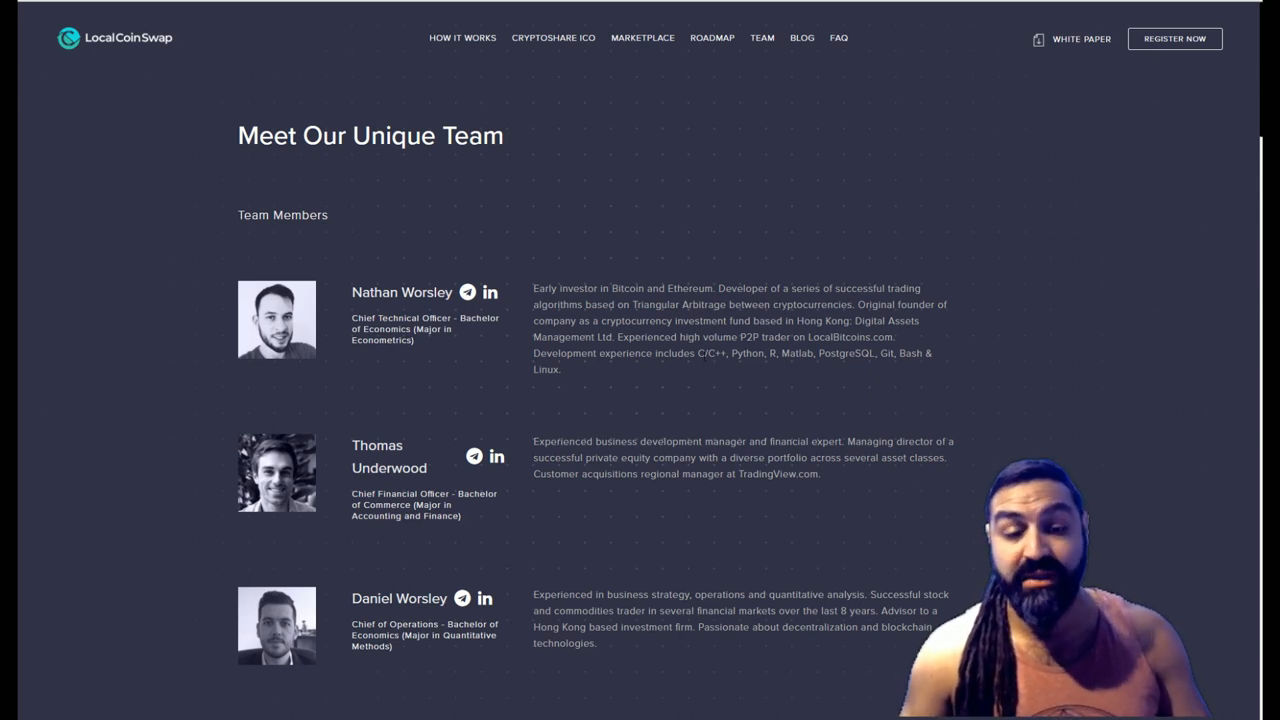
mouse_move(785, 367)
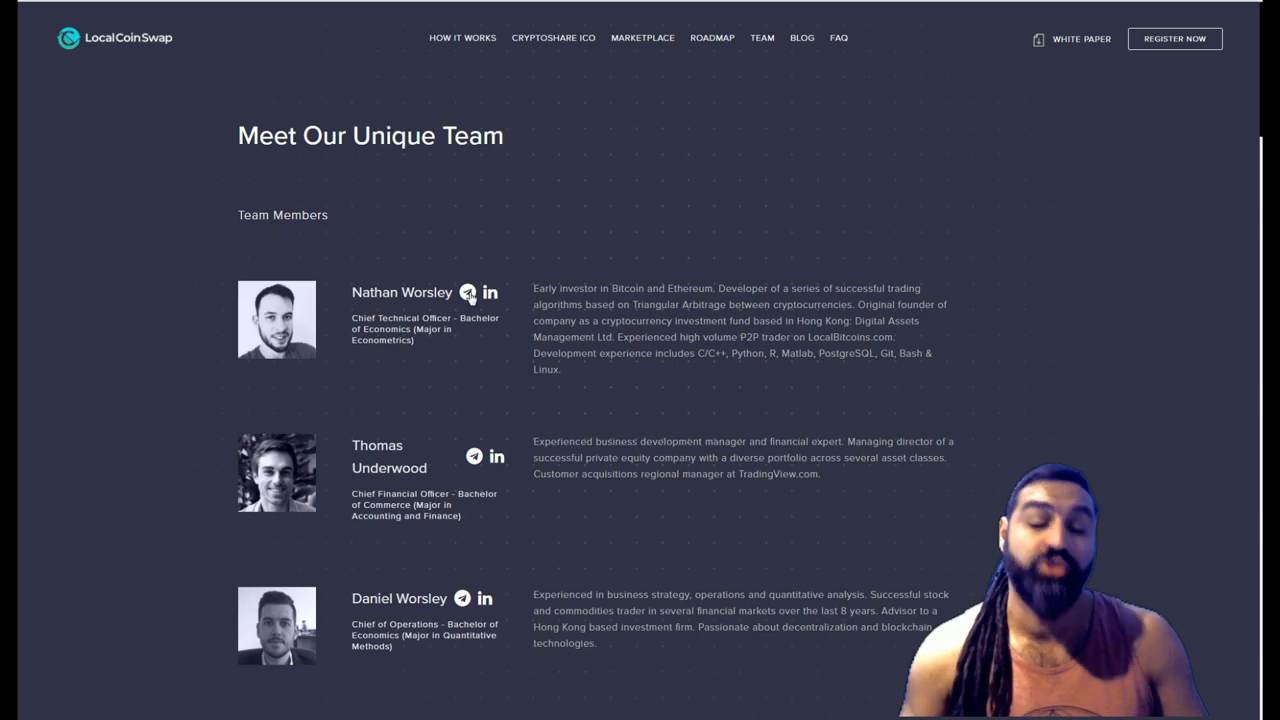
mouse_move(476, 373)
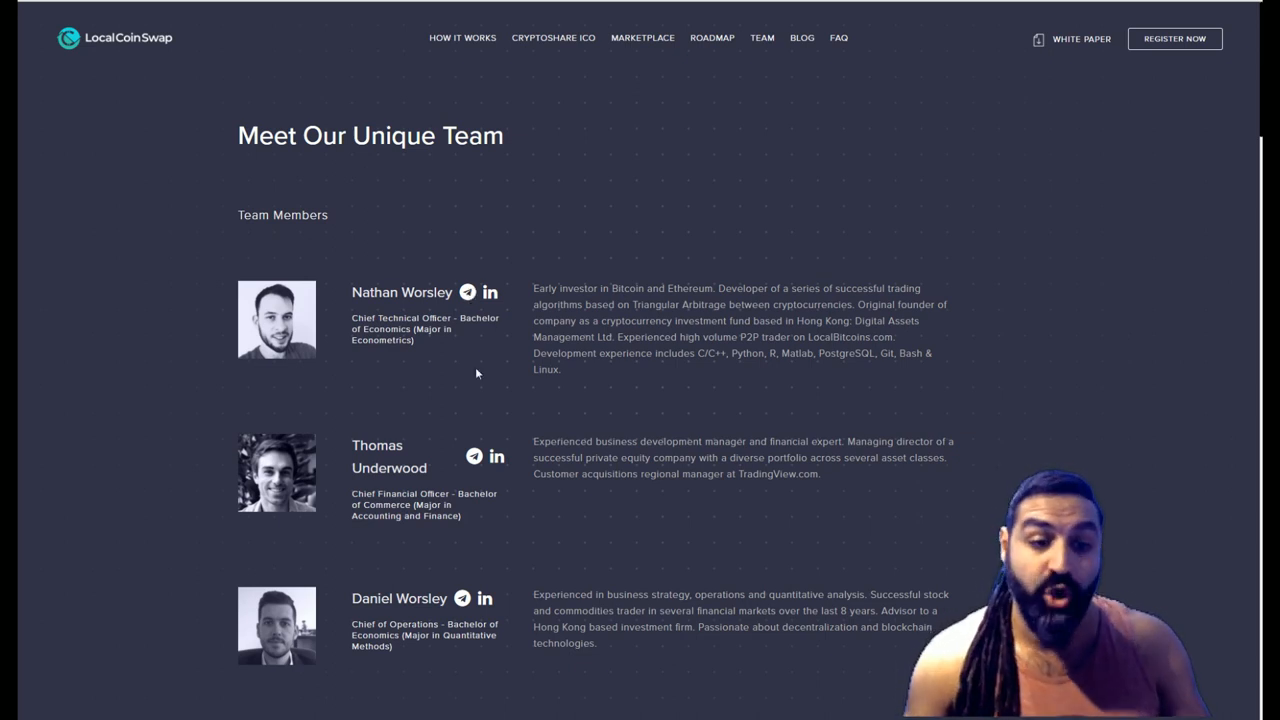
mouse_move(531, 481)
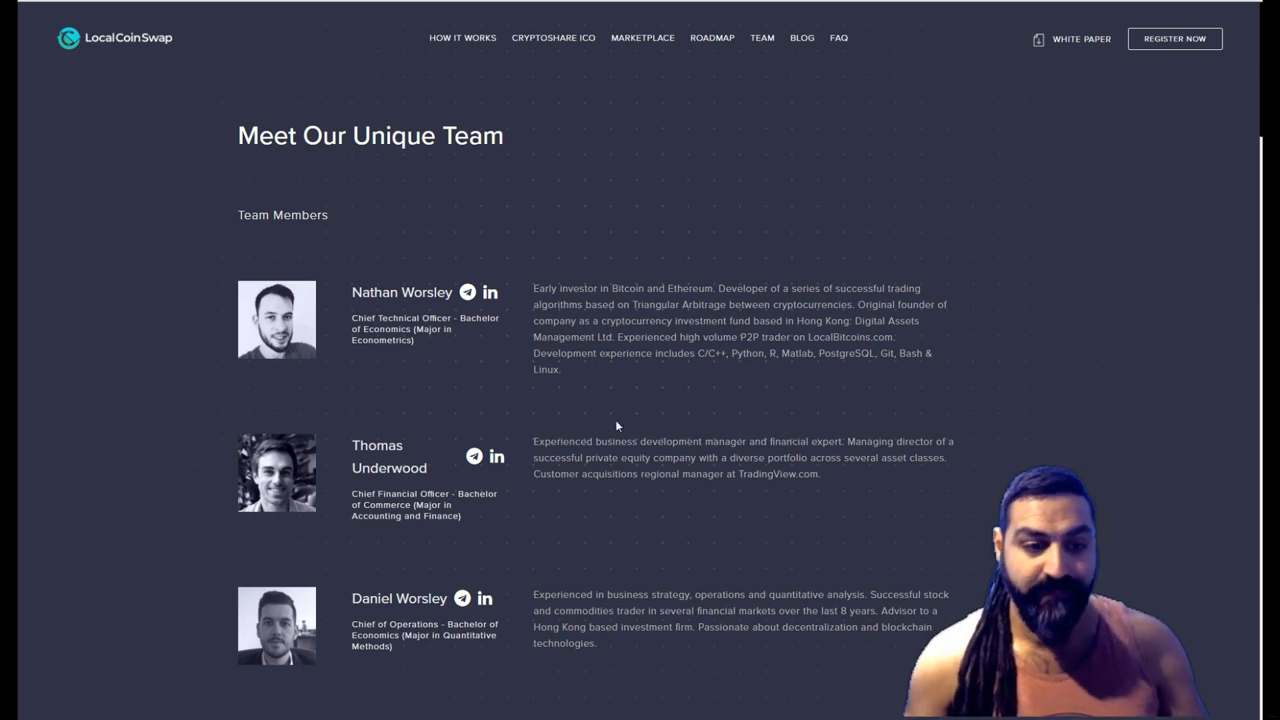
Scroll through the rest of the team list until the legal advisors appear
scroll(down, 3)
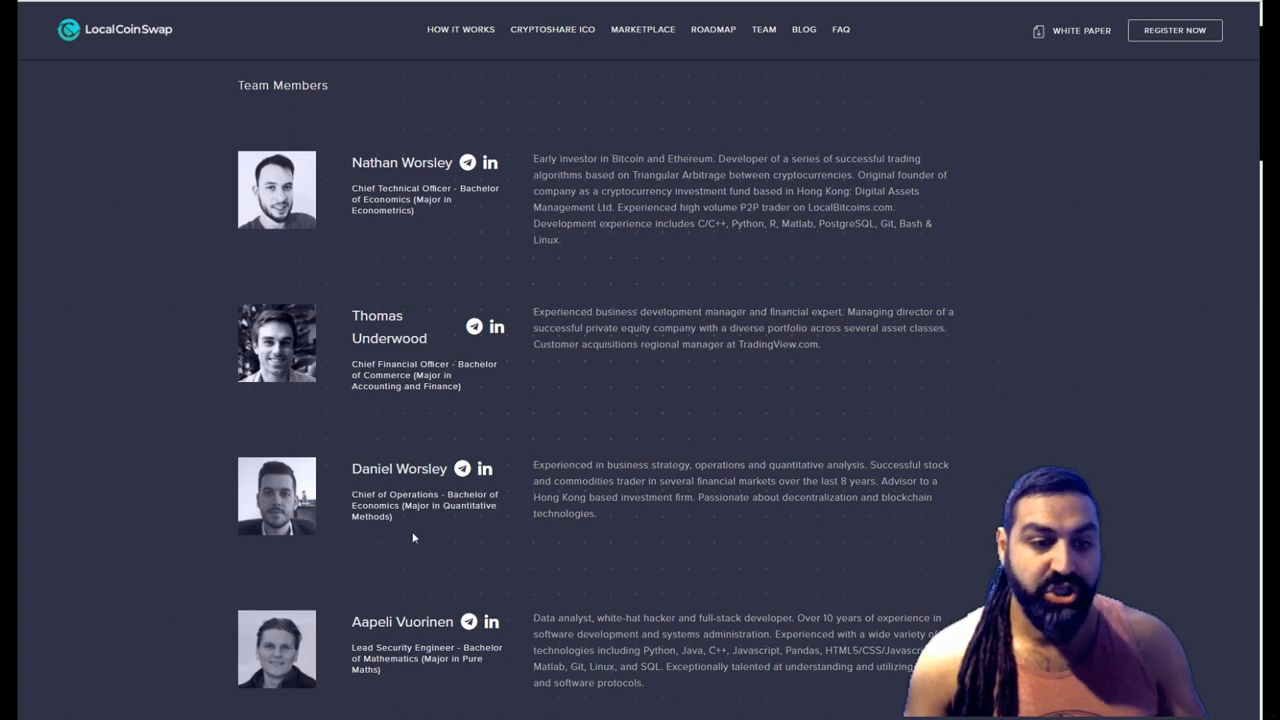
mouse_move(427, 517)
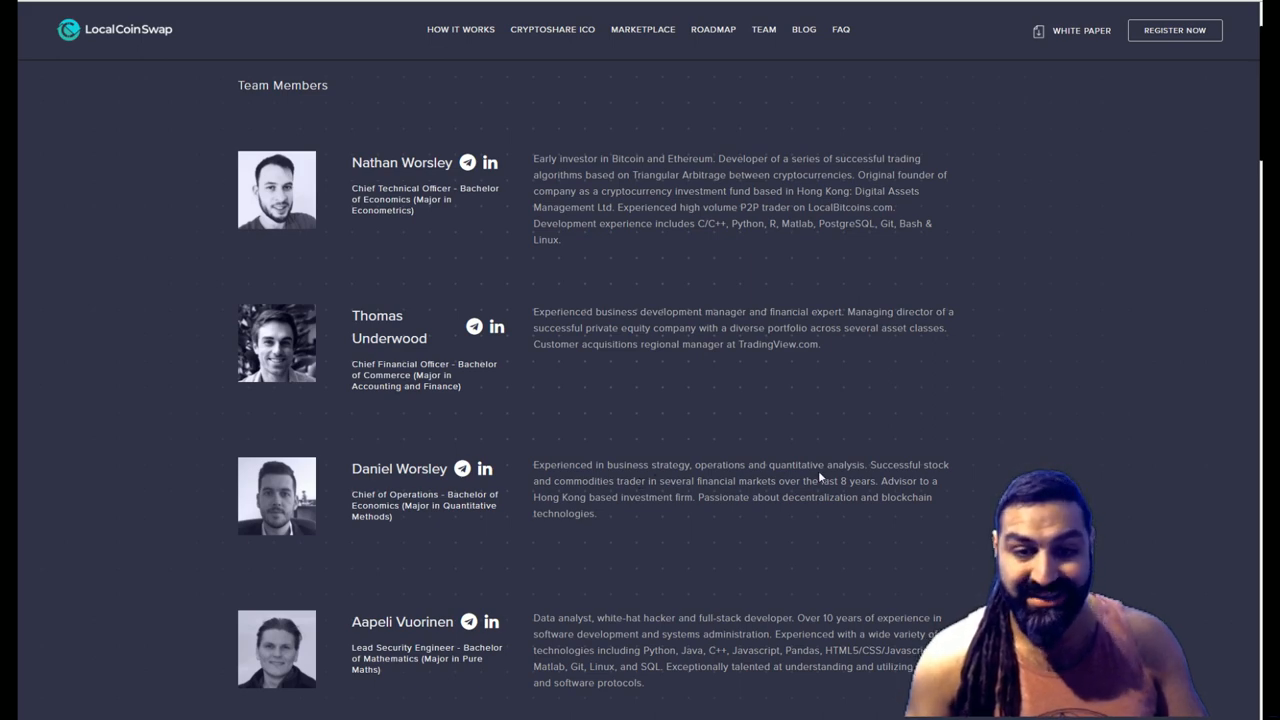
scroll(down, 3)
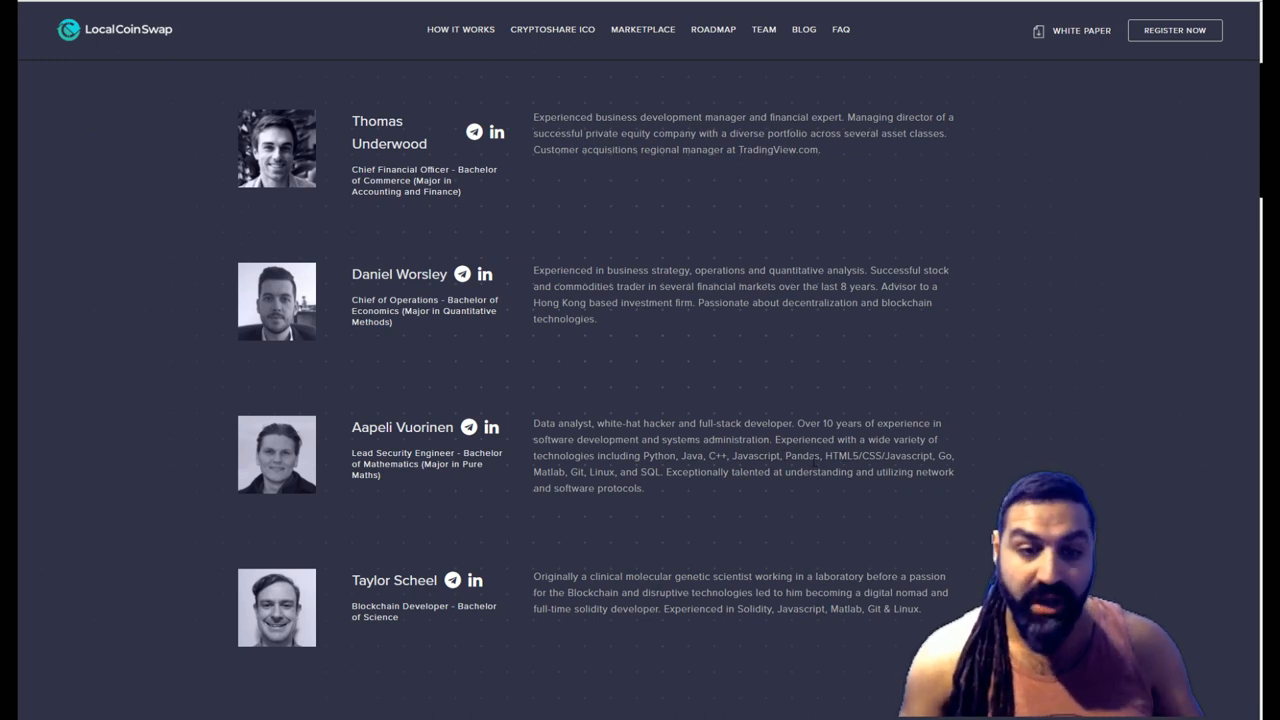
scroll(down, 3)
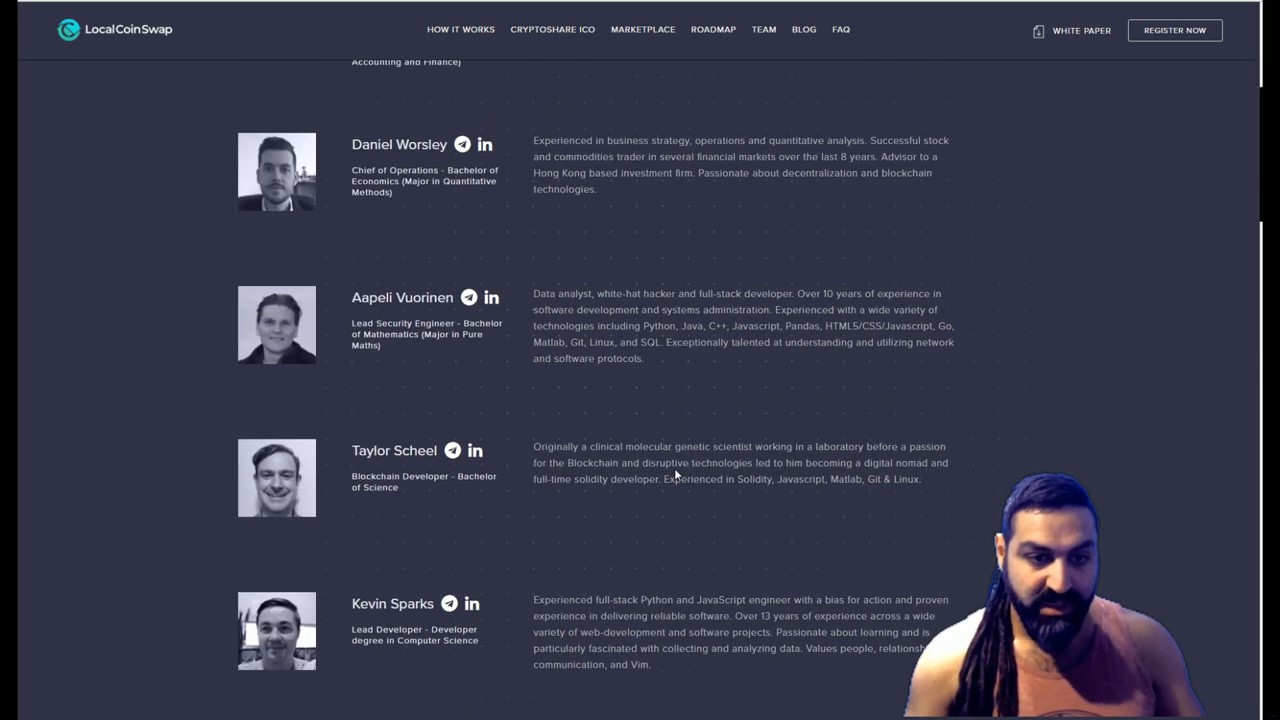
mouse_move(418, 502)
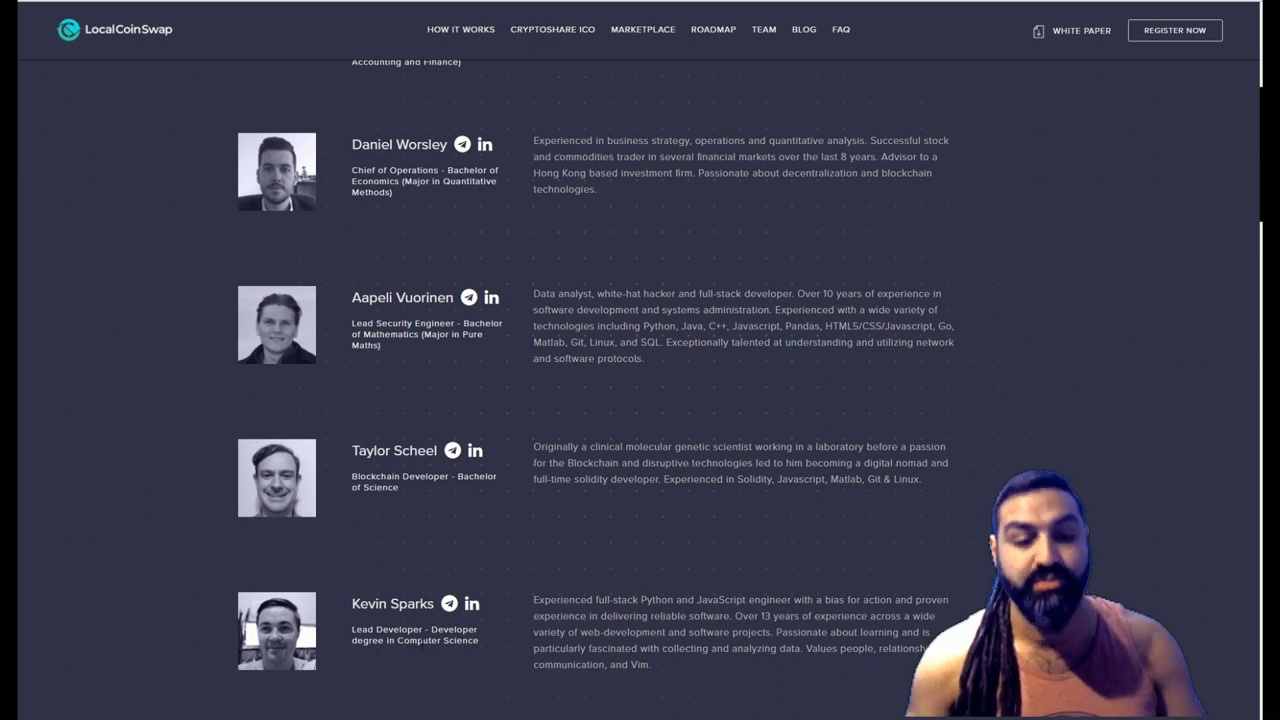
mouse_move(540, 583)
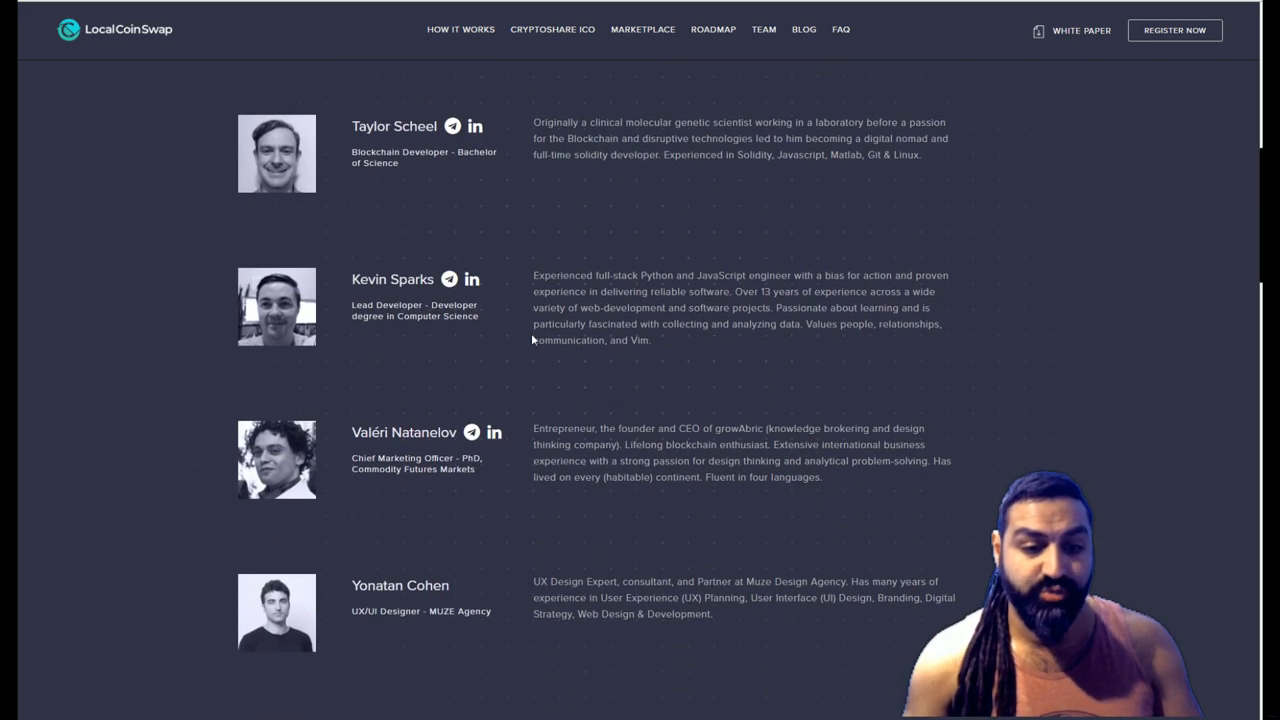
scroll(down, 3)
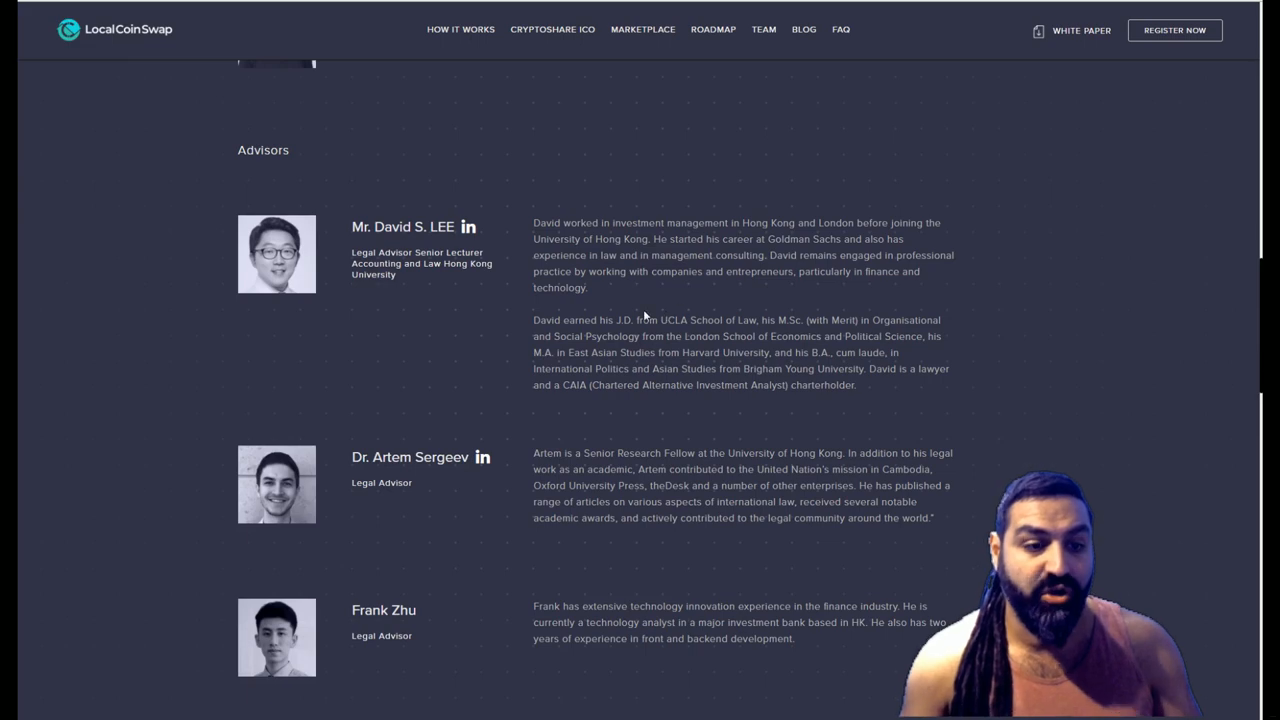
Scroll on to the marketing advisors Vladimir Ninov, Shaf Zaman and Andrew Bondarevich
scroll(down, 3)
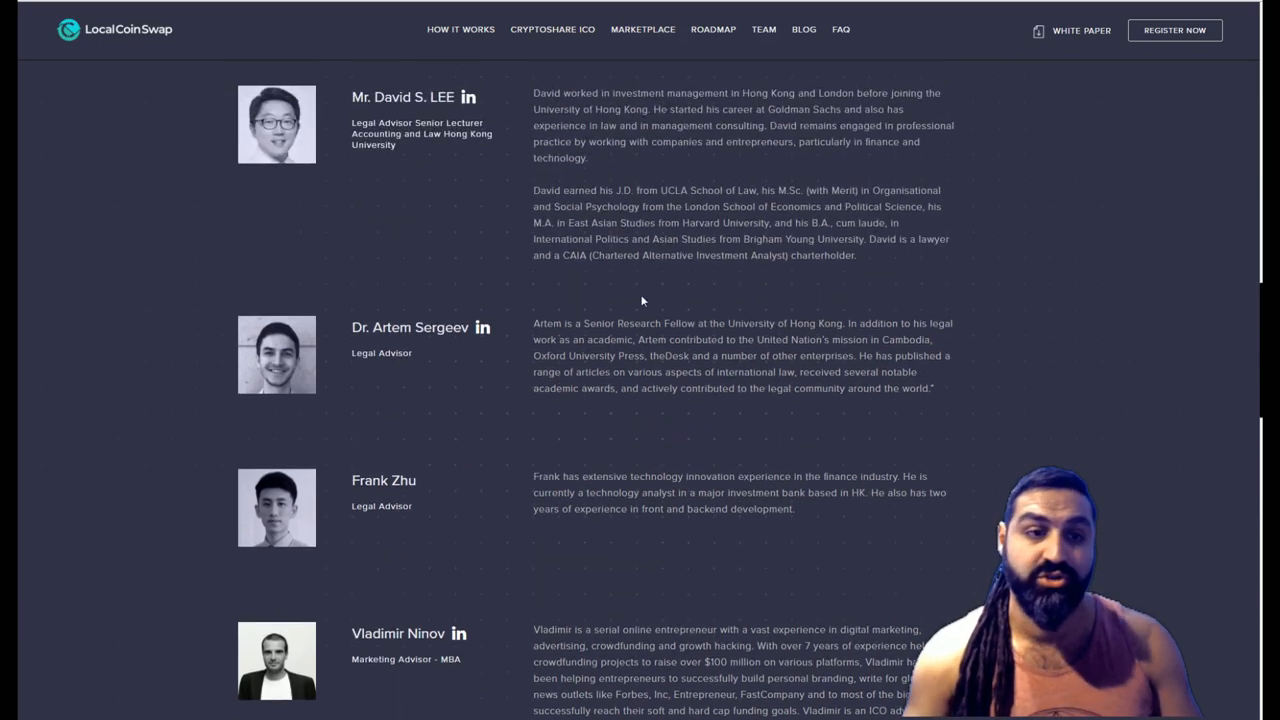
scroll(down, 3)
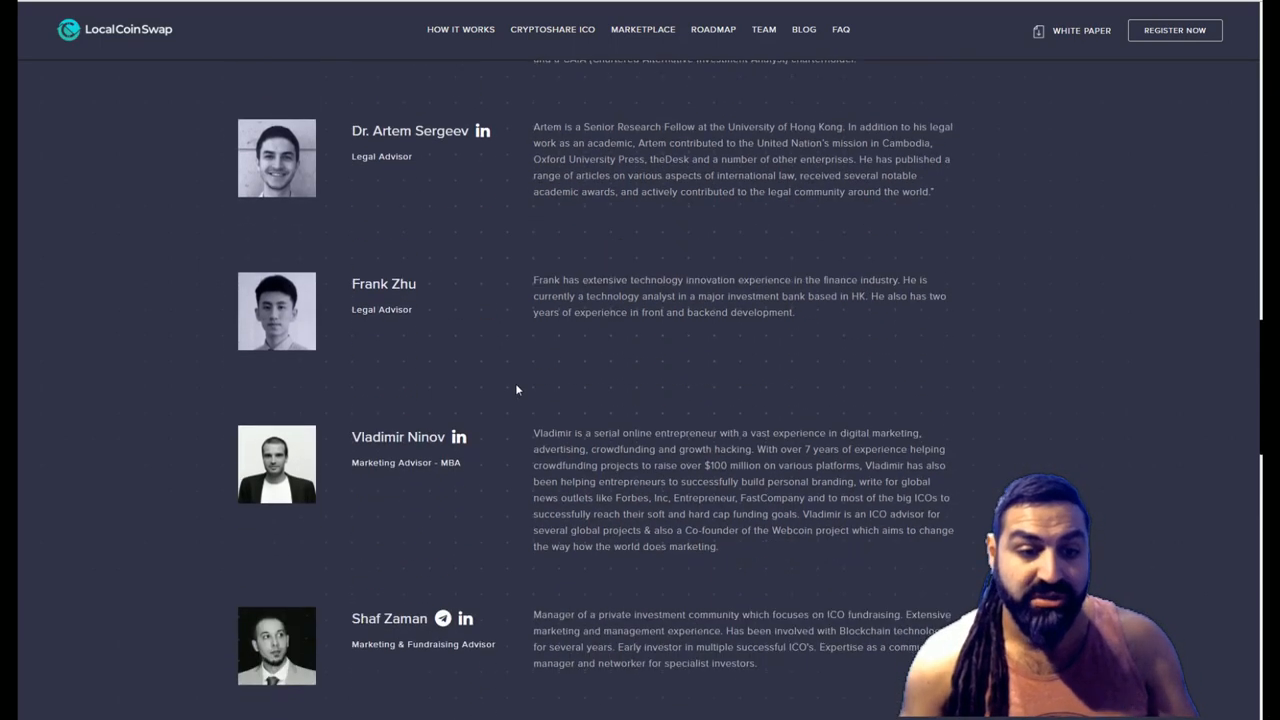
scroll(down, 3)
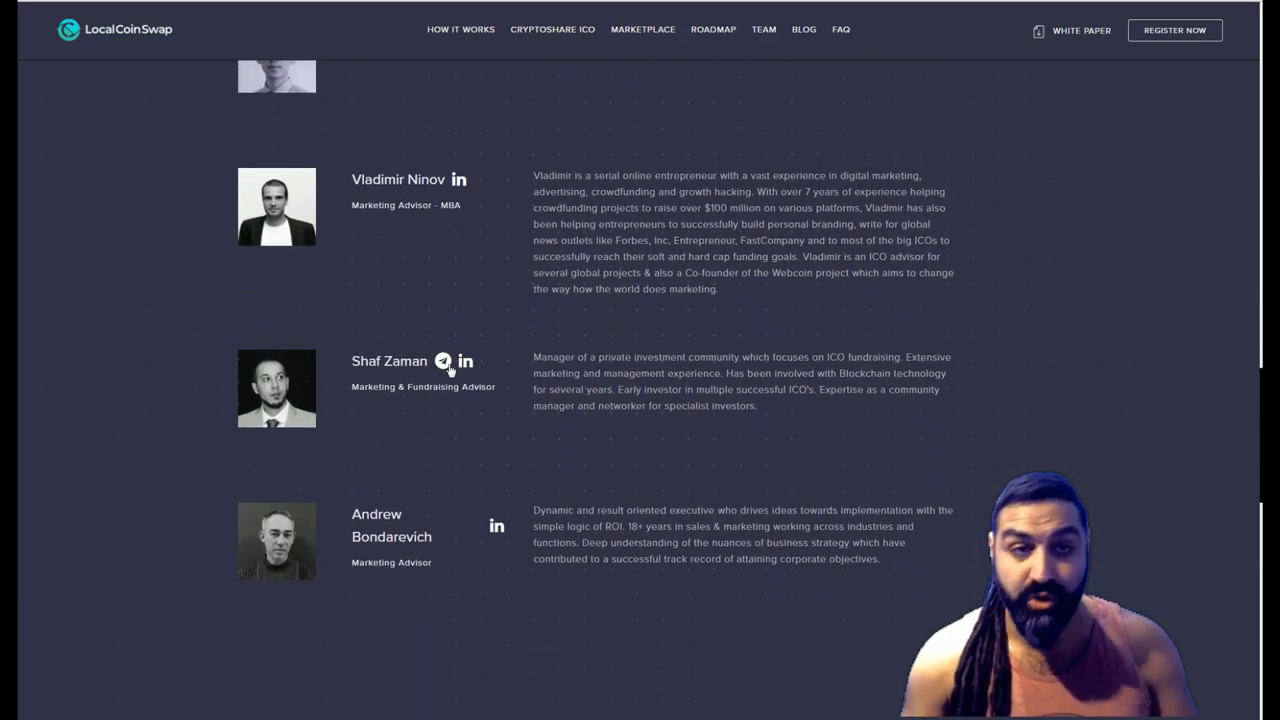
mouse_move(180, 20)
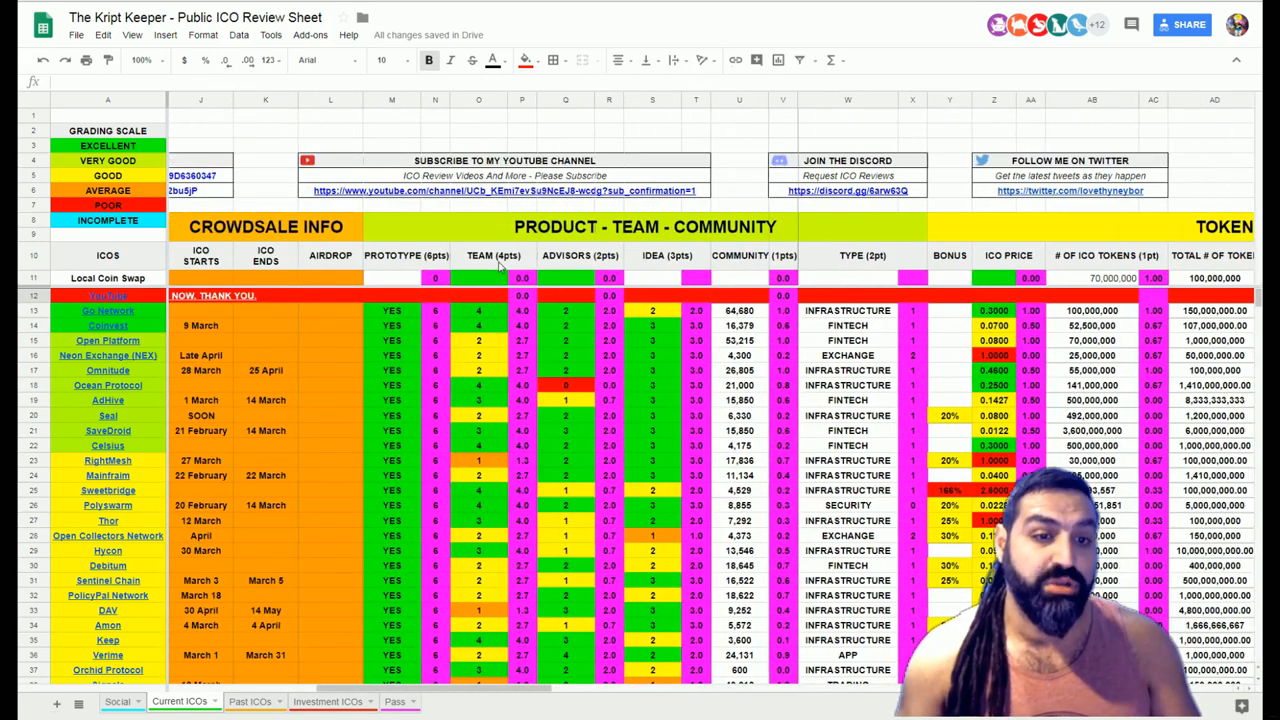
Score row 11 with Team 2, Advisors 2, Idea 3, Community 3182 and type EXCHANGE
click(478, 277)
text(2)
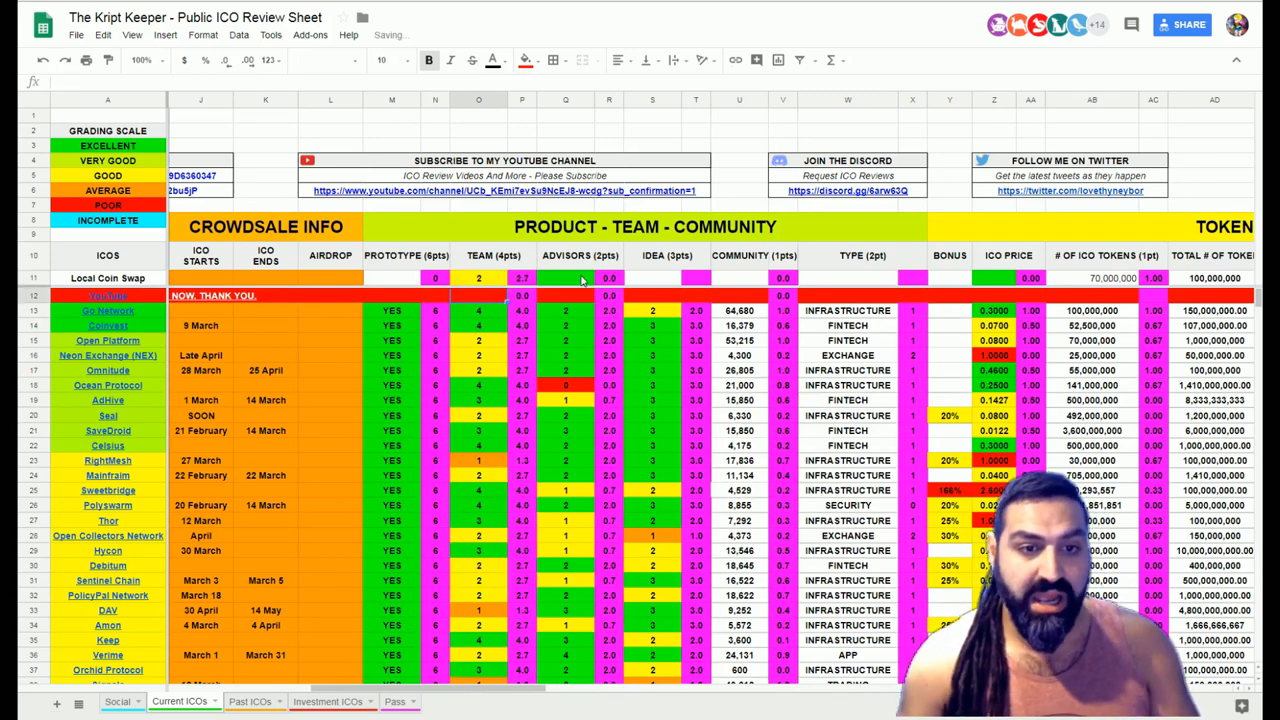
click(565, 278)
text(2)
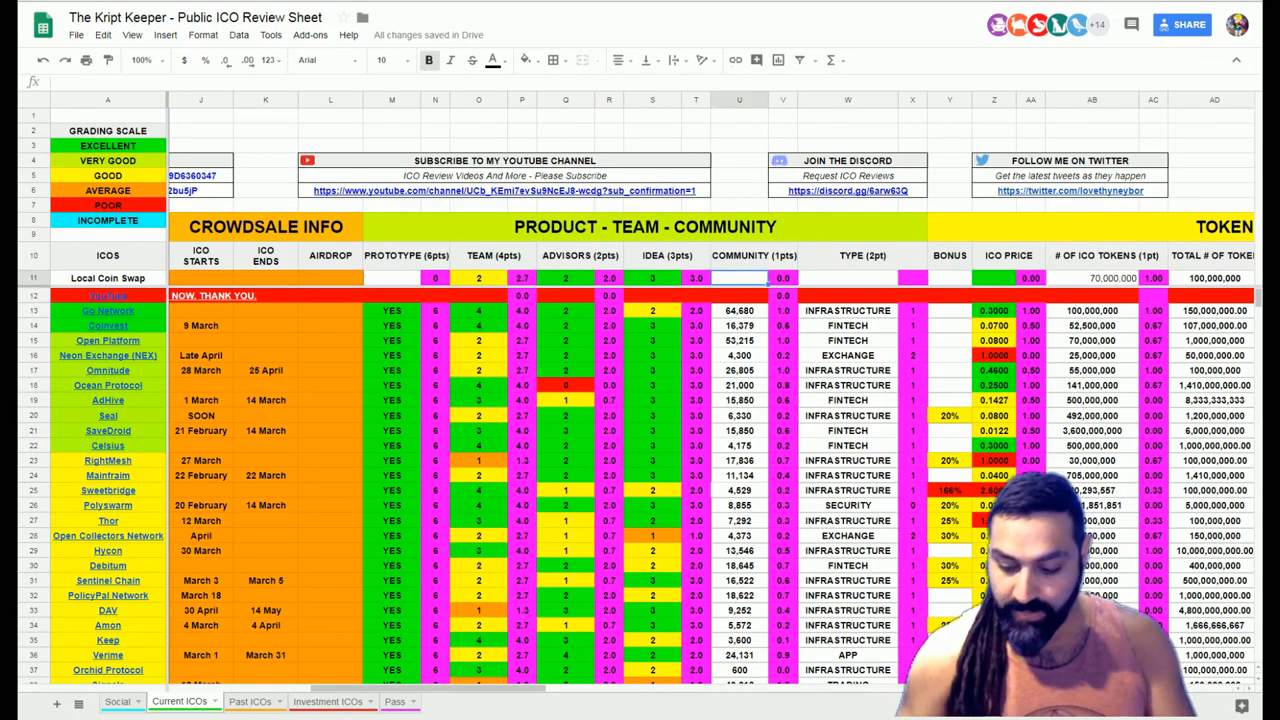
text(3.92)
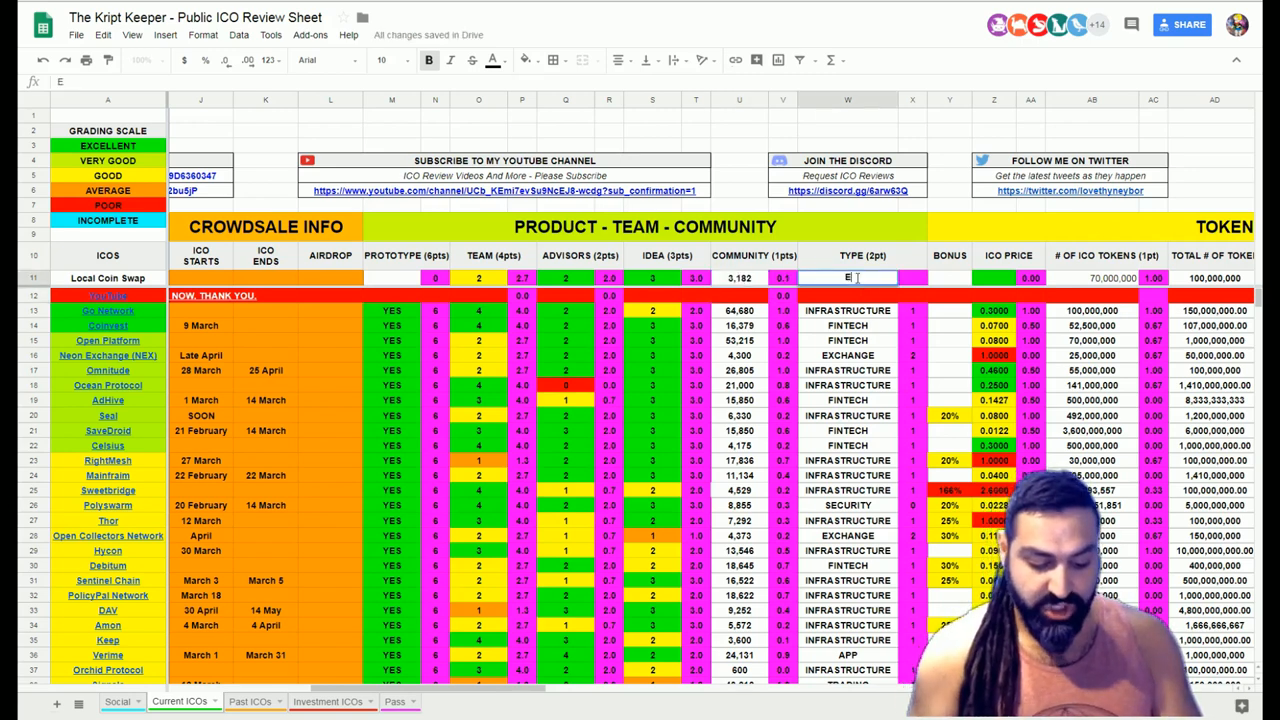
text(EXCHANGE)
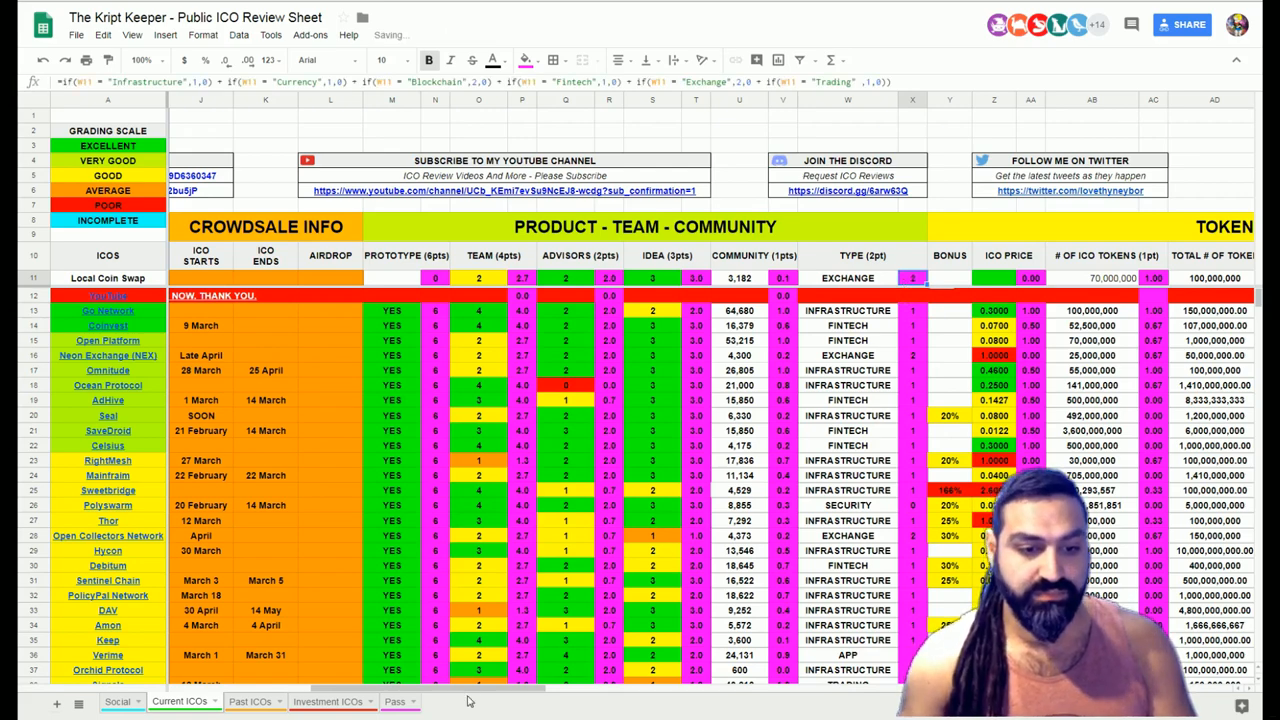
scroll(right, 3)
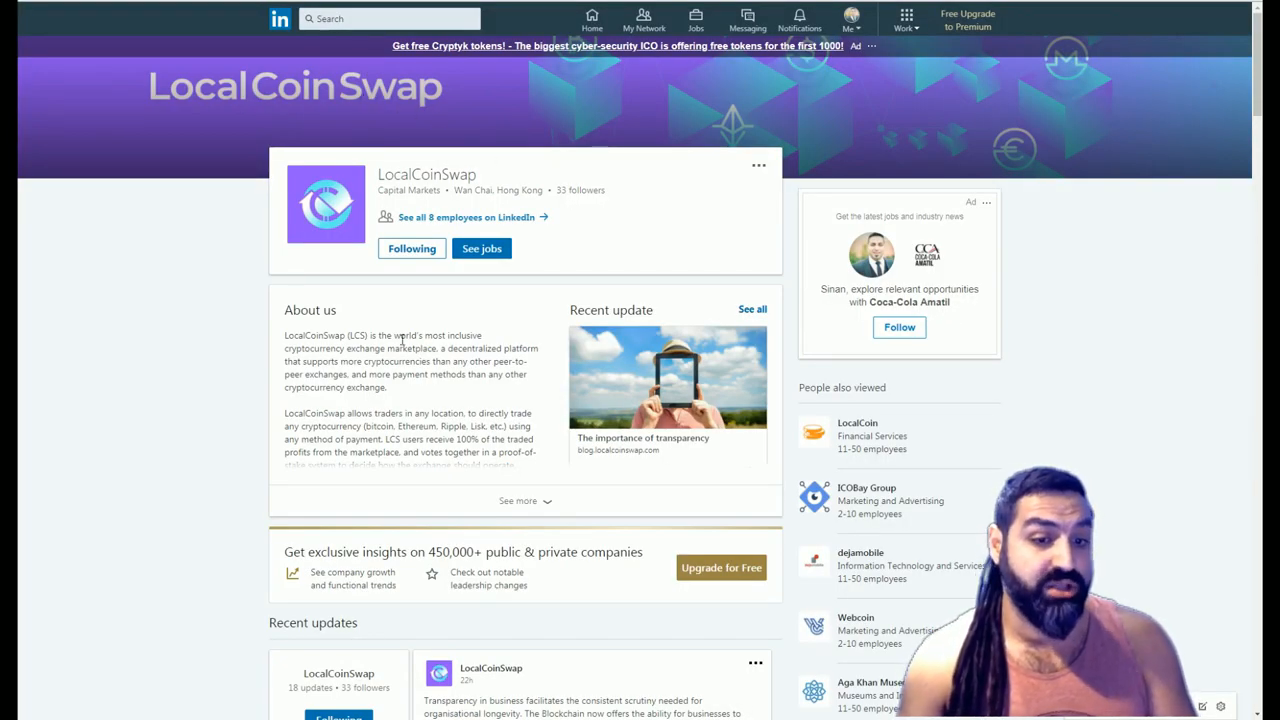
Review LocalCoinSwap's LinkedIn, Facebook and Medium pages and scroll its Steemit posts
scroll(down, 3)
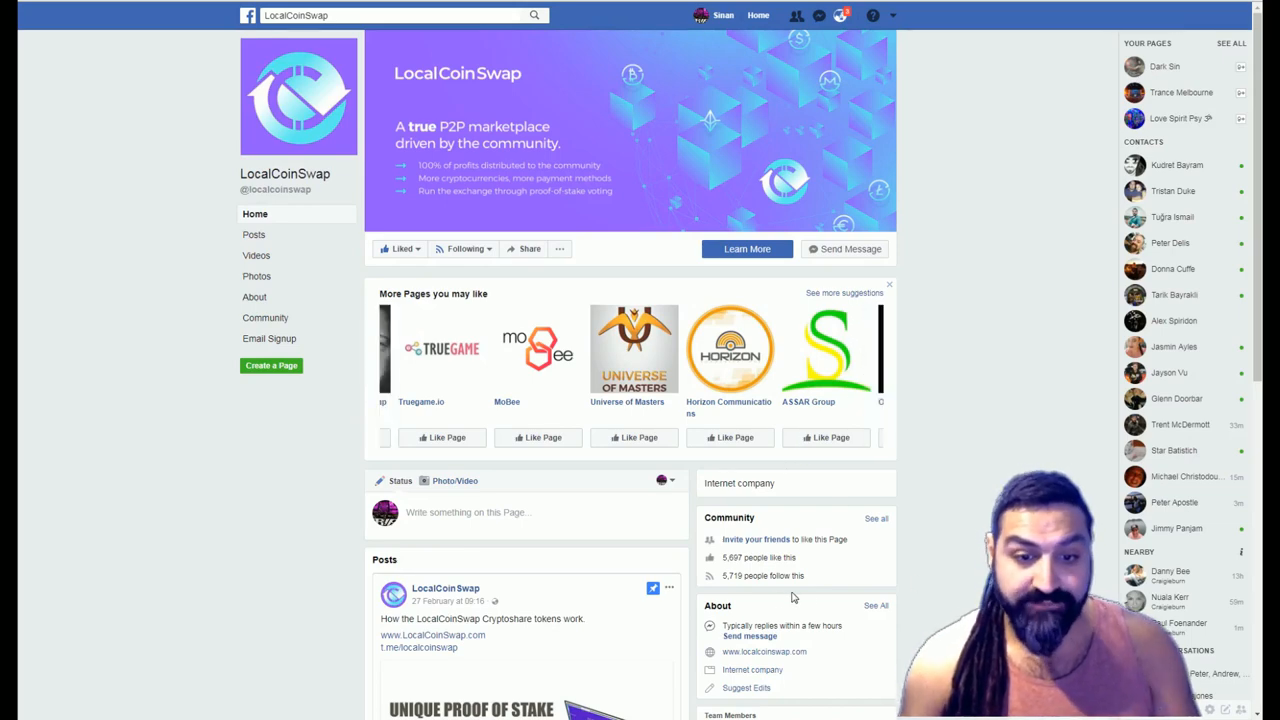
mouse_move(143, 458)
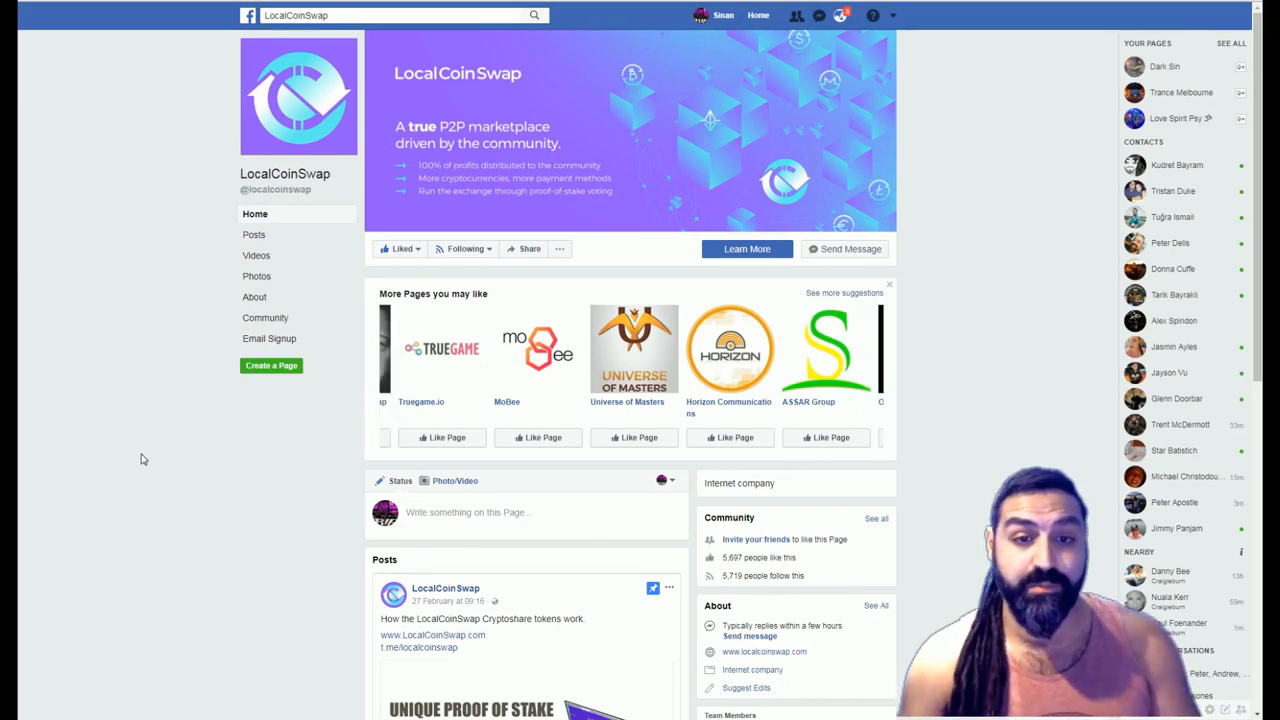
scroll(down, 3)
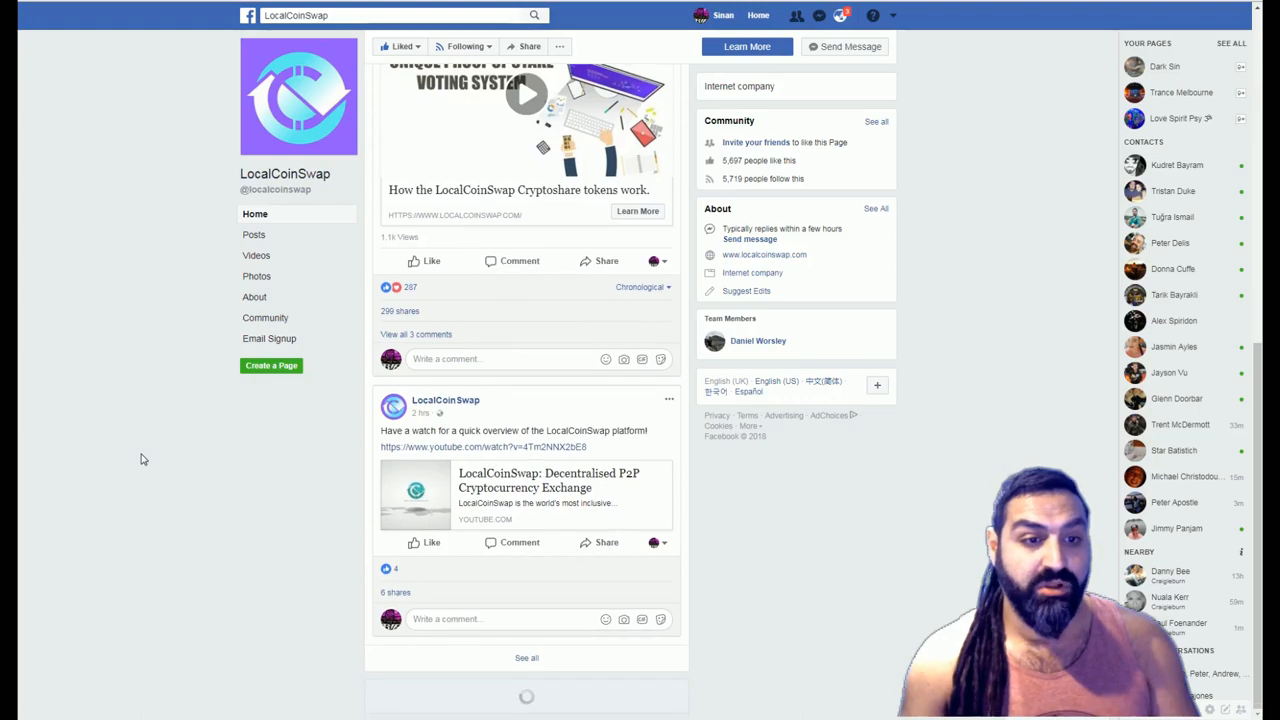
scroll(up, 3)
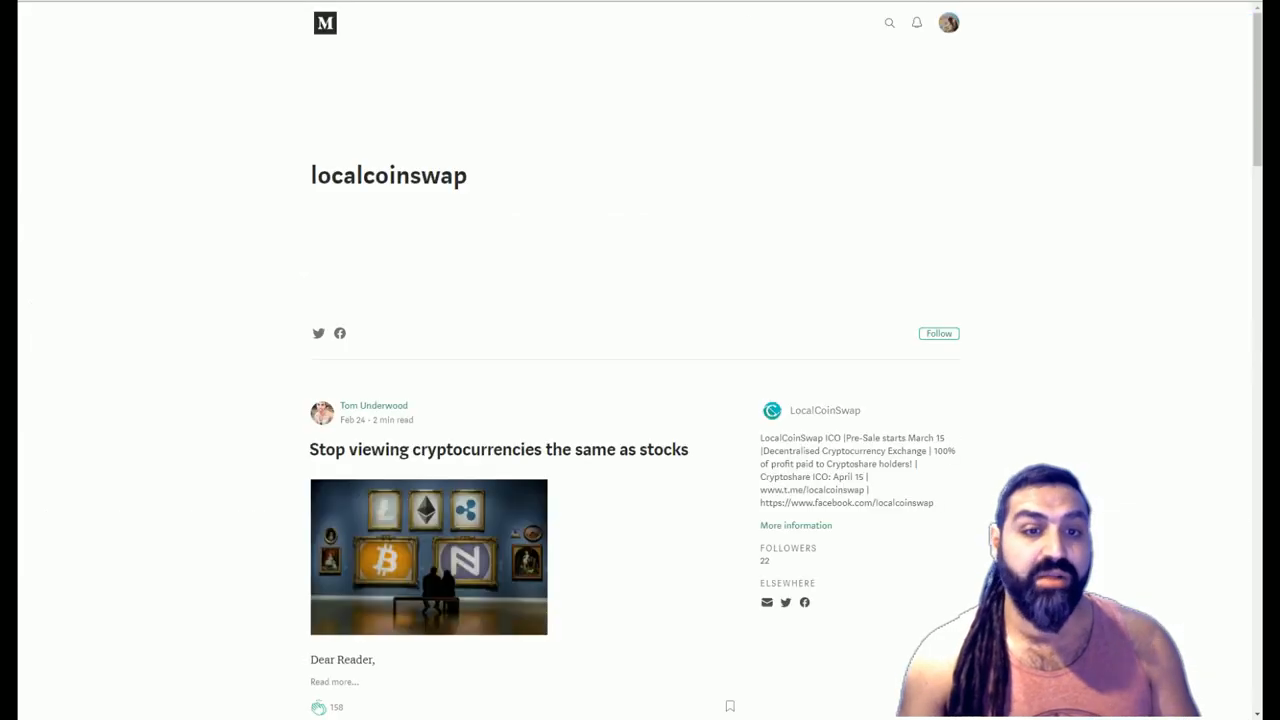
scroll(down, 3)
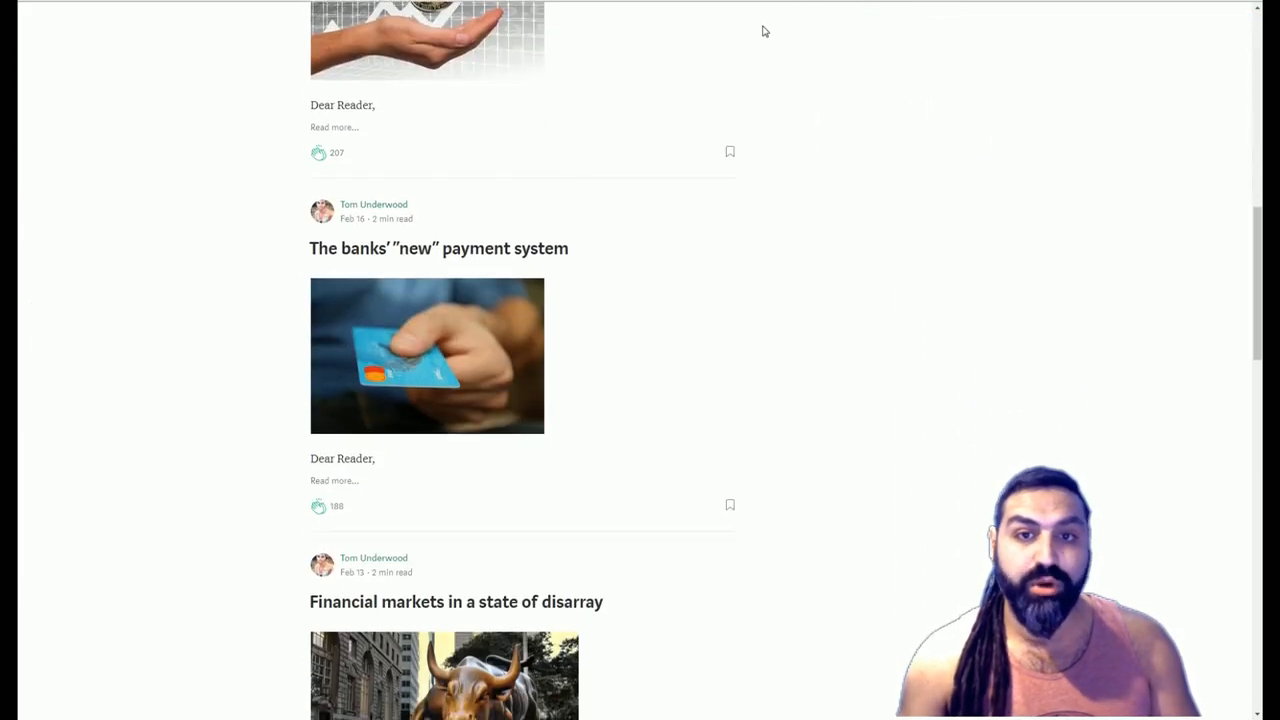
scroll(down, 3)
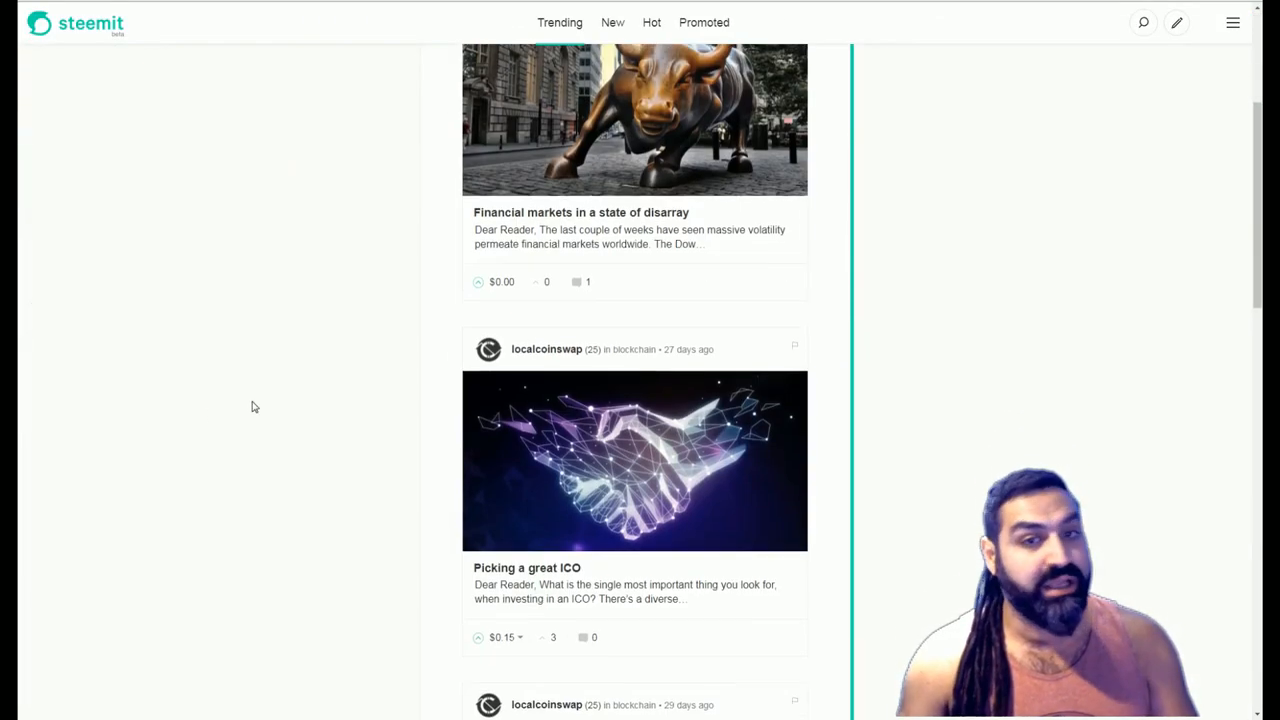
scroll(down, 3)
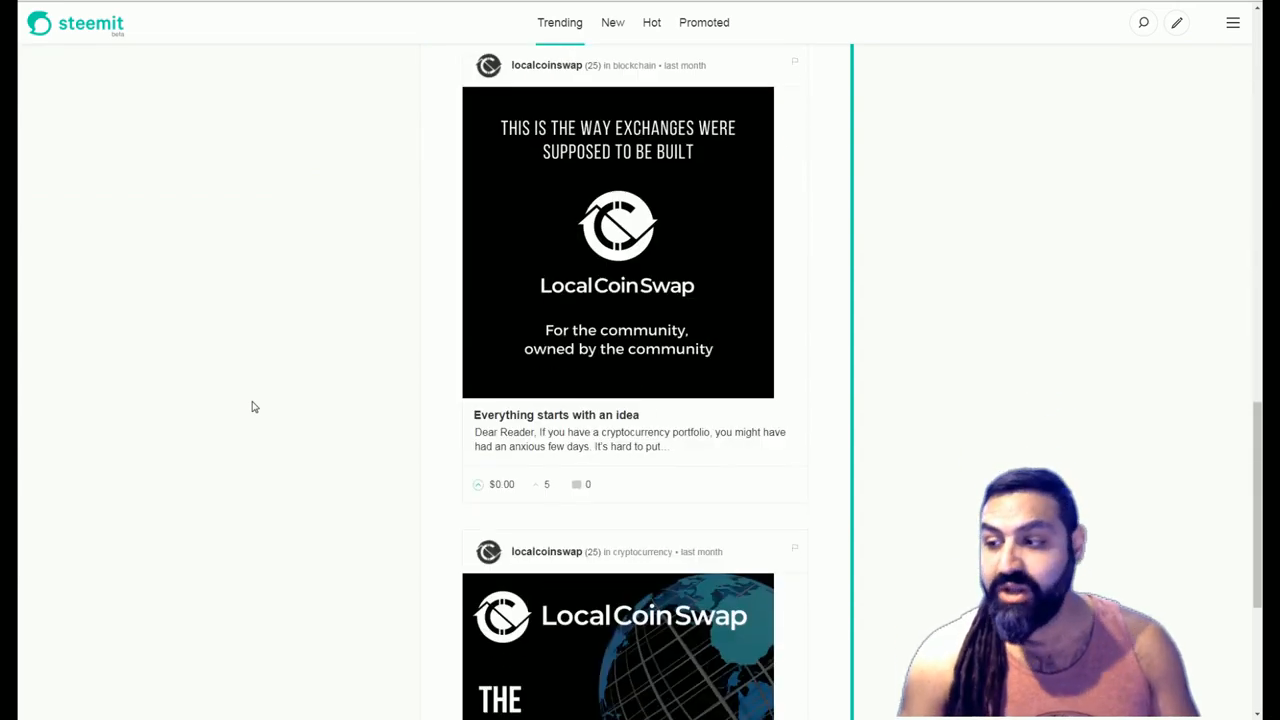
scroll(down, 3)
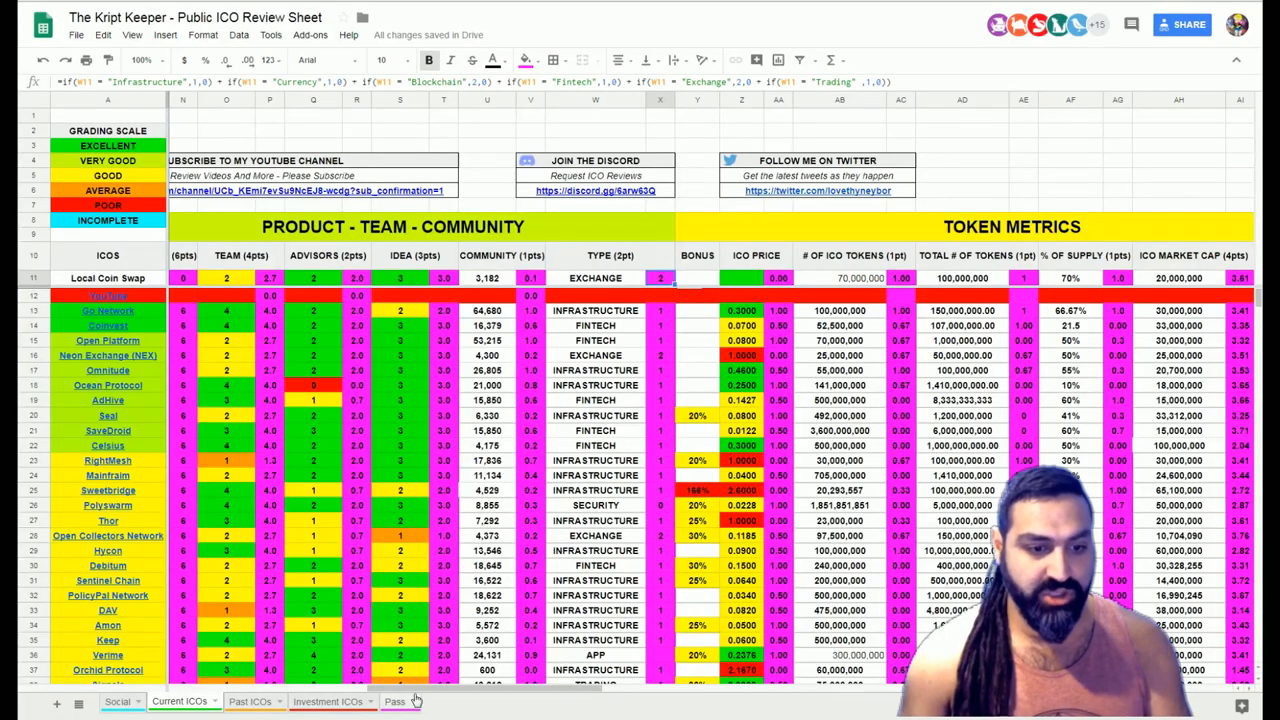
Mark blockchain required and decentralized YES and set the ticker to LCS
scroll(right, 3)
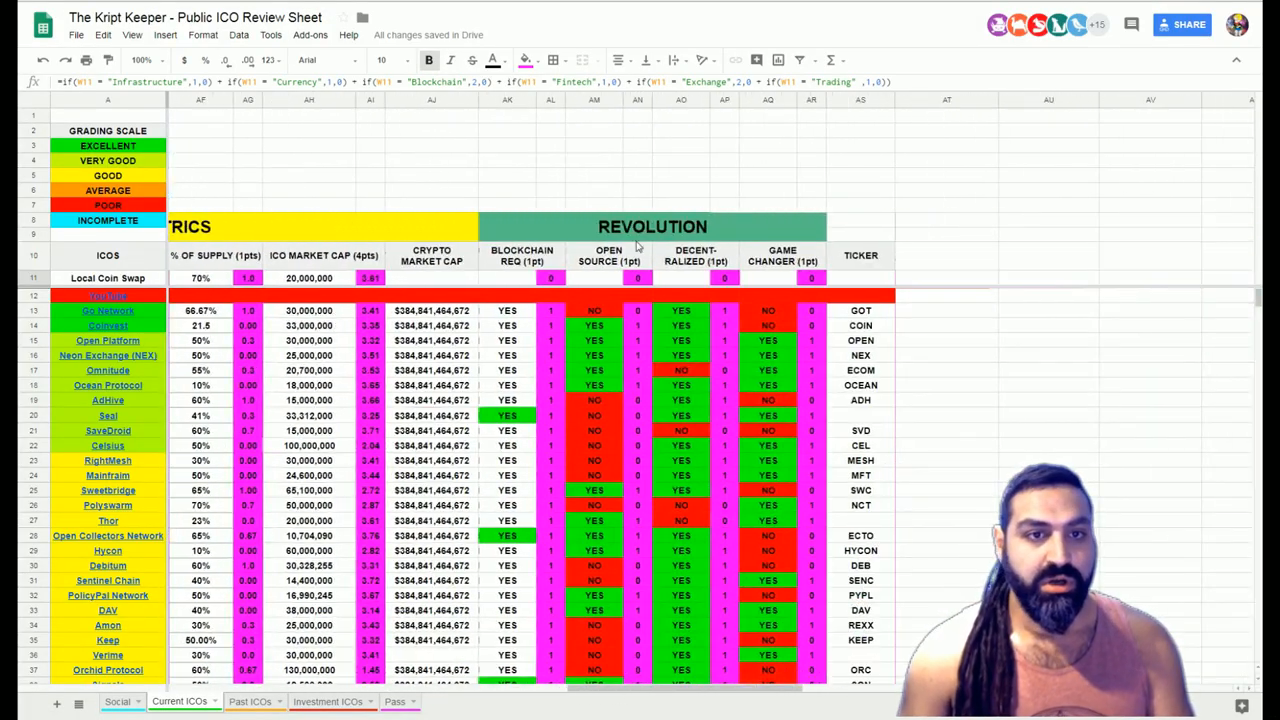
click(507, 278)
text(YES)
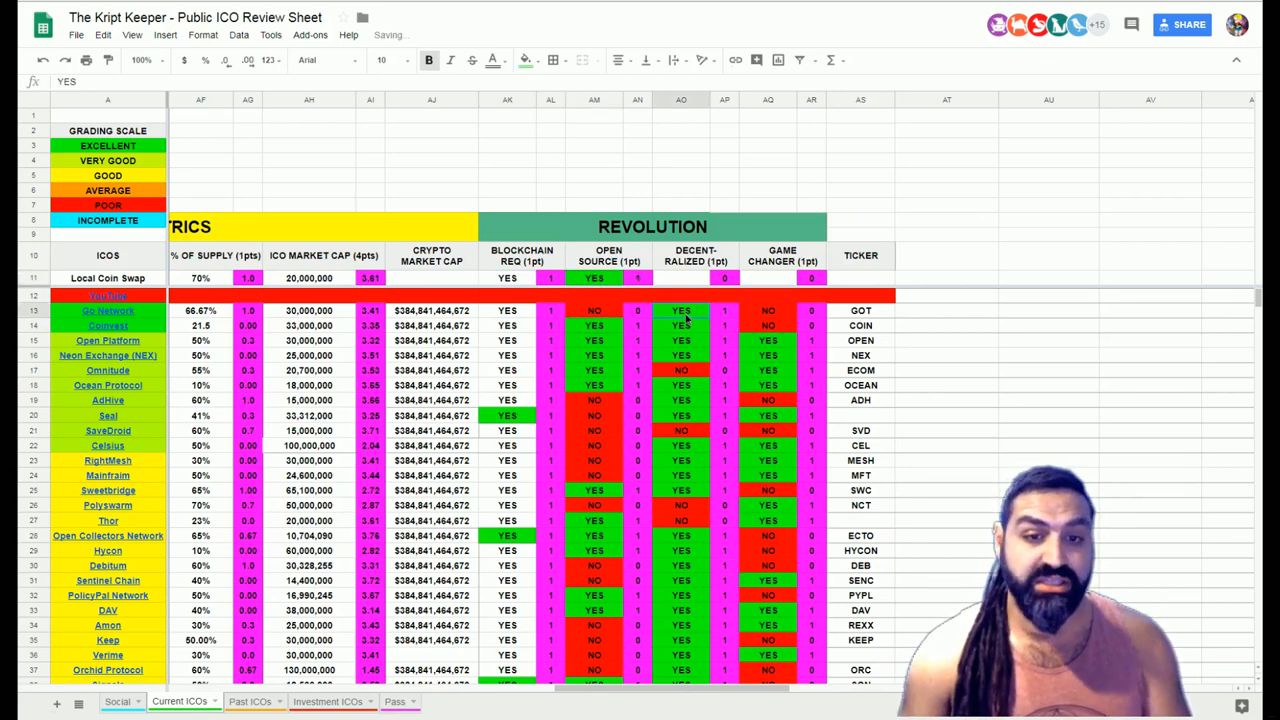
click(681, 278)
text(YES)
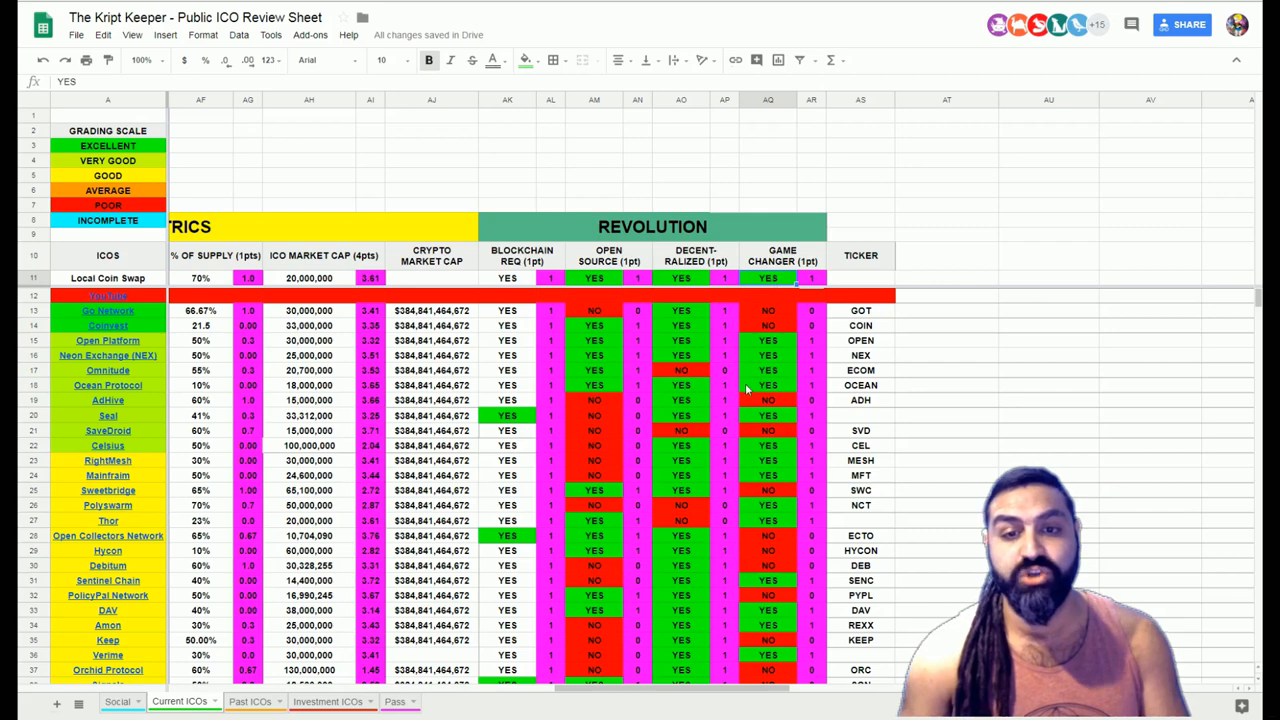
click(860, 278)
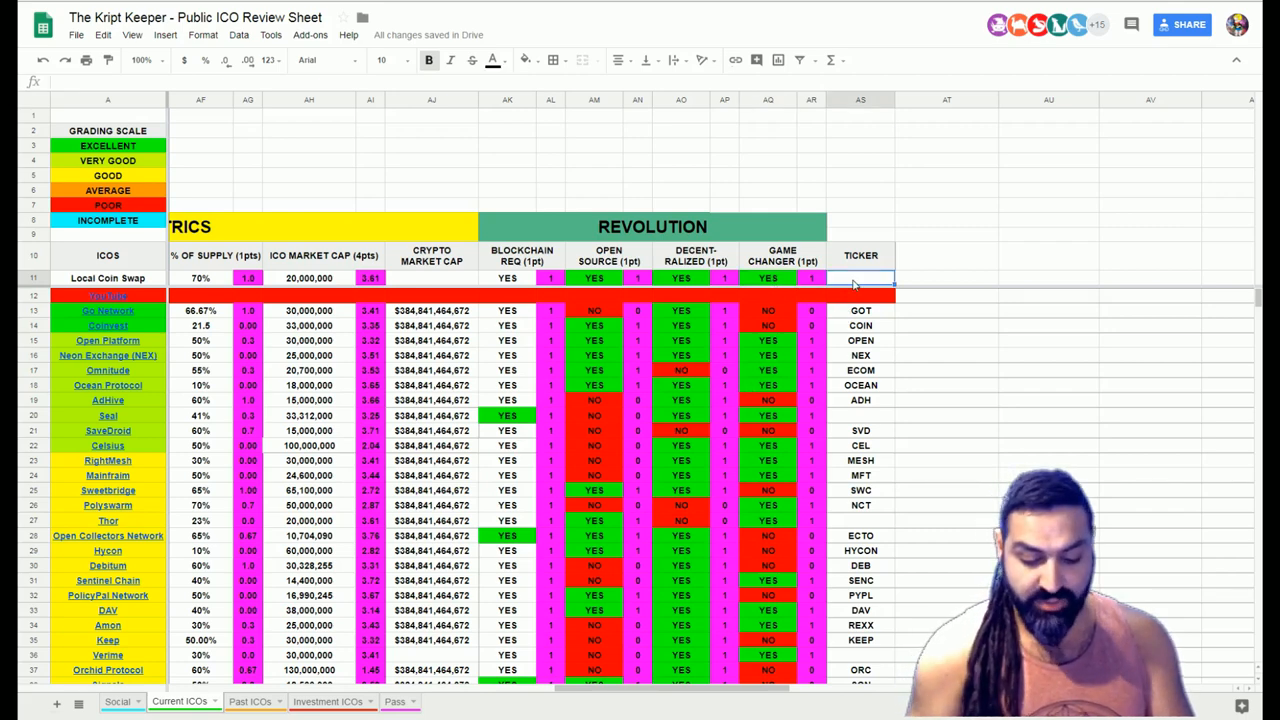
text(LCS)
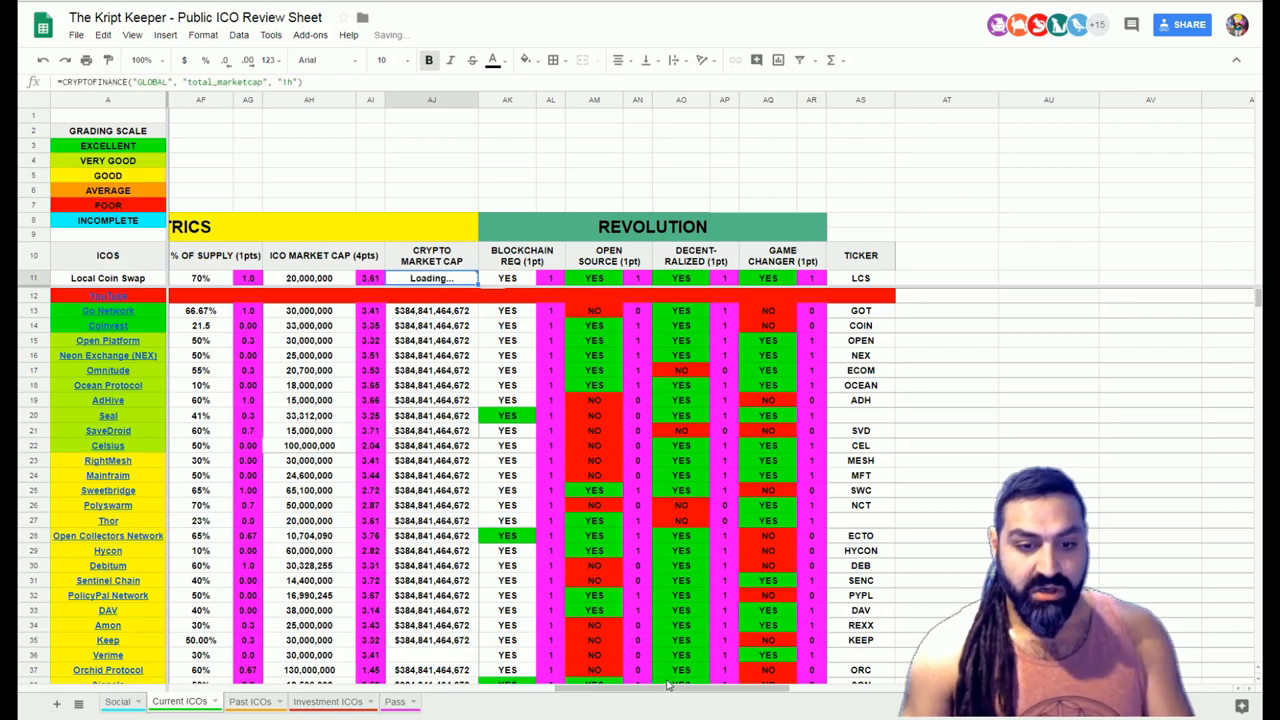
scroll(left, 3)
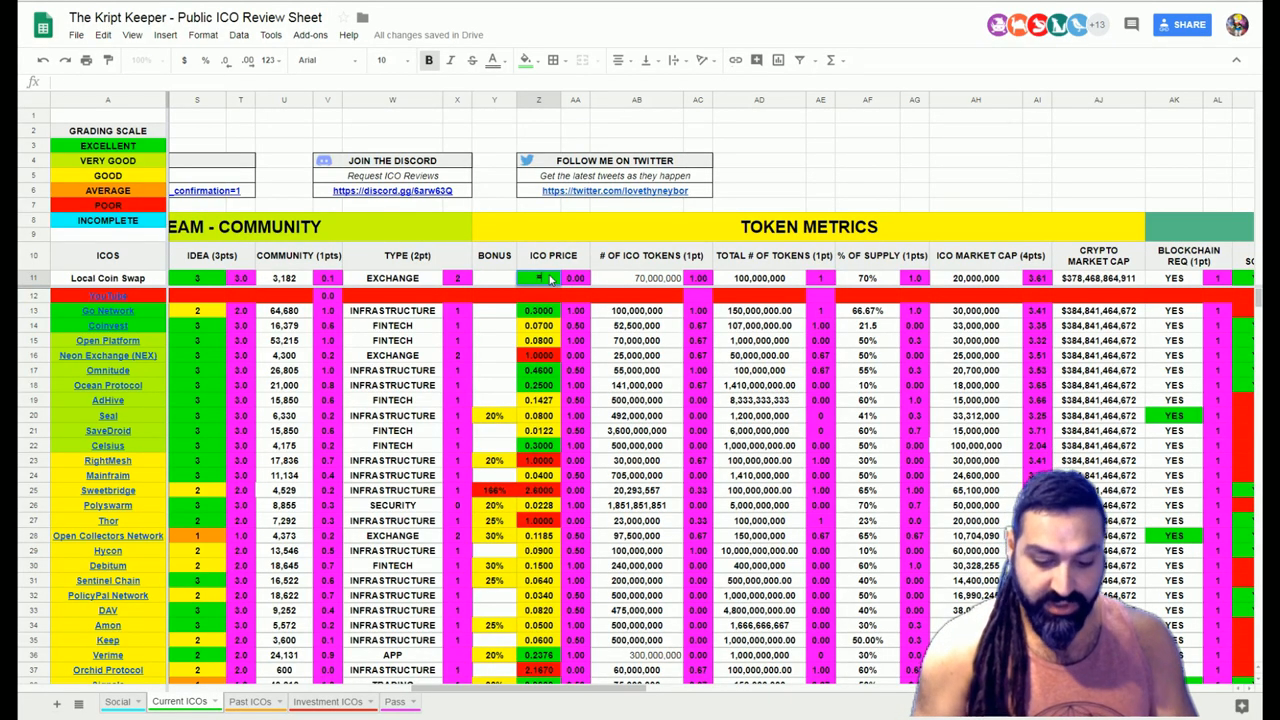
Enter the ICO price formula in Z11 giving 0.2854 and record a 60% bonus in Y11
text(=(D5*.0)
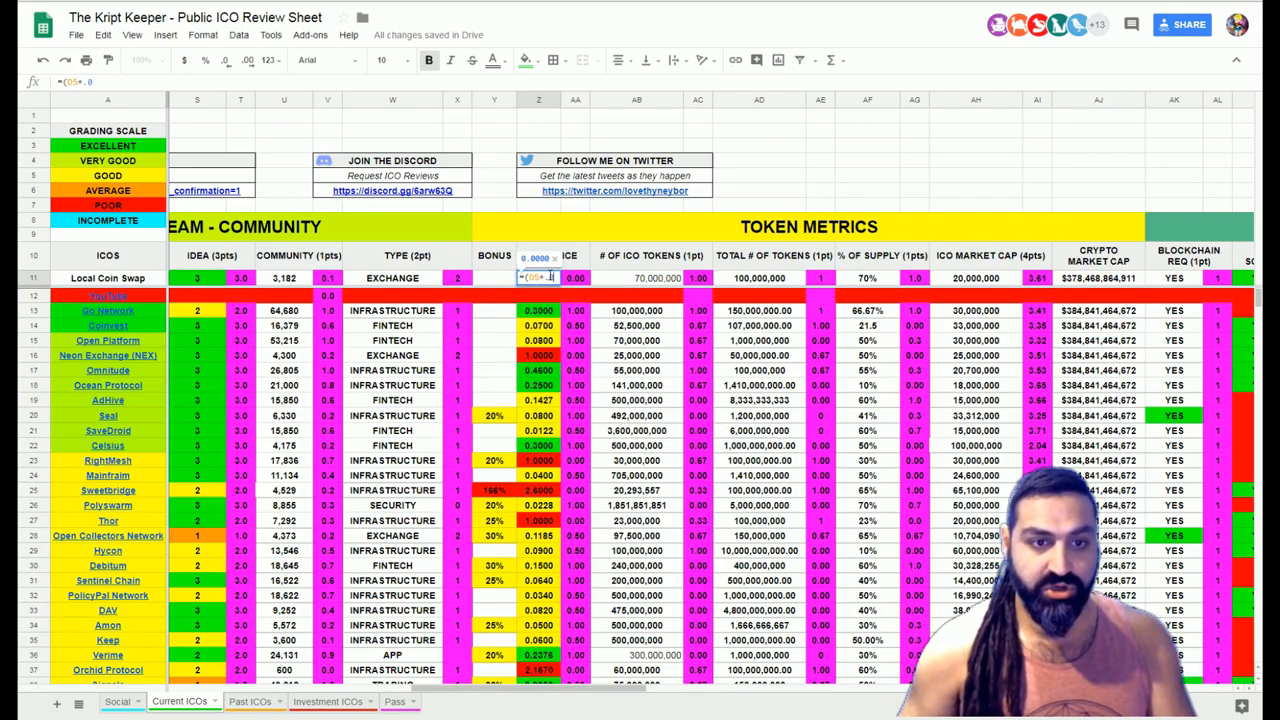
key(enter)
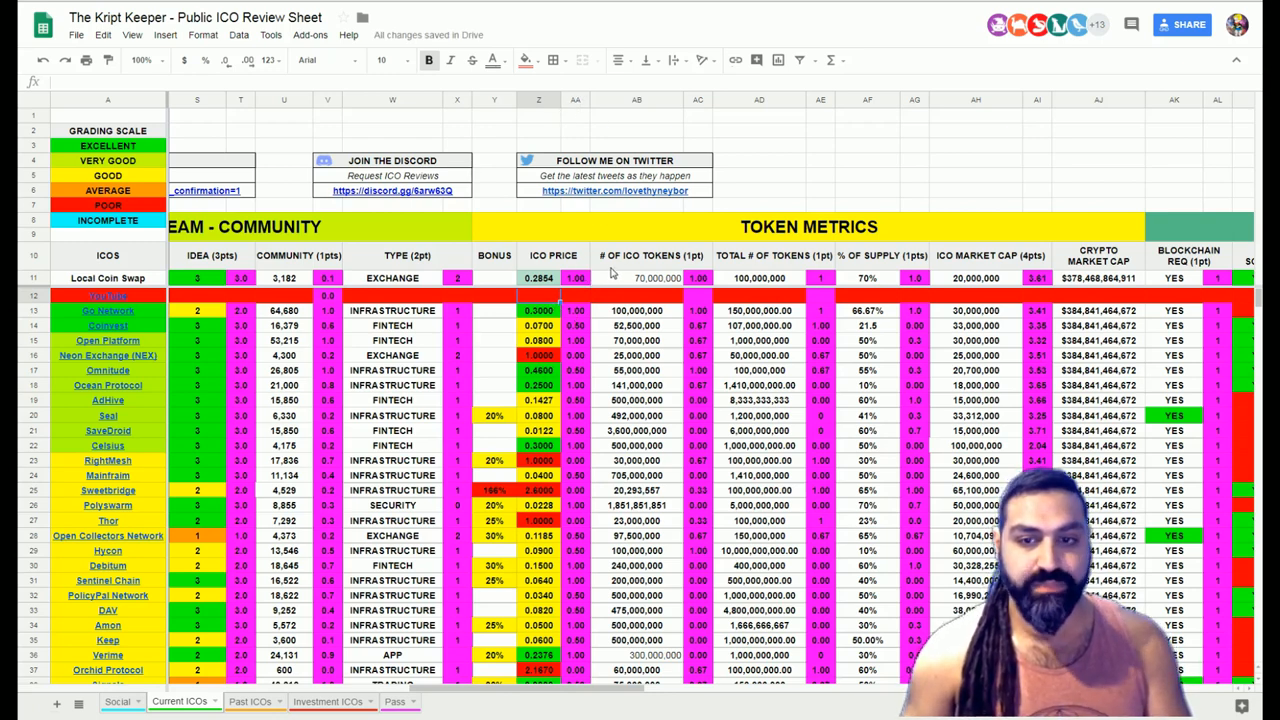
click(494, 278)
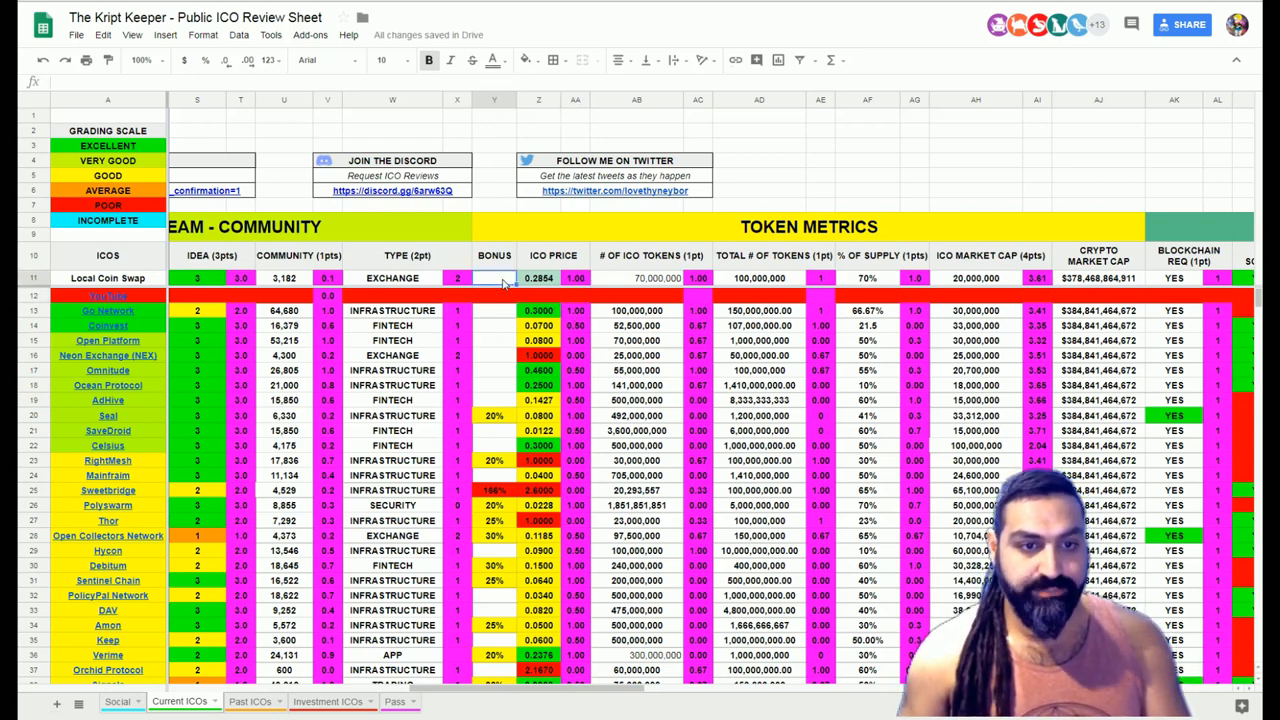
text(60%)
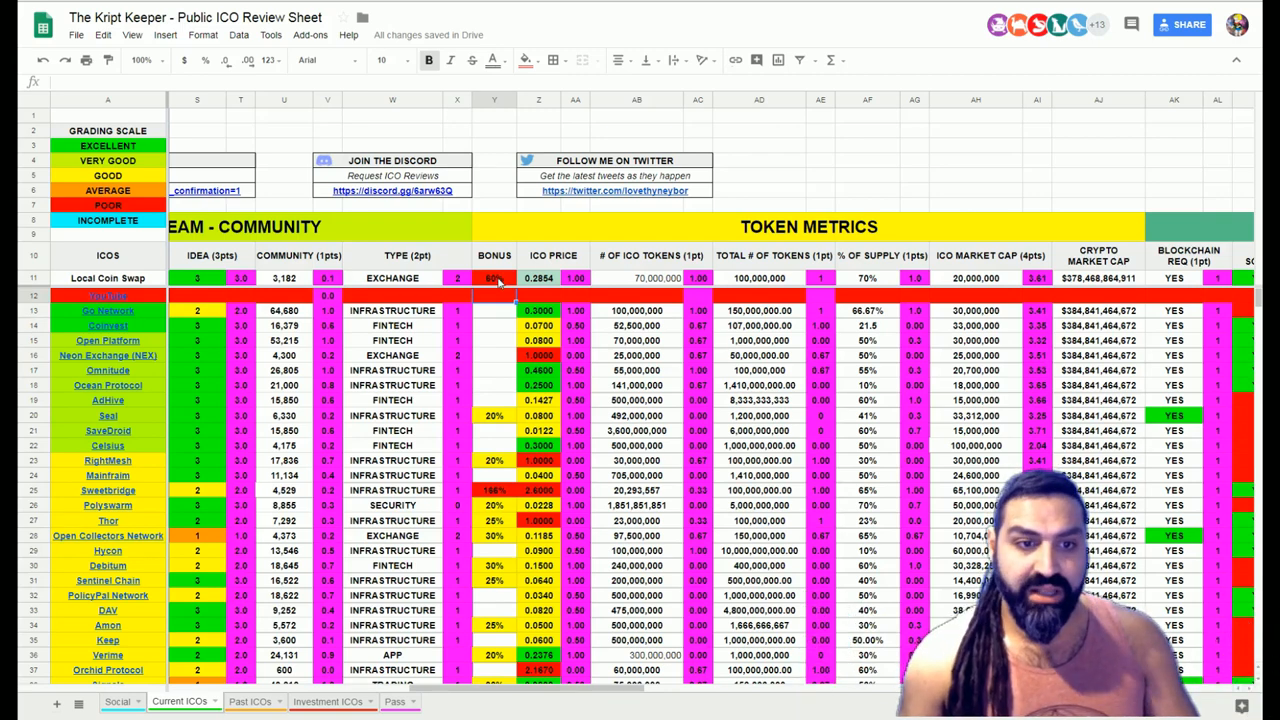
click(493, 278)
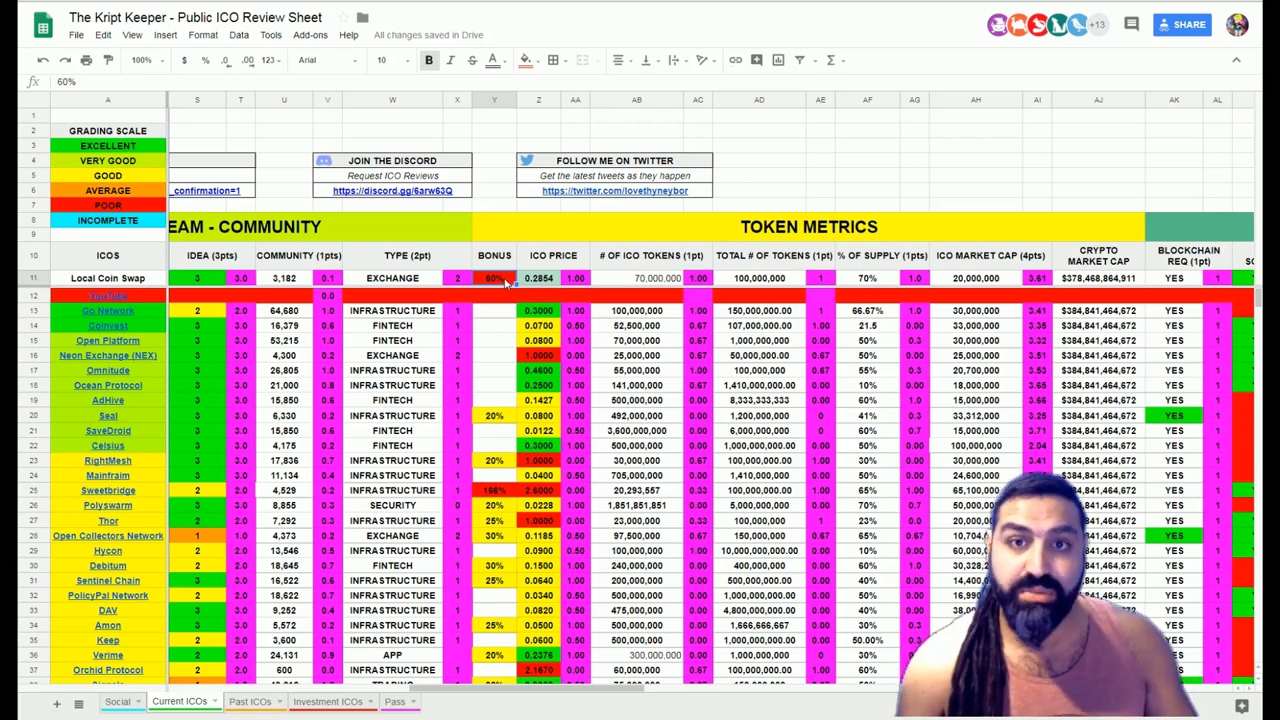
mouse_move(650, 505)
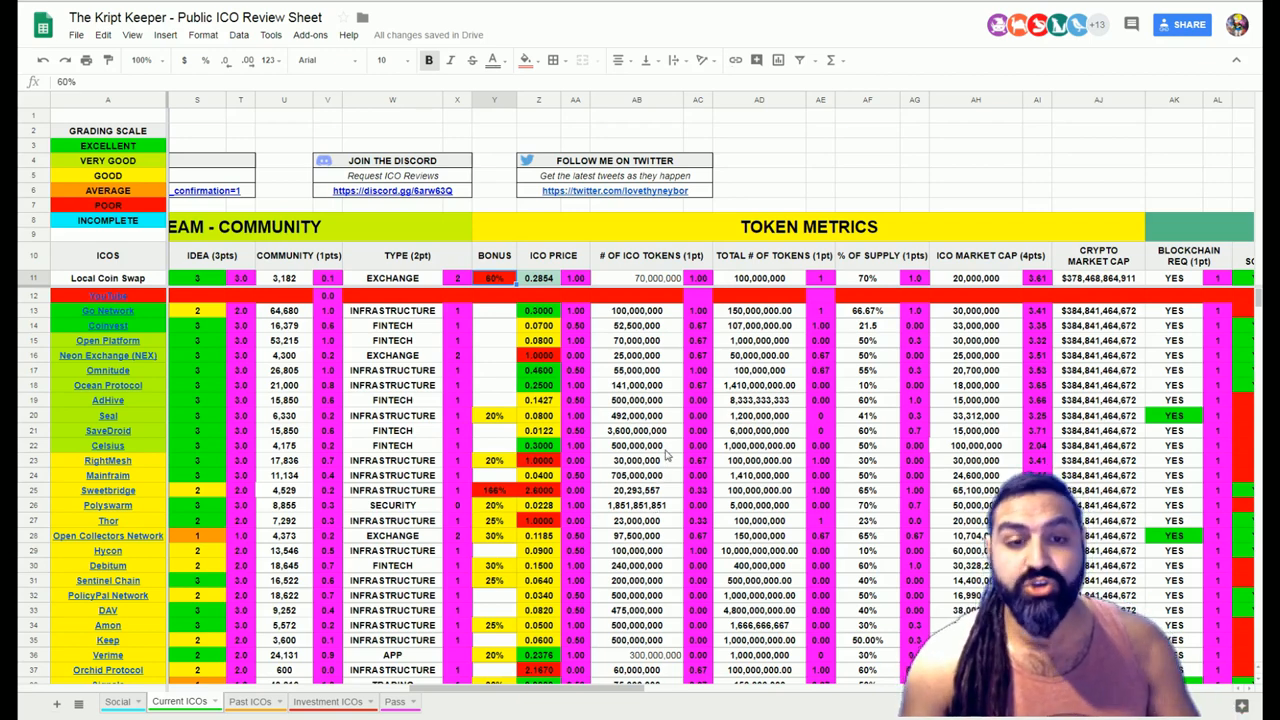
scroll(left, 3)
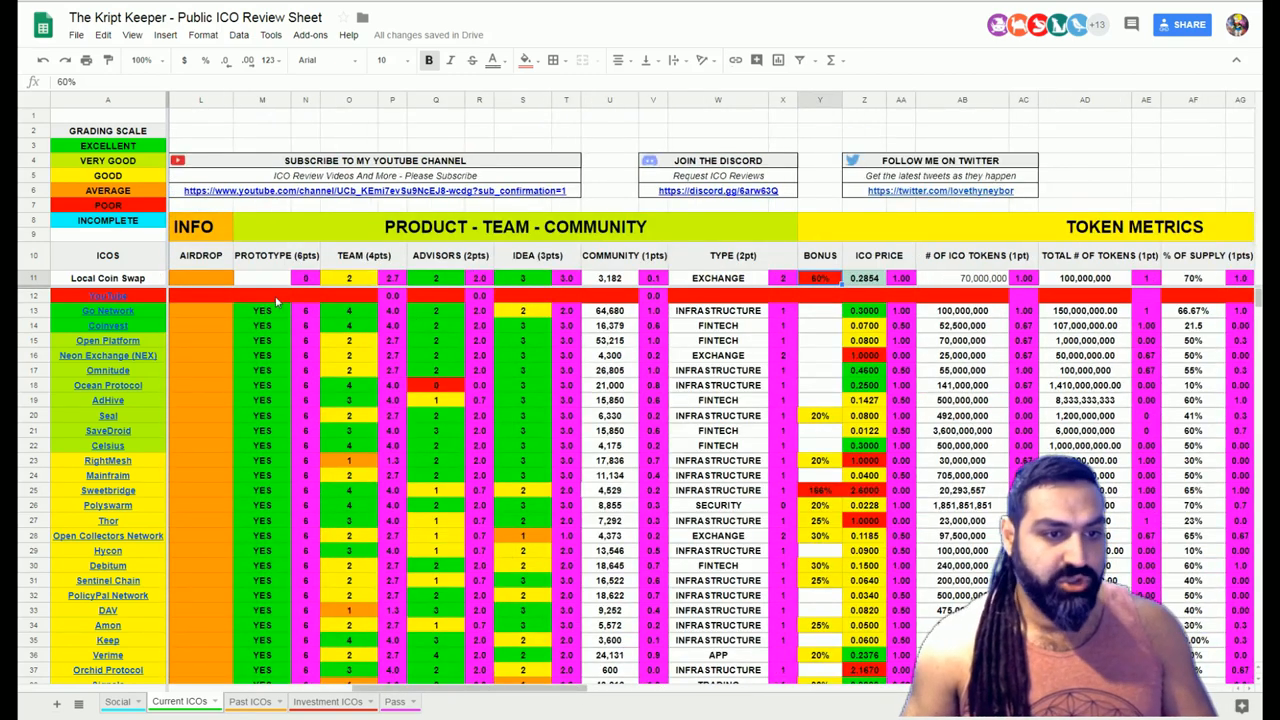
Set prototype YES in M11, then add the grade sum 27.40 in B11 and =(B11/28) in C11
click(262, 310)
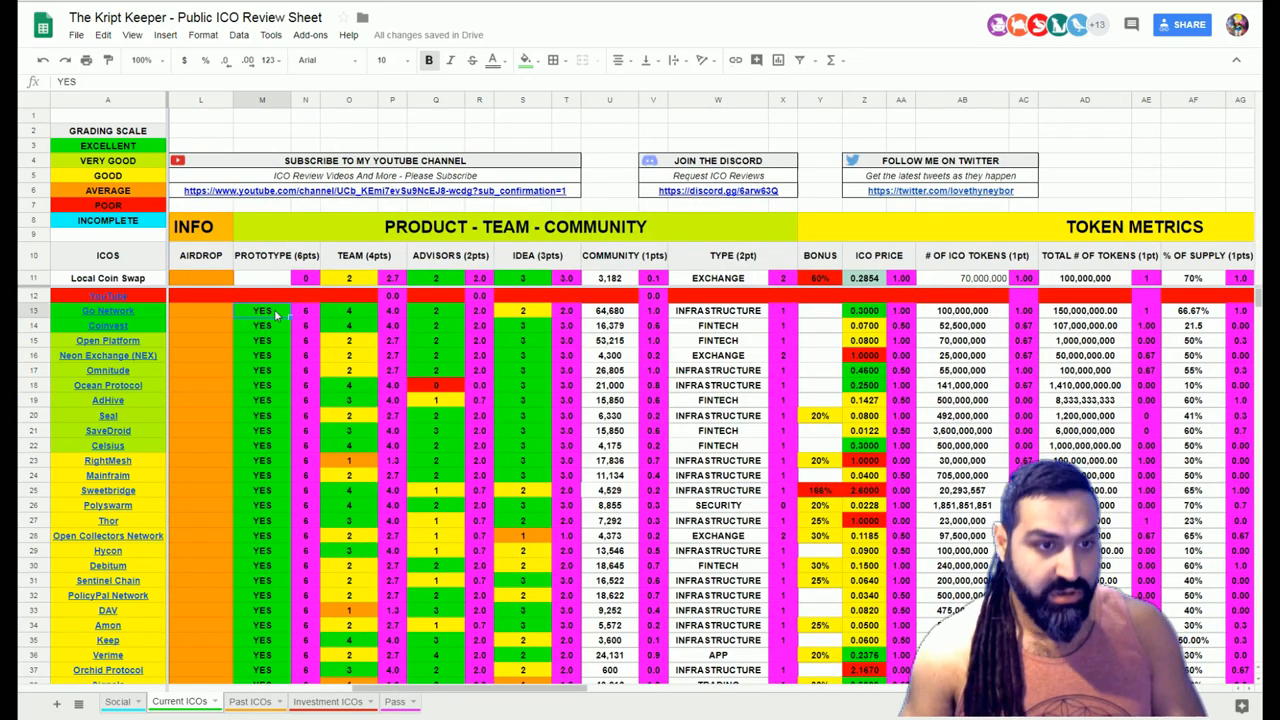
click(262, 277)
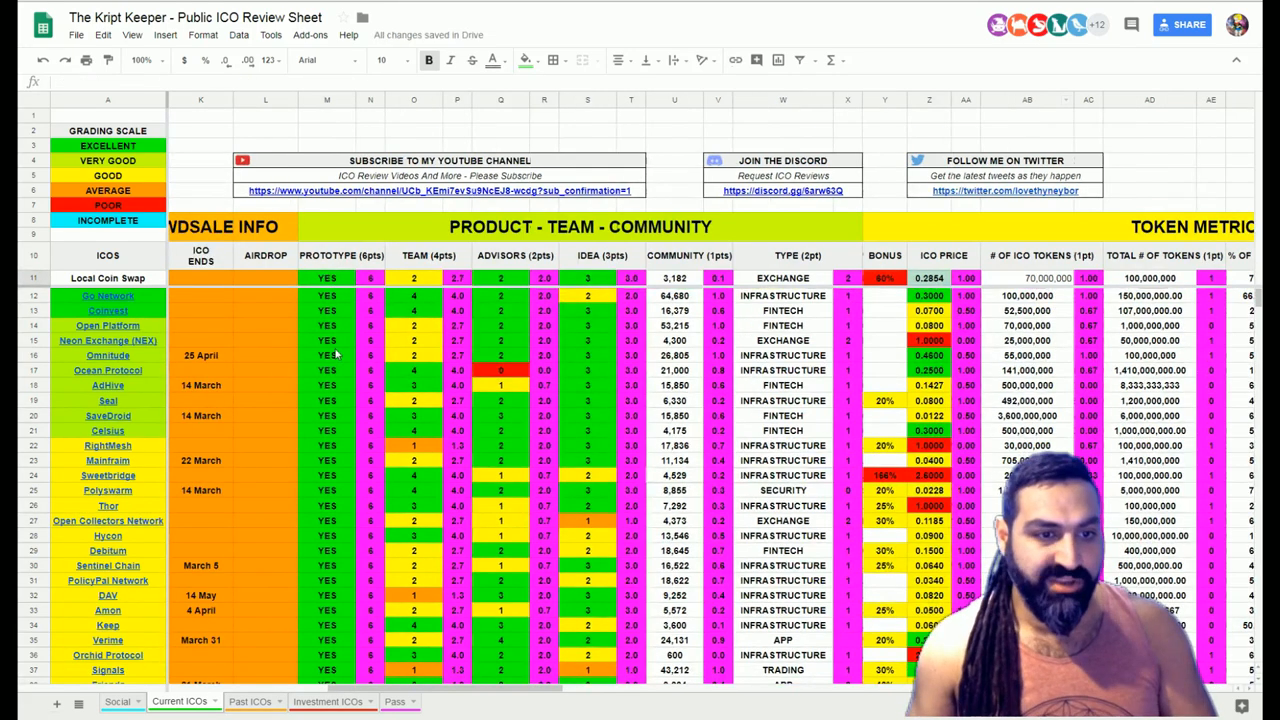
scroll(right, 3)
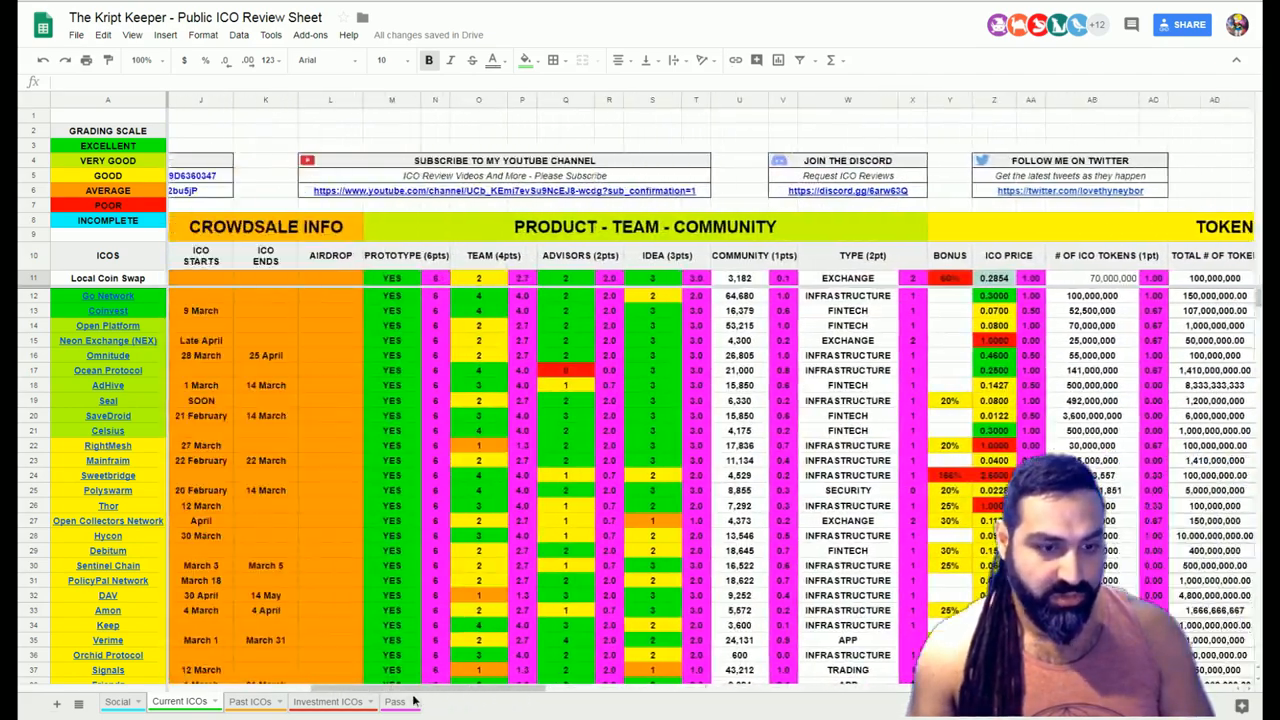
scroll(left, 3)
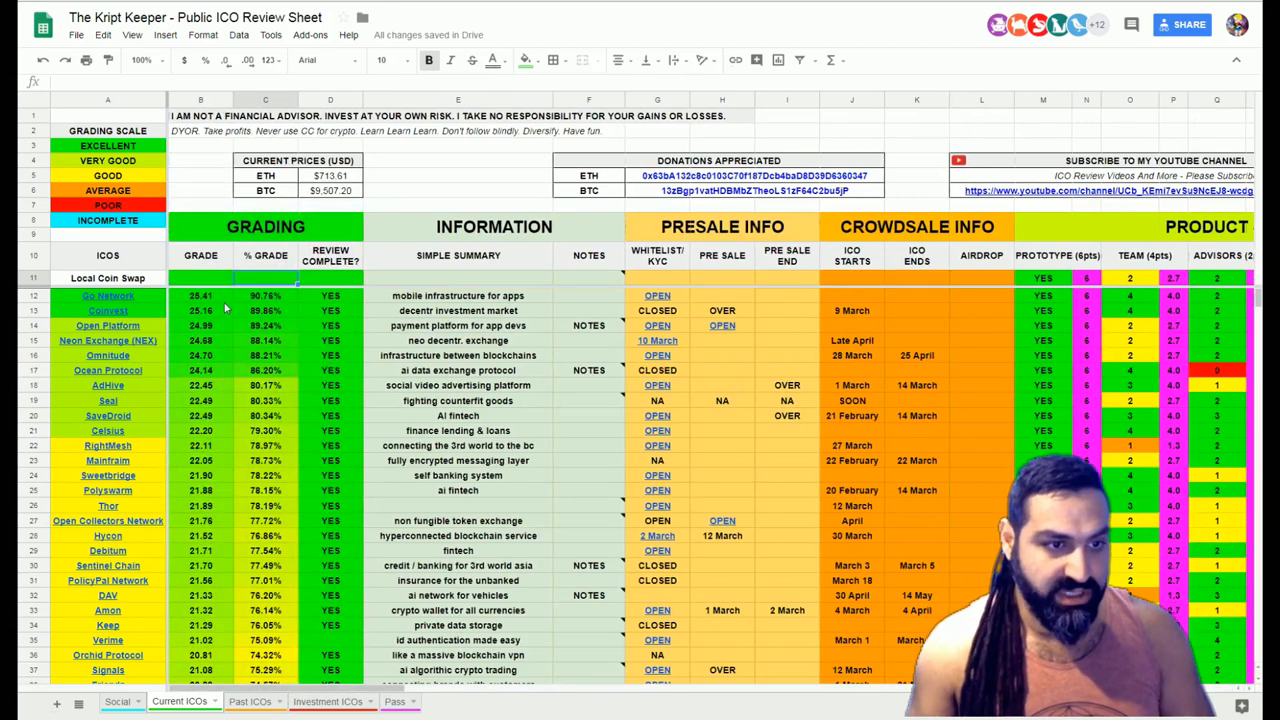
click(200, 278)
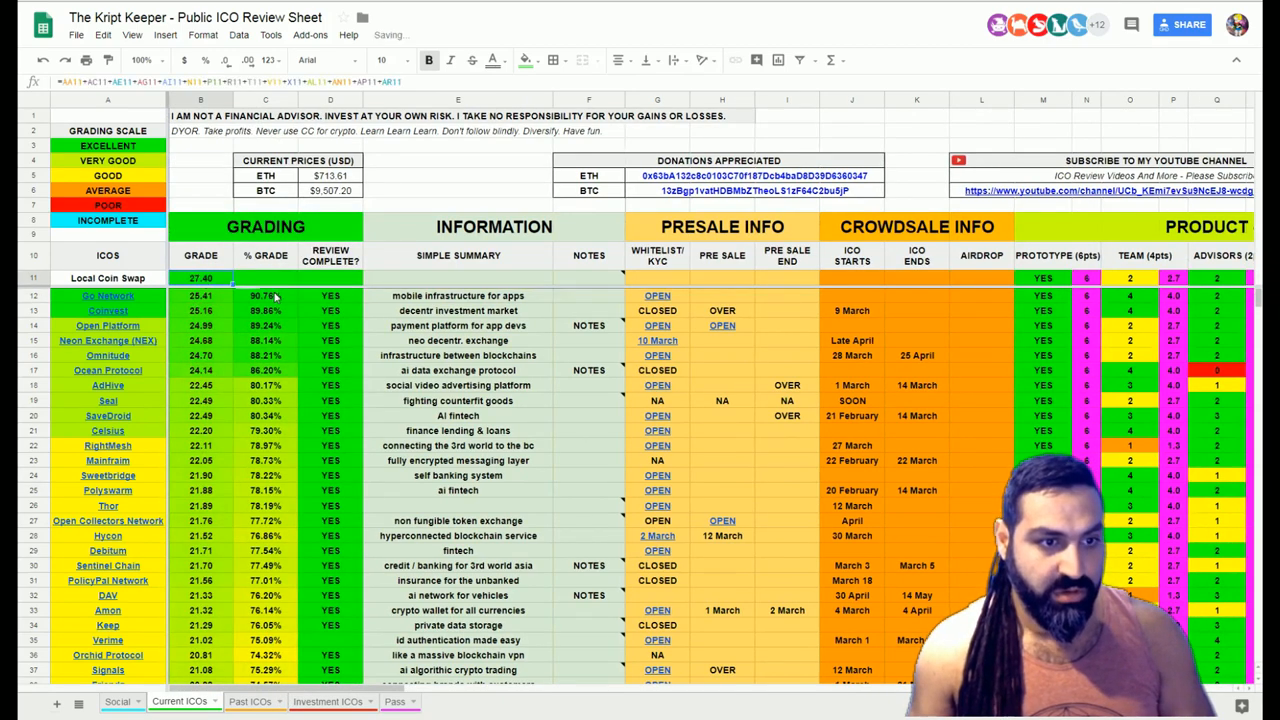
click(265, 278)
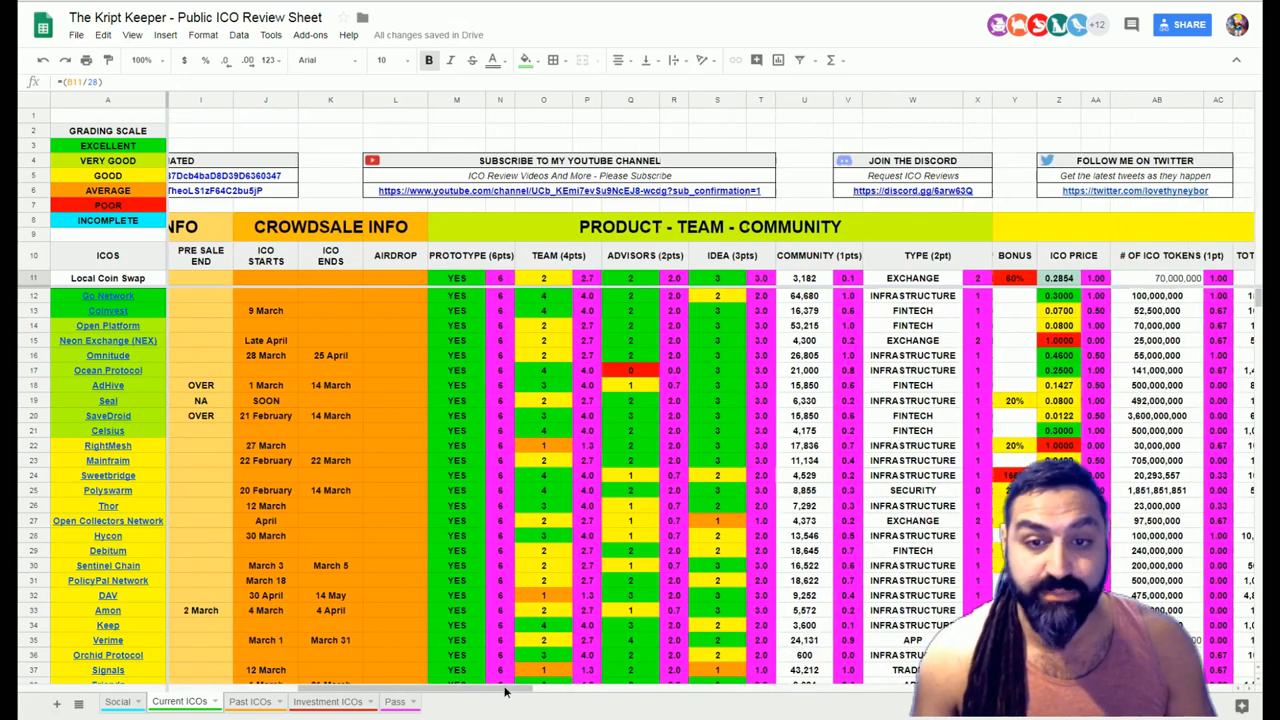
scroll(right, 3)
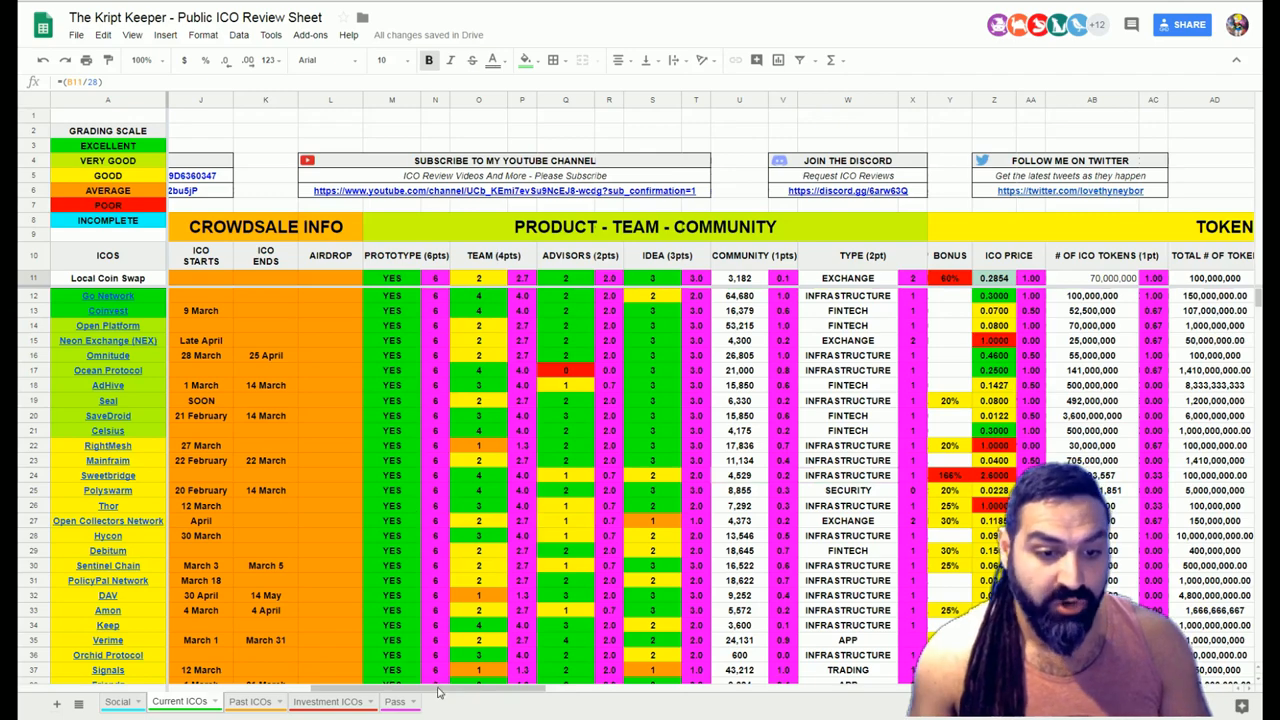
scroll(right, 3)
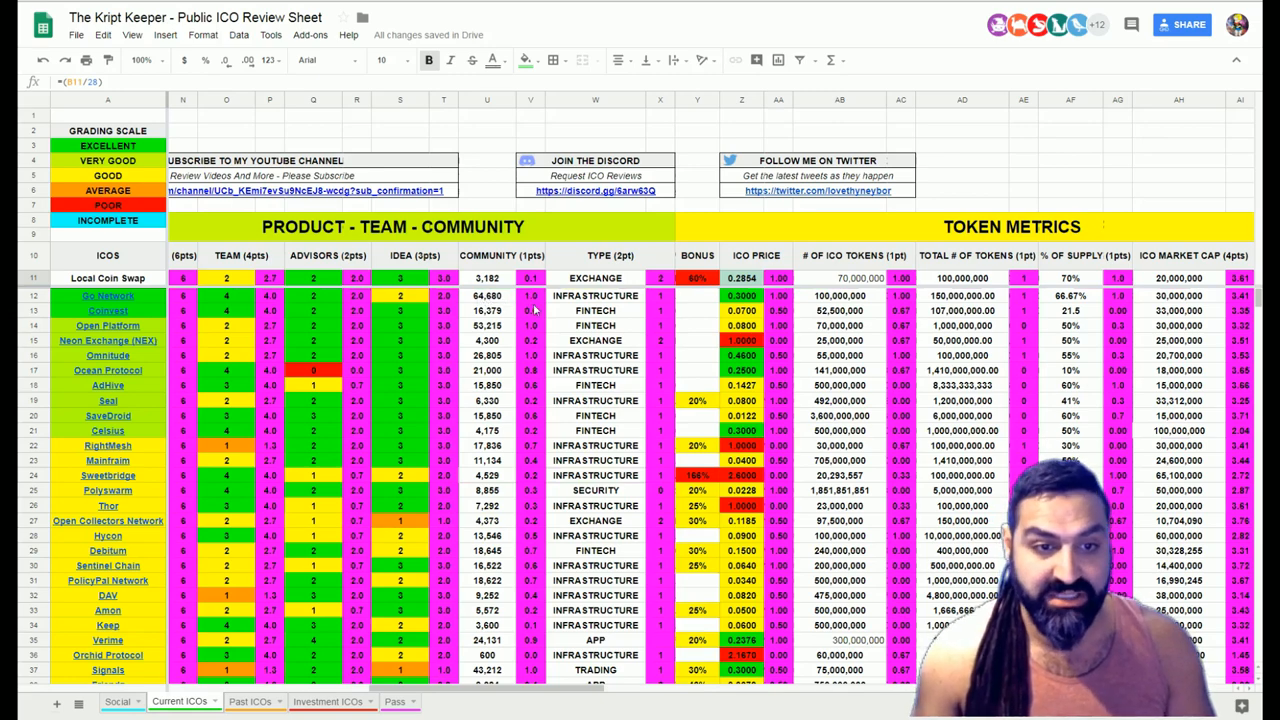
scroll(right, 3)
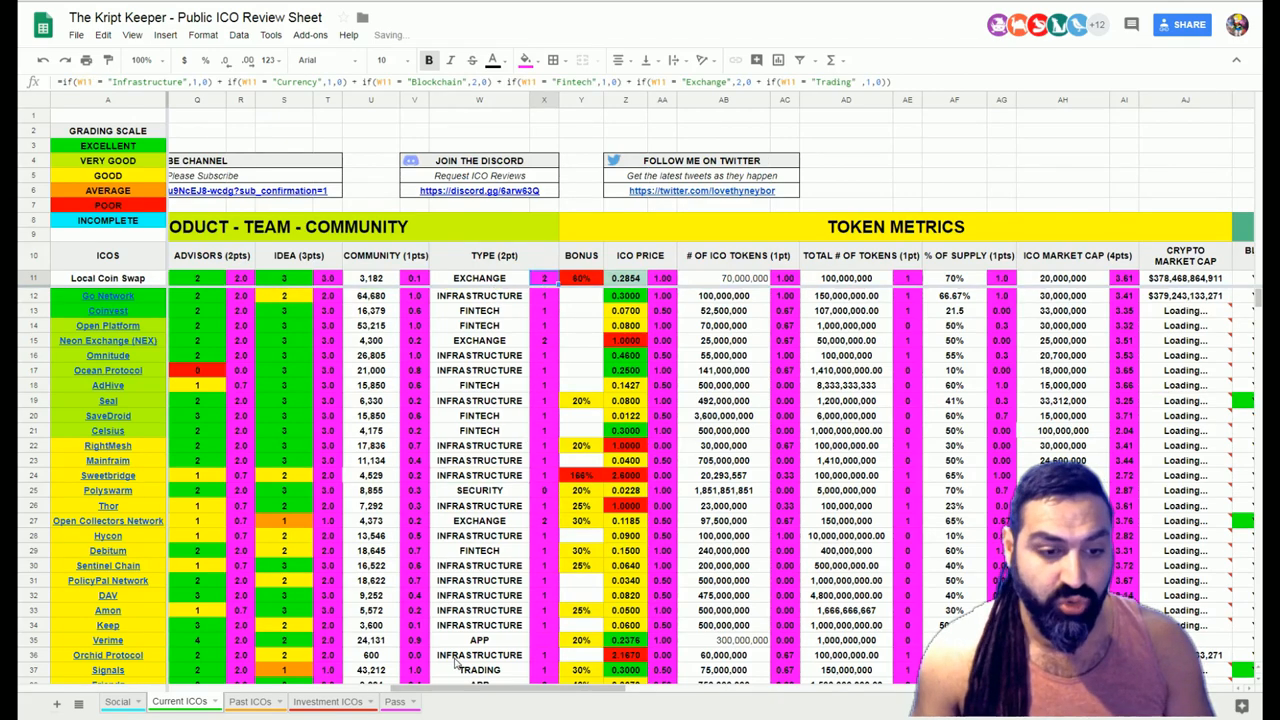
scroll(right, 3)
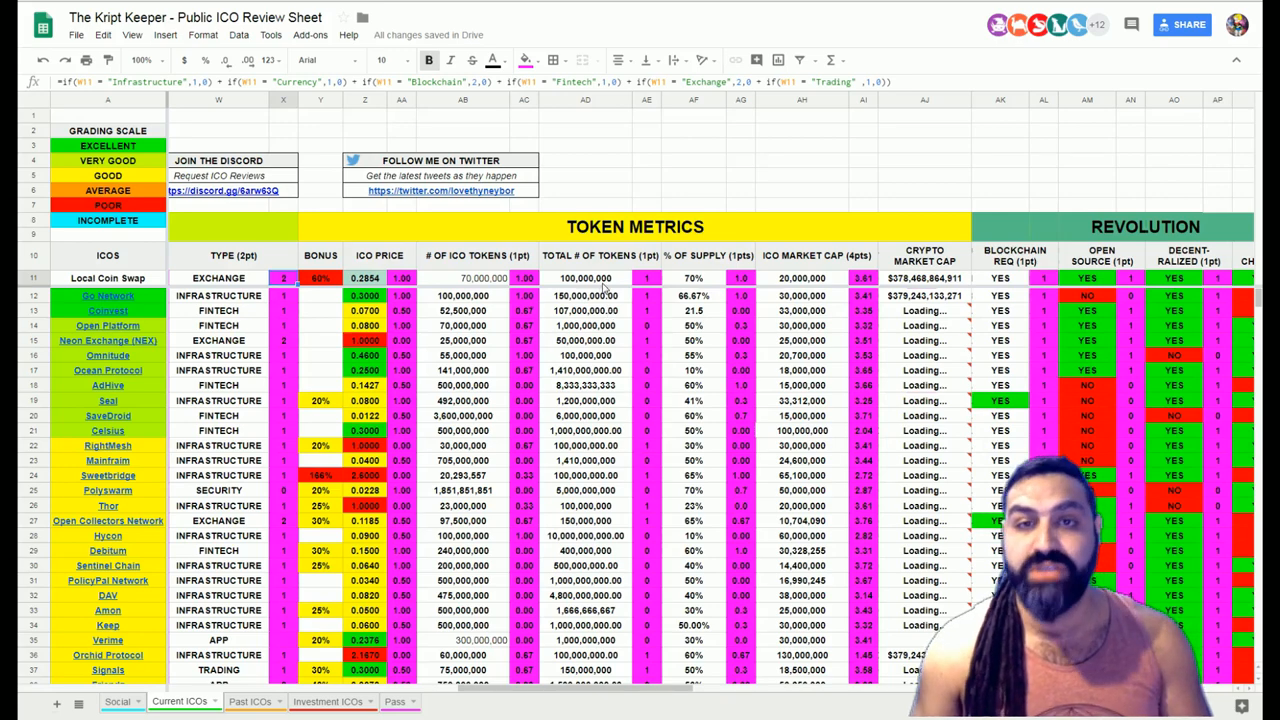
click(585, 278)
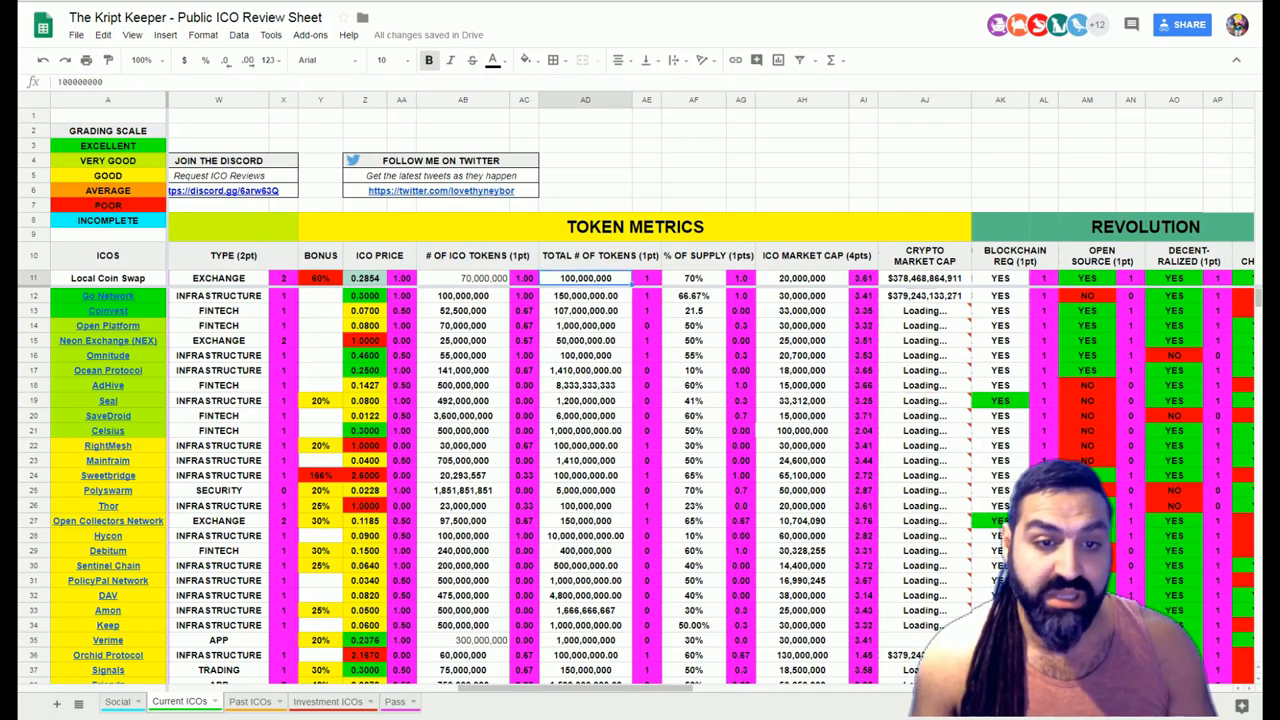
scroll(right, 3)
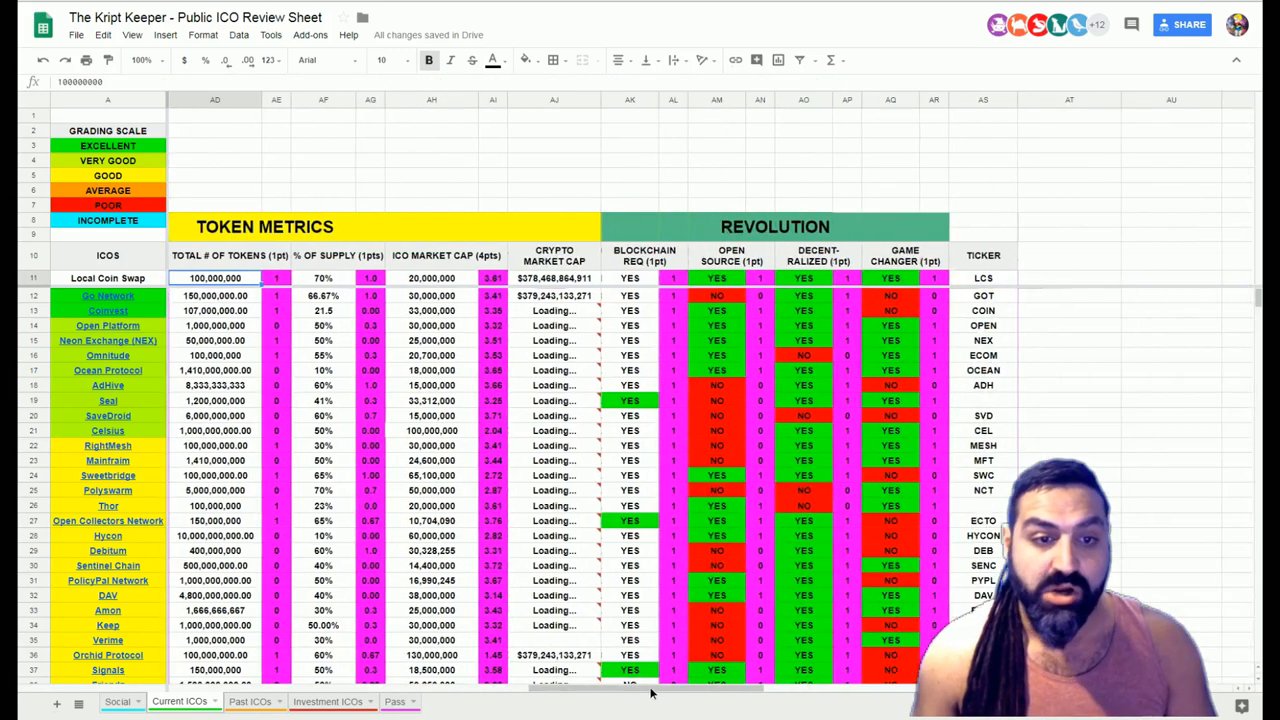
click(431, 277)
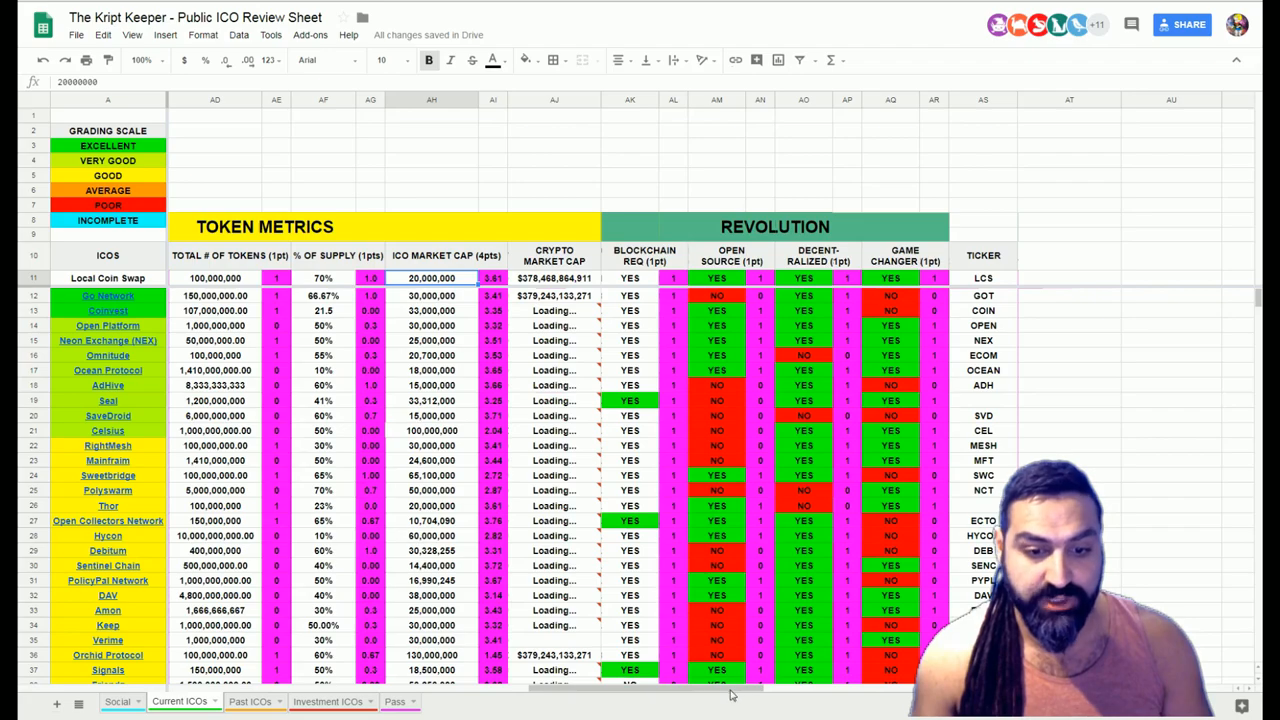
scroll(left, 3)
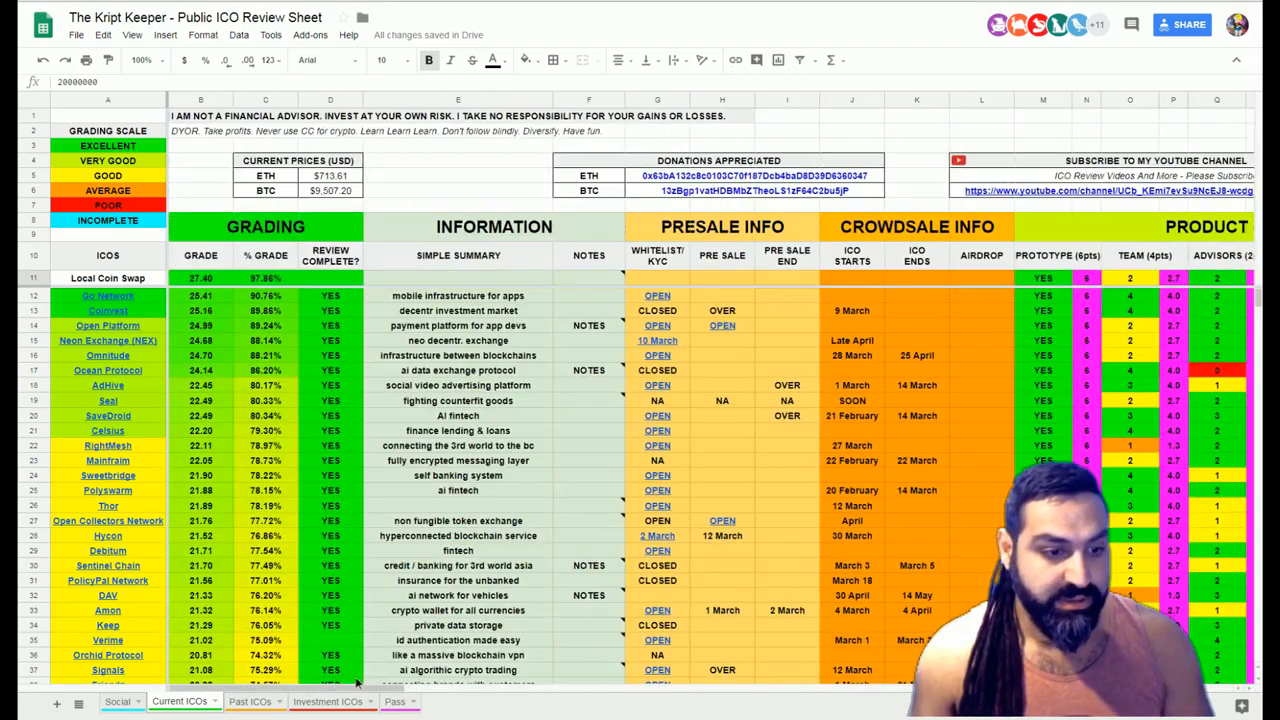
Insert a row above Go Network and place Local Coin Swap there at 97.86%
click(108, 295)
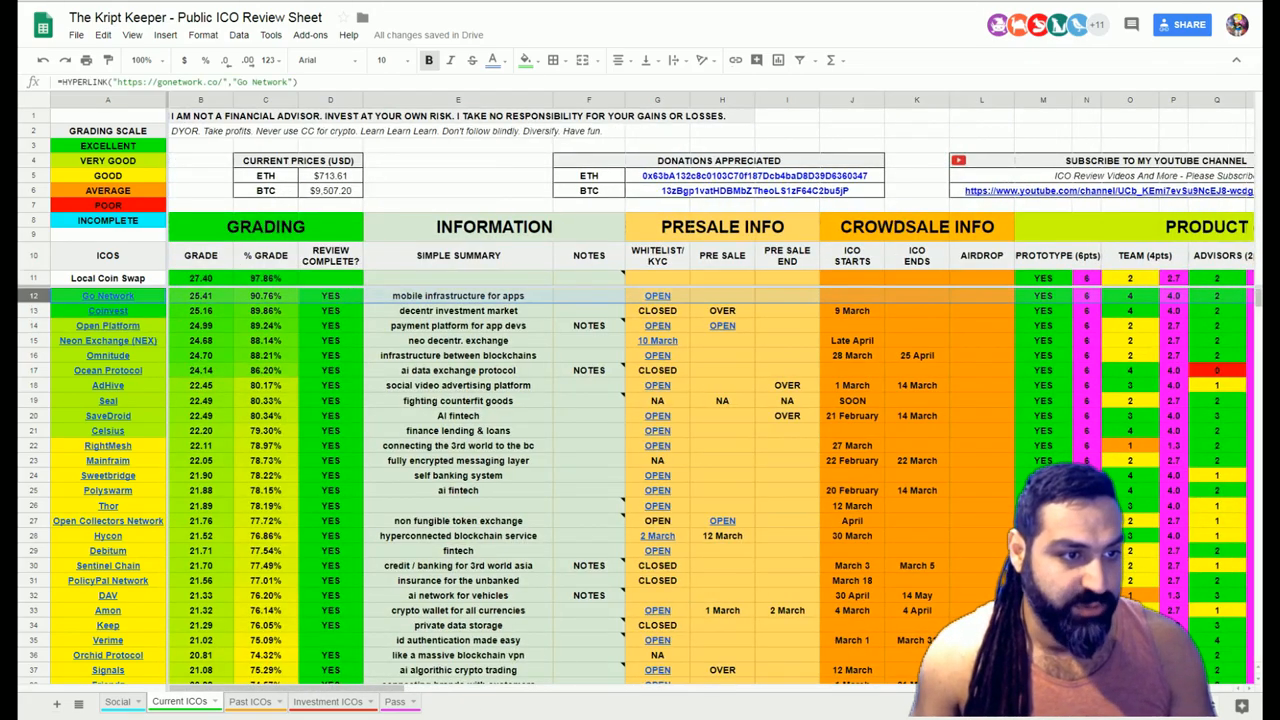
right_click(107, 295)
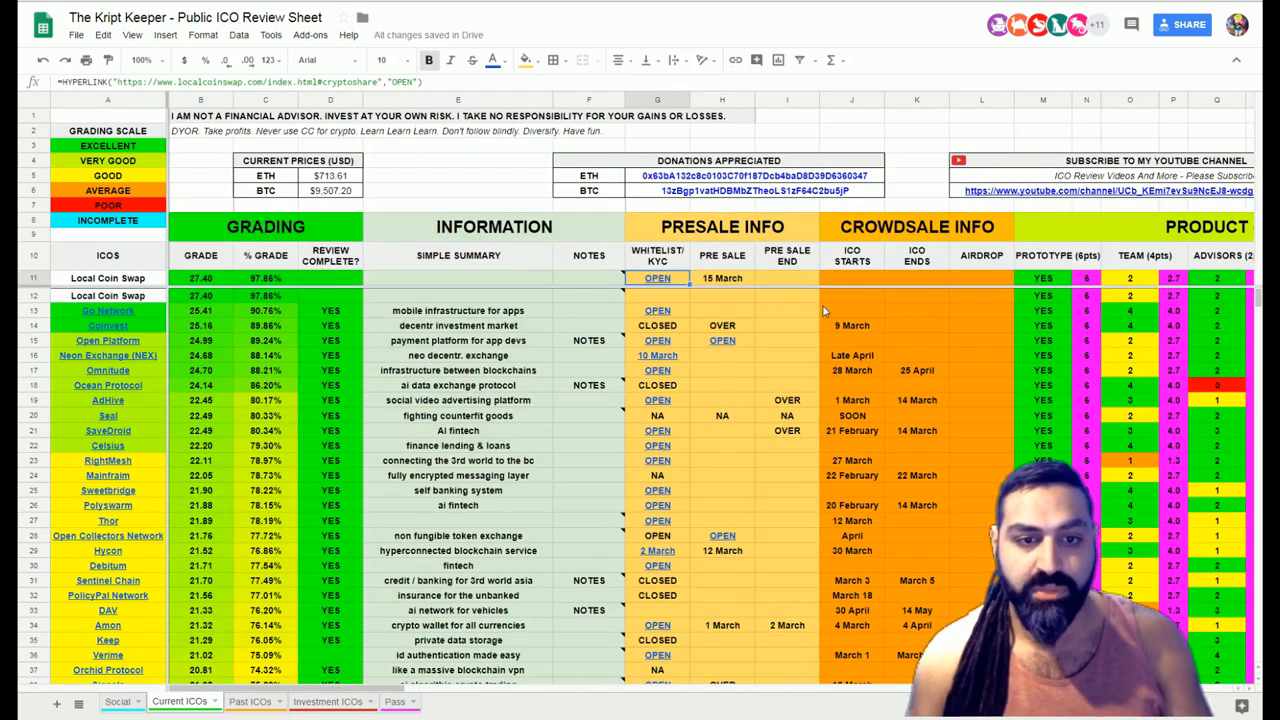
mouse_move(880, 380)
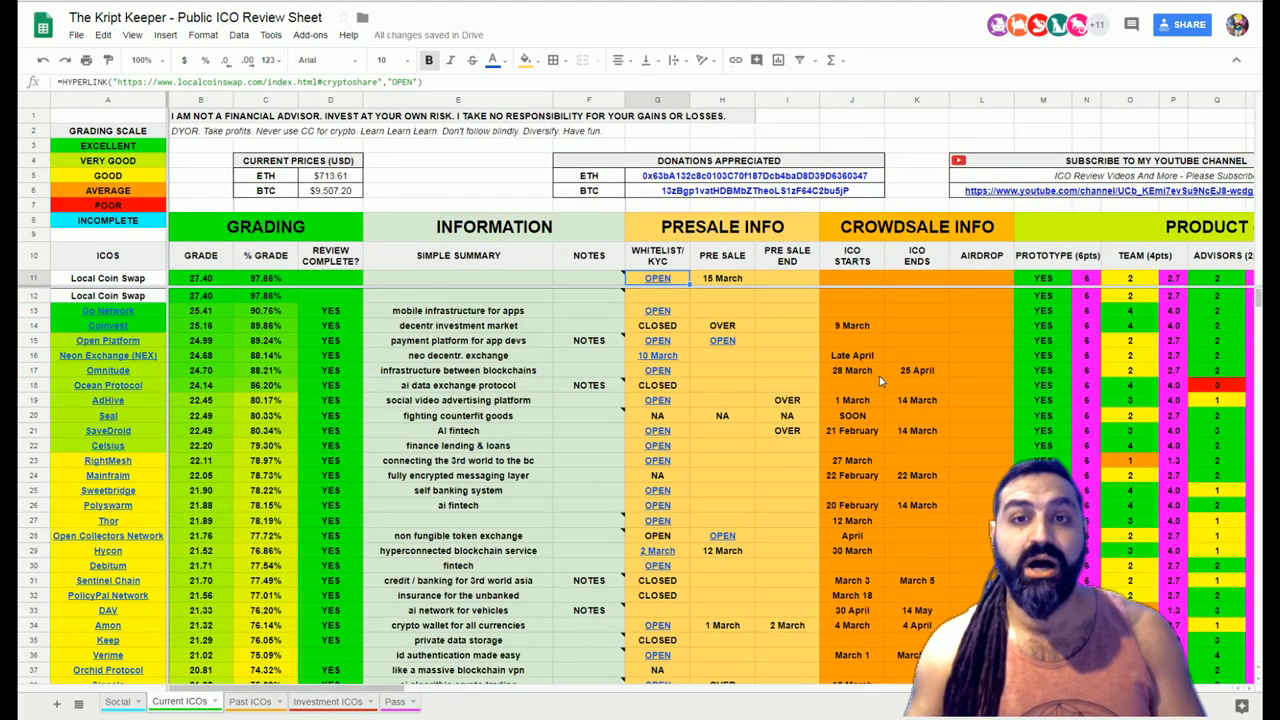